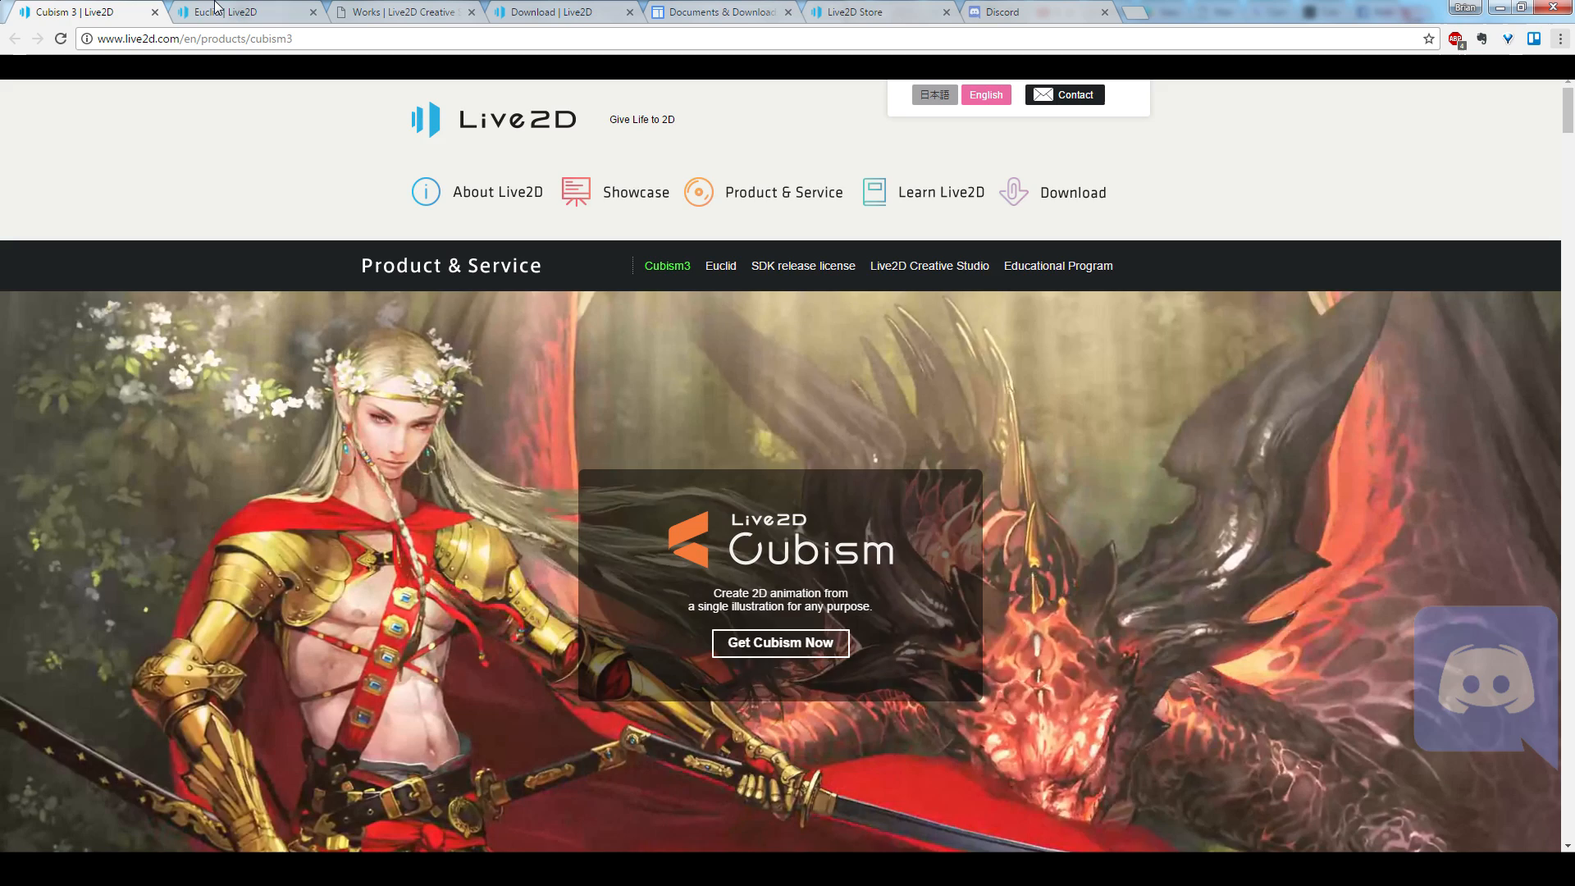
Step: Switch to the Live2D Creative Studio Works page and browse its featured illustrations
{"action": "left_click", "coordinate": [401, 12]}
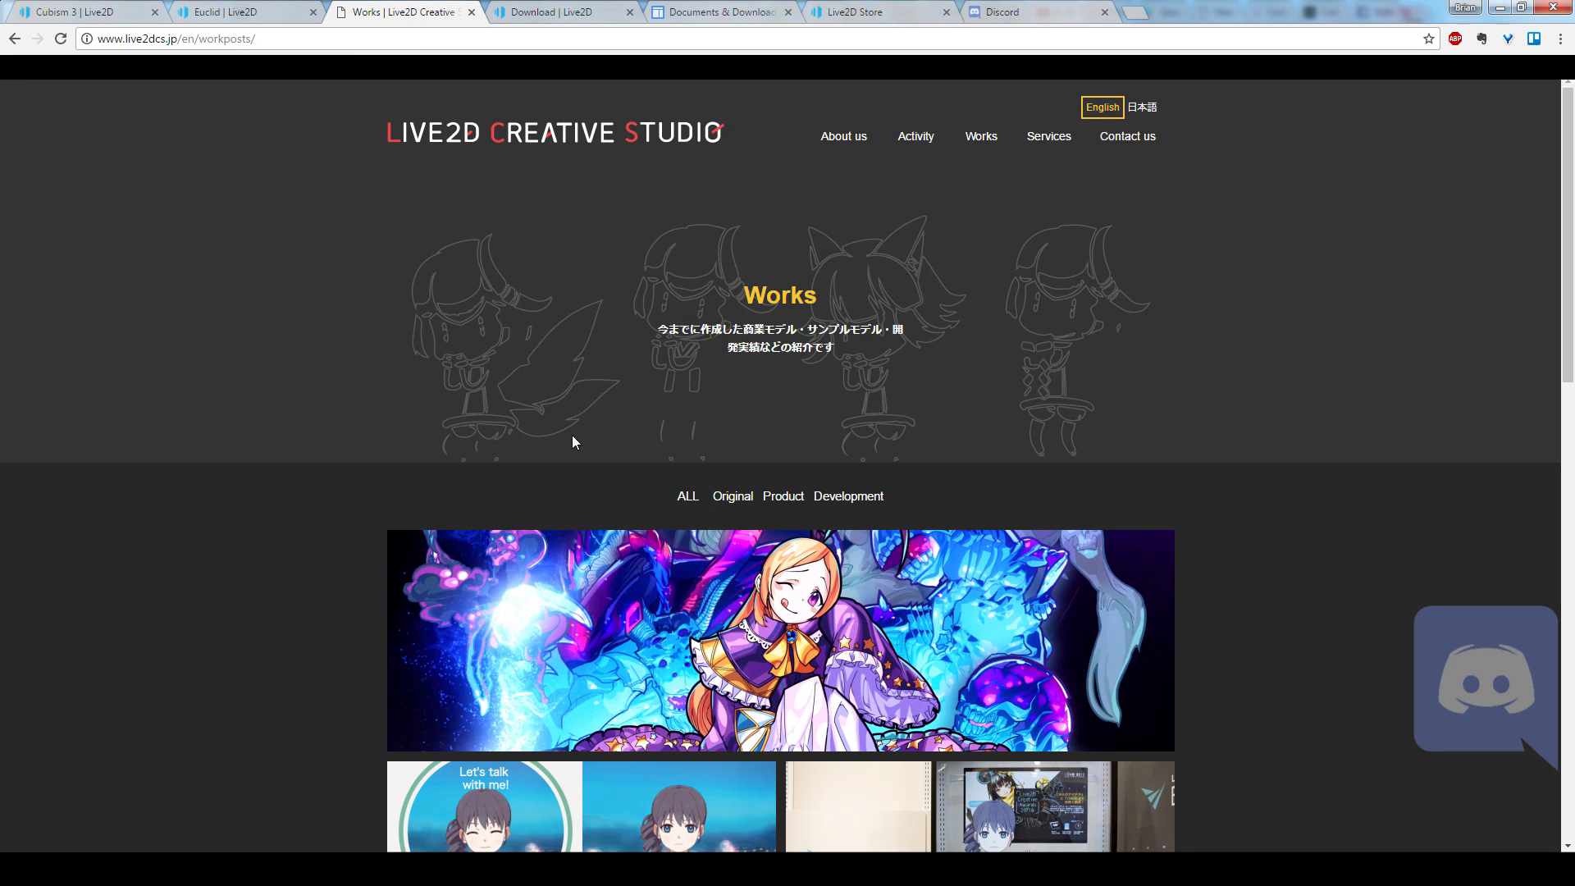
{"action": "mouse_move", "coordinate": [563, 384]}
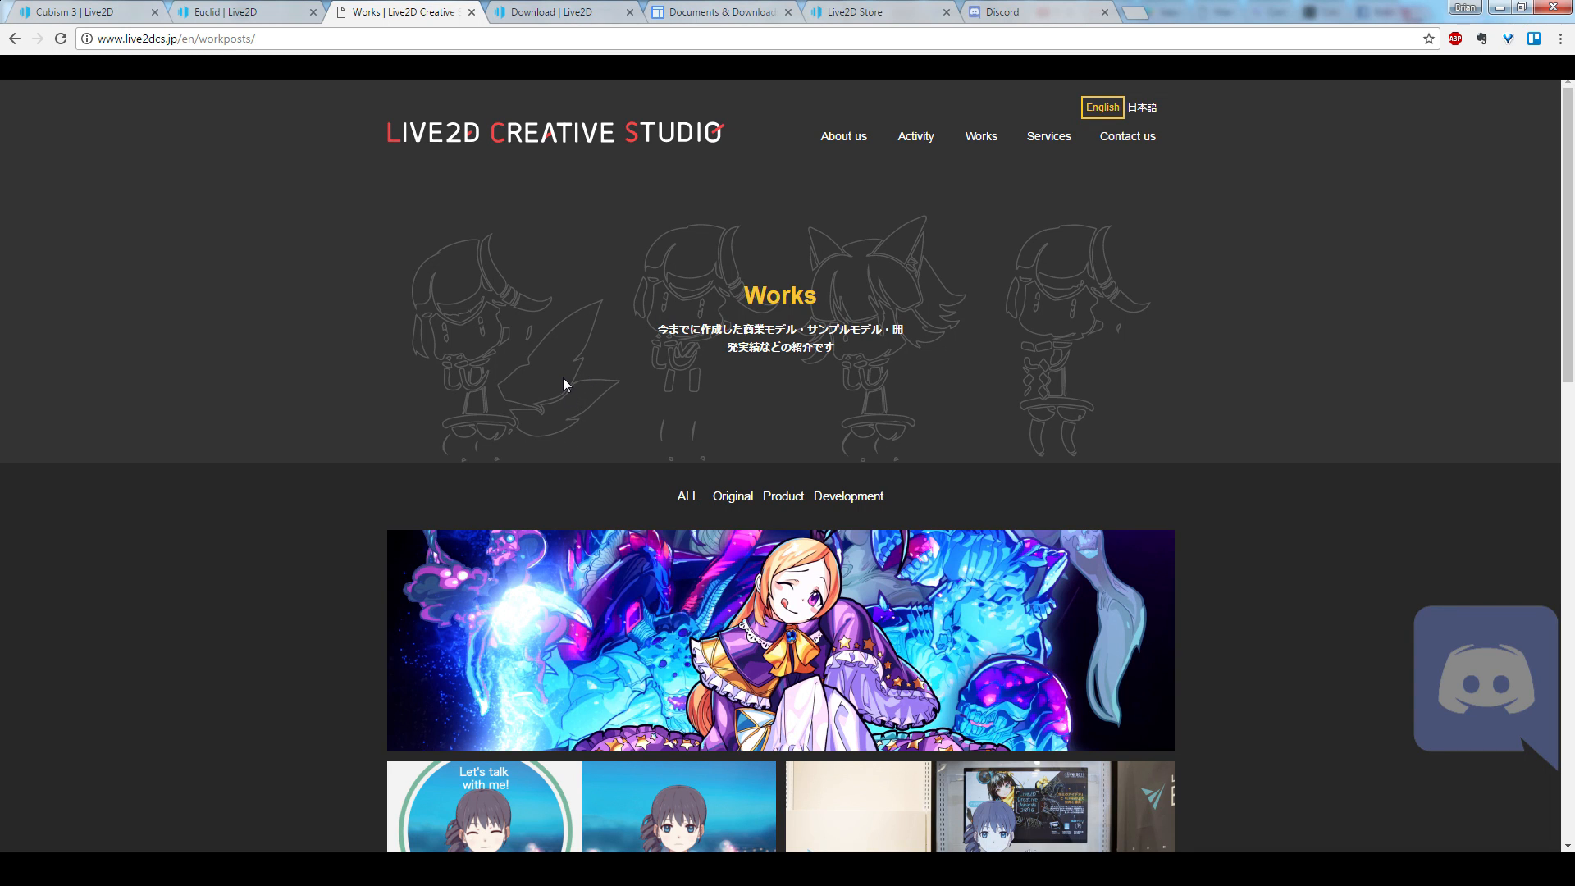
{"action": "mouse_move", "coordinate": [543, 298]}
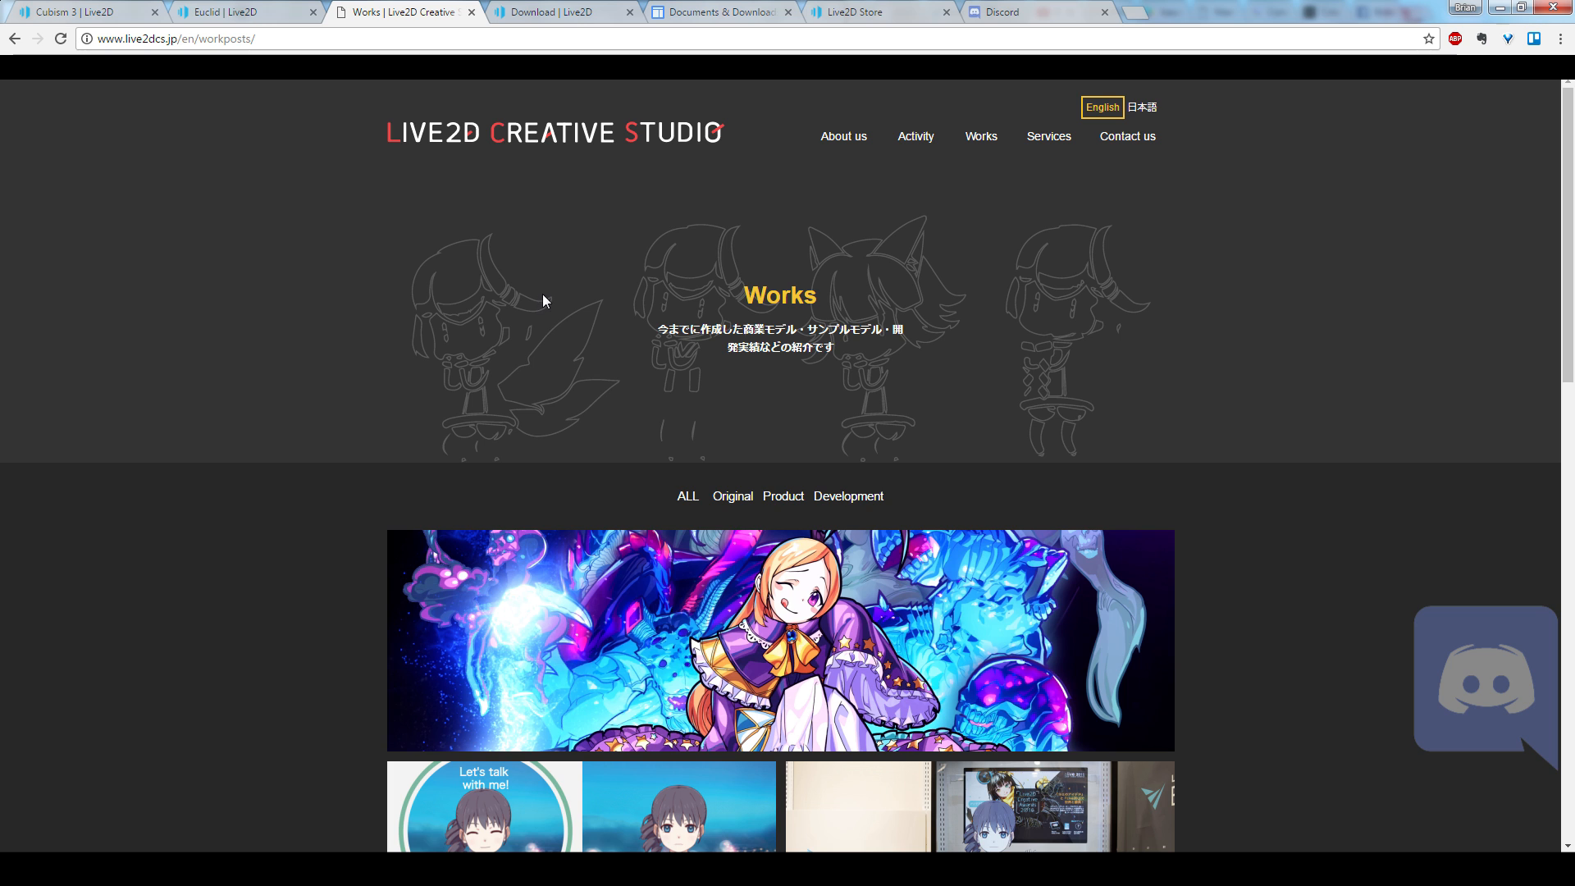
{"action": "mouse_move", "coordinate": [569, 303]}
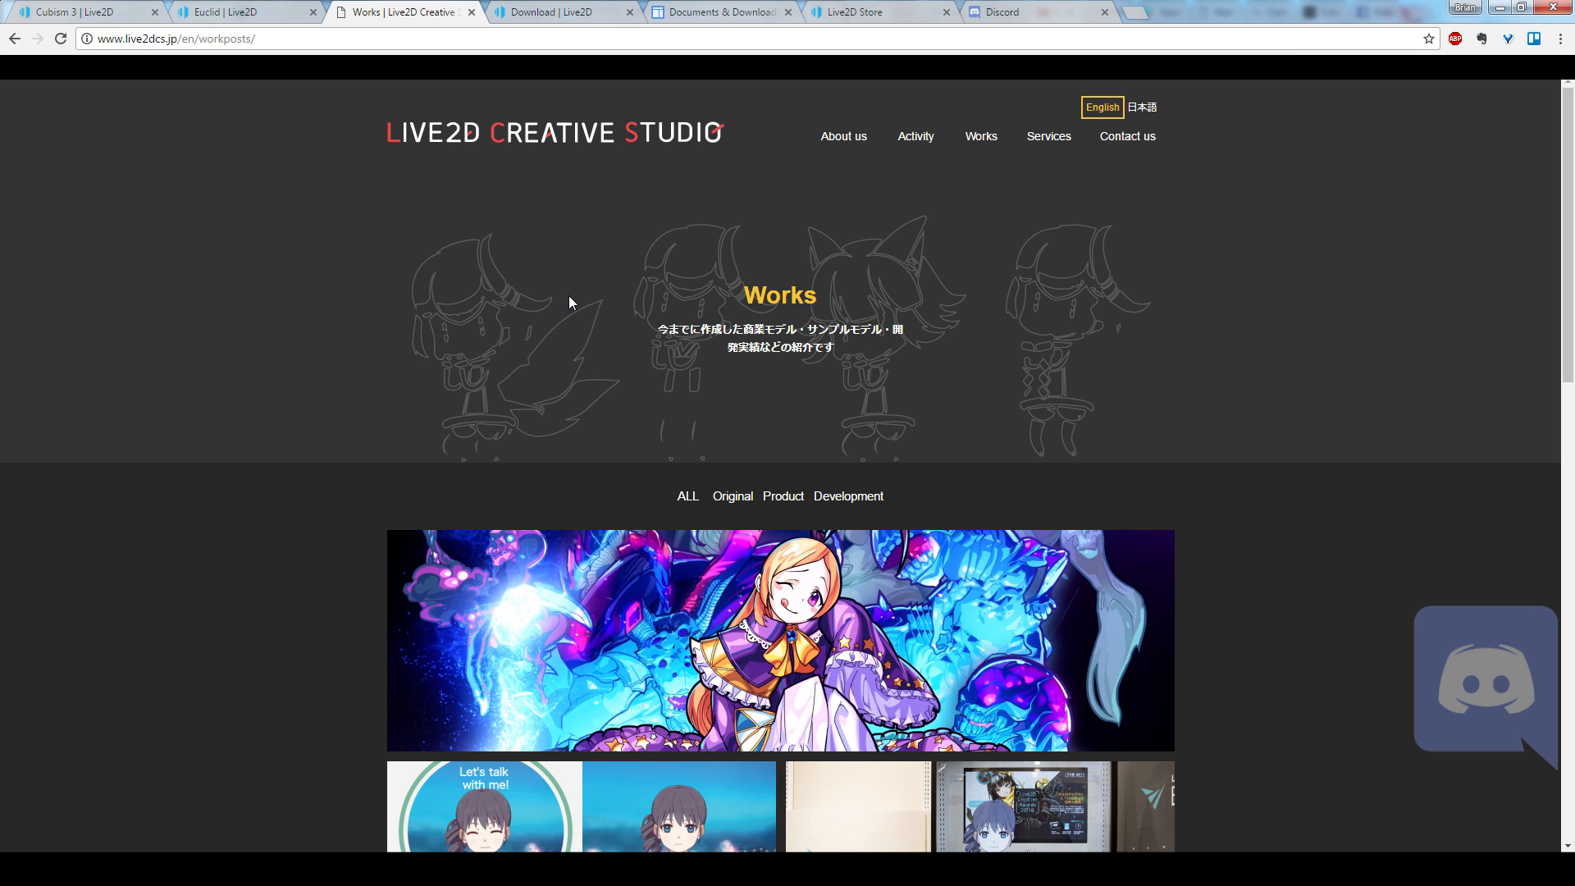
{"action": "scroll", "scroll_direction": "down", "scroll_amount": 3}
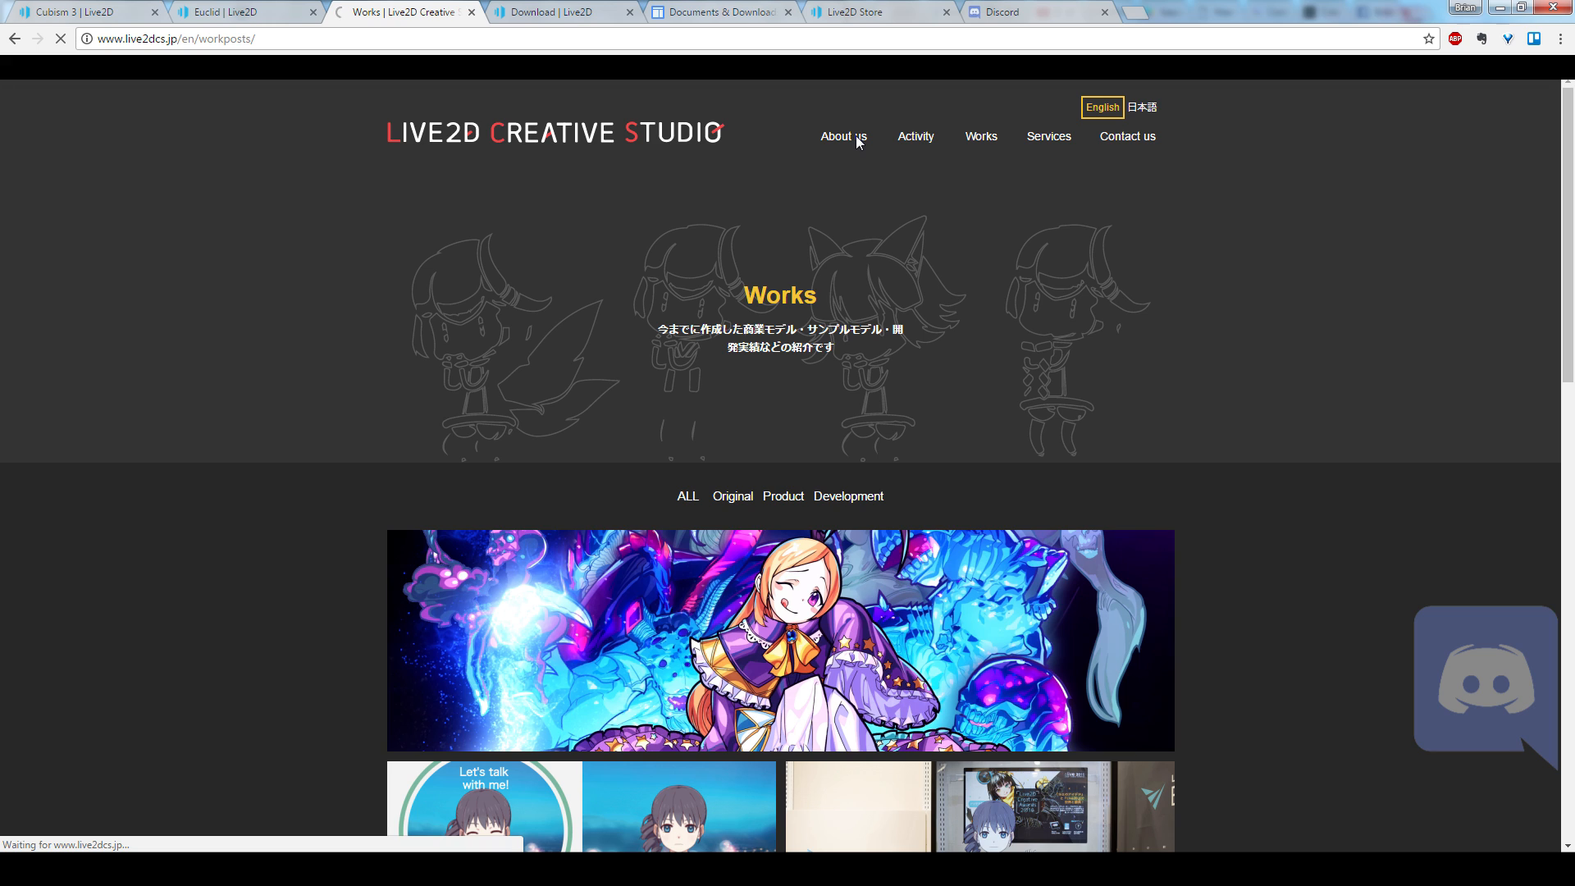
Step: View the About us 'Who we are' page, then expand the Services dropdown in the header
{"action": "left_click", "coordinate": [842, 137]}
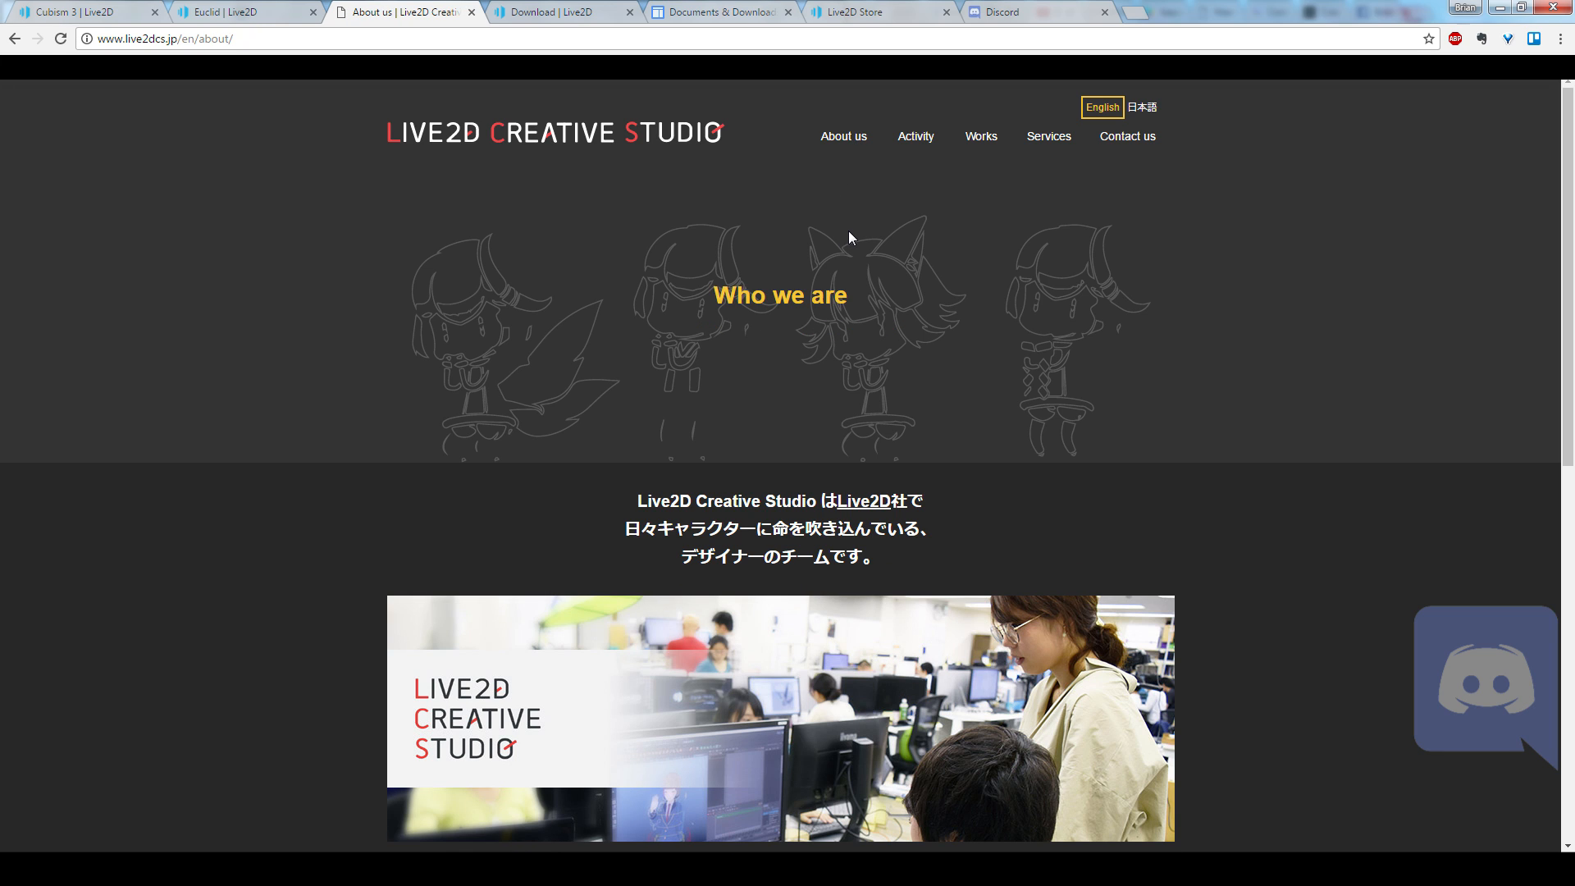
{"action": "mouse_move", "coordinate": [774, 208]}
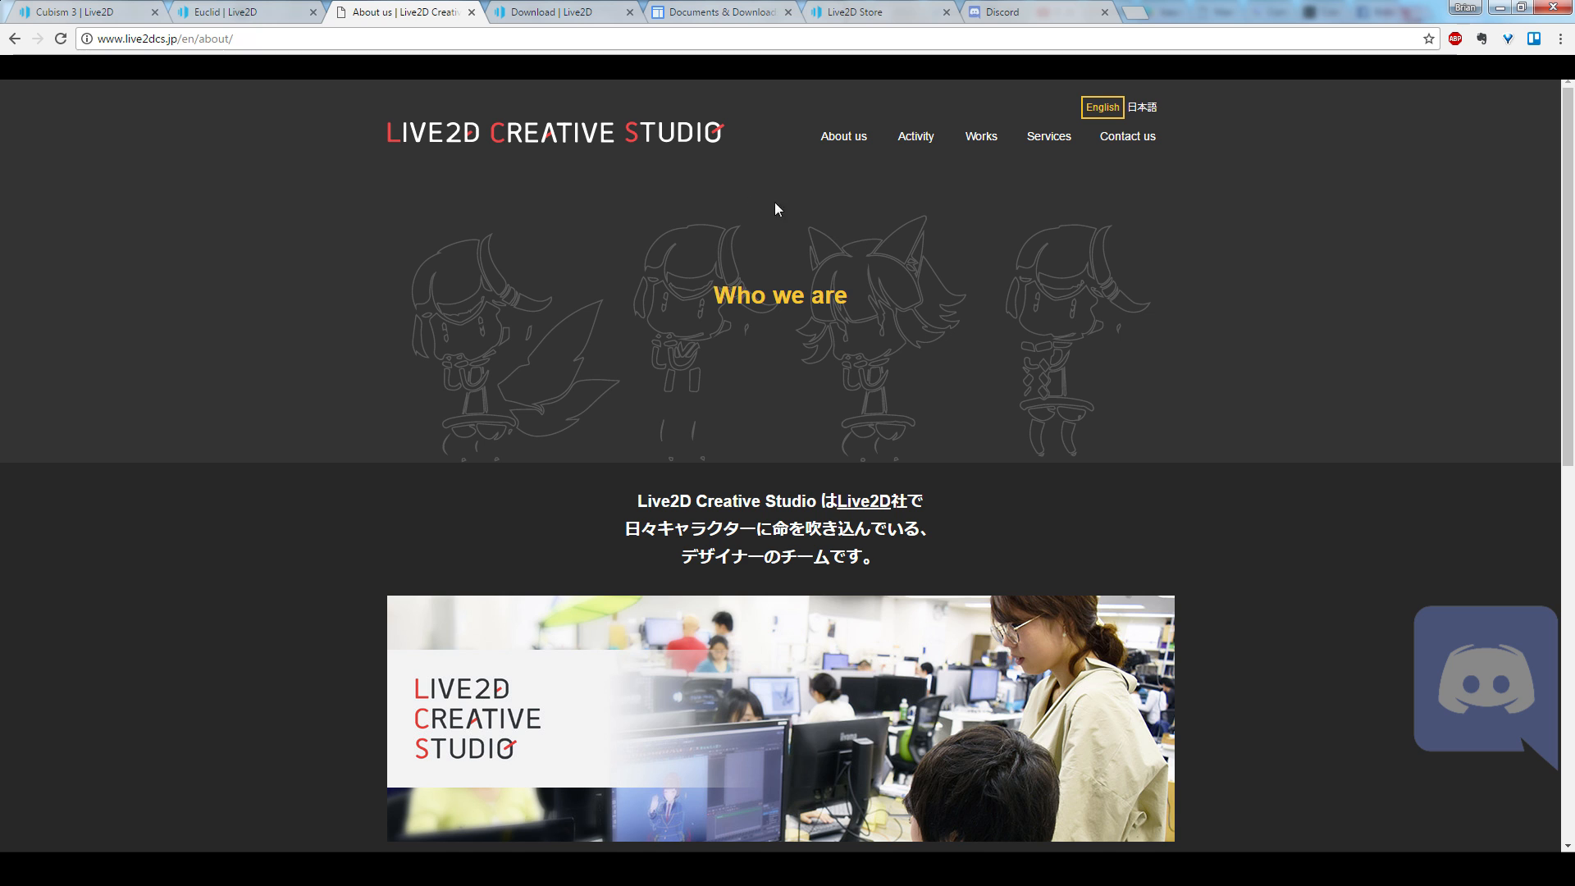
{"action": "scroll", "scroll_direction": "down", "scroll_amount": 3}
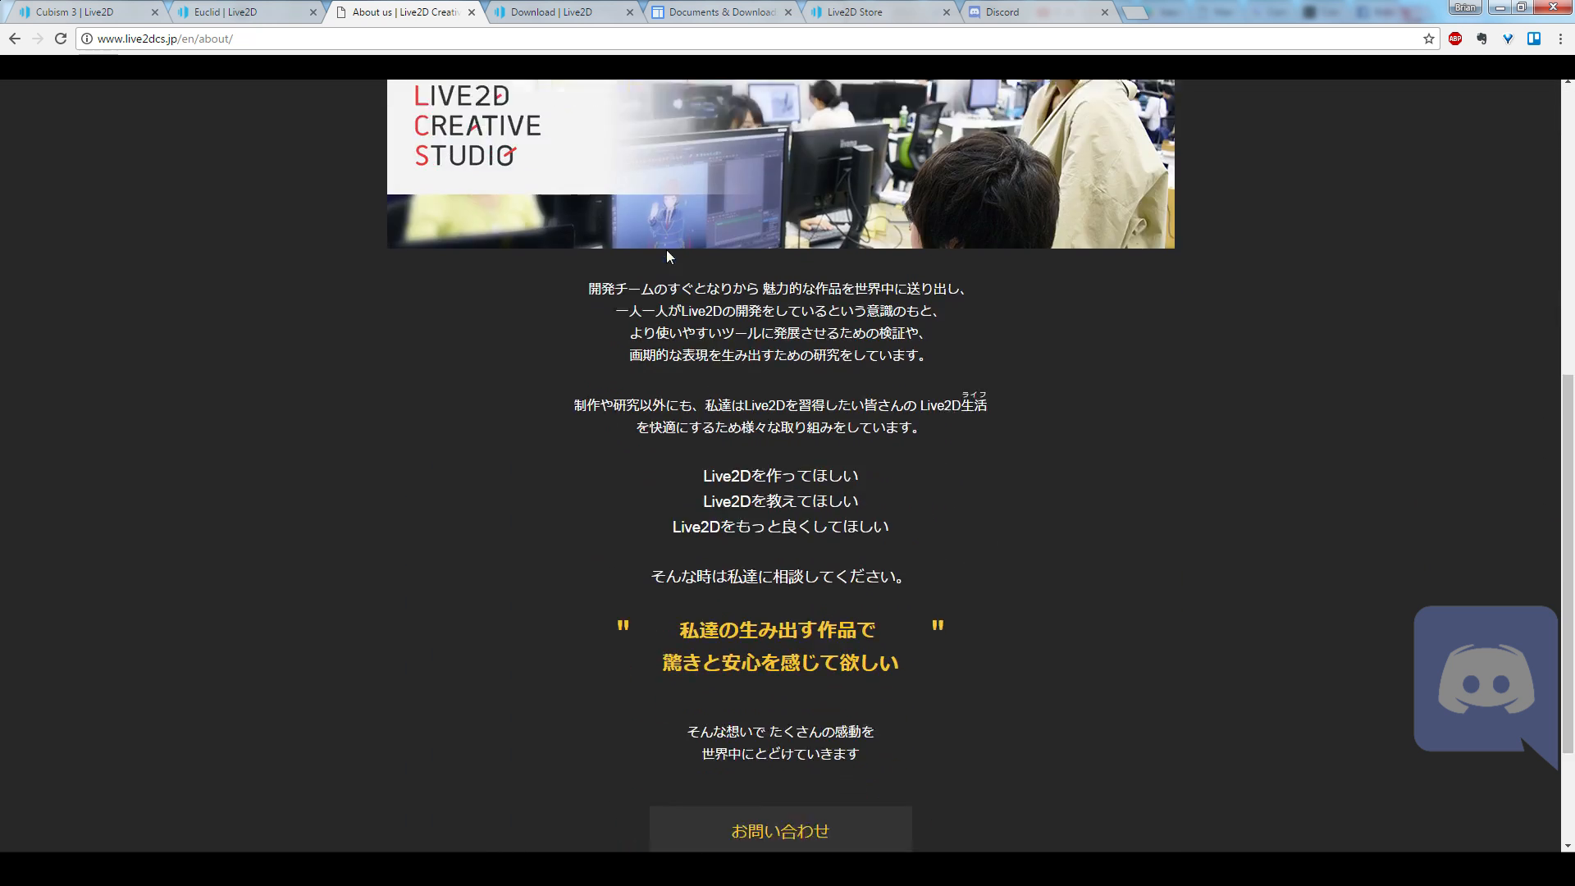
{"action": "scroll", "scroll_direction": "up", "scroll_amount": 3}
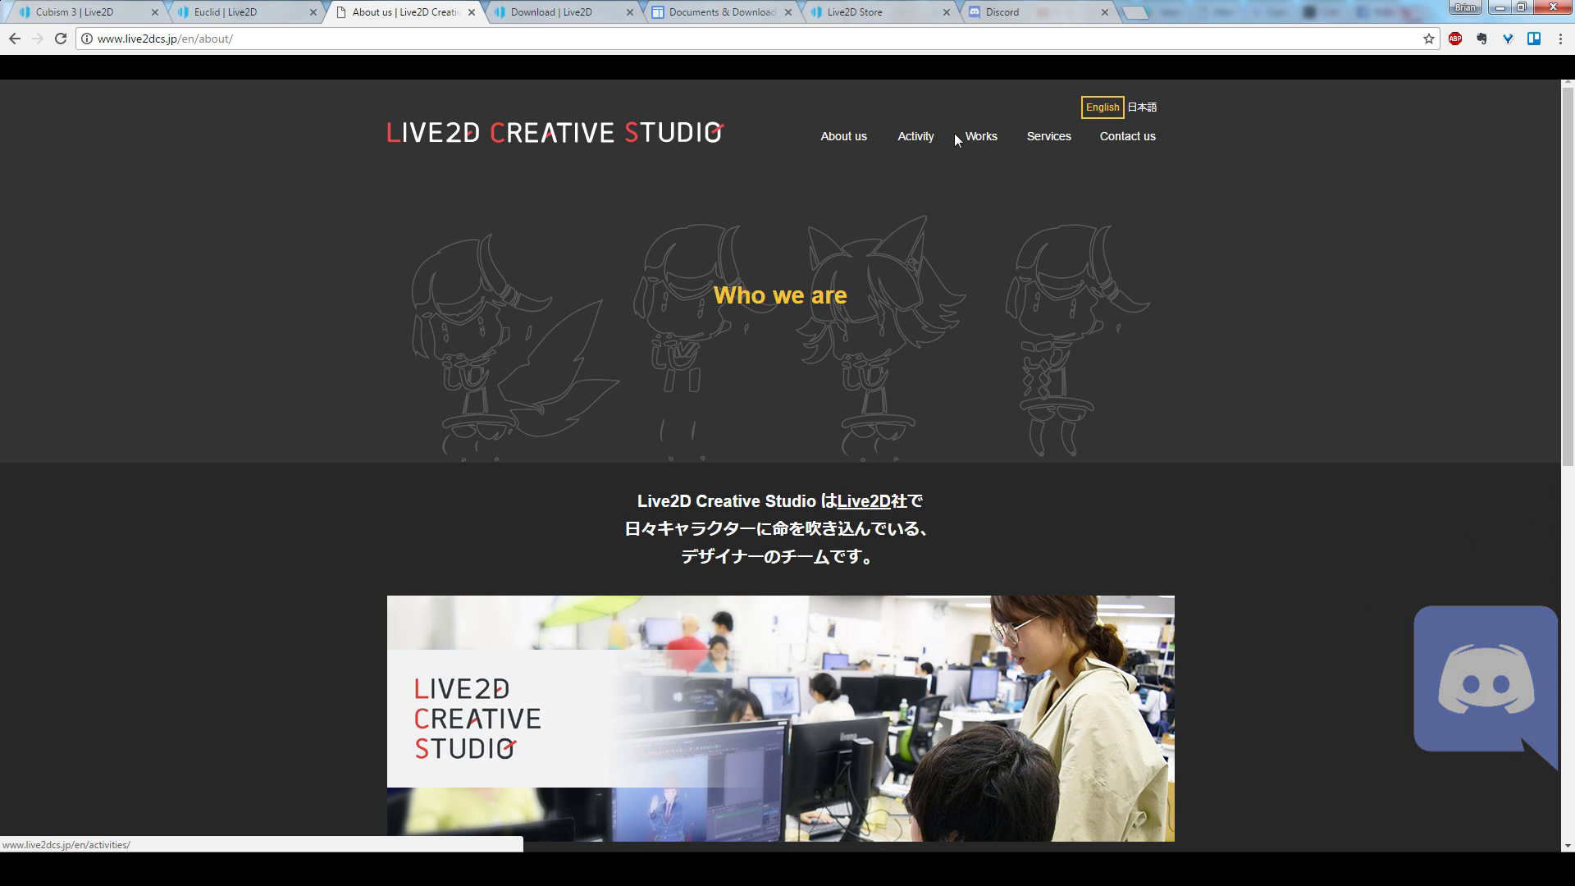
{"action": "left_click", "coordinate": [1048, 136]}
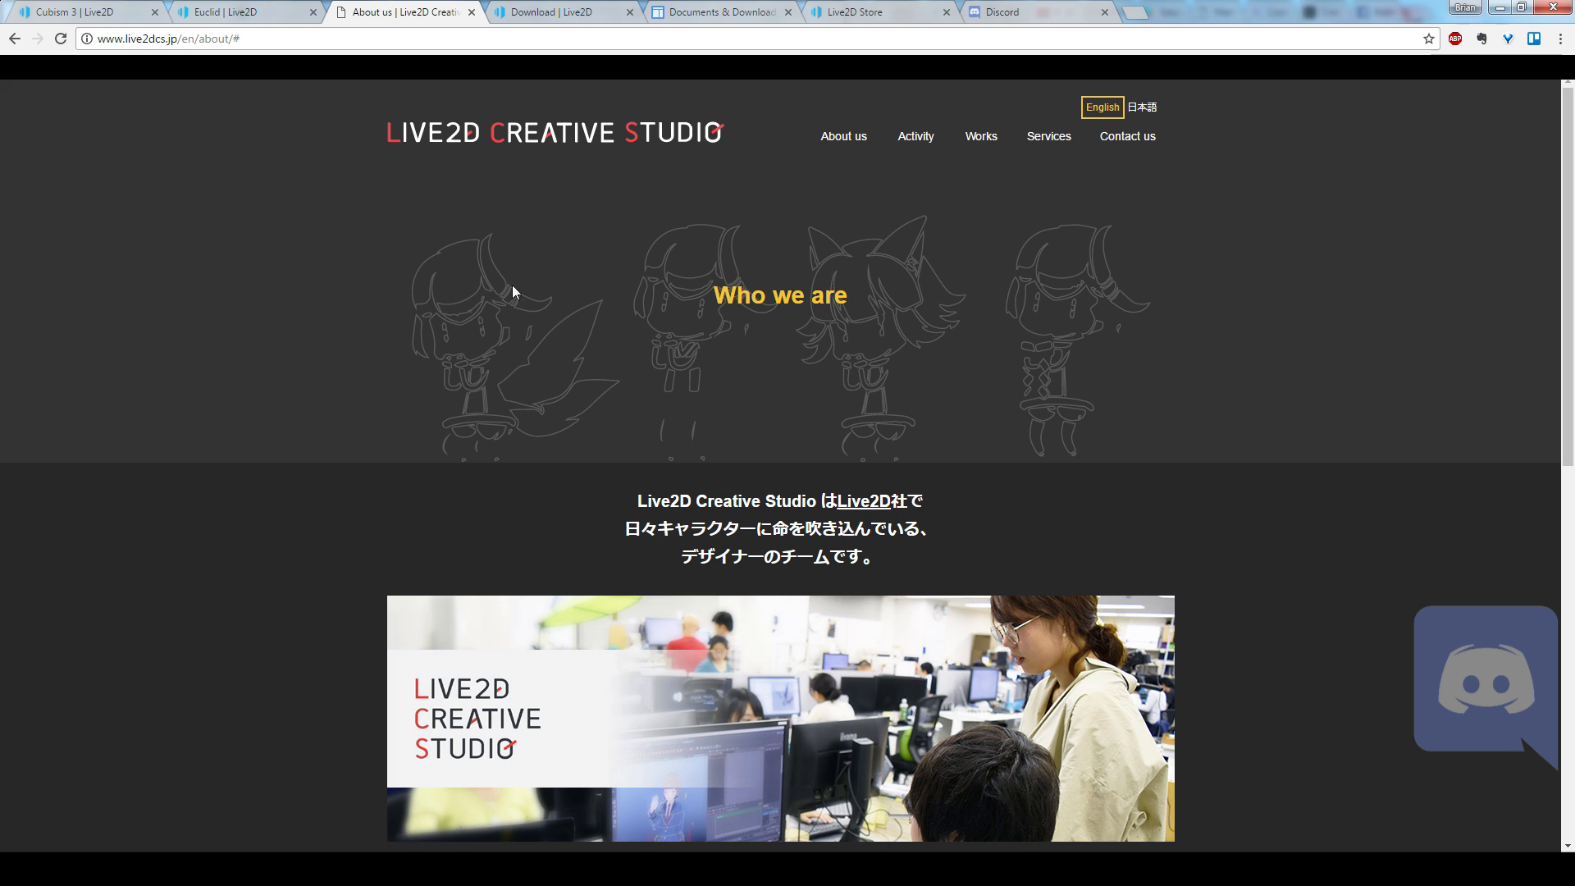
{"action": "mouse_move", "coordinate": [1048, 136]}
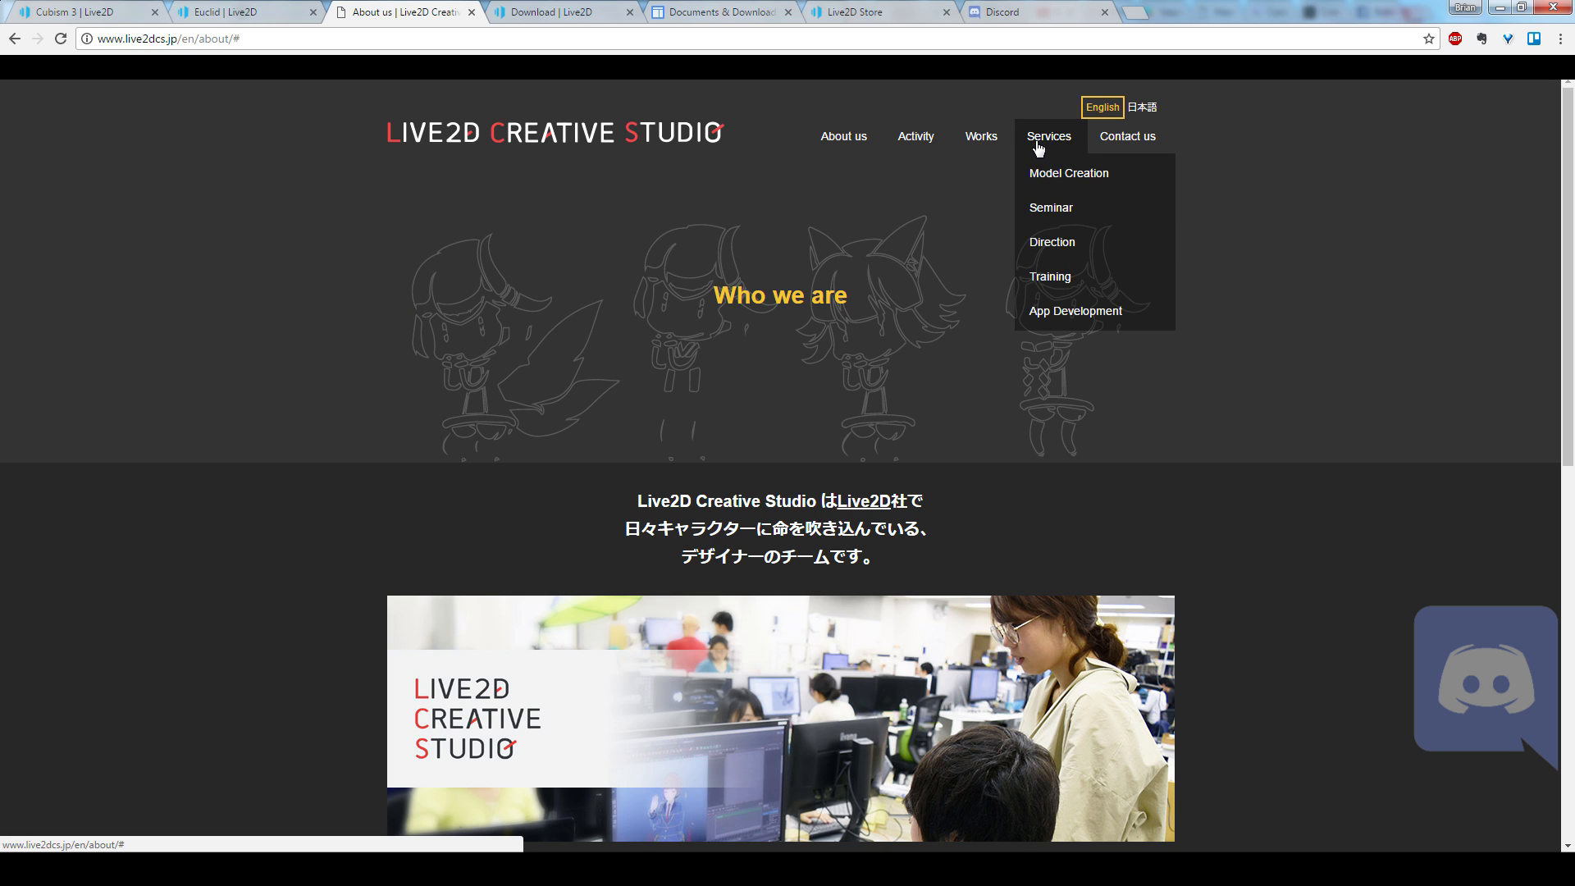
{"action": "mouse_move", "coordinate": [1066, 181]}
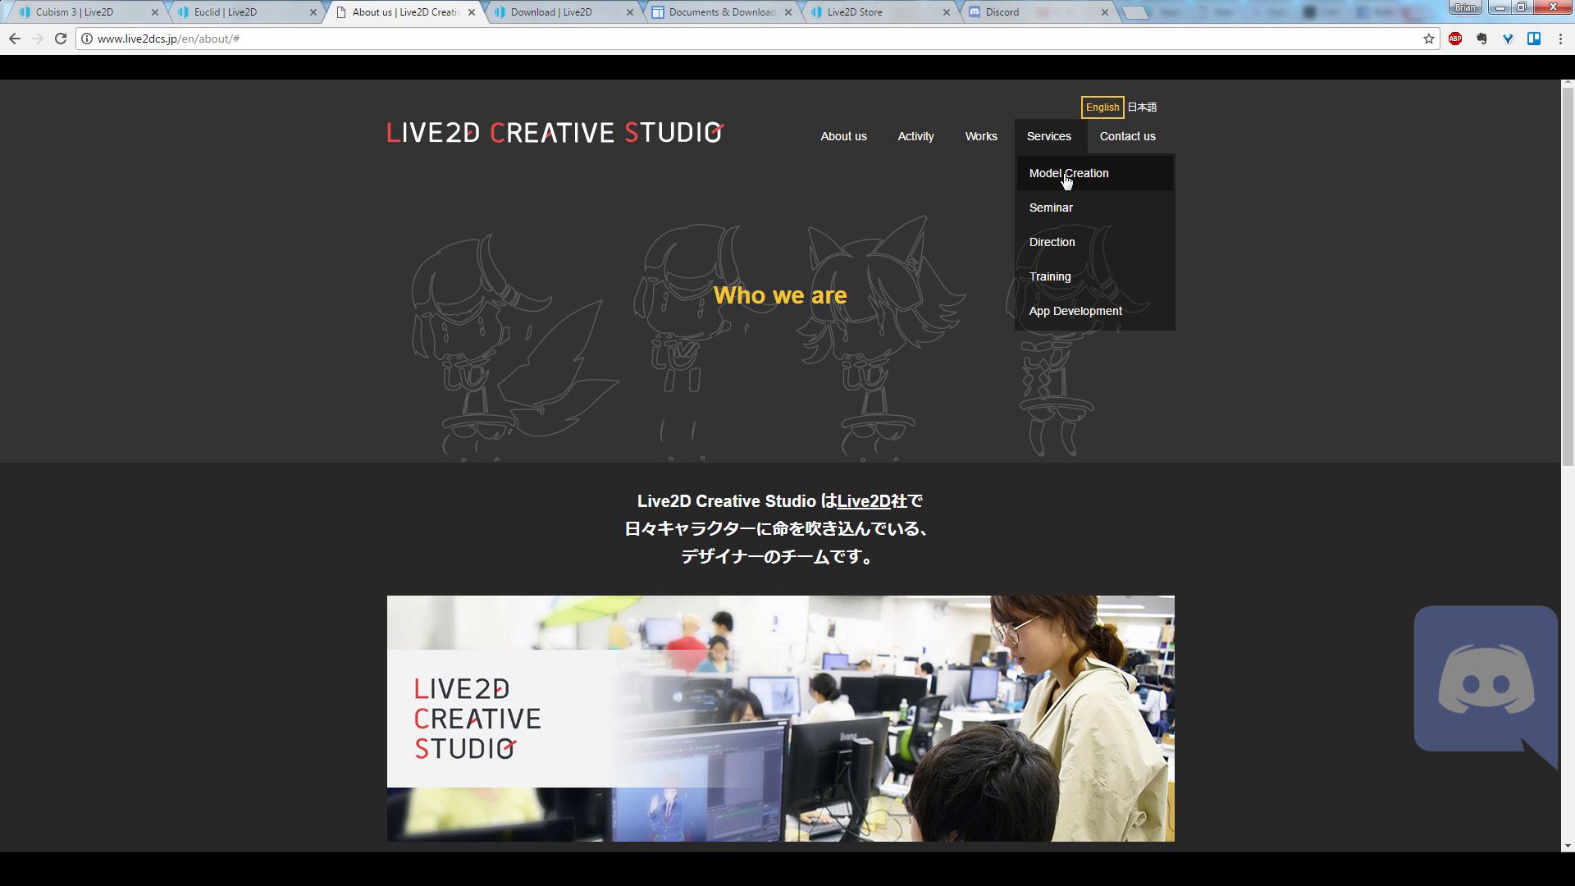
Step: View the Model Creation service page and scroll through its Cubism pricing tiers
{"action": "left_click", "coordinate": [1068, 172]}
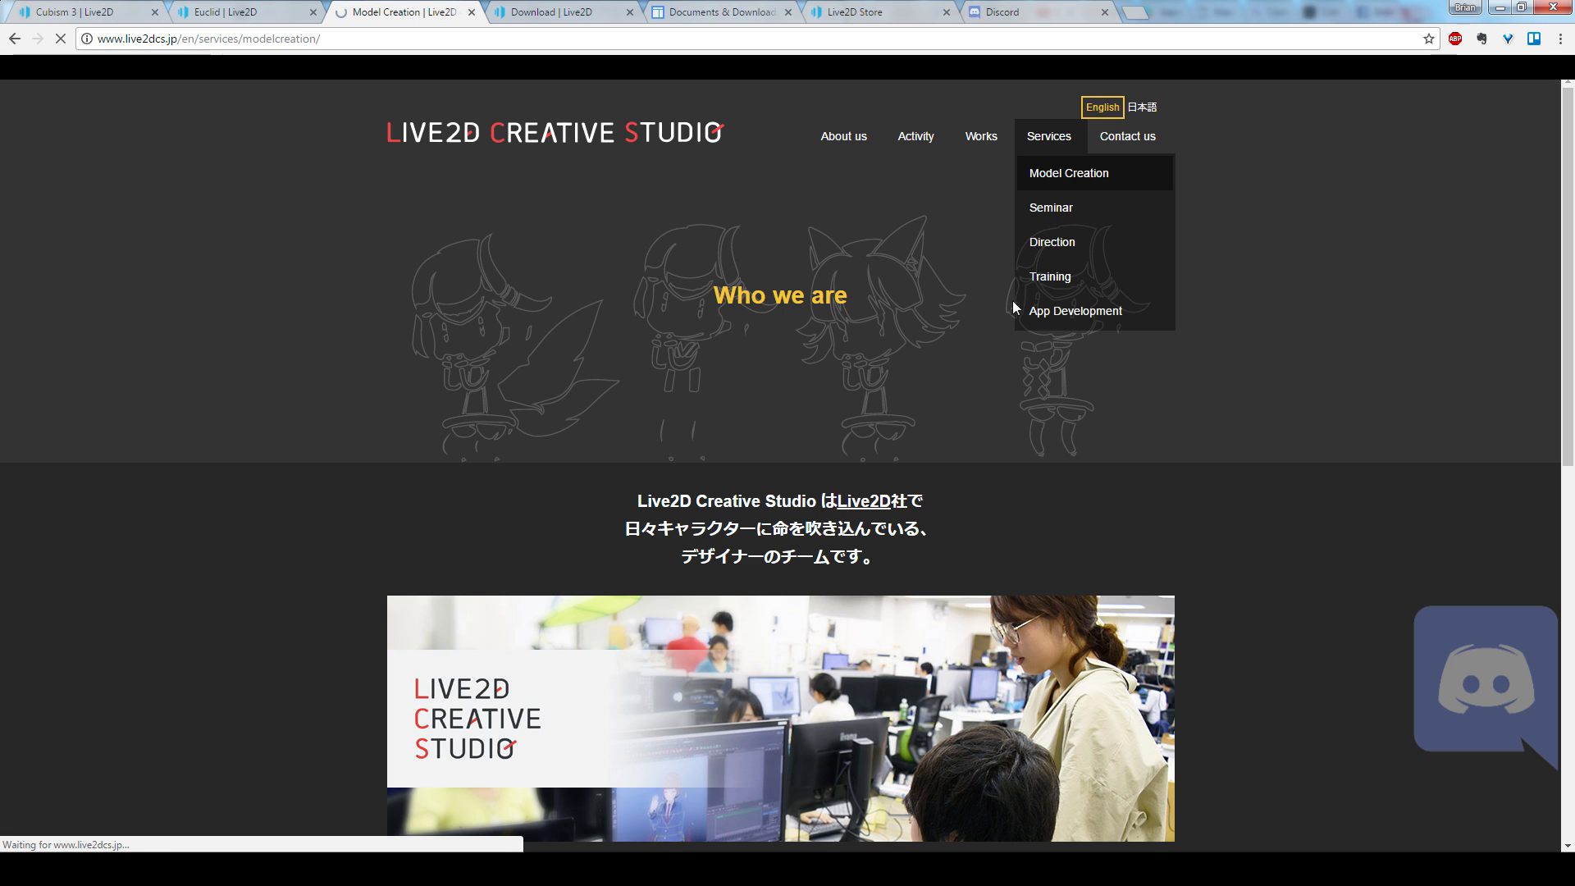
{"action": "scroll", "scroll_direction": "down", "scroll_amount": 3}
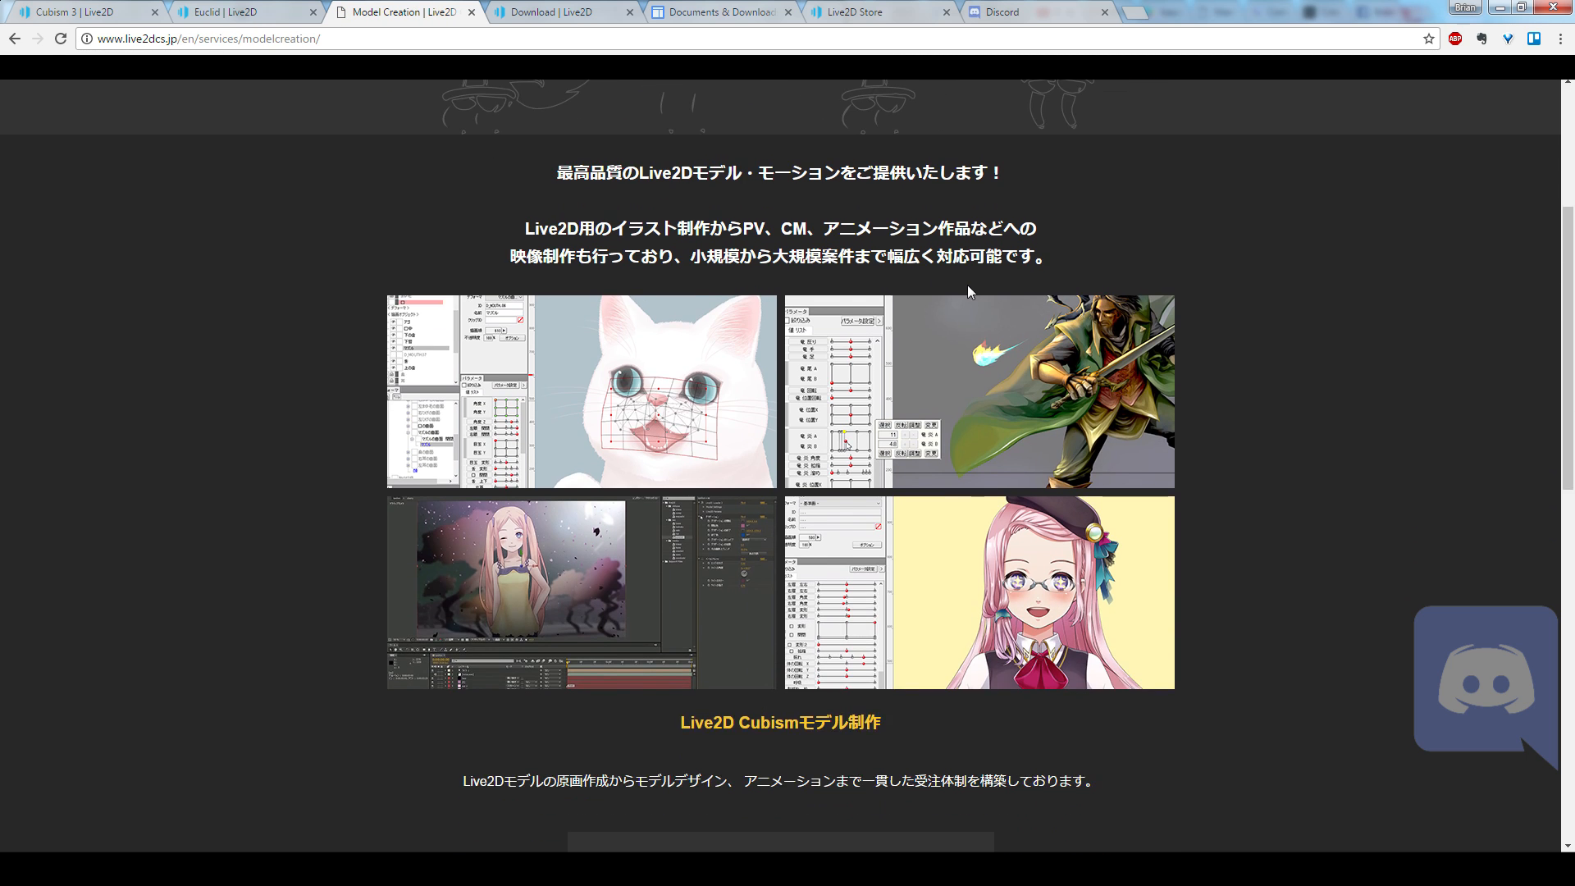
{"action": "scroll", "scroll_direction": "up", "scroll_amount": 3}
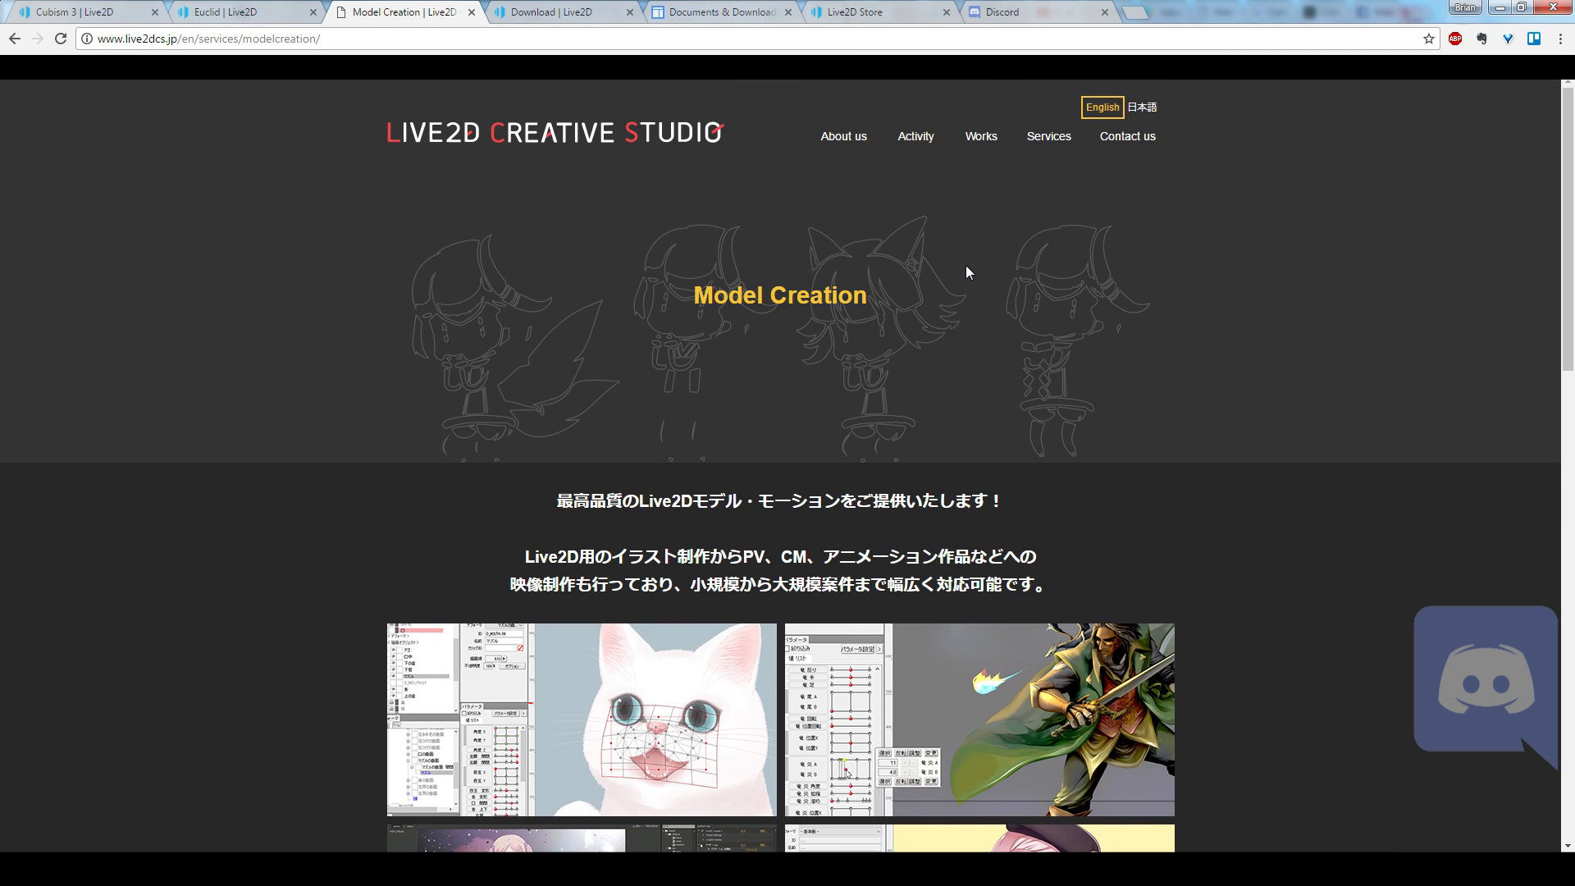
{"action": "scroll", "scroll_direction": "down", "scroll_amount": 3}
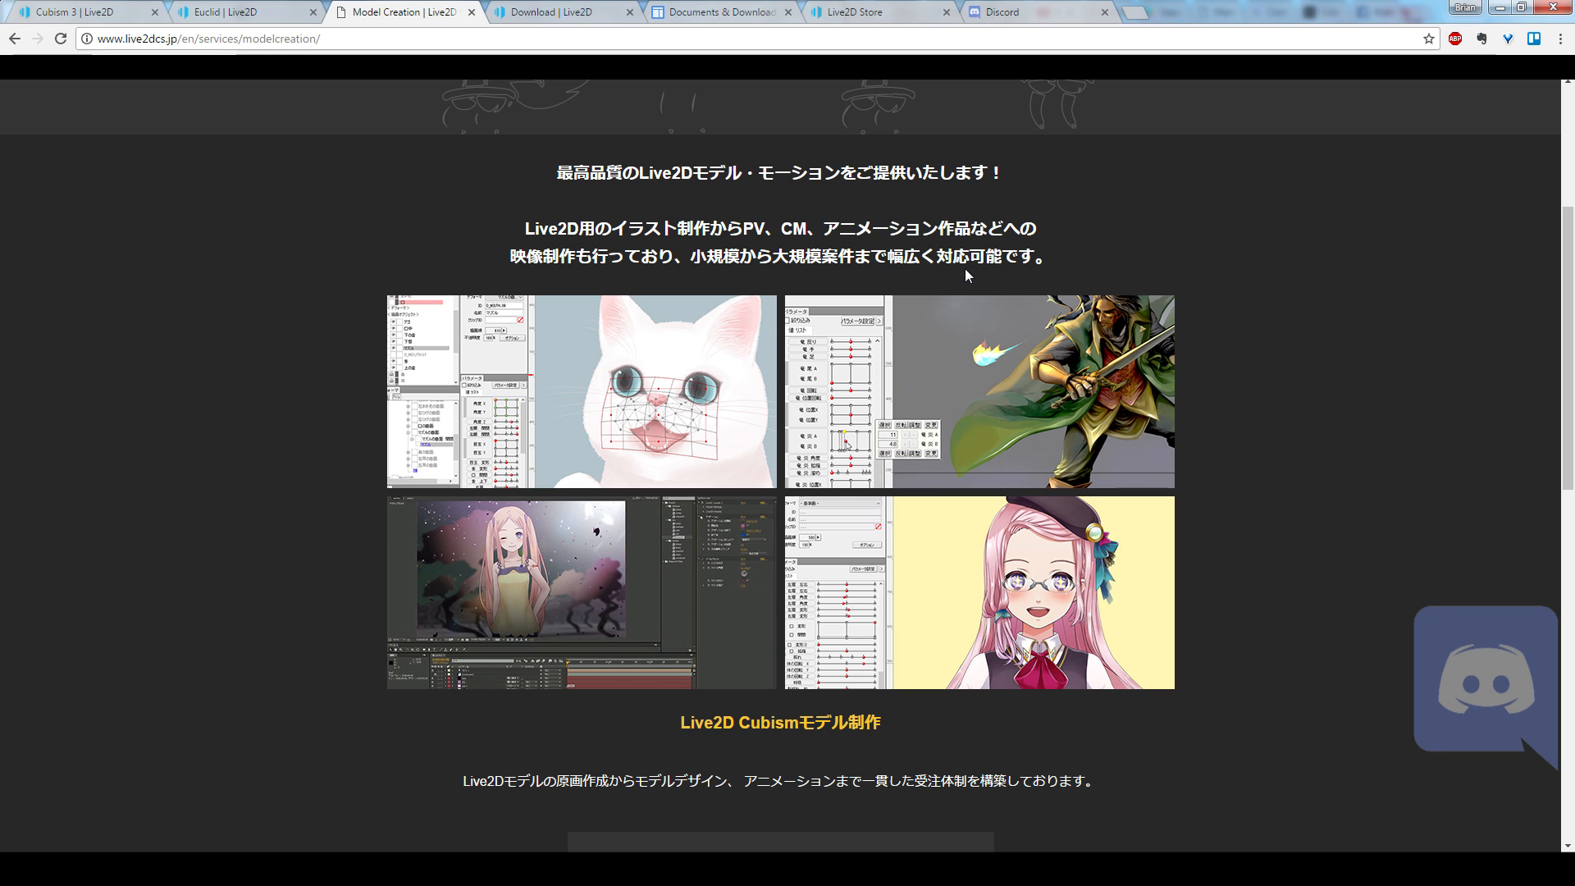
{"action": "scroll", "scroll_direction": "down", "scroll_amount": 3}
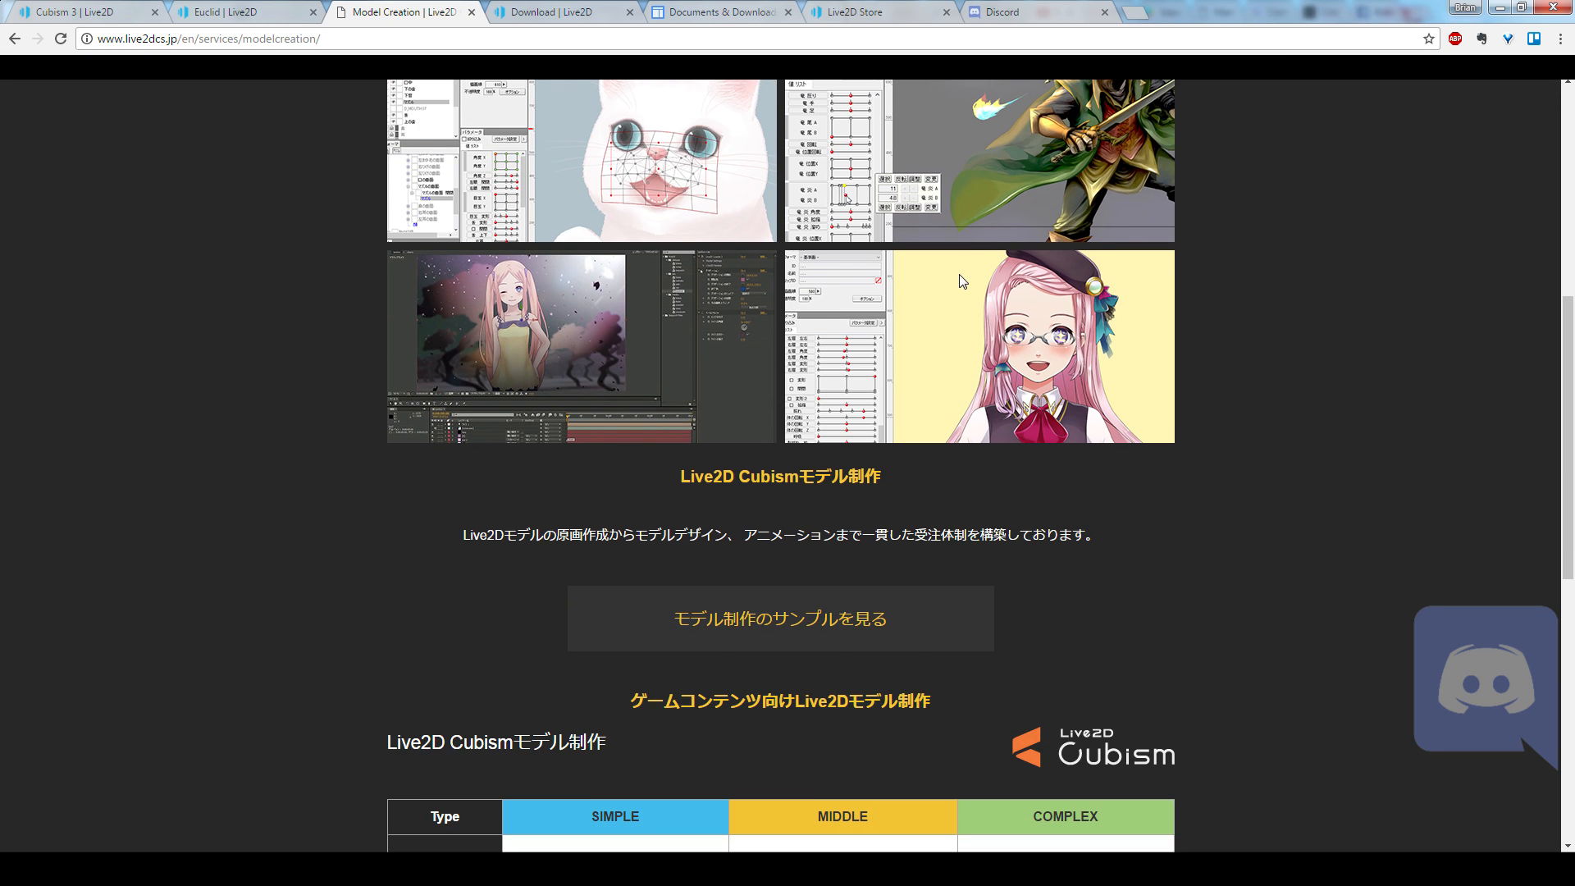
{"action": "scroll", "scroll_direction": "down", "scroll_amount": 3}
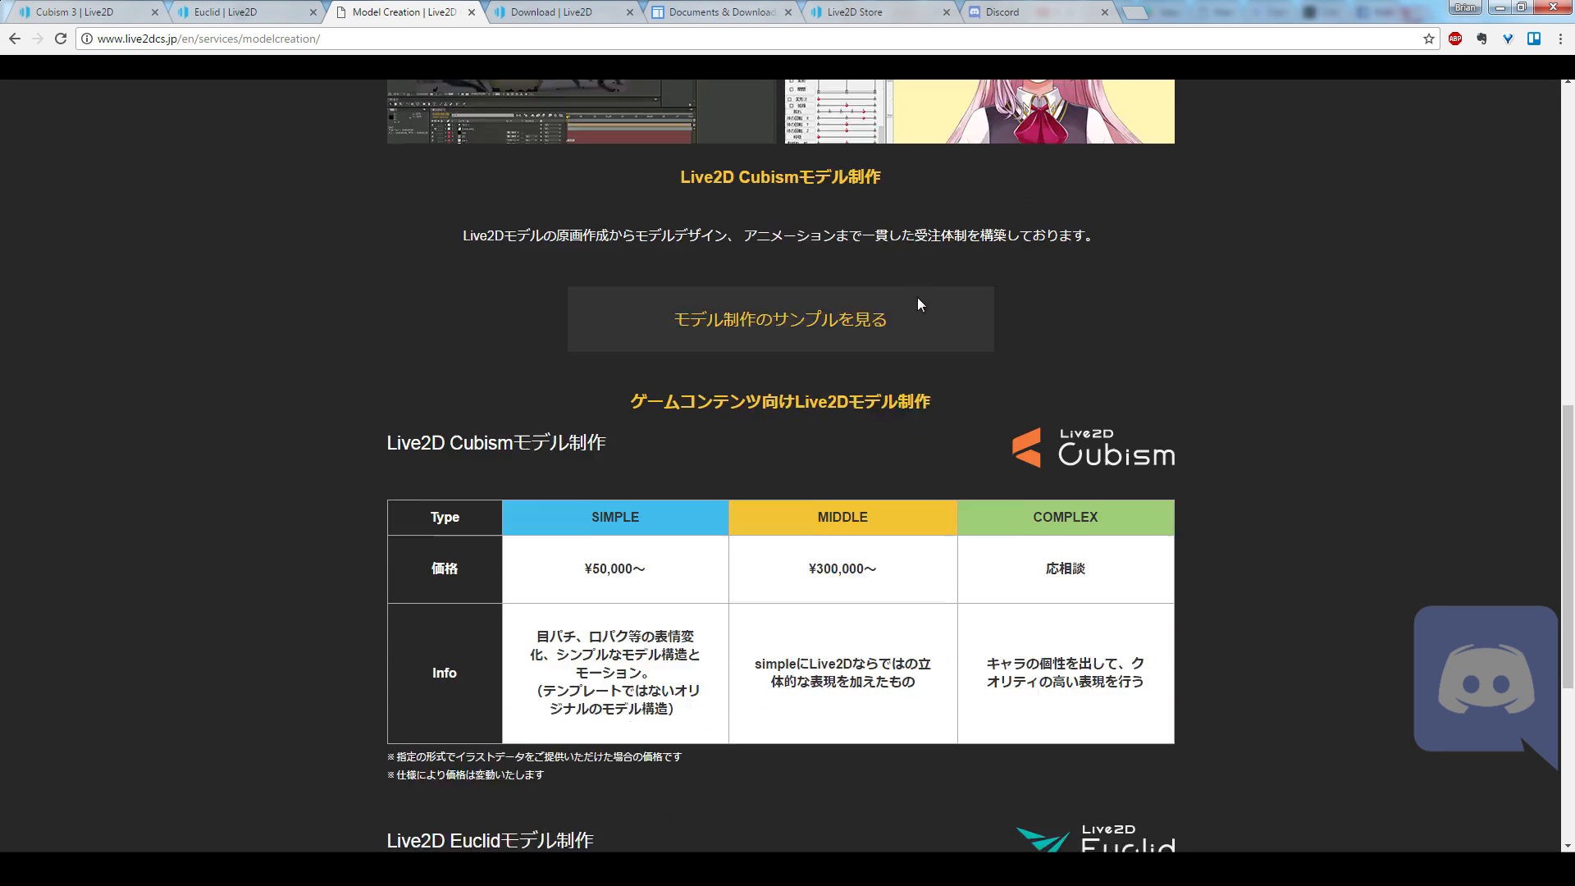
{"action": "scroll", "scroll_direction": "up", "scroll_amount": 3}
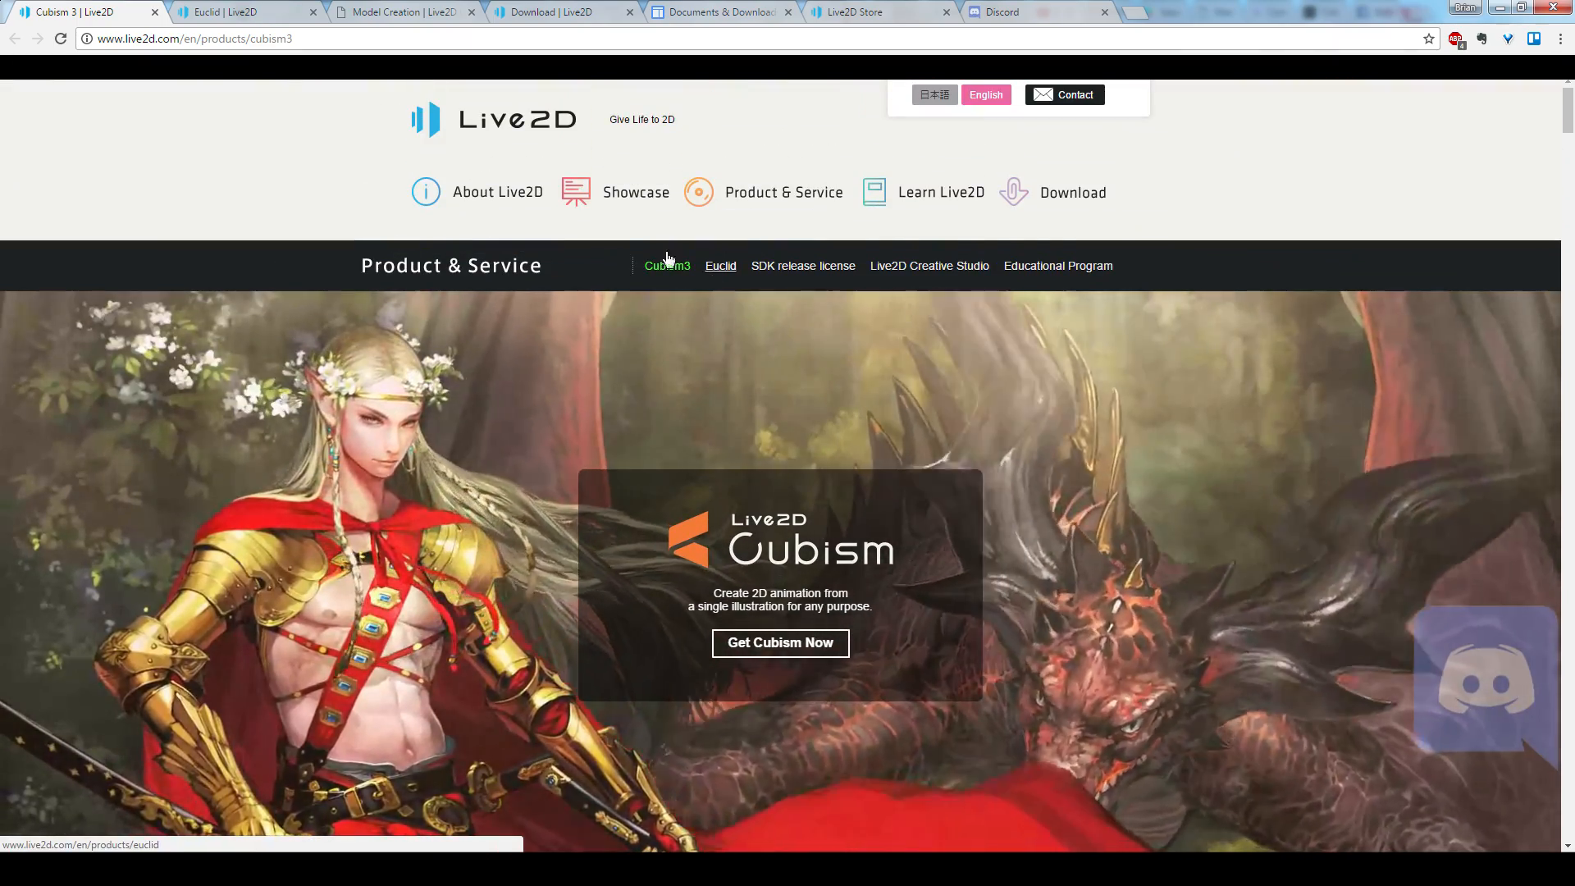
Step: Scroll the Cubism 3 product page through features, downloads, system requirements and indie subscription prices
{"action": "scroll", "scroll_direction": "down", "scroll_amount": 3}
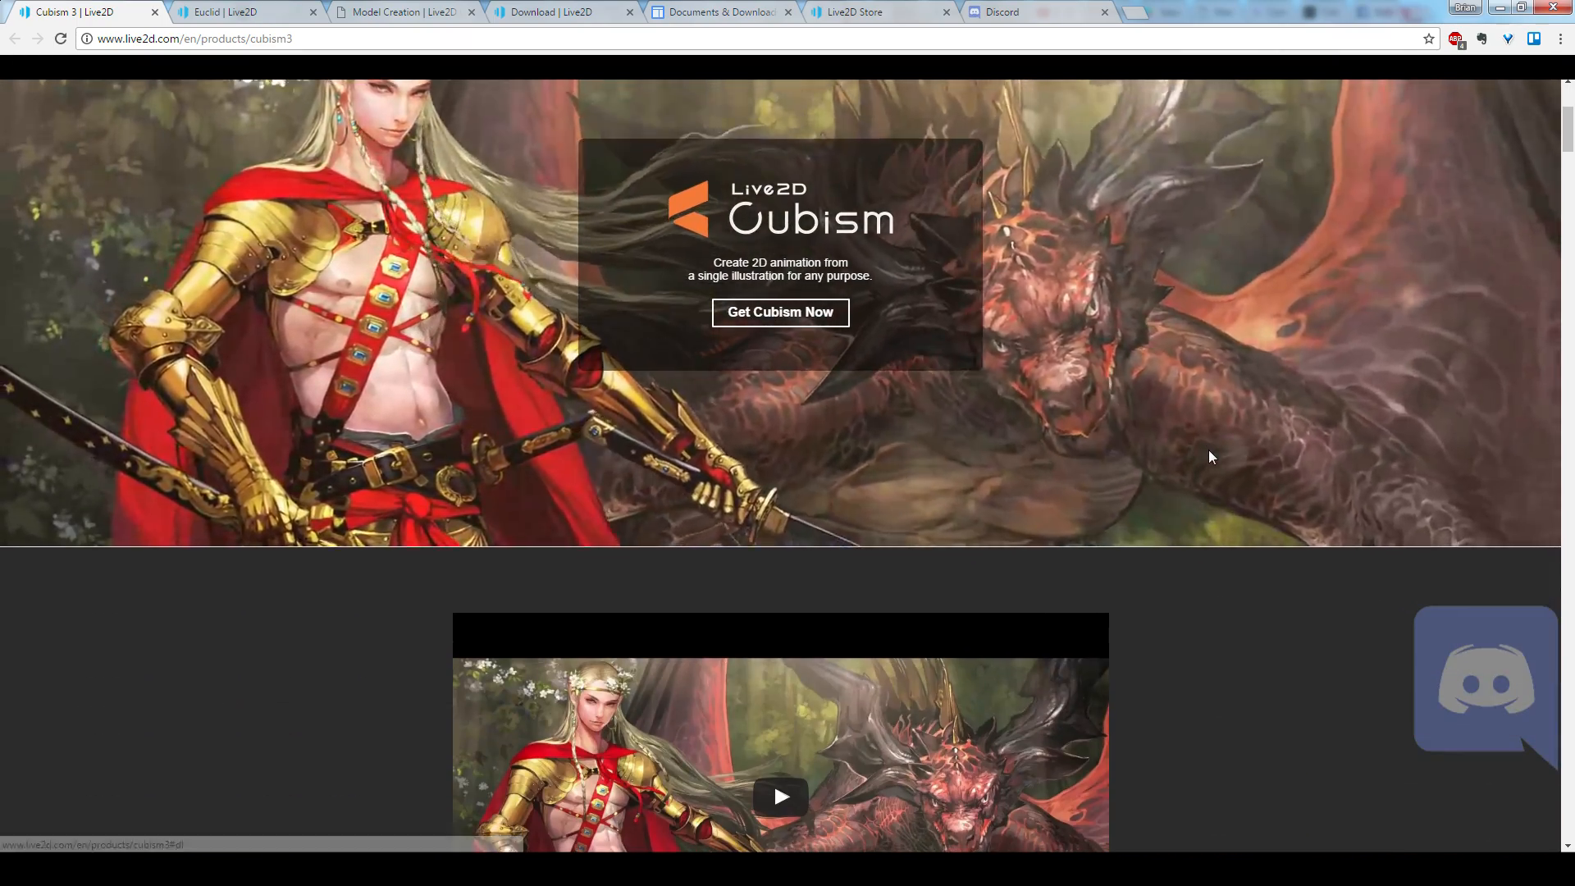
{"action": "scroll", "scroll_direction": "down", "scroll_amount": 3}
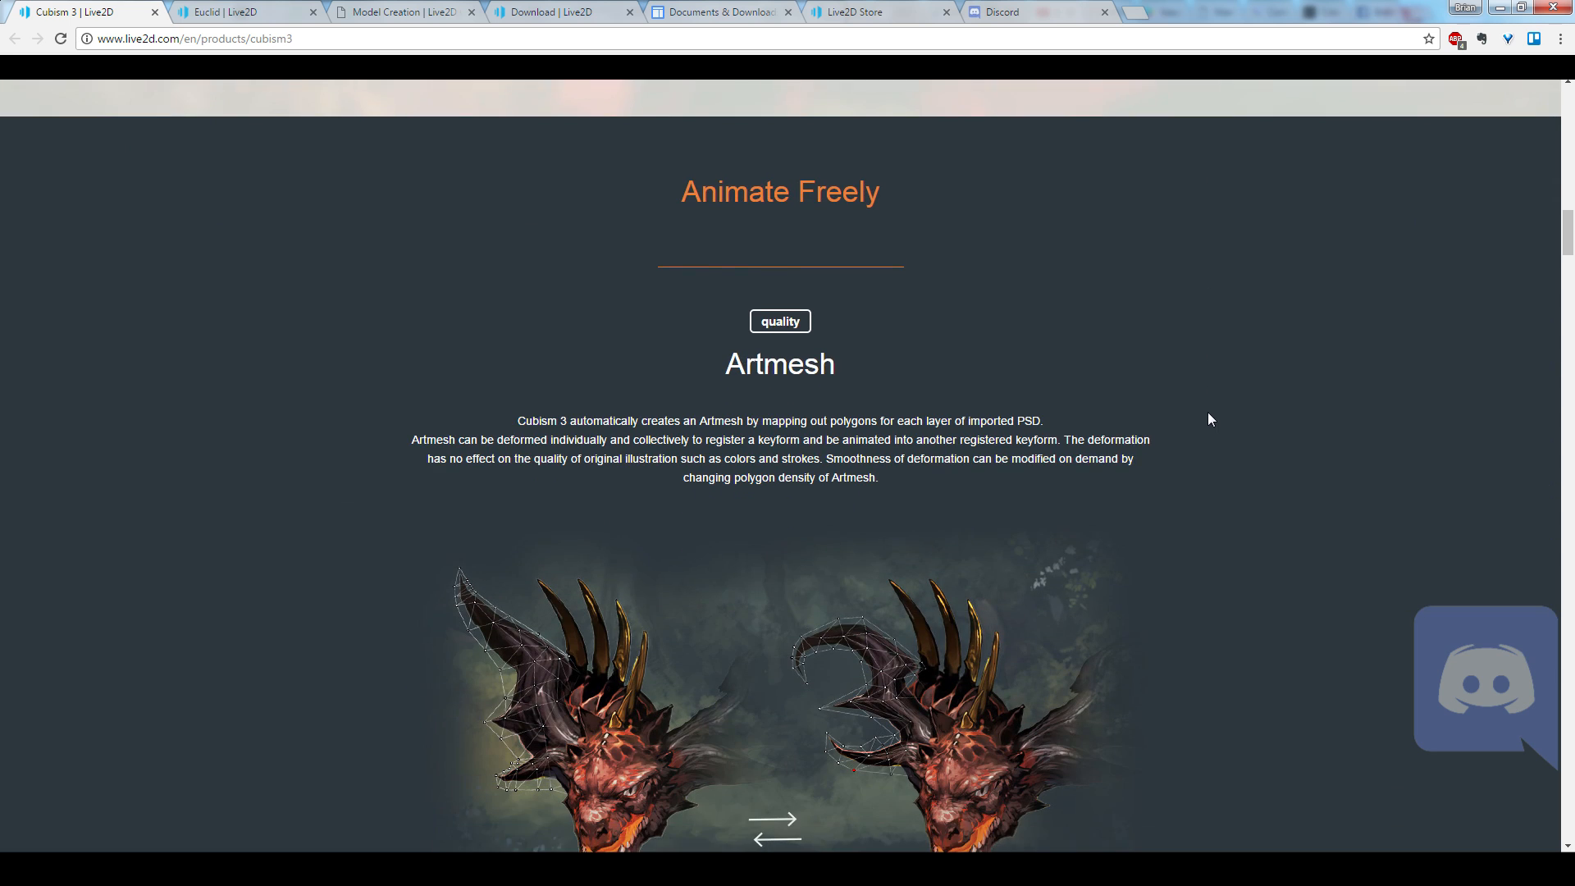
{"action": "scroll", "scroll_direction": "down", "scroll_amount": 3}
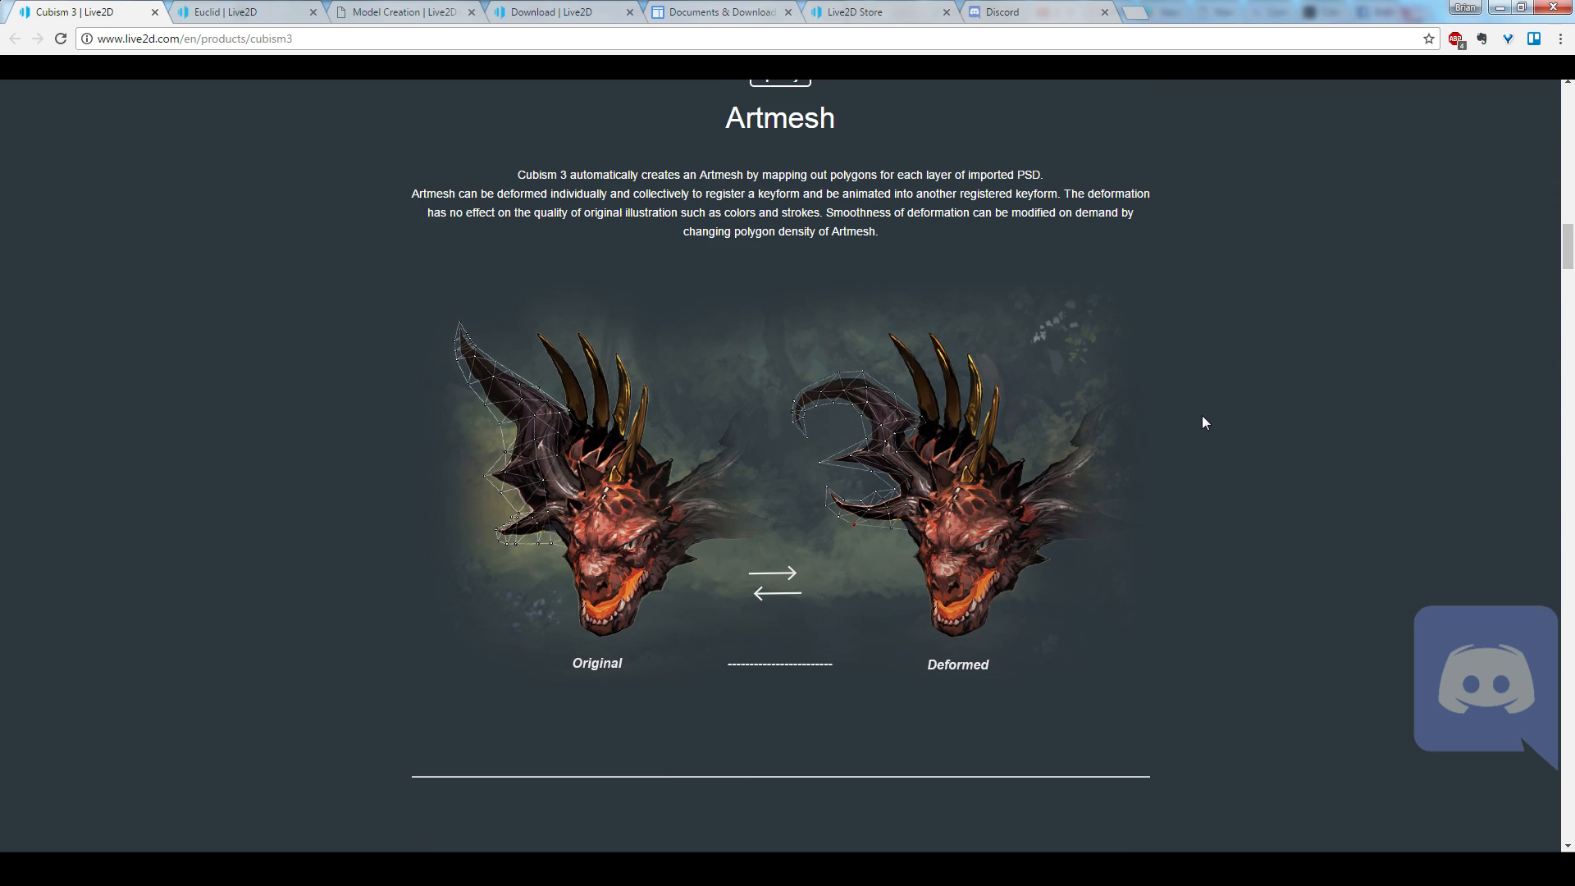
{"action": "scroll", "scroll_direction": "down", "scroll_amount": 3}
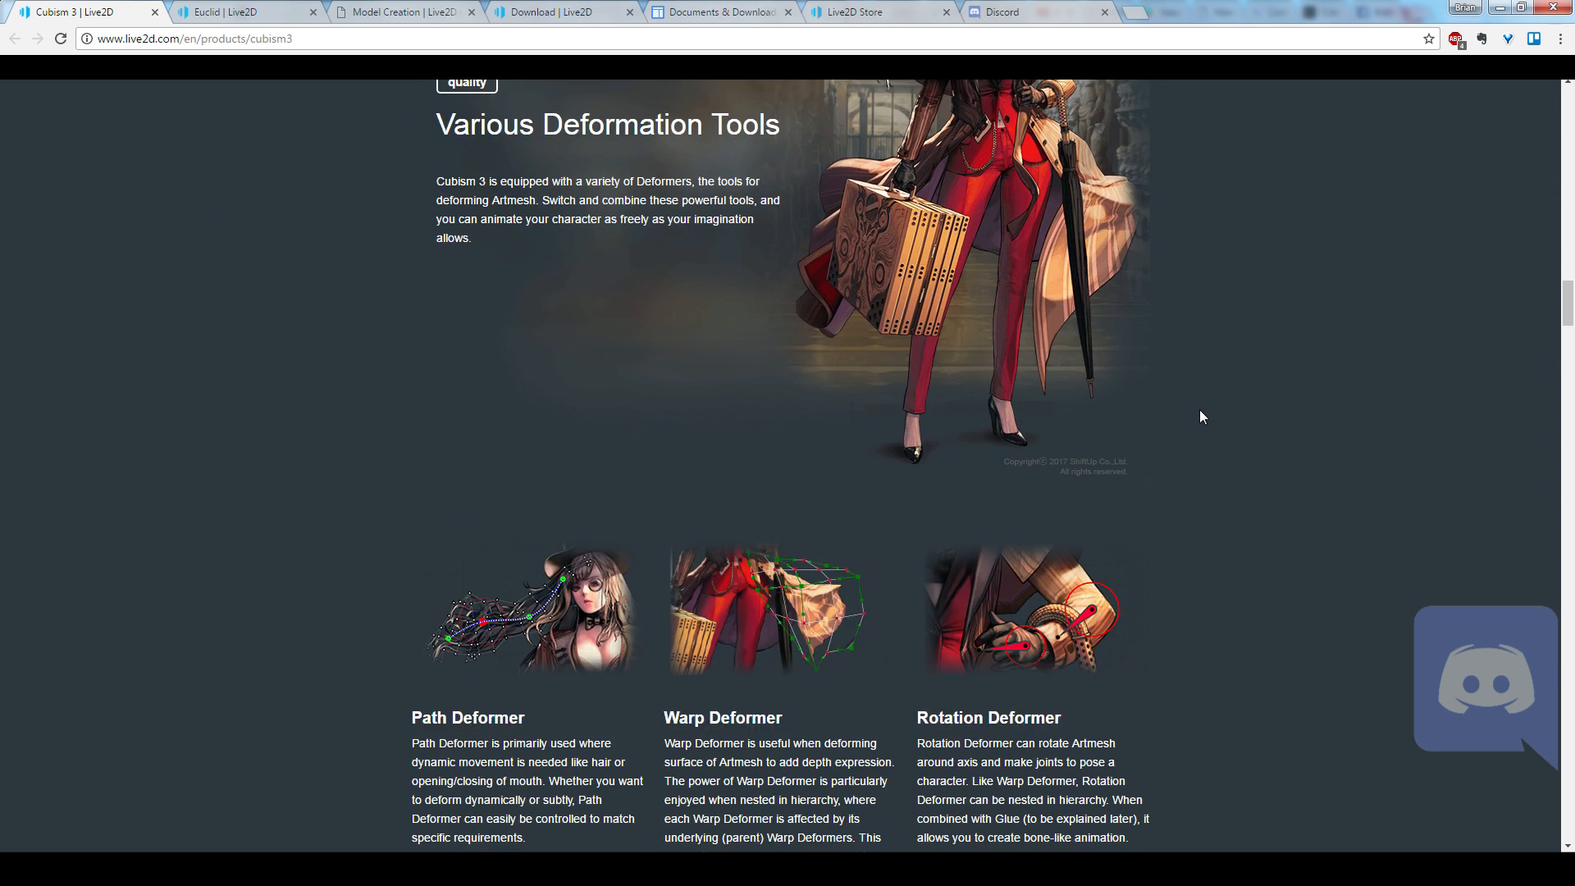
{"action": "scroll", "scroll_direction": "down", "scroll_amount": 3}
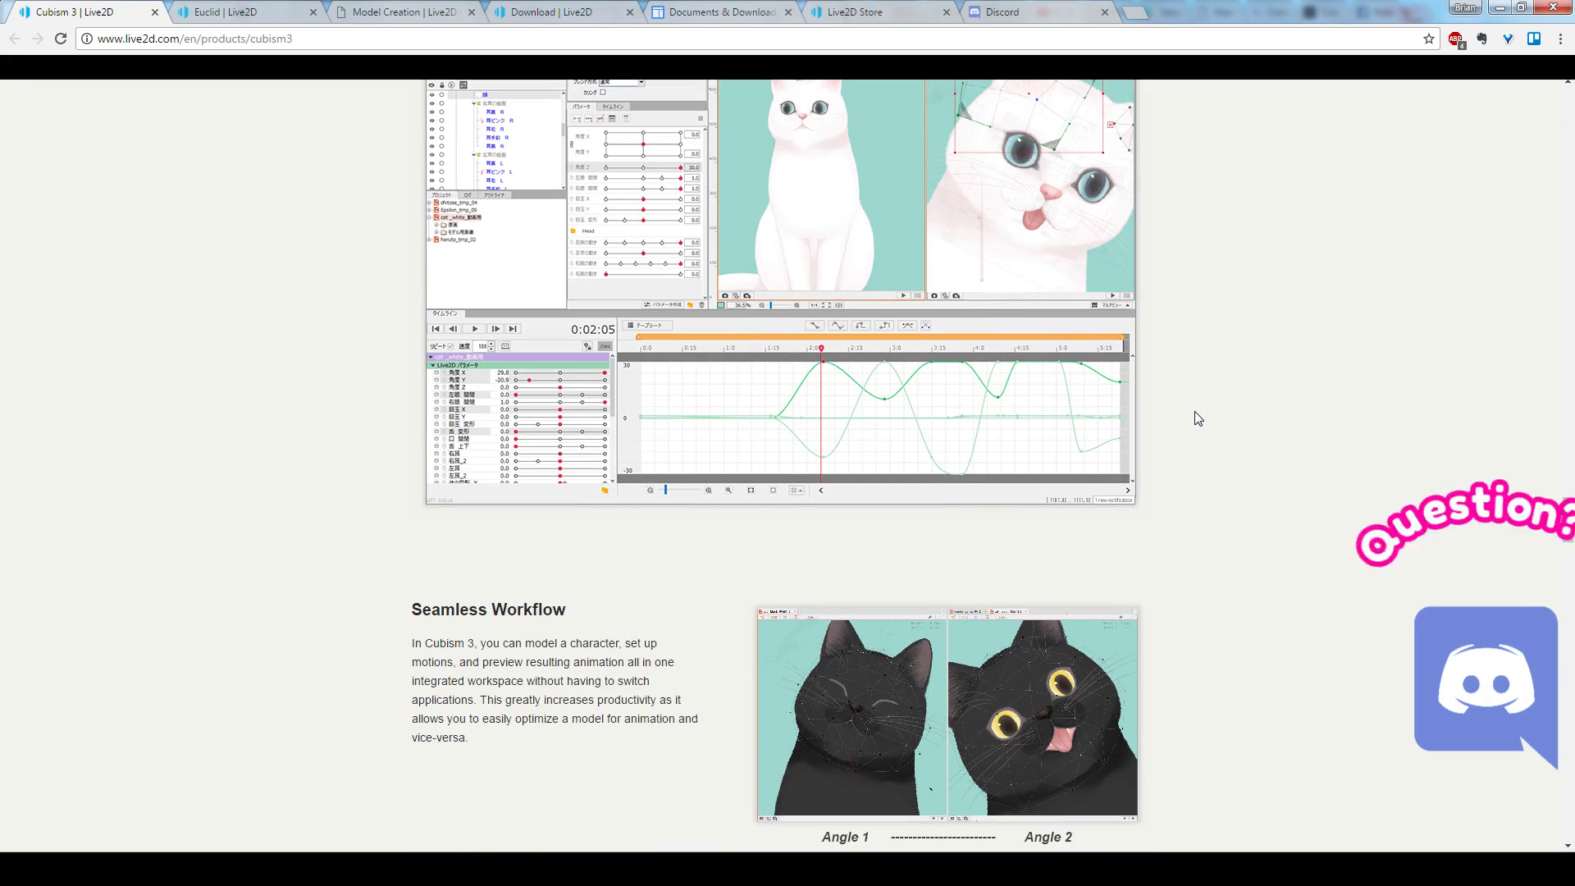
{"action": "scroll", "scroll_direction": "down", "scroll_amount": 3}
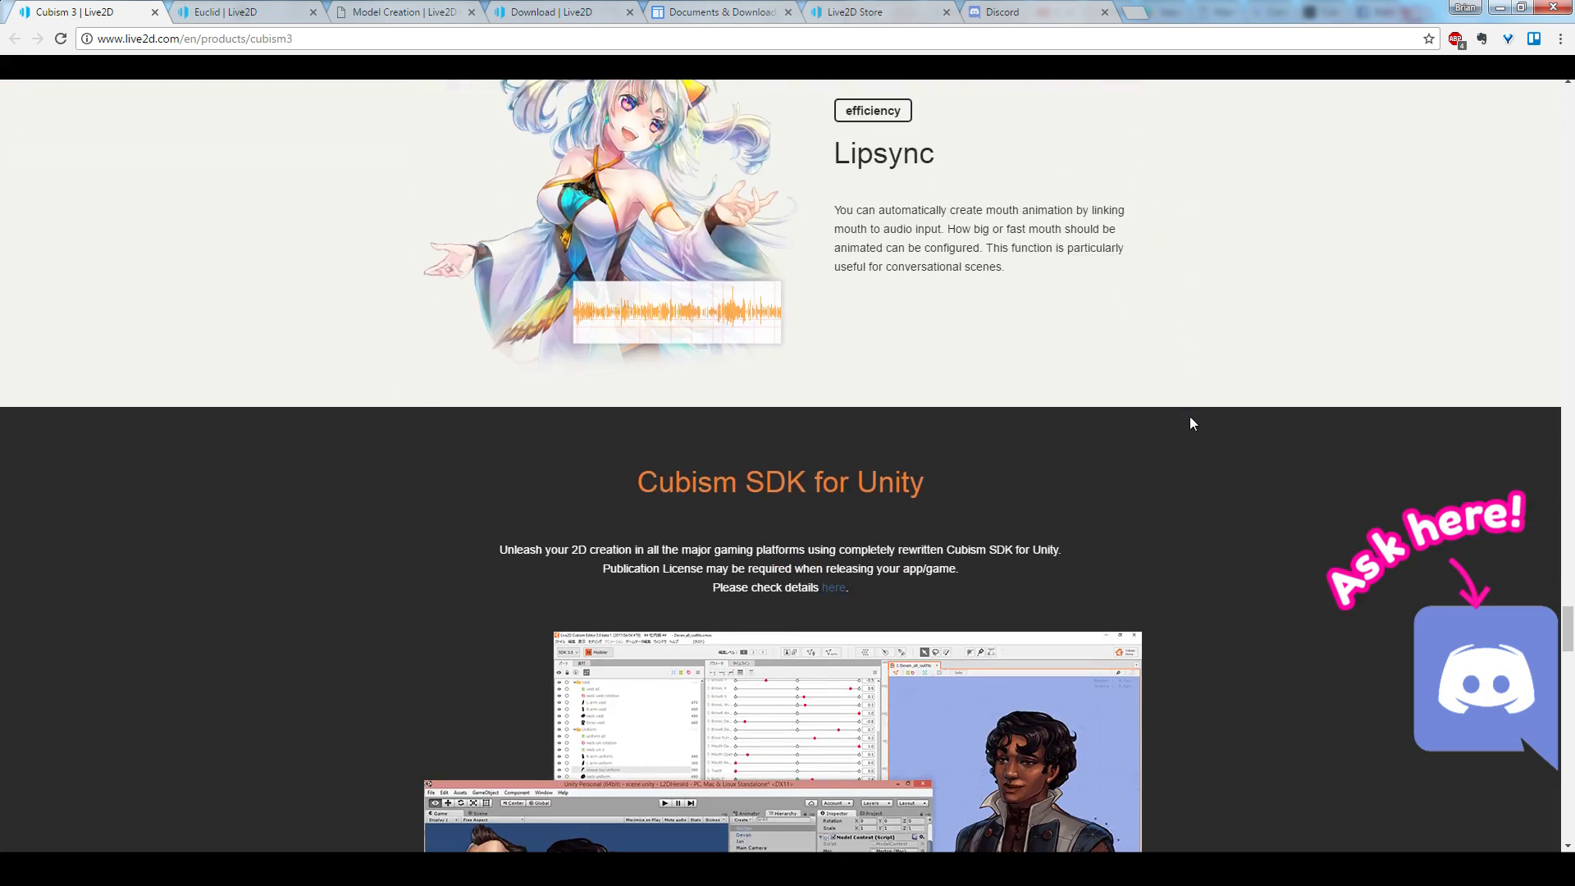
{"action": "scroll", "scroll_direction": "down", "scroll_amount": 3}
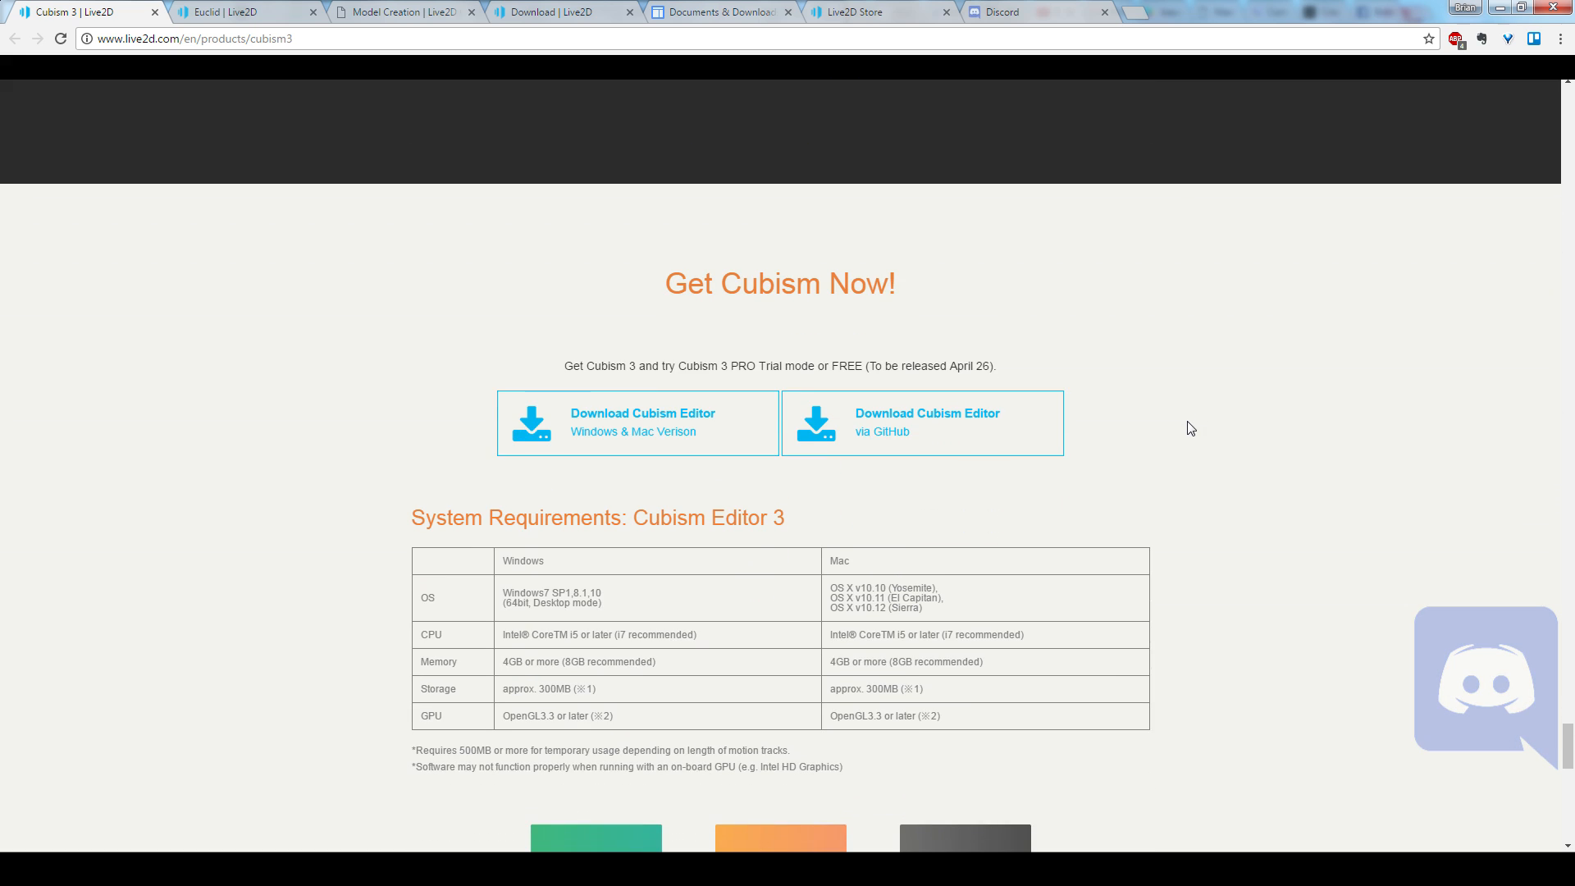
{"action": "scroll", "scroll_direction": "down", "scroll_amount": 3}
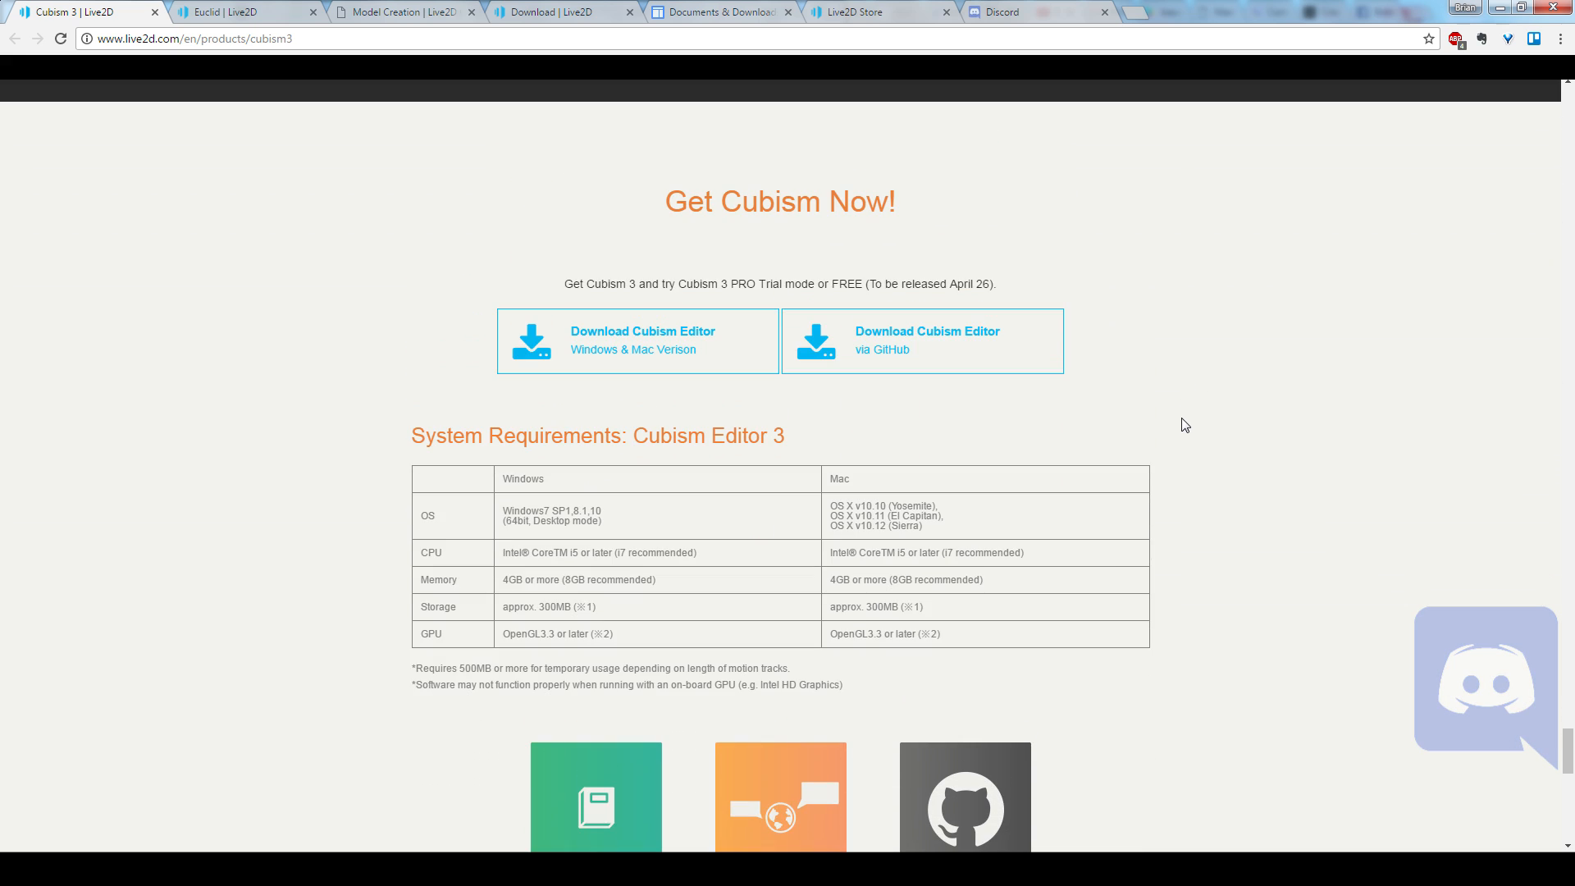
{"action": "scroll", "scroll_direction": "down", "scroll_amount": 3}
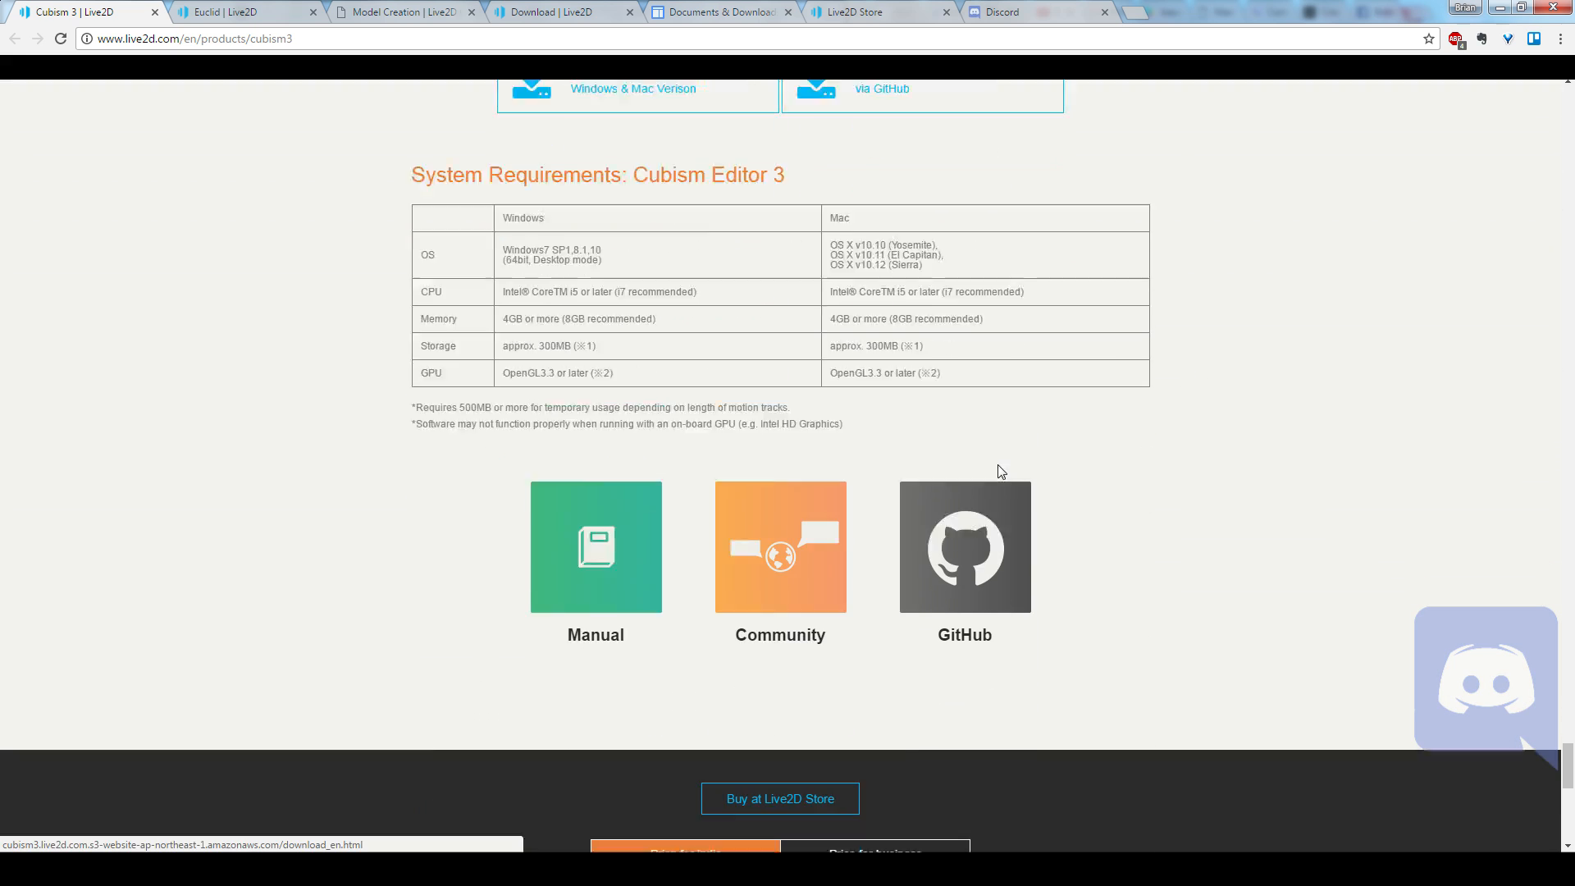
{"action": "scroll", "scroll_direction": "down", "scroll_amount": 3}
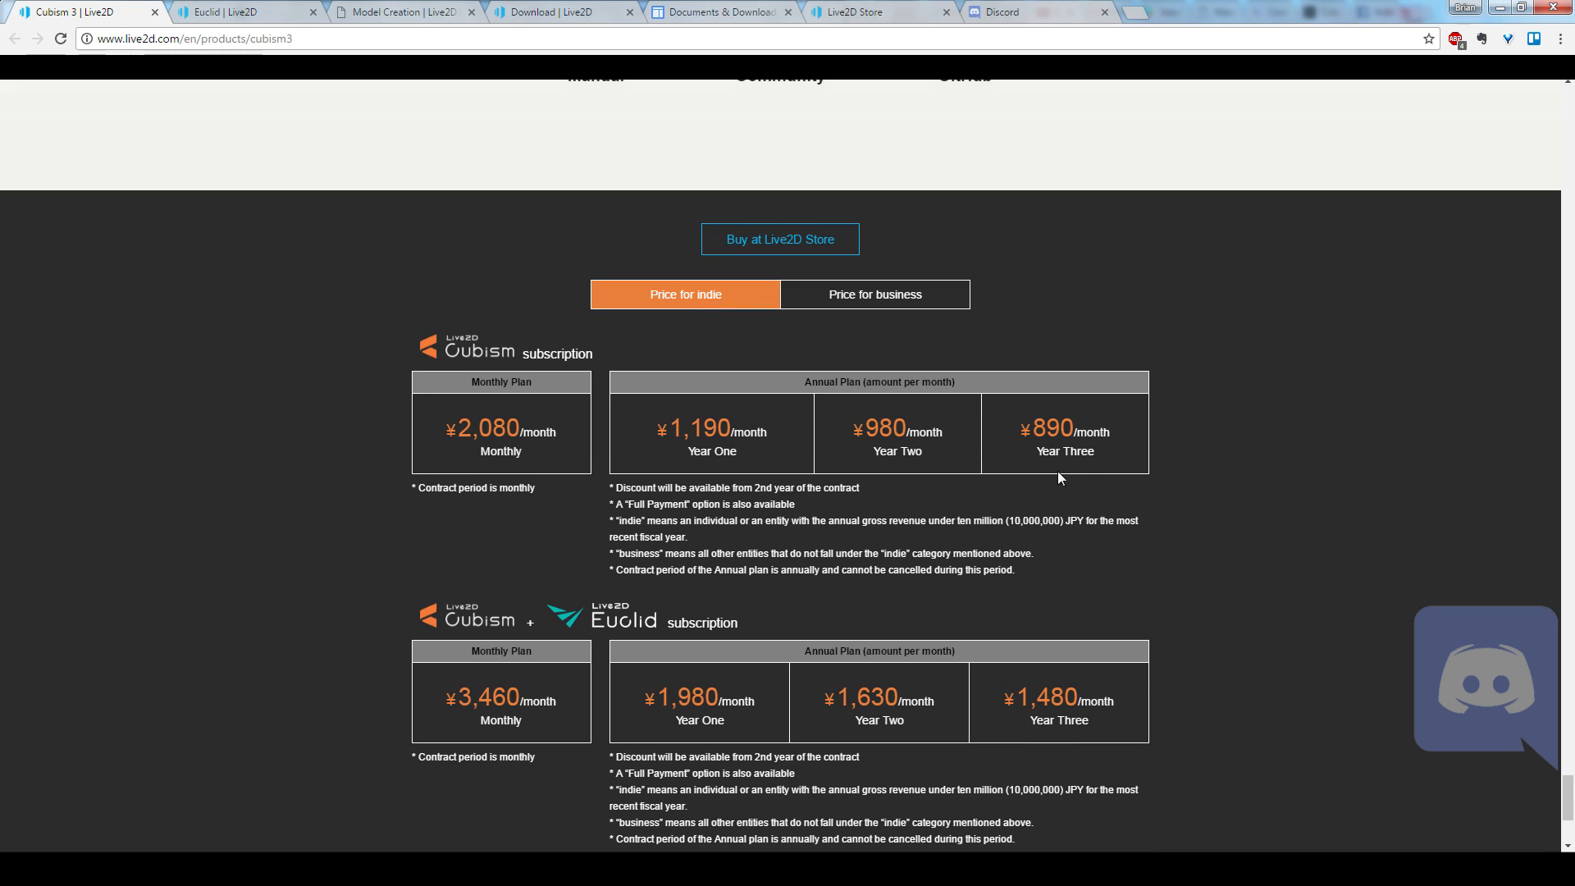
{"action": "mouse_move", "coordinate": [789, 261]}
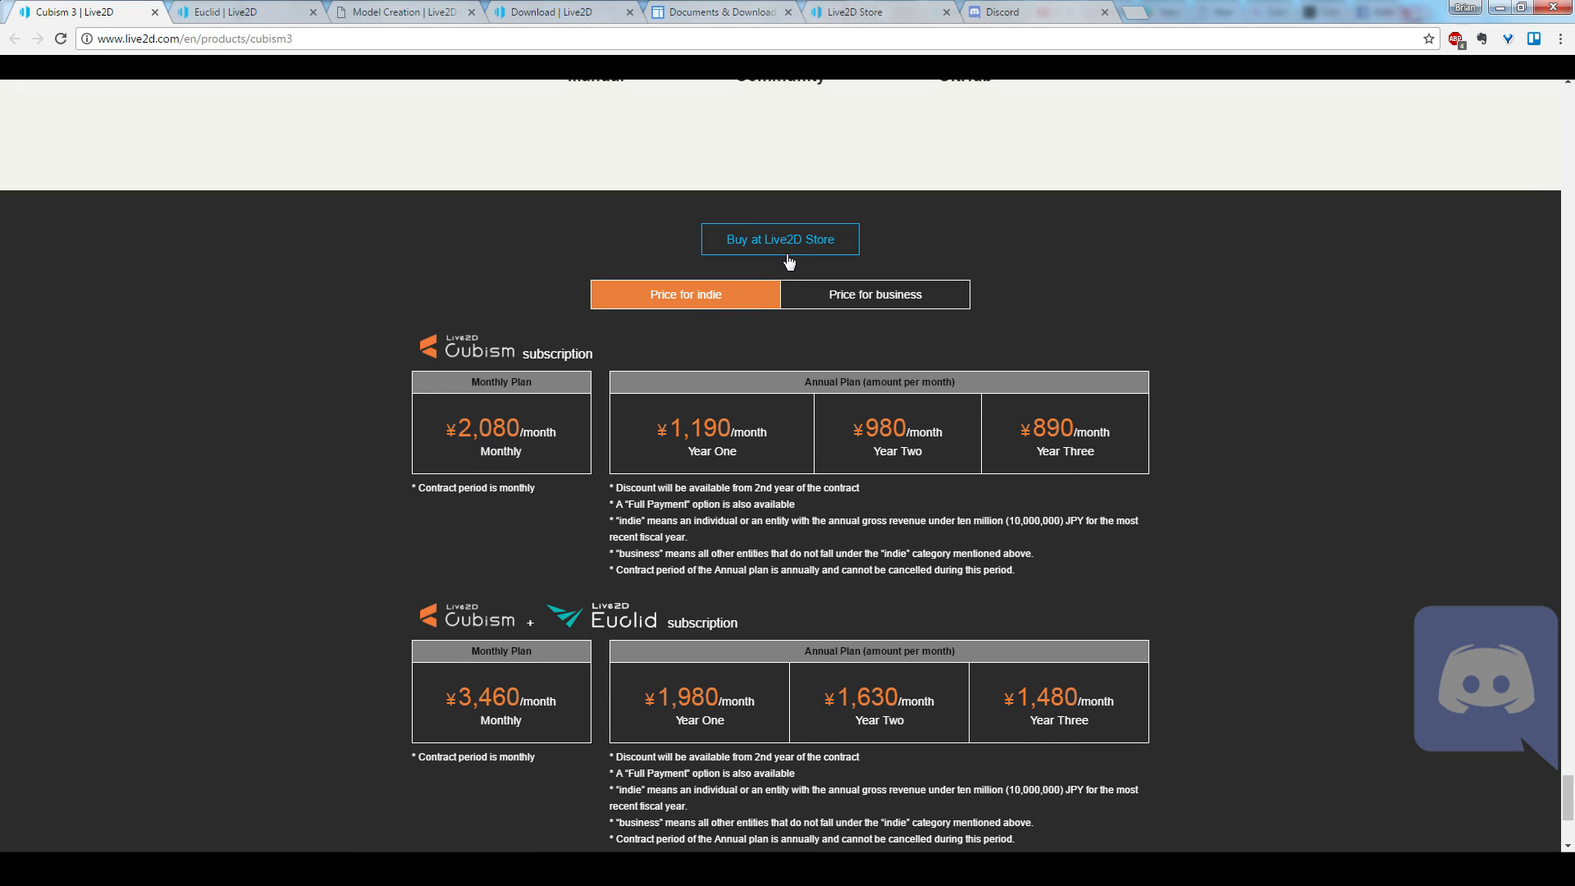
{"action": "mouse_move", "coordinate": [779, 240]}
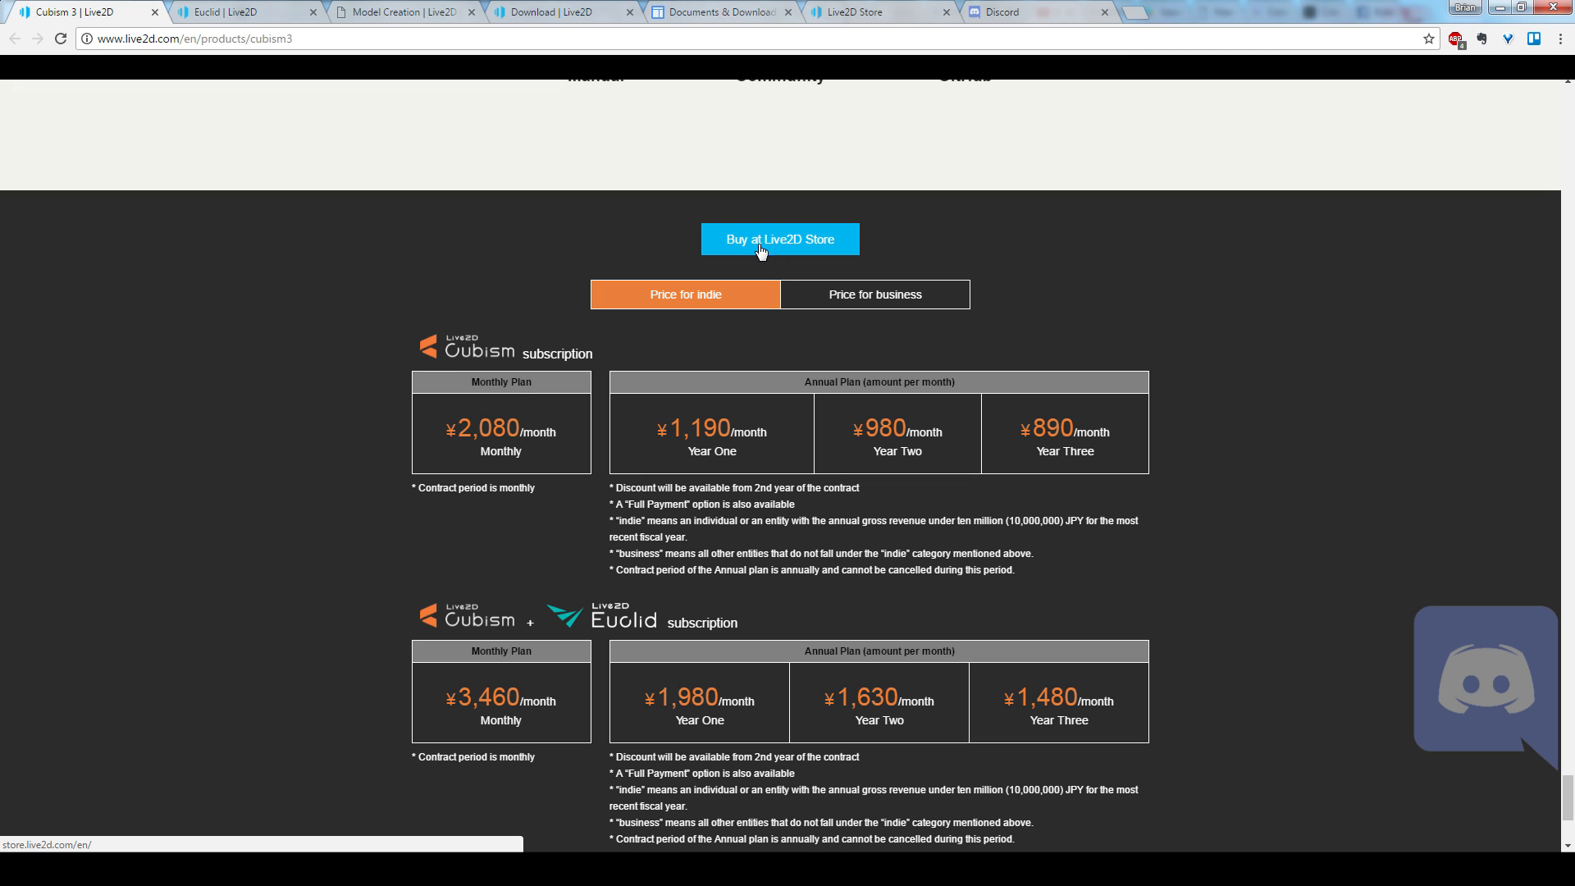
{"action": "mouse_move", "coordinate": [745, 240]}
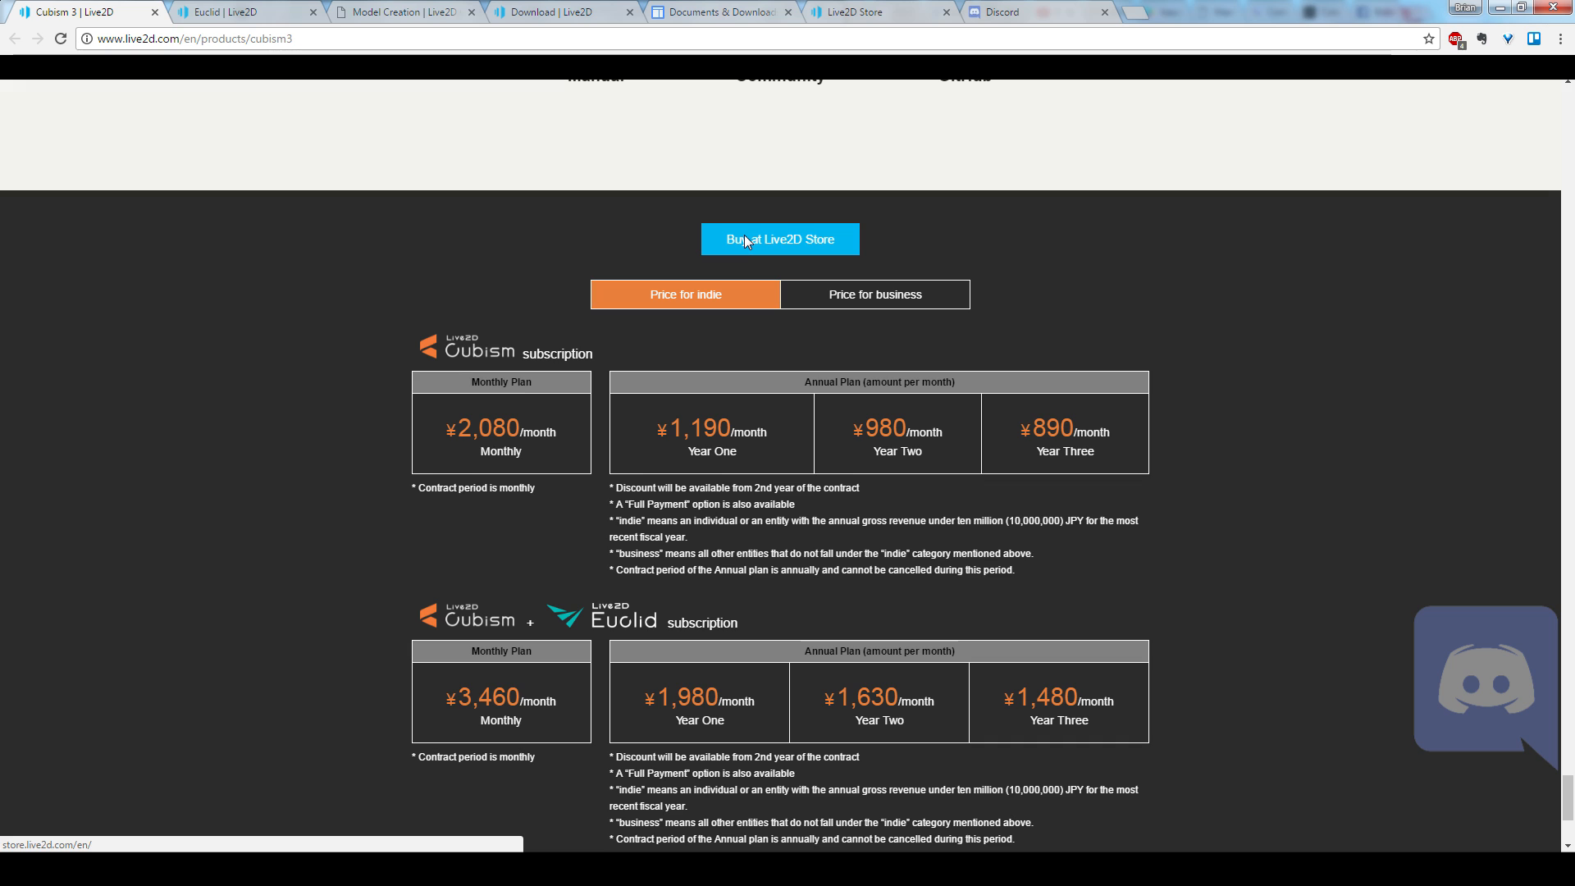
Step: Go to the Live2D Store via 'Buy at Live2D Store' and view the indie Cubism 3 PRO plans
{"action": "left_click", "coordinate": [779, 239]}
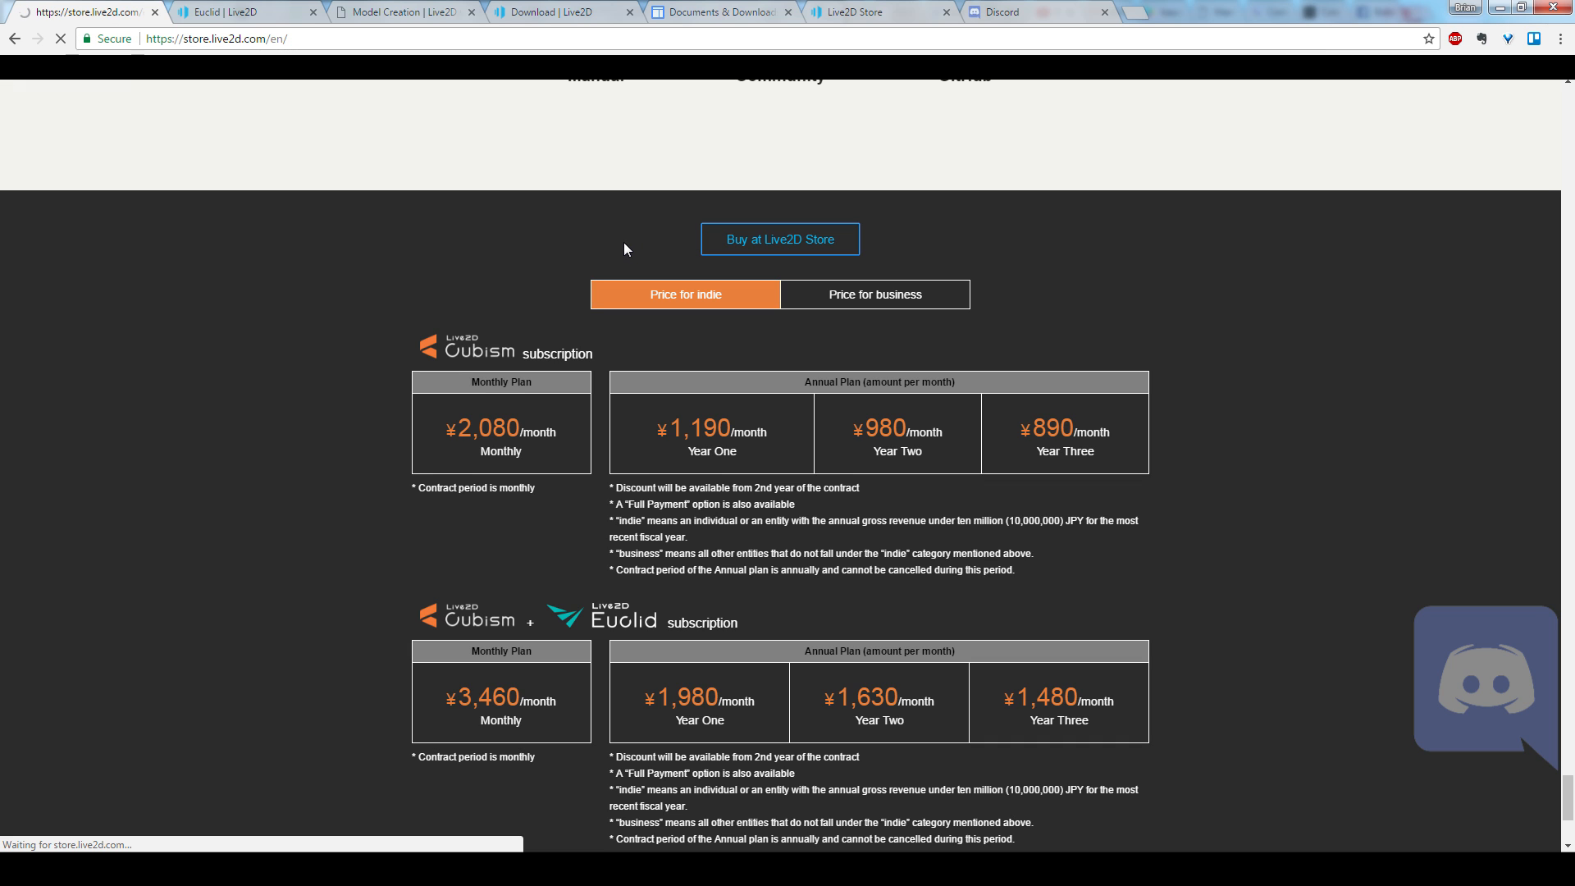
{"action": "left_click", "coordinate": [777, 239]}
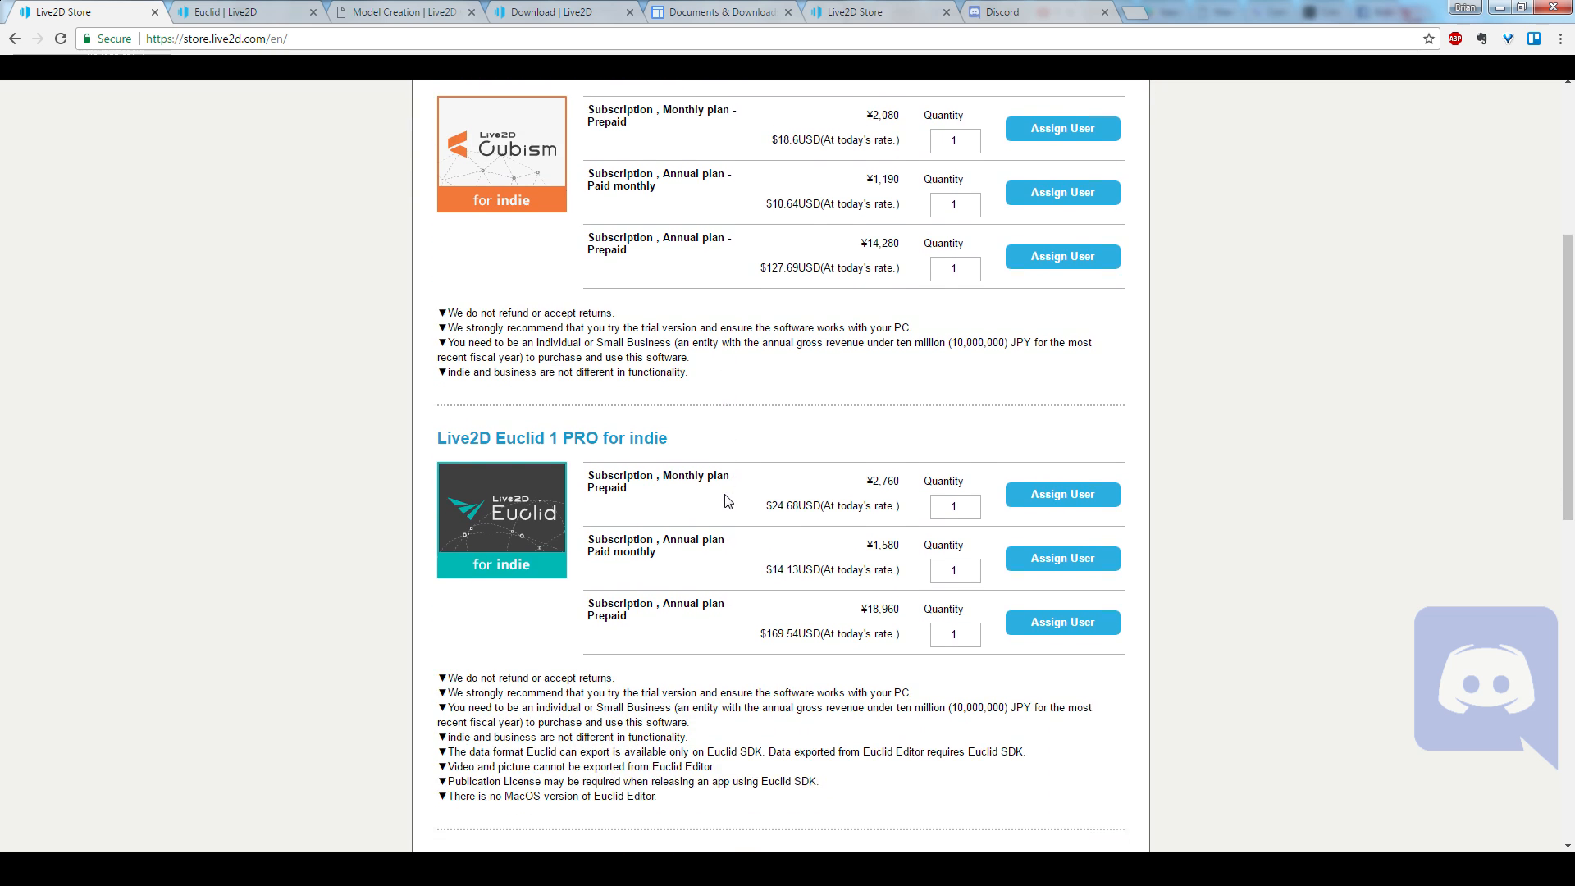
{"action": "scroll", "scroll_direction": "down", "scroll_amount": 3}
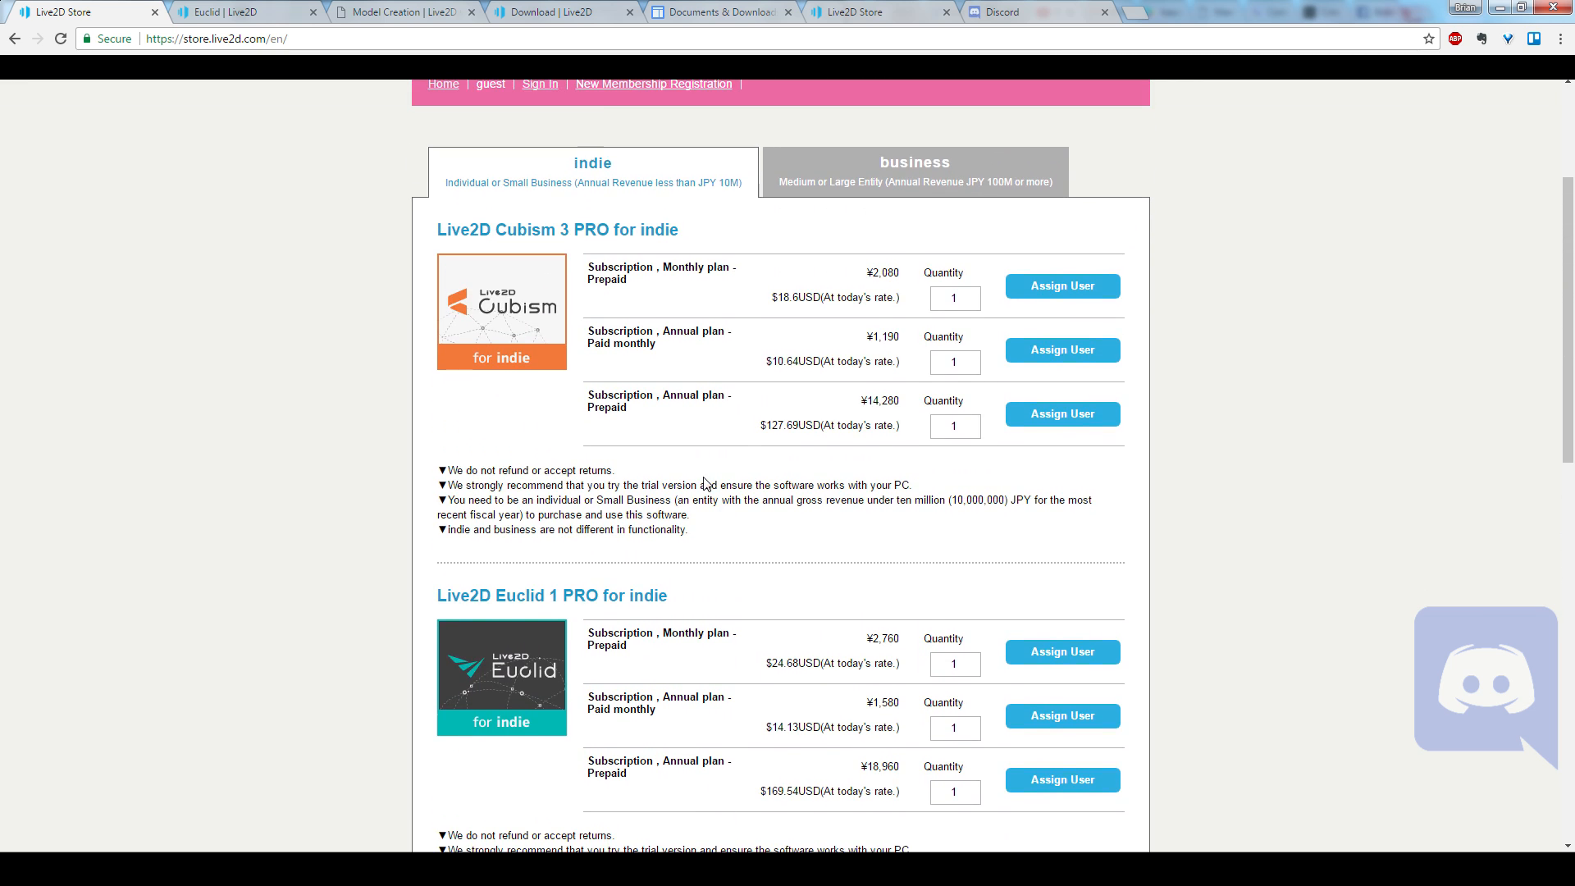
{"action": "mouse_move", "coordinate": [562, 341]}
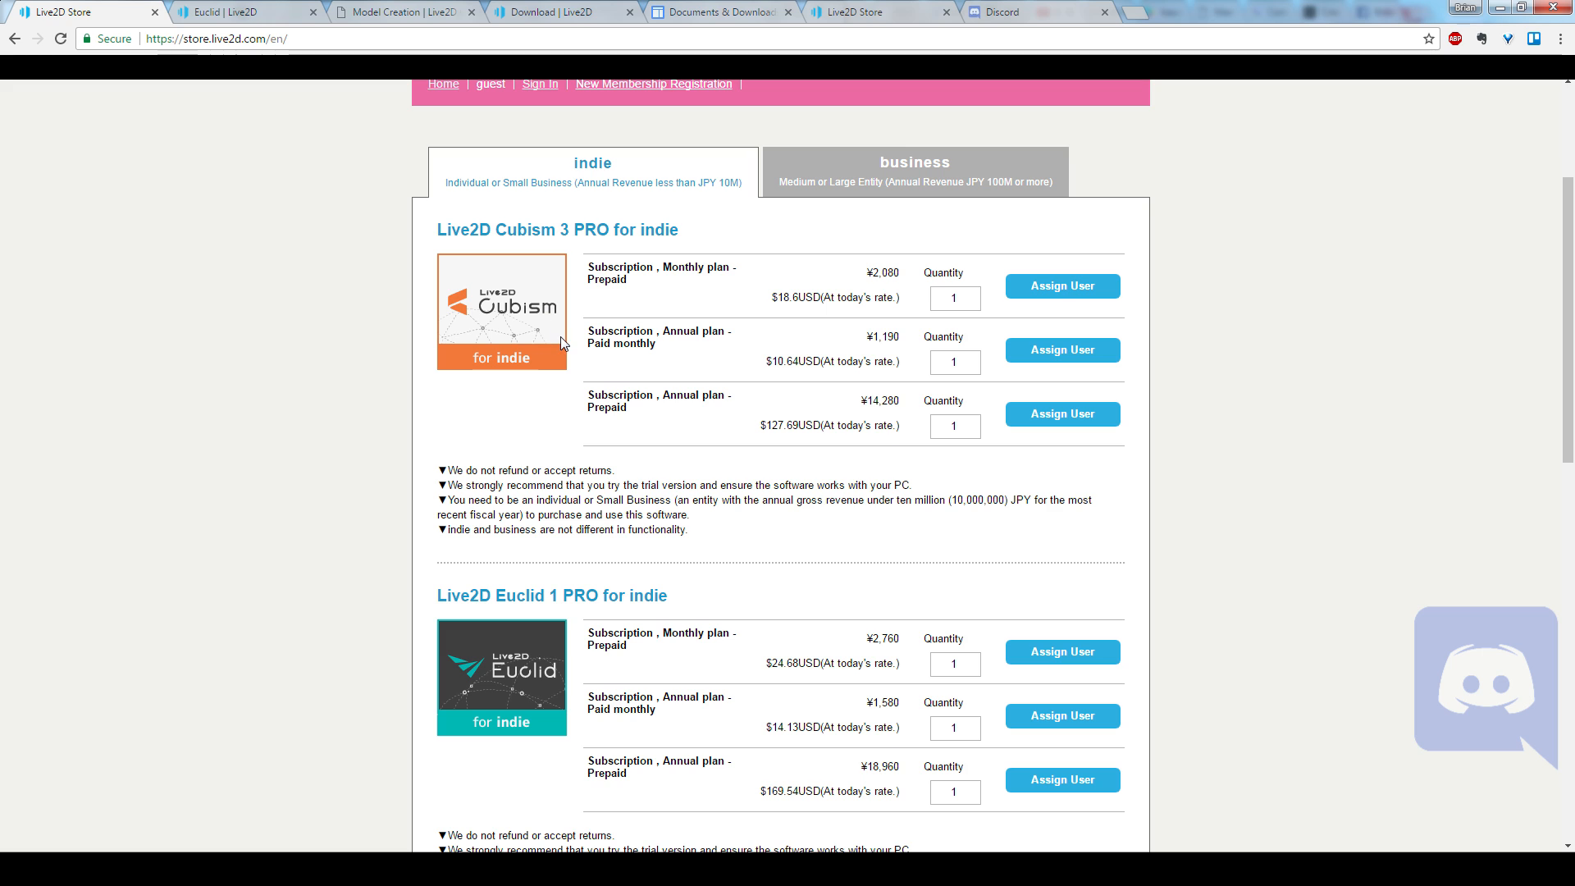
{"action": "scroll", "scroll_direction": "down", "scroll_amount": 3}
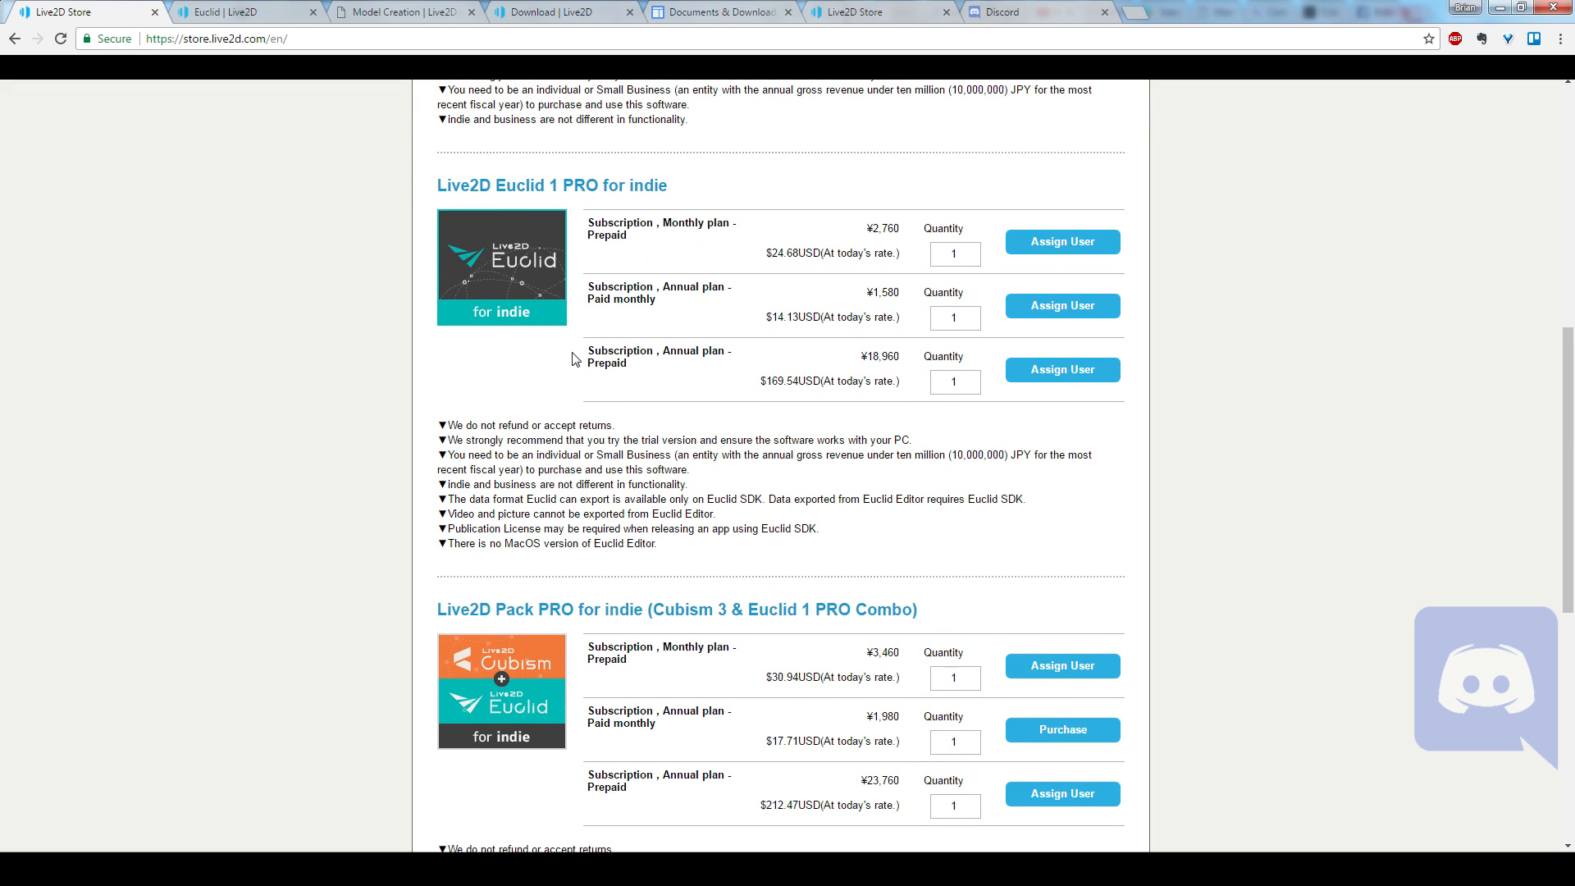
{"action": "scroll", "scroll_direction": "down", "scroll_amount": 3}
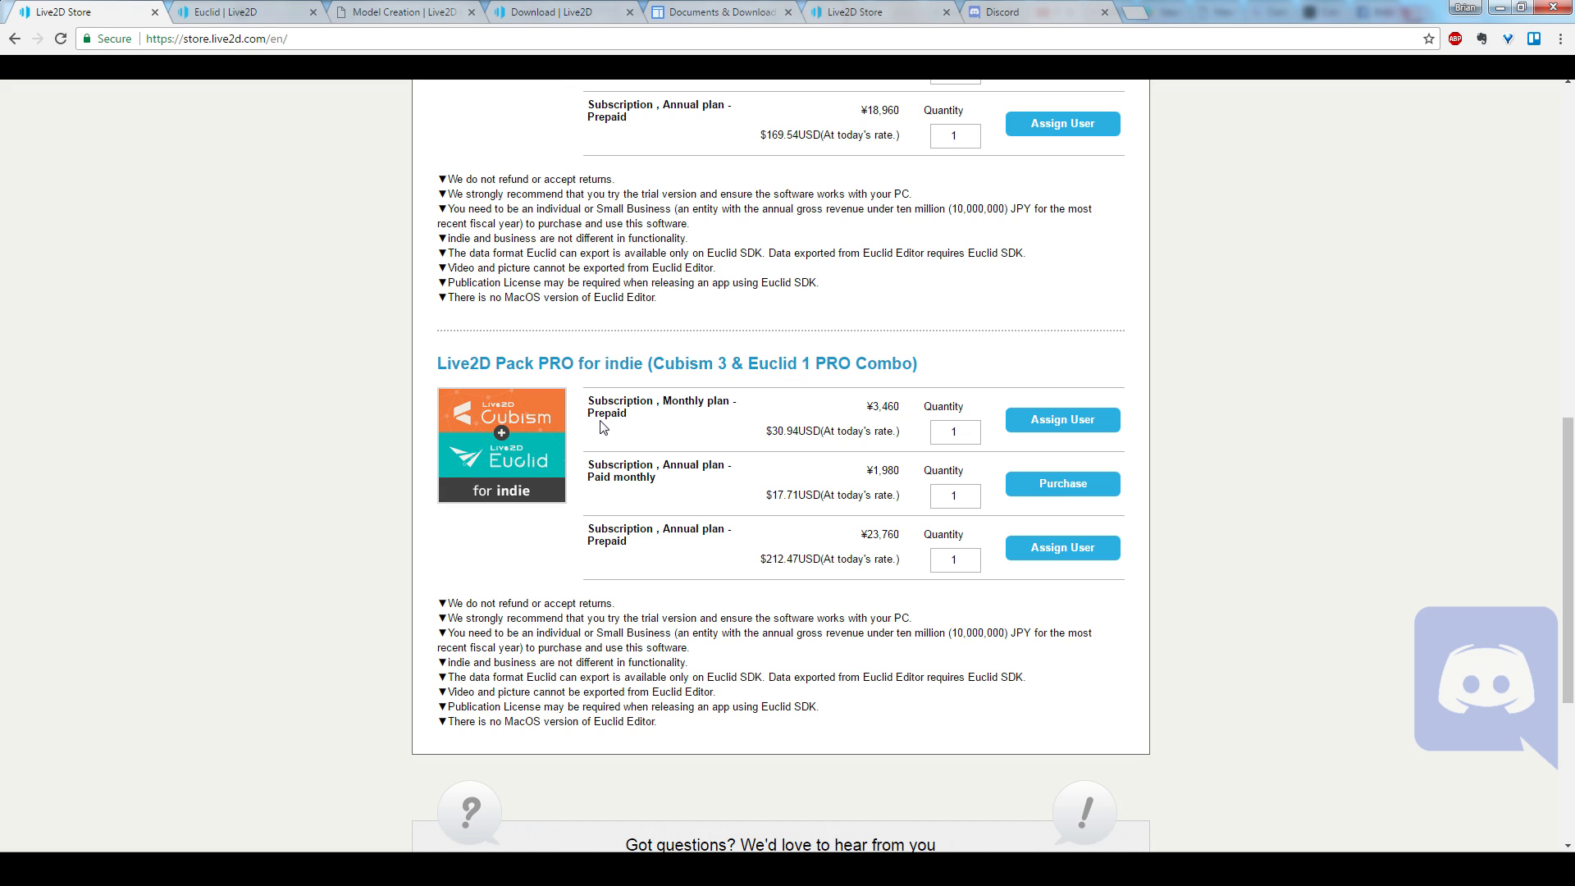
{"action": "mouse_move", "coordinate": [576, 423]}
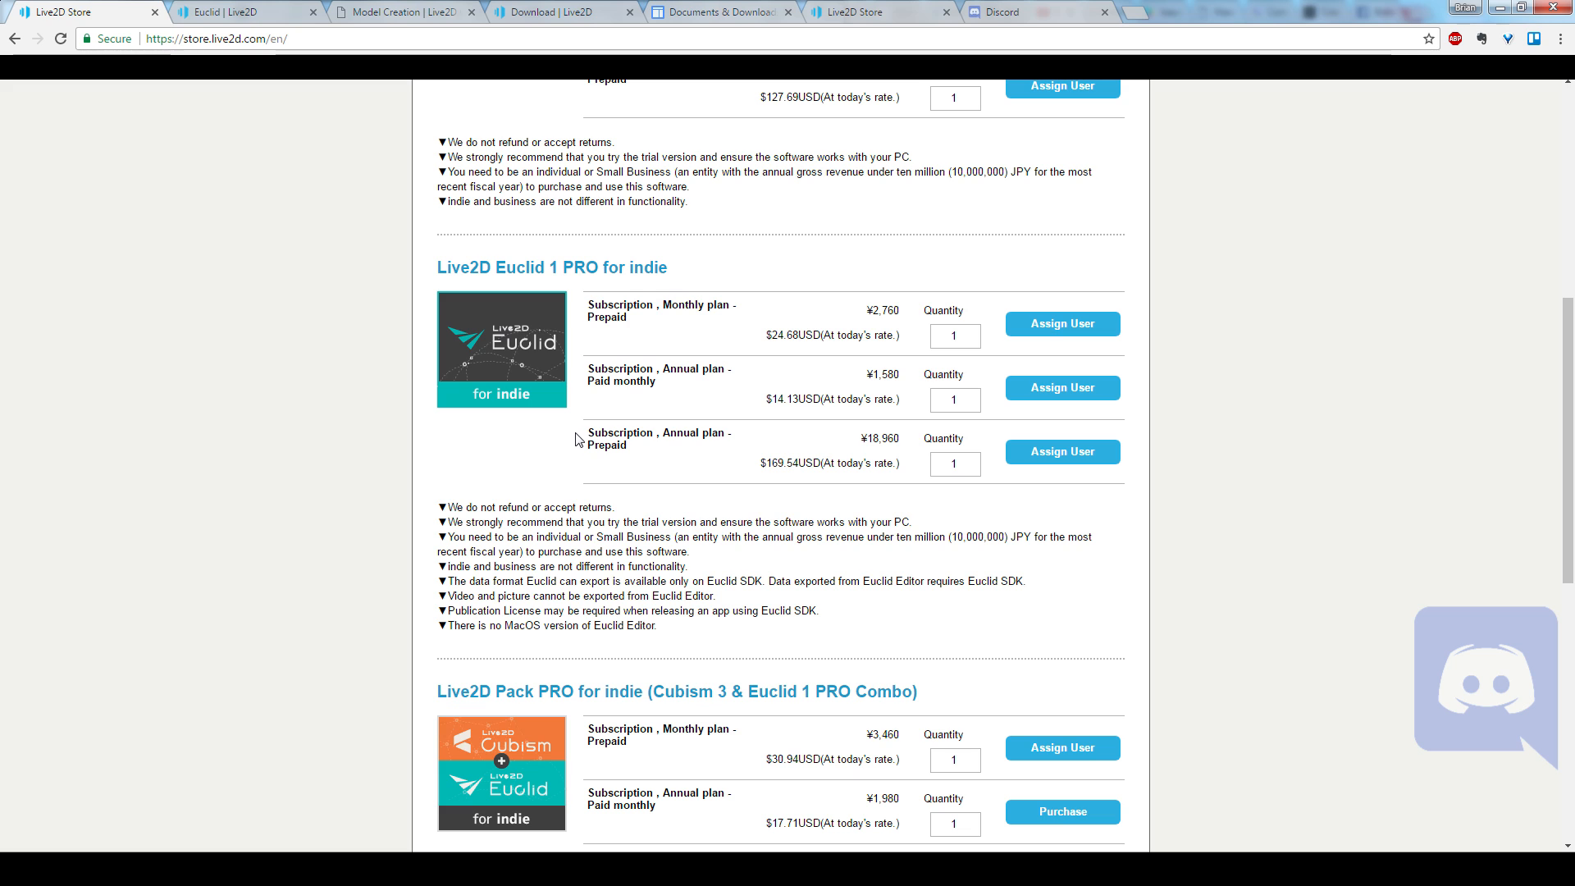
Step: Browse the Euclid 1 PRO and Pack PRO combo subscription prices on the indie tab
{"action": "scroll", "scroll_direction": "down", "scroll_amount": 3}
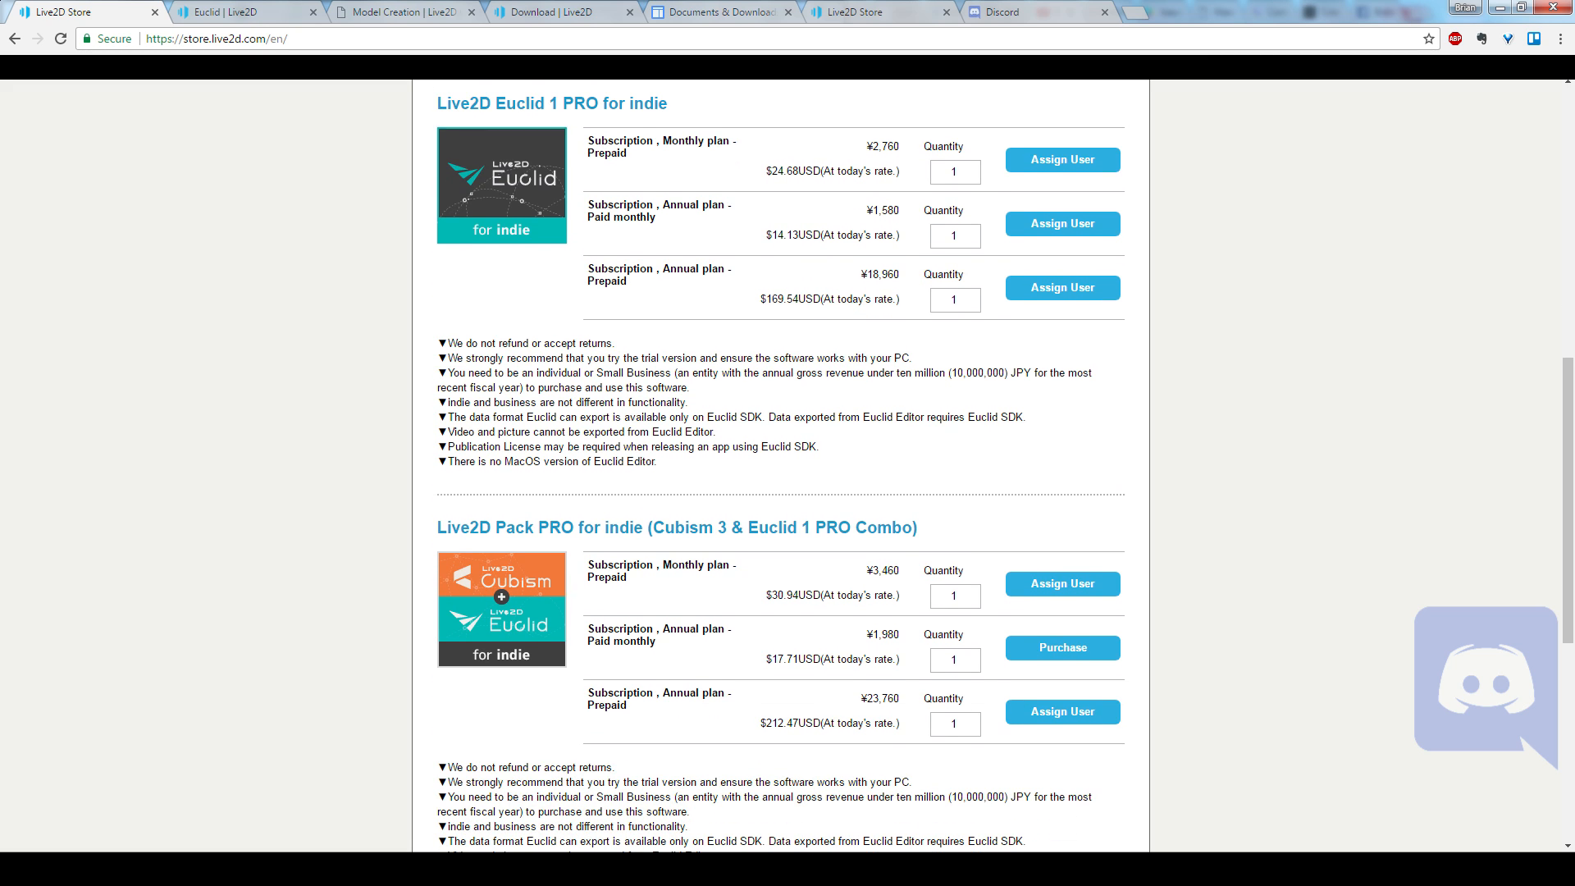
{"action": "scroll", "scroll_direction": "up", "scroll_amount": 3}
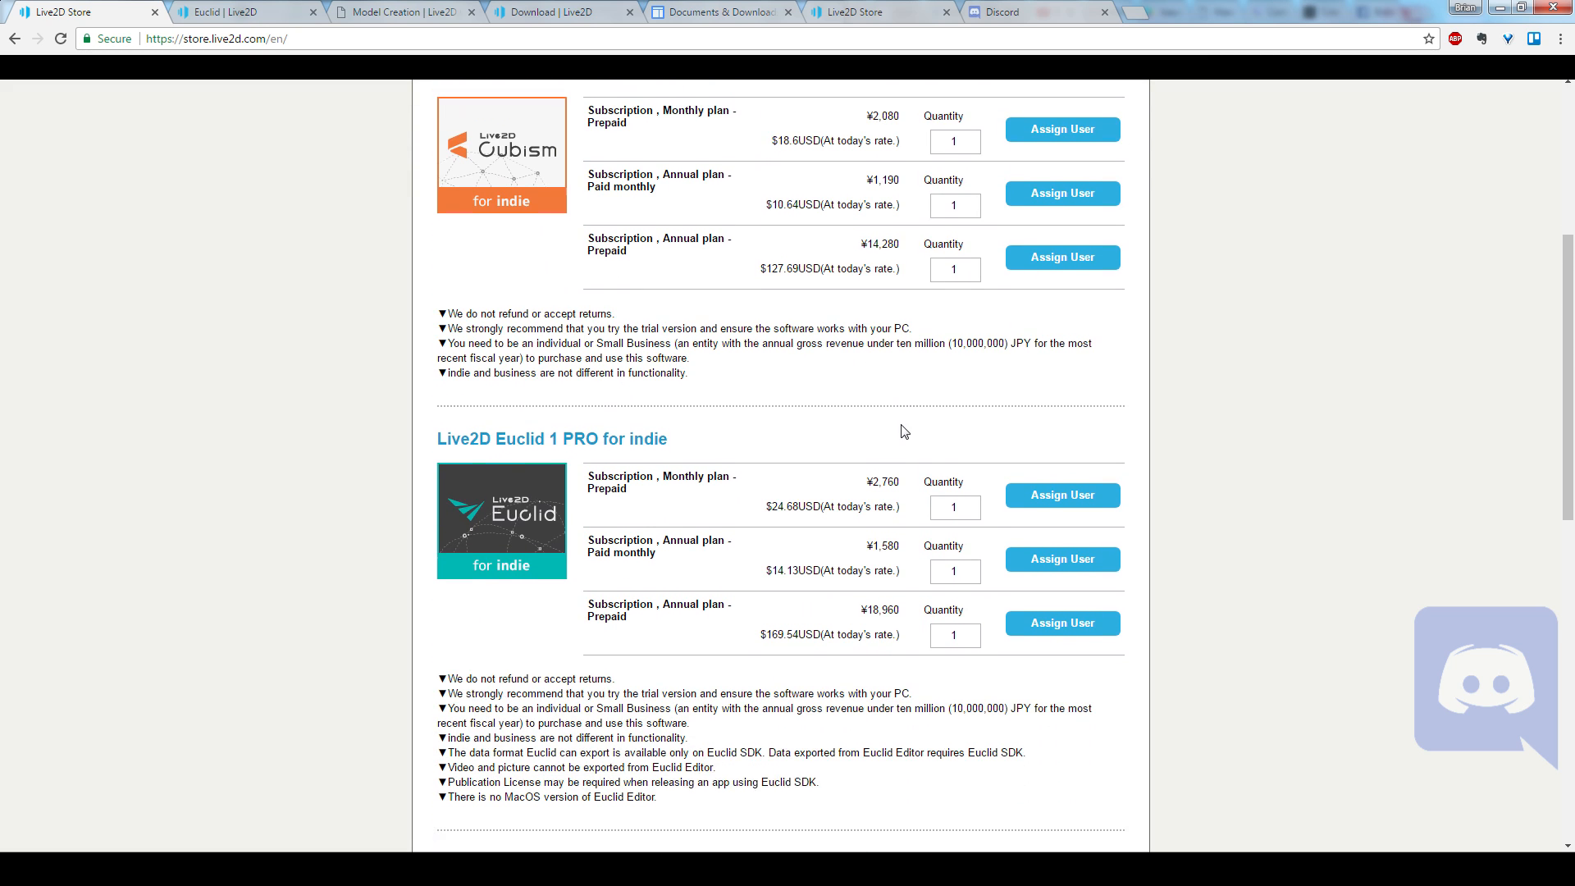
{"action": "scroll", "scroll_direction": "down", "scroll_amount": 3}
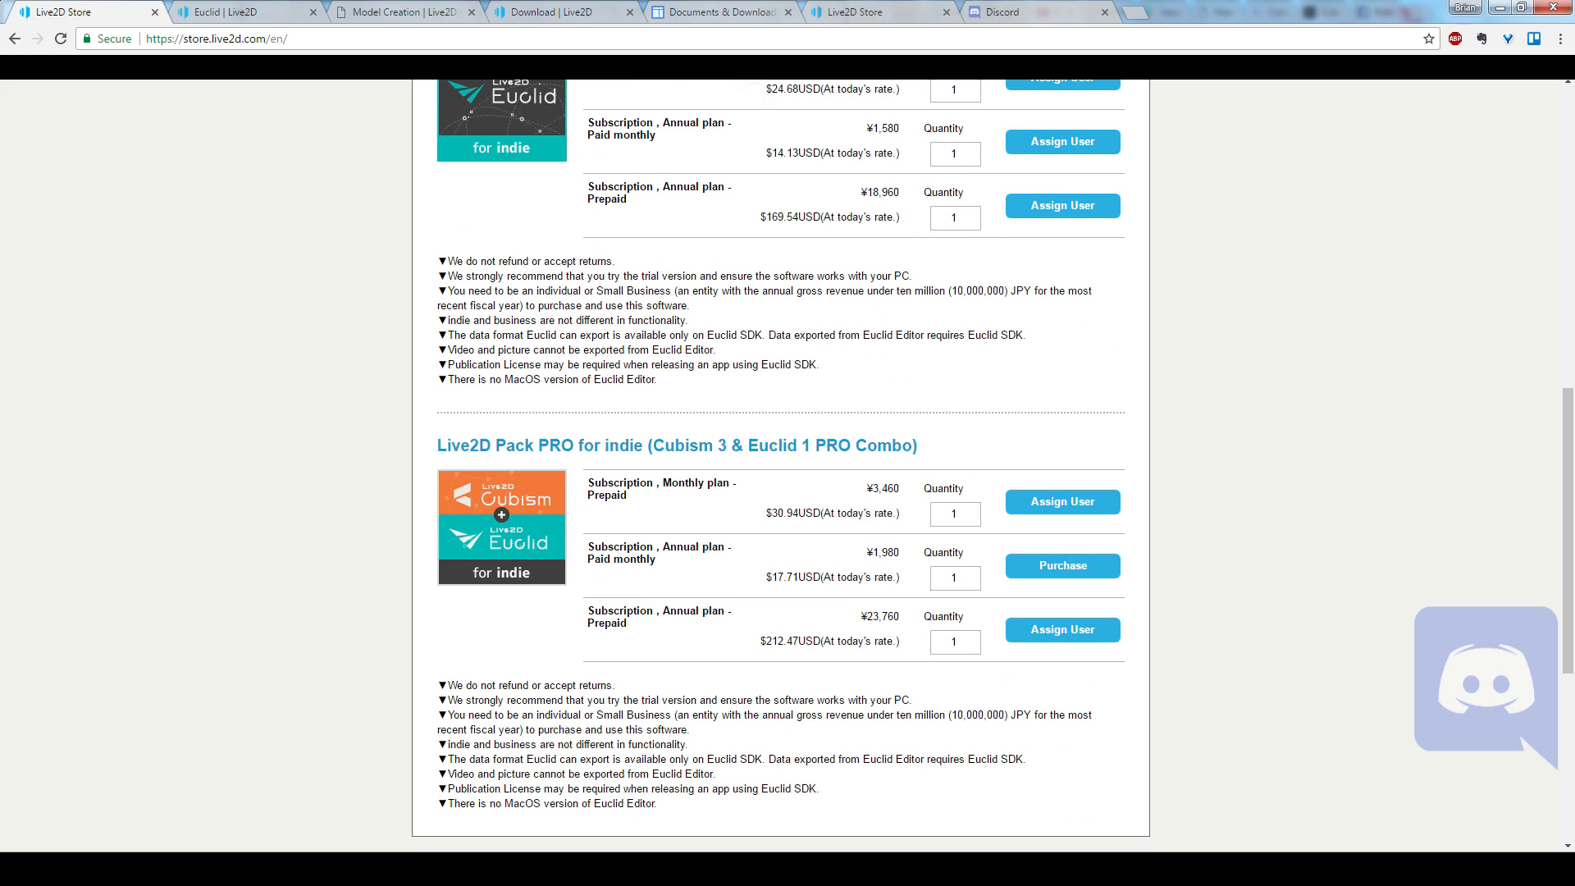
{"action": "mouse_move", "coordinate": [853, 428]}
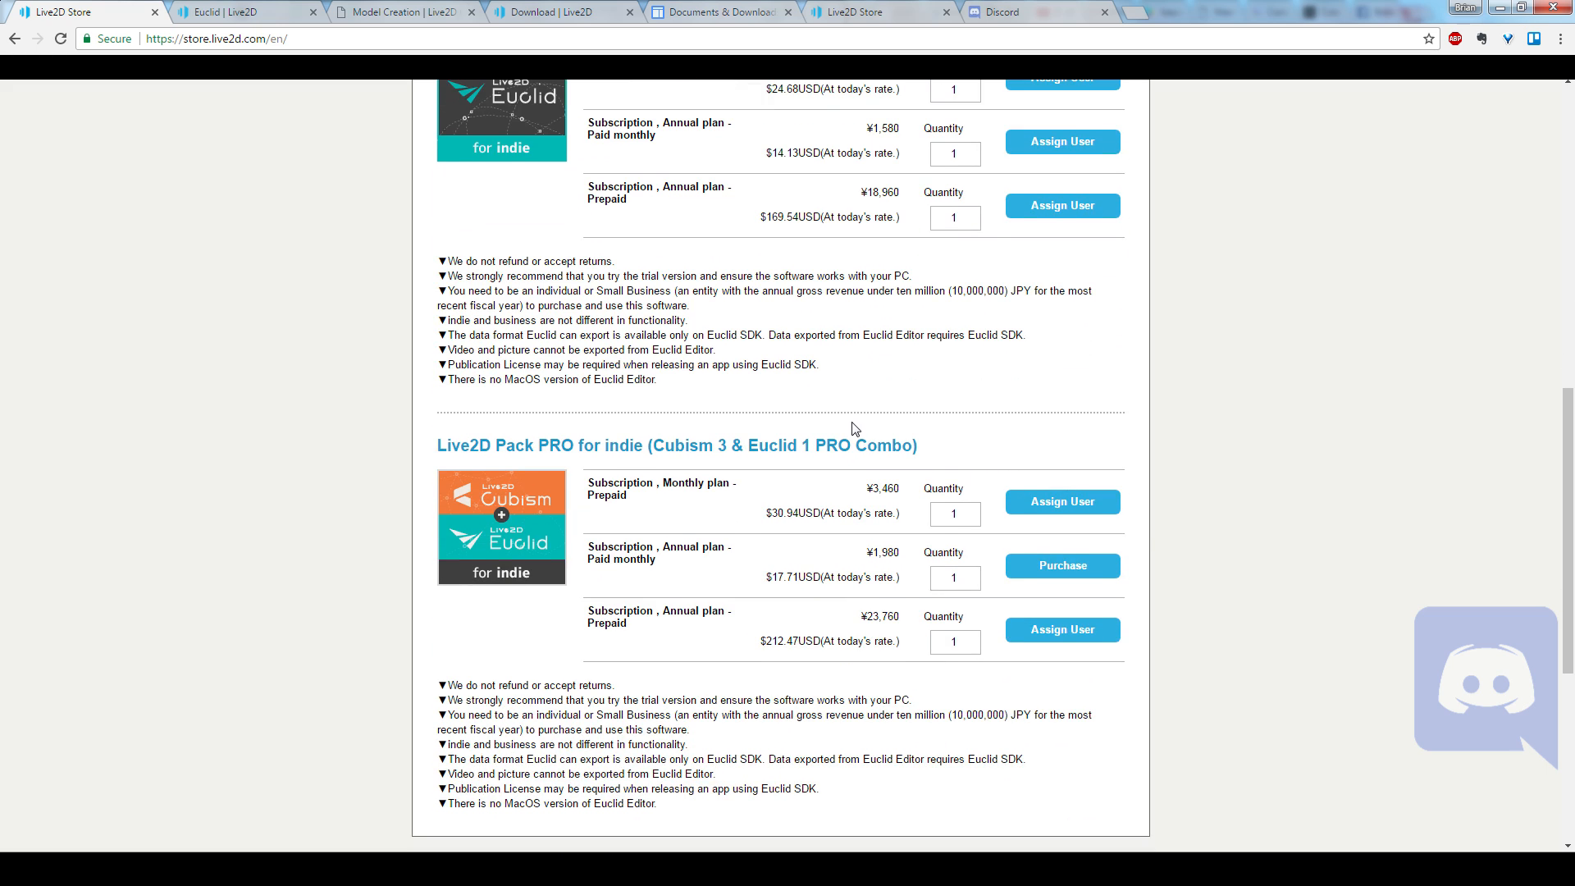
{"action": "mouse_move", "coordinate": [828, 426]}
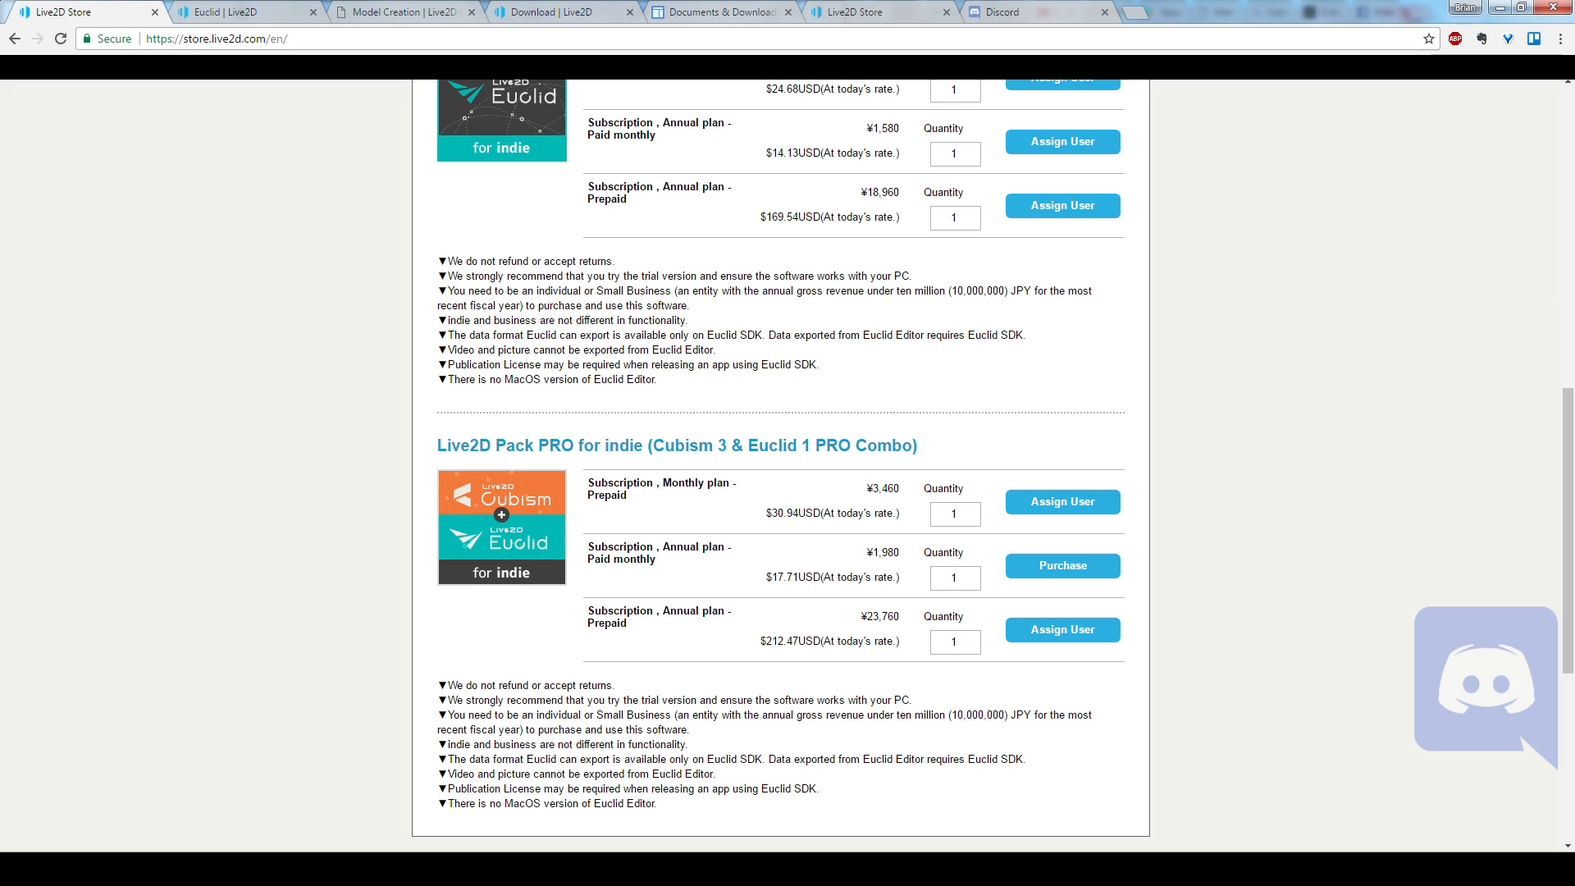
{"action": "scroll", "scroll_direction": "up", "scroll_amount": 3}
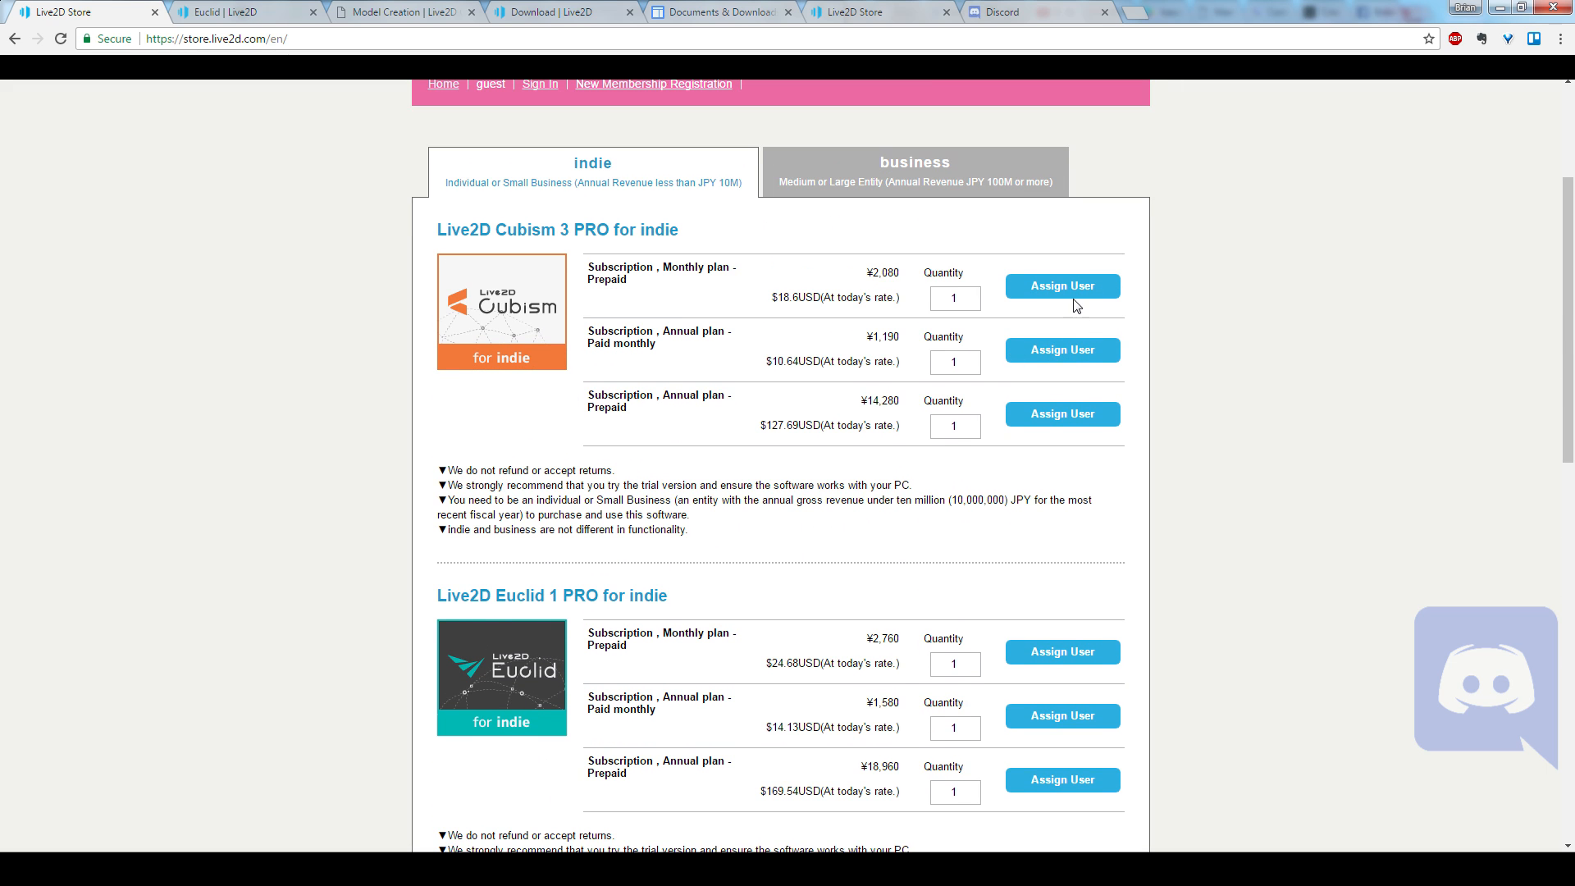
{"action": "scroll", "scroll_direction": "down", "scroll_amount": 3}
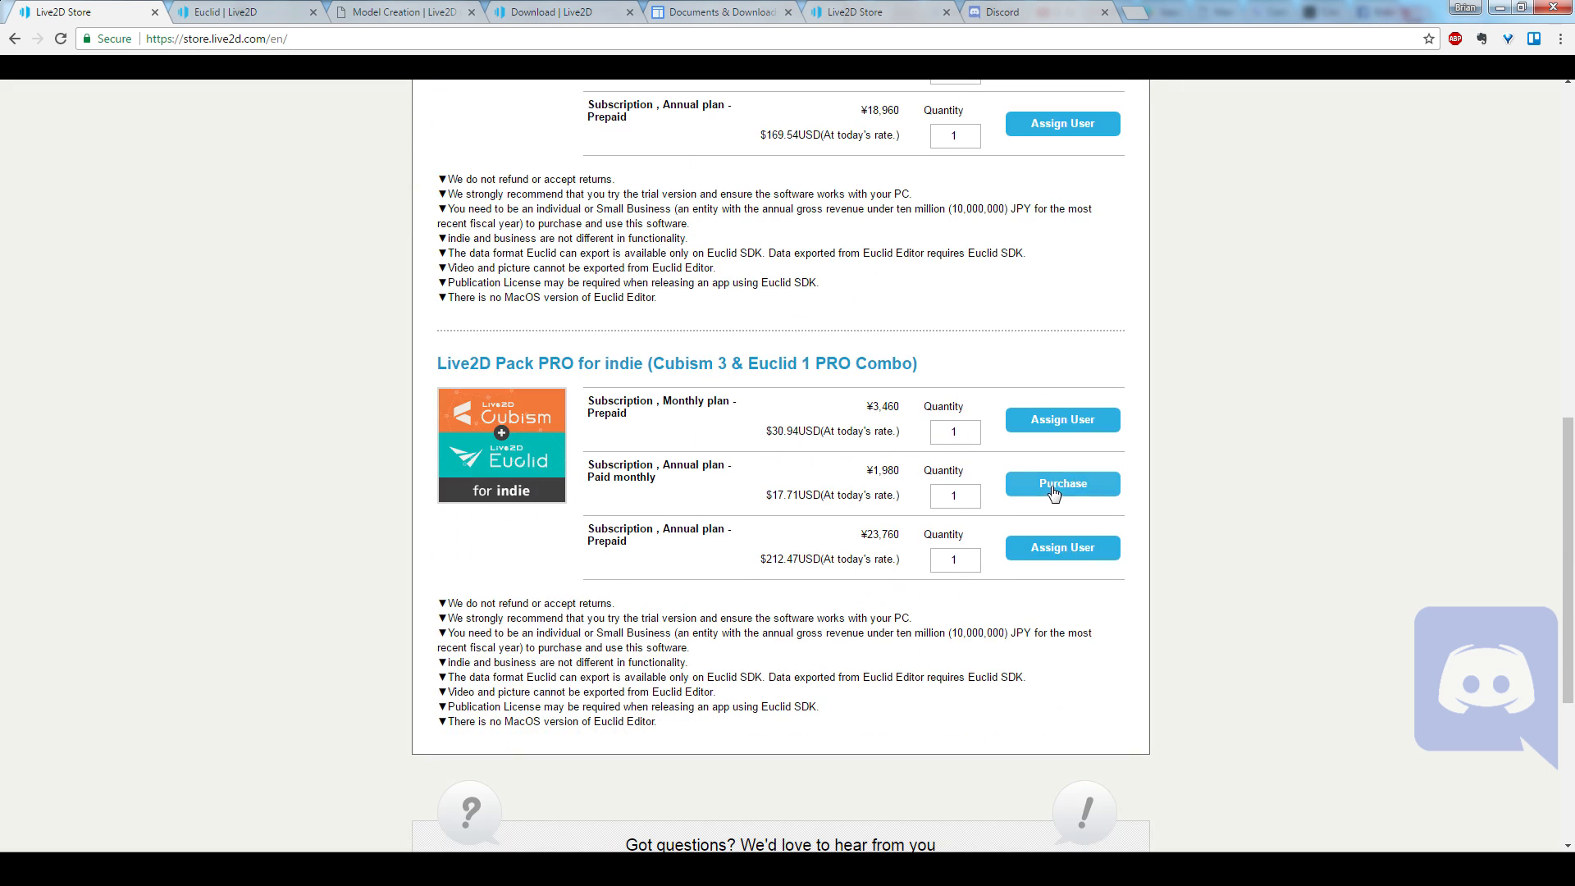
{"action": "mouse_move", "coordinate": [1040, 486]}
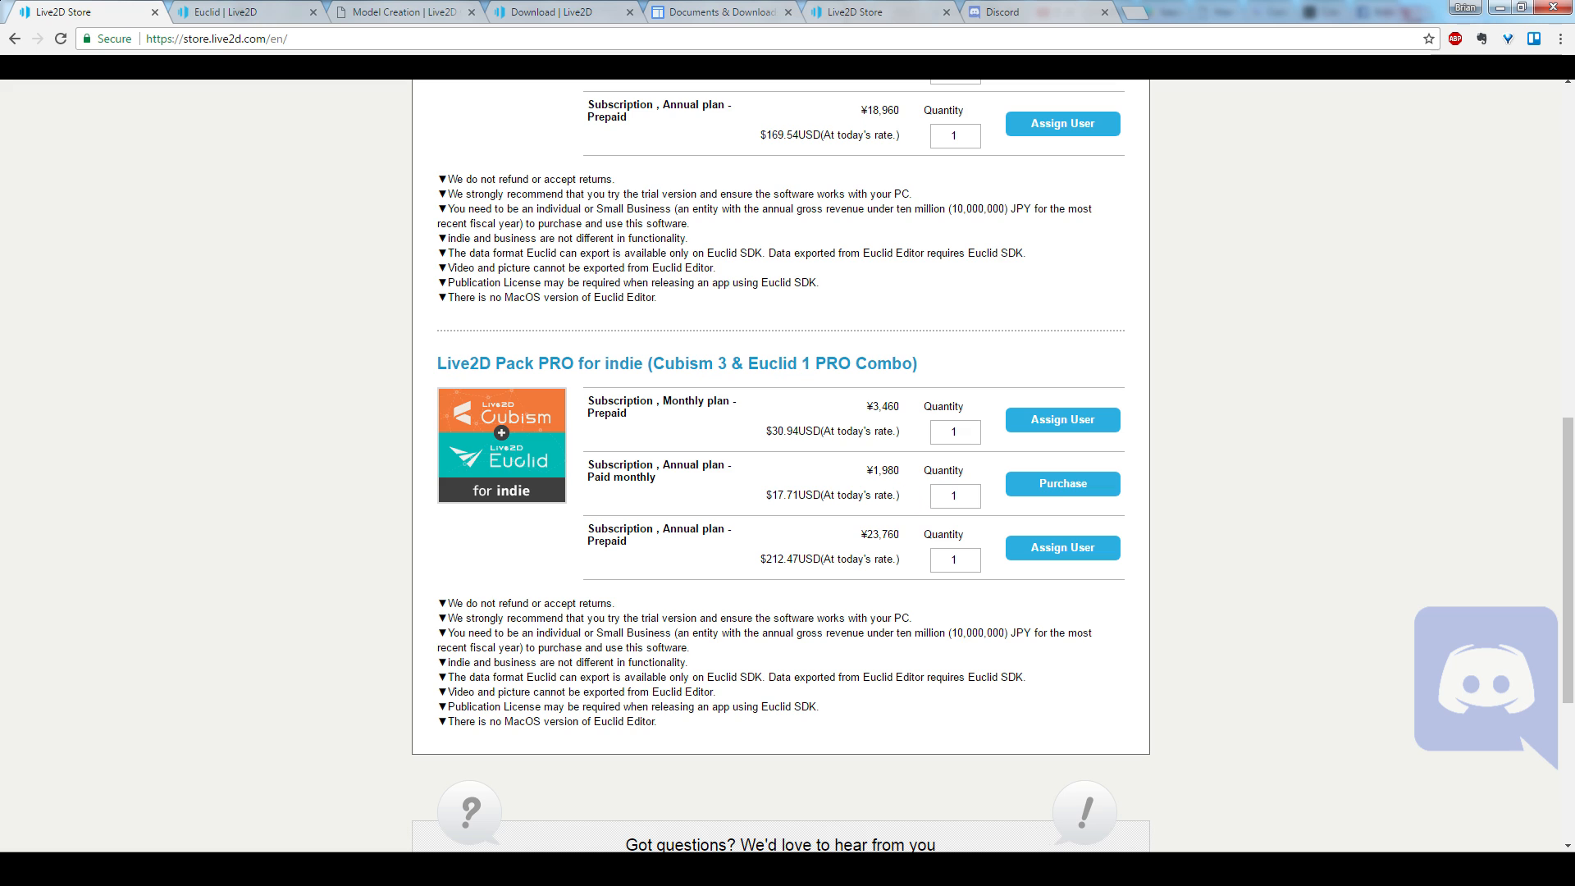
{"action": "mouse_move", "coordinate": [858, 483]}
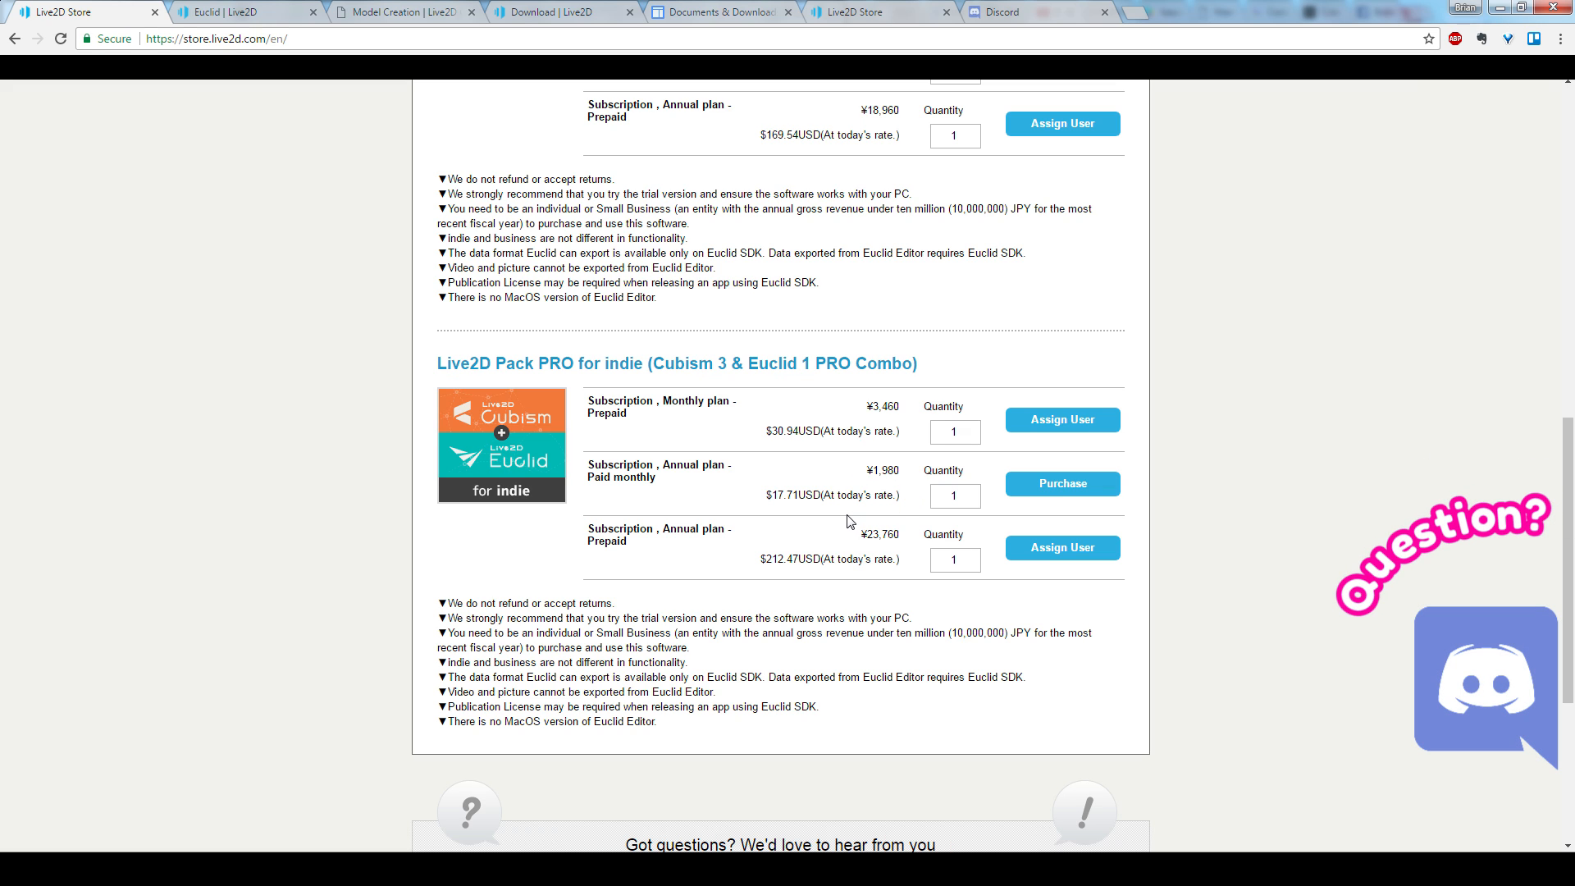
{"action": "scroll", "scroll_direction": "up", "scroll_amount": 3}
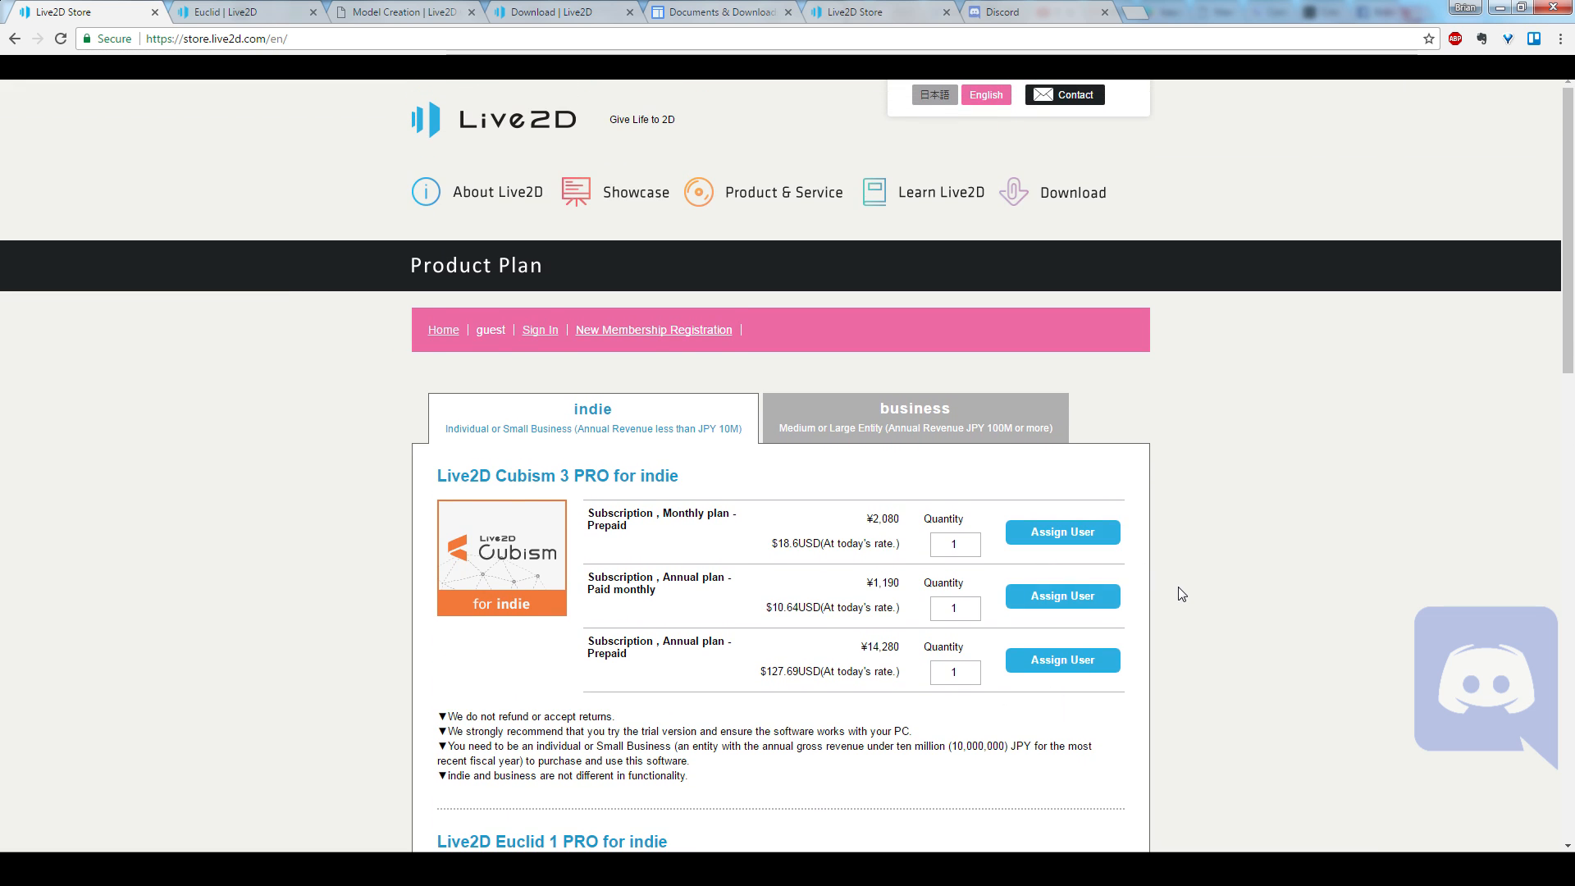
{"action": "scroll", "scroll_direction": "down", "scroll_amount": 3}
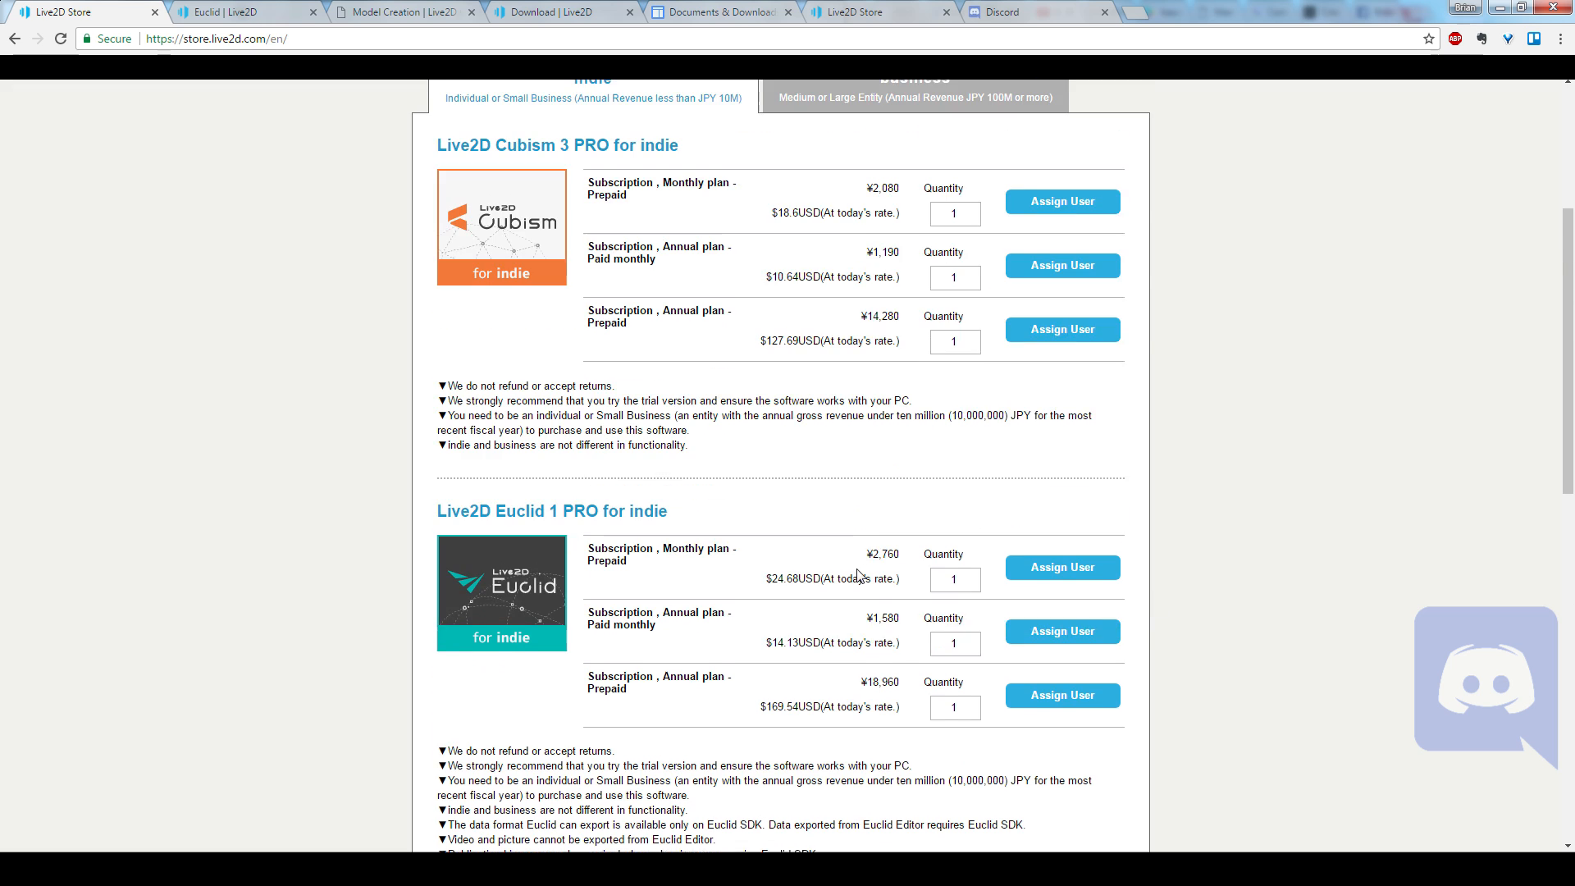
{"action": "scroll", "scroll_direction": "down", "scroll_amount": 3}
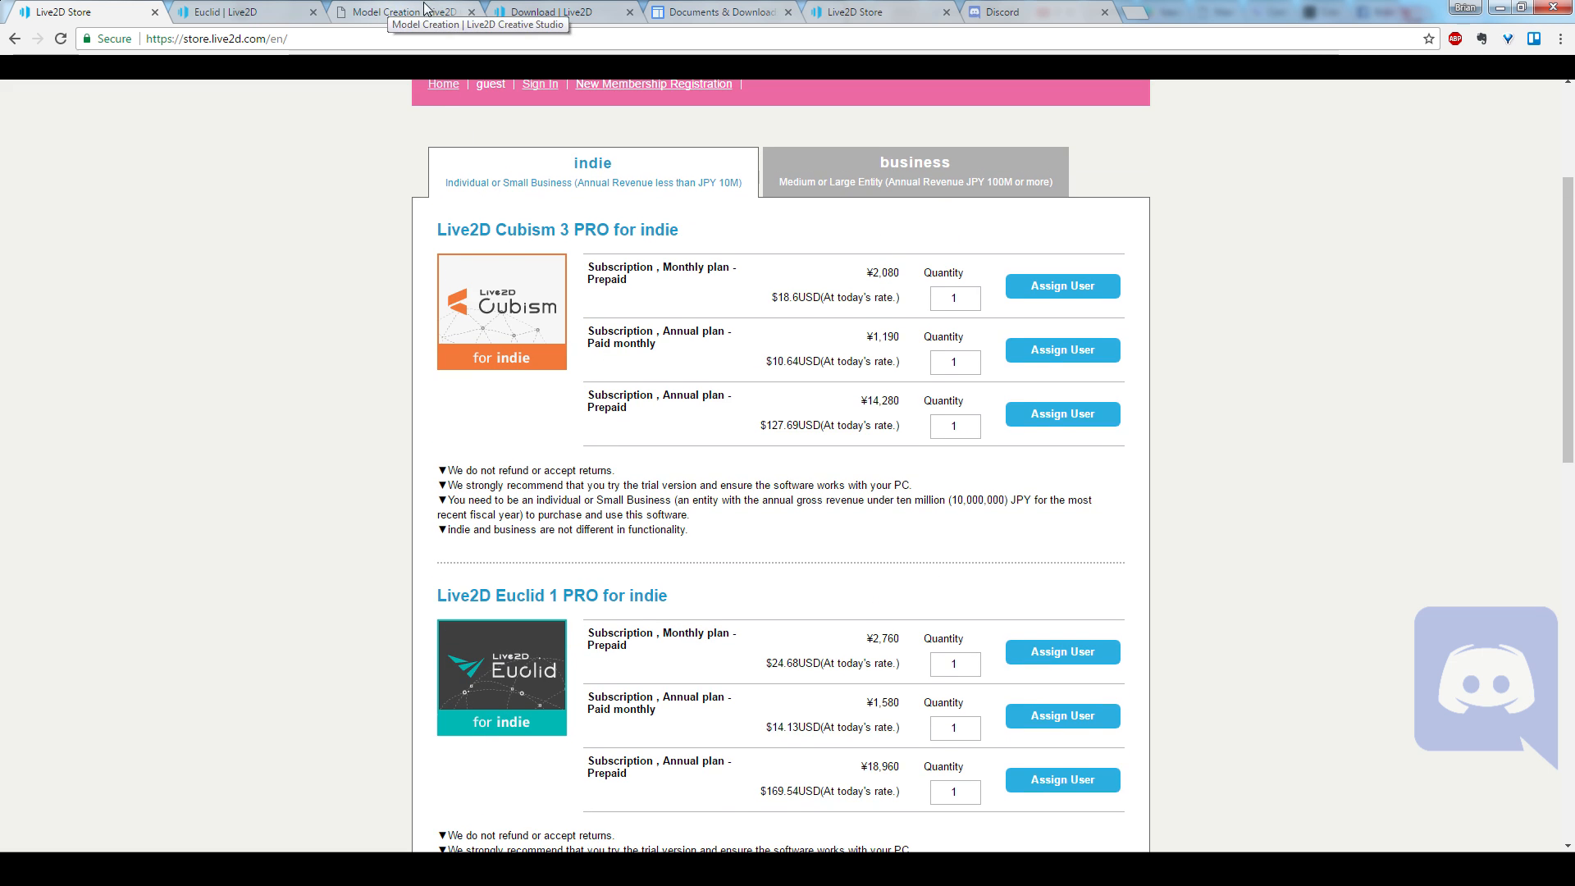
{"action": "left_click", "coordinate": [563, 11]}
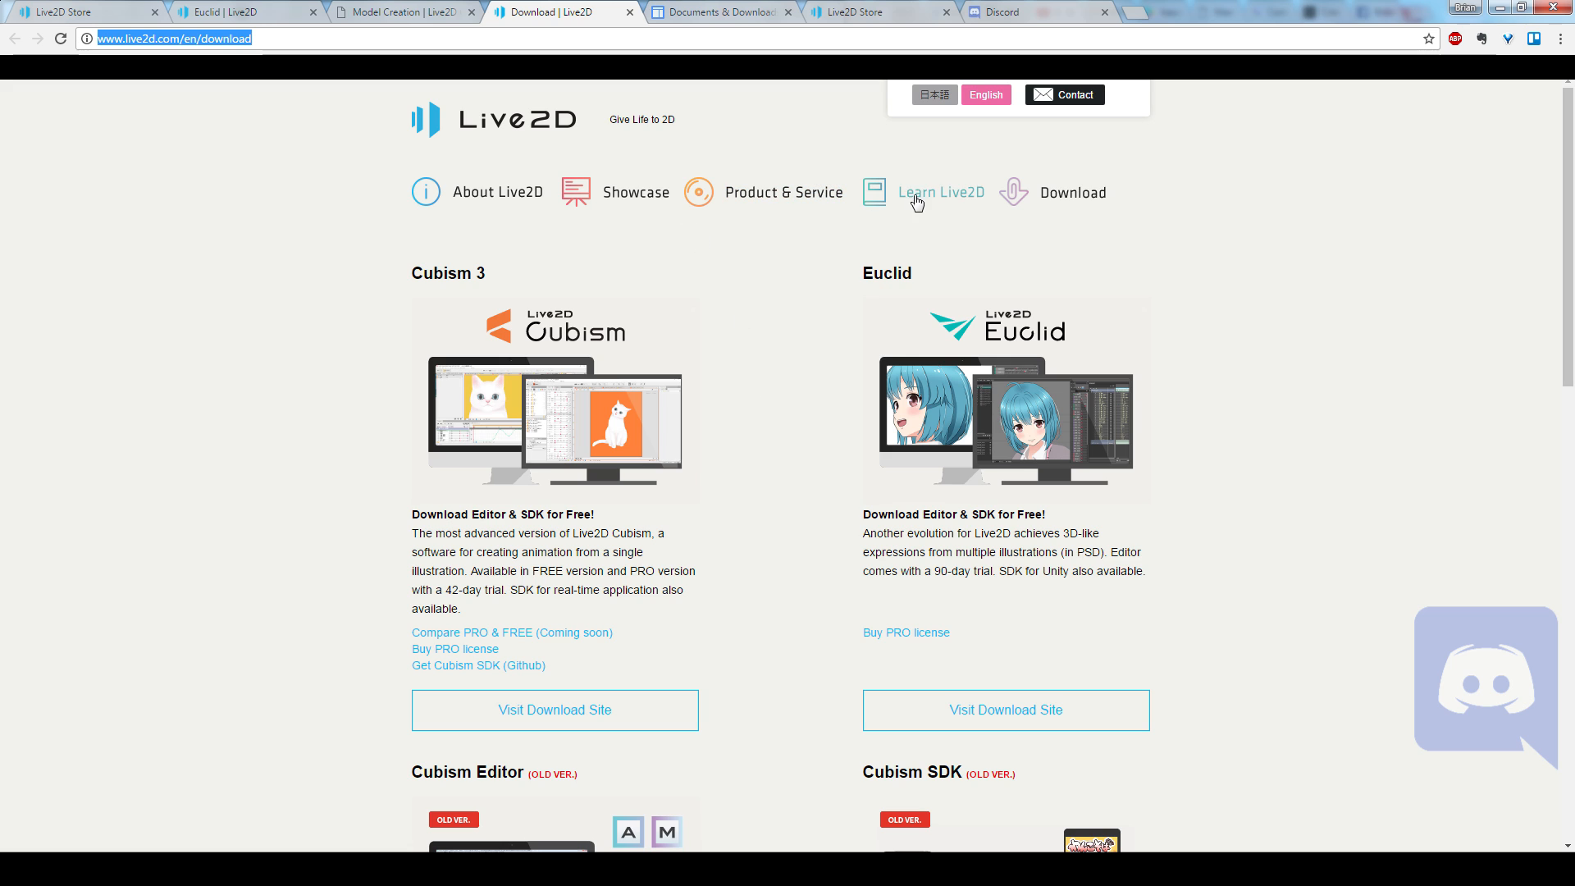
{"action": "scroll", "scroll_direction": "down", "scroll_amount": 3}
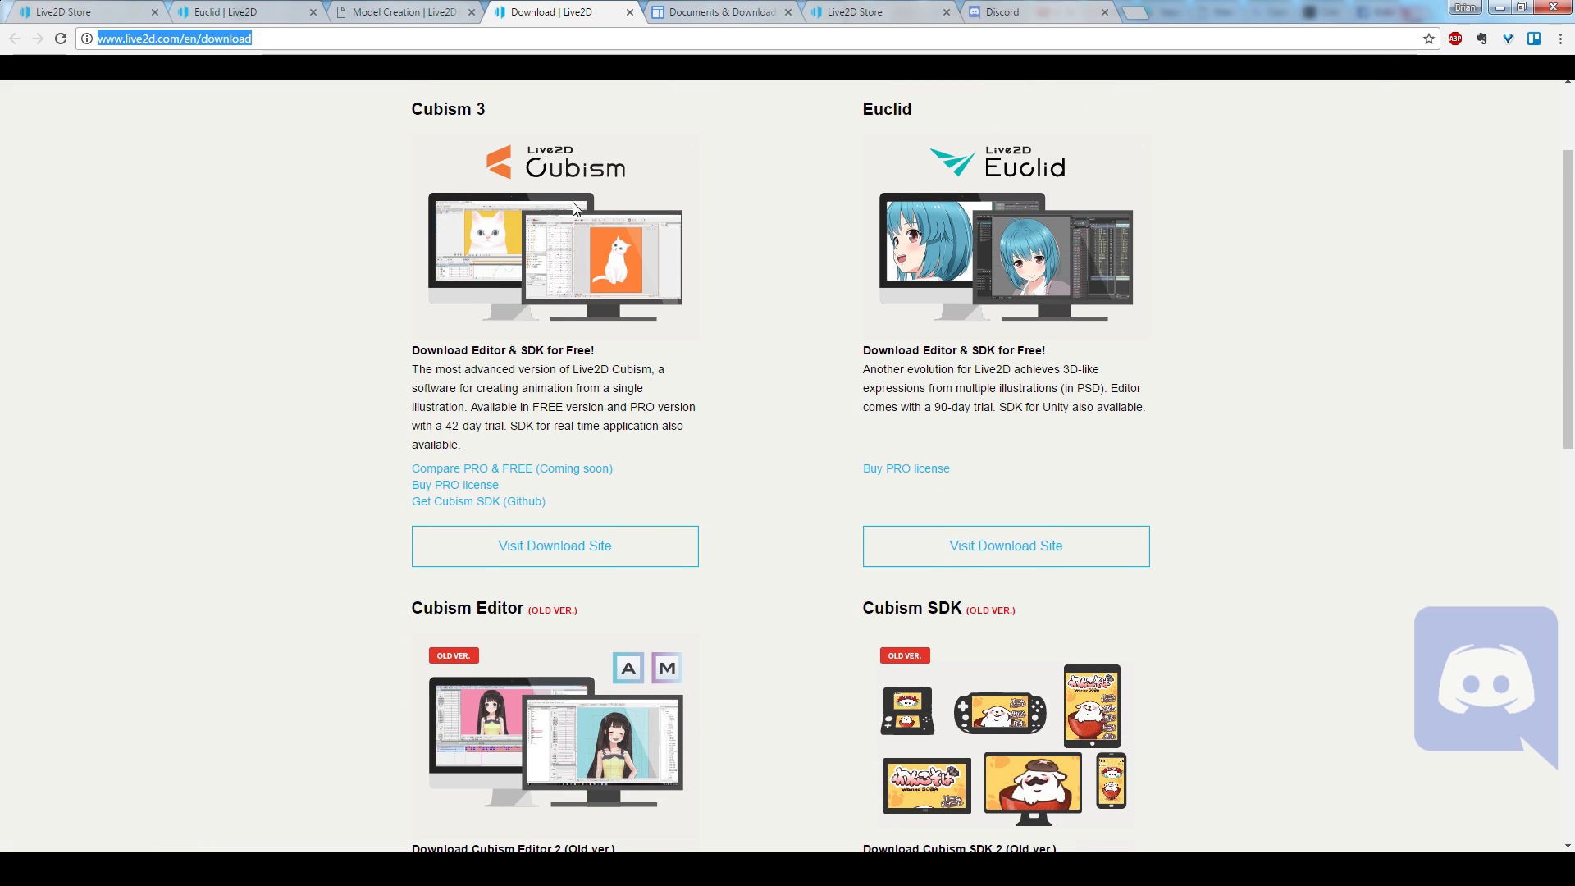
{"action": "scroll", "scroll_direction": "down", "scroll_amount": 3}
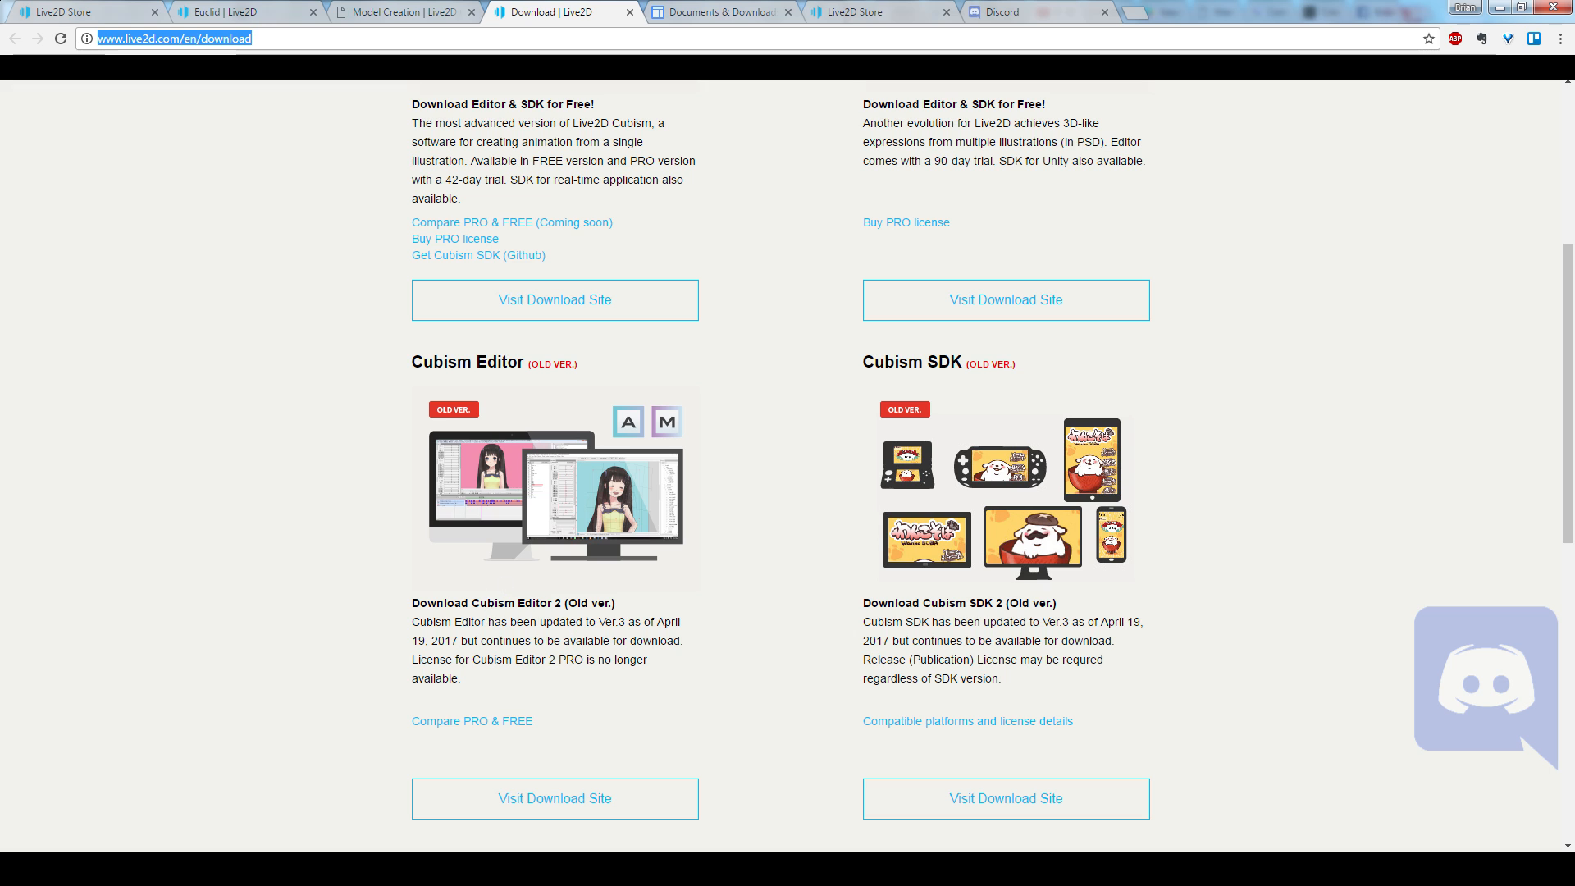
{"action": "scroll", "scroll_direction": "down", "scroll_amount": 3}
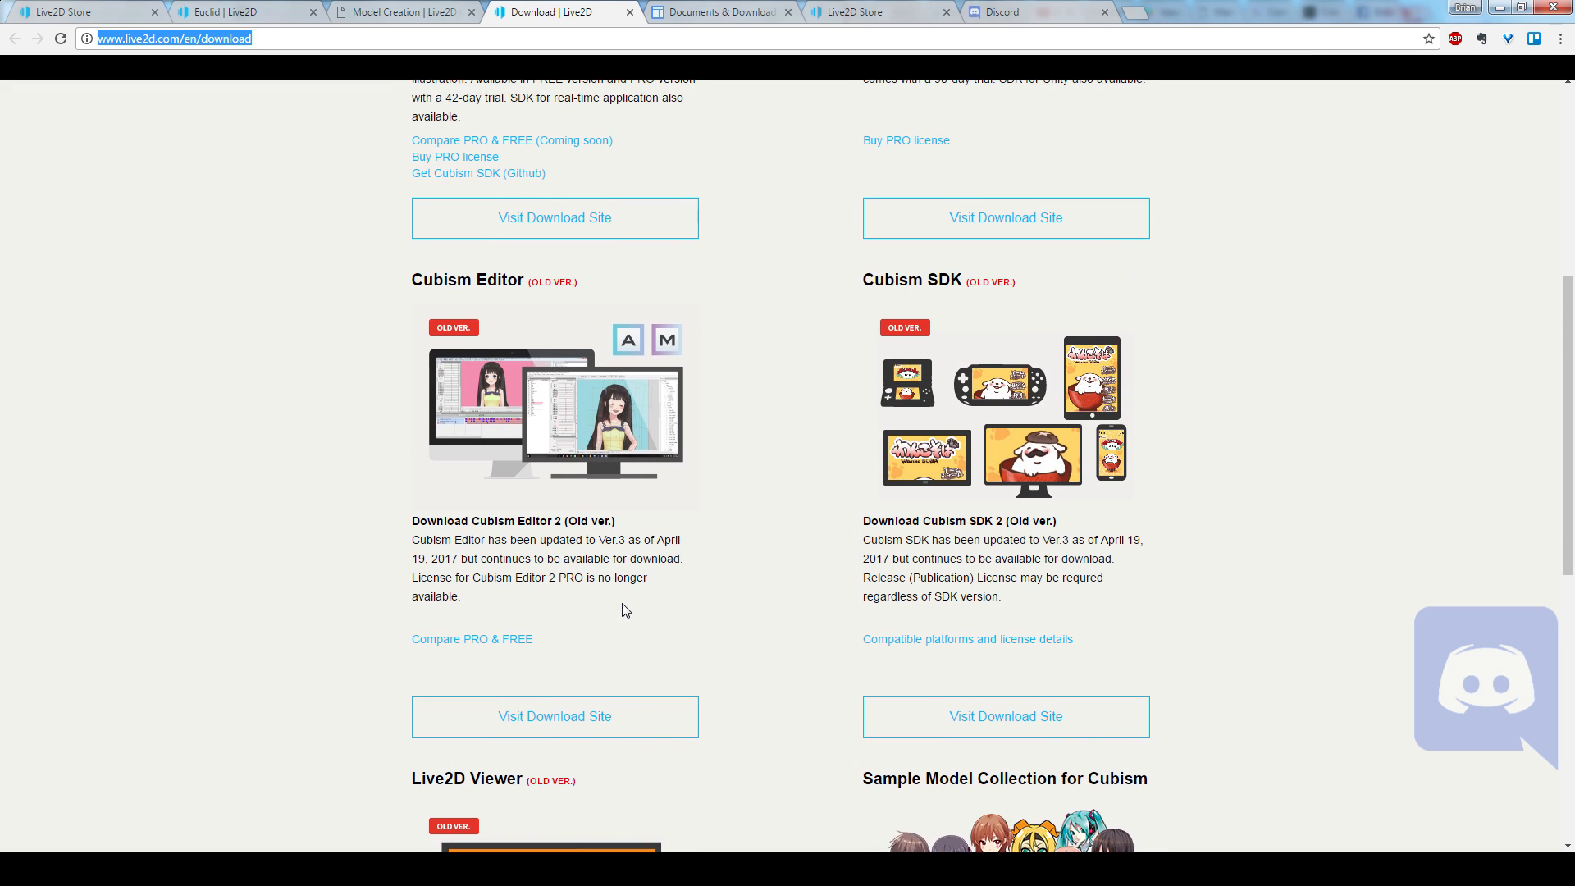
{"action": "scroll", "scroll_direction": "up", "scroll_amount": 3}
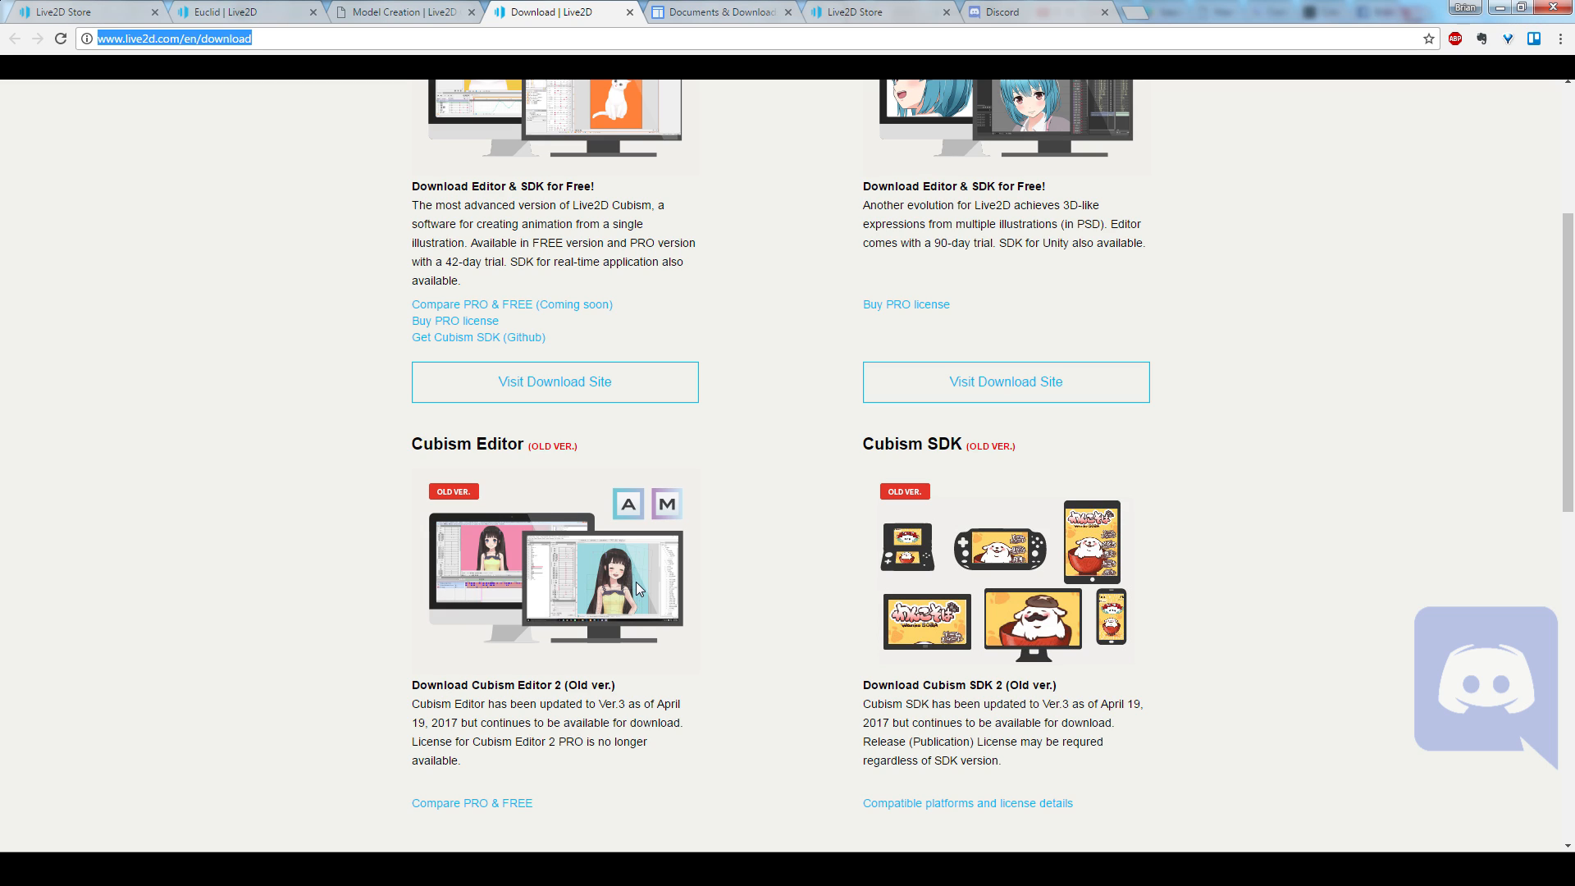
{"action": "scroll", "scroll_direction": "down", "scroll_amount": 3}
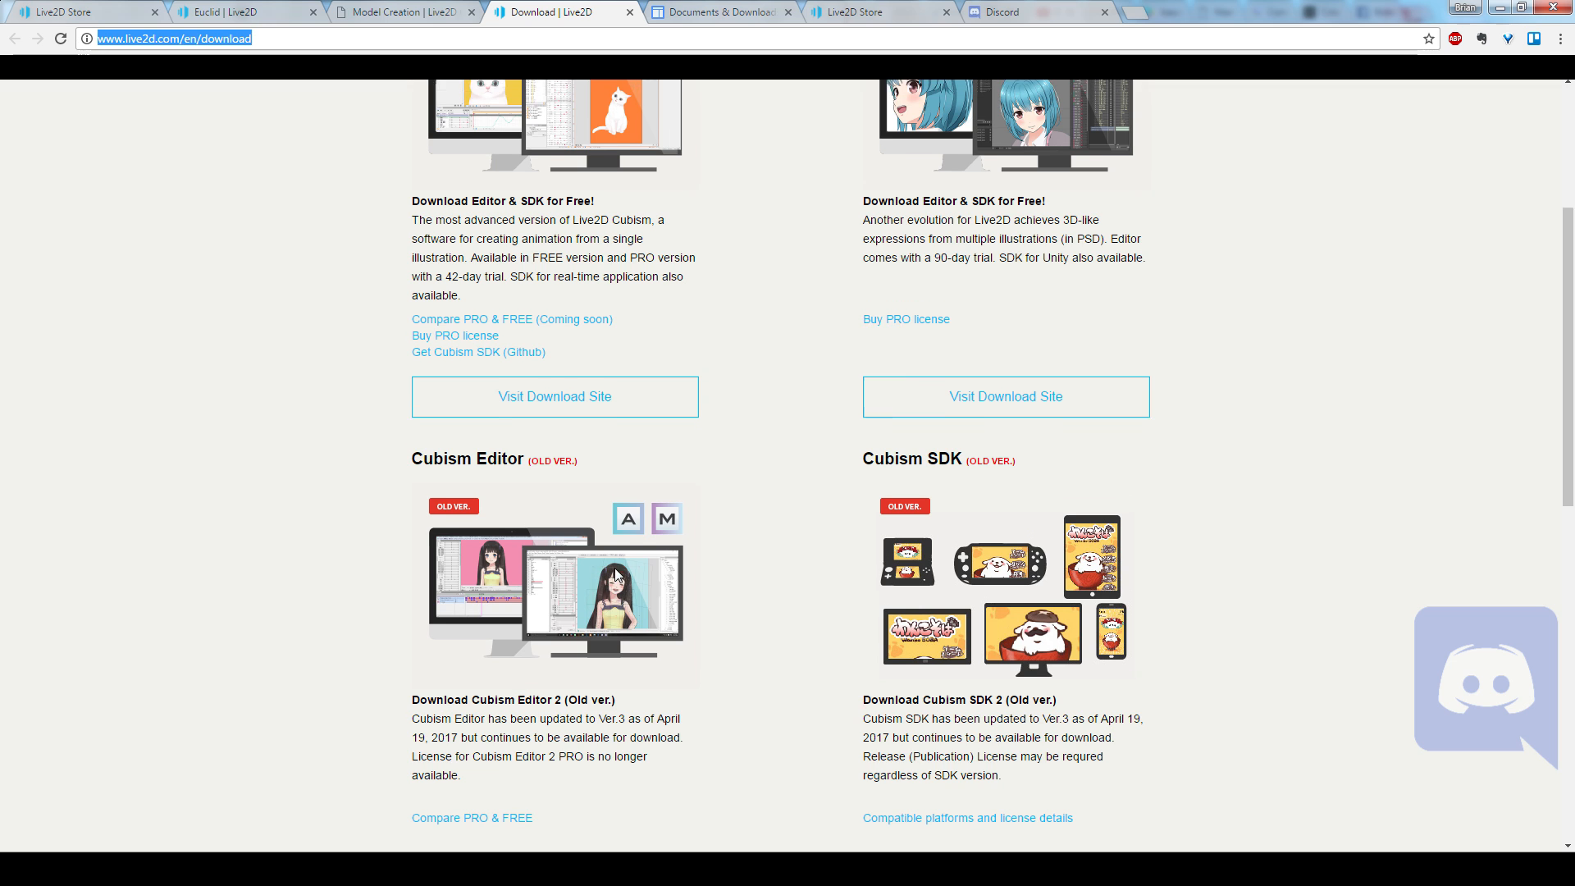
{"action": "scroll", "scroll_direction": "down", "scroll_amount": 3}
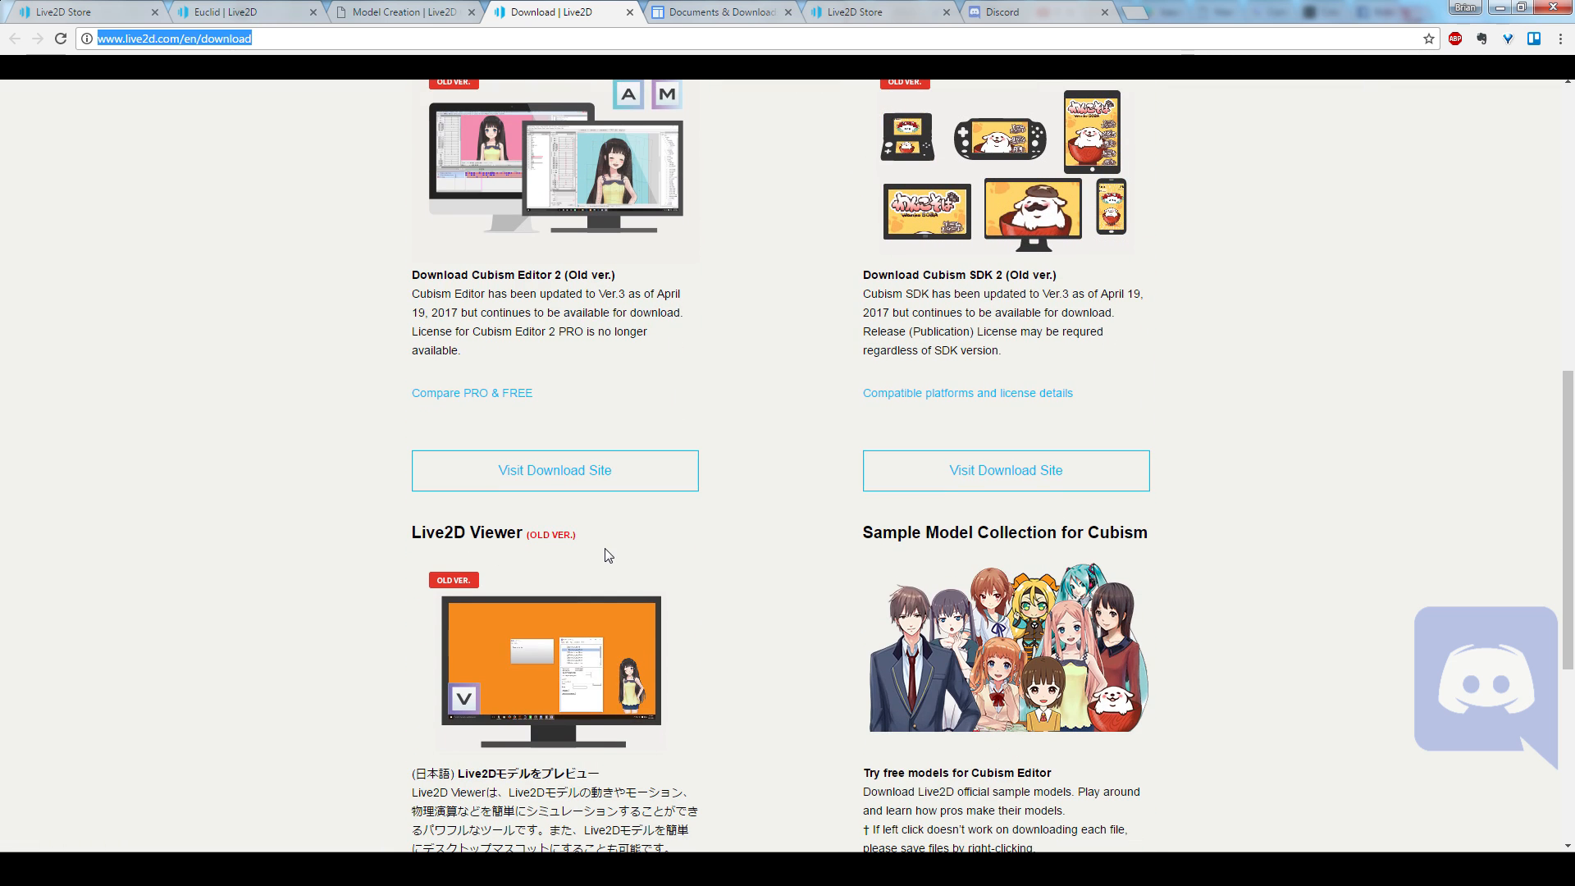
{"action": "scroll", "scroll_direction": "up", "scroll_amount": 3}
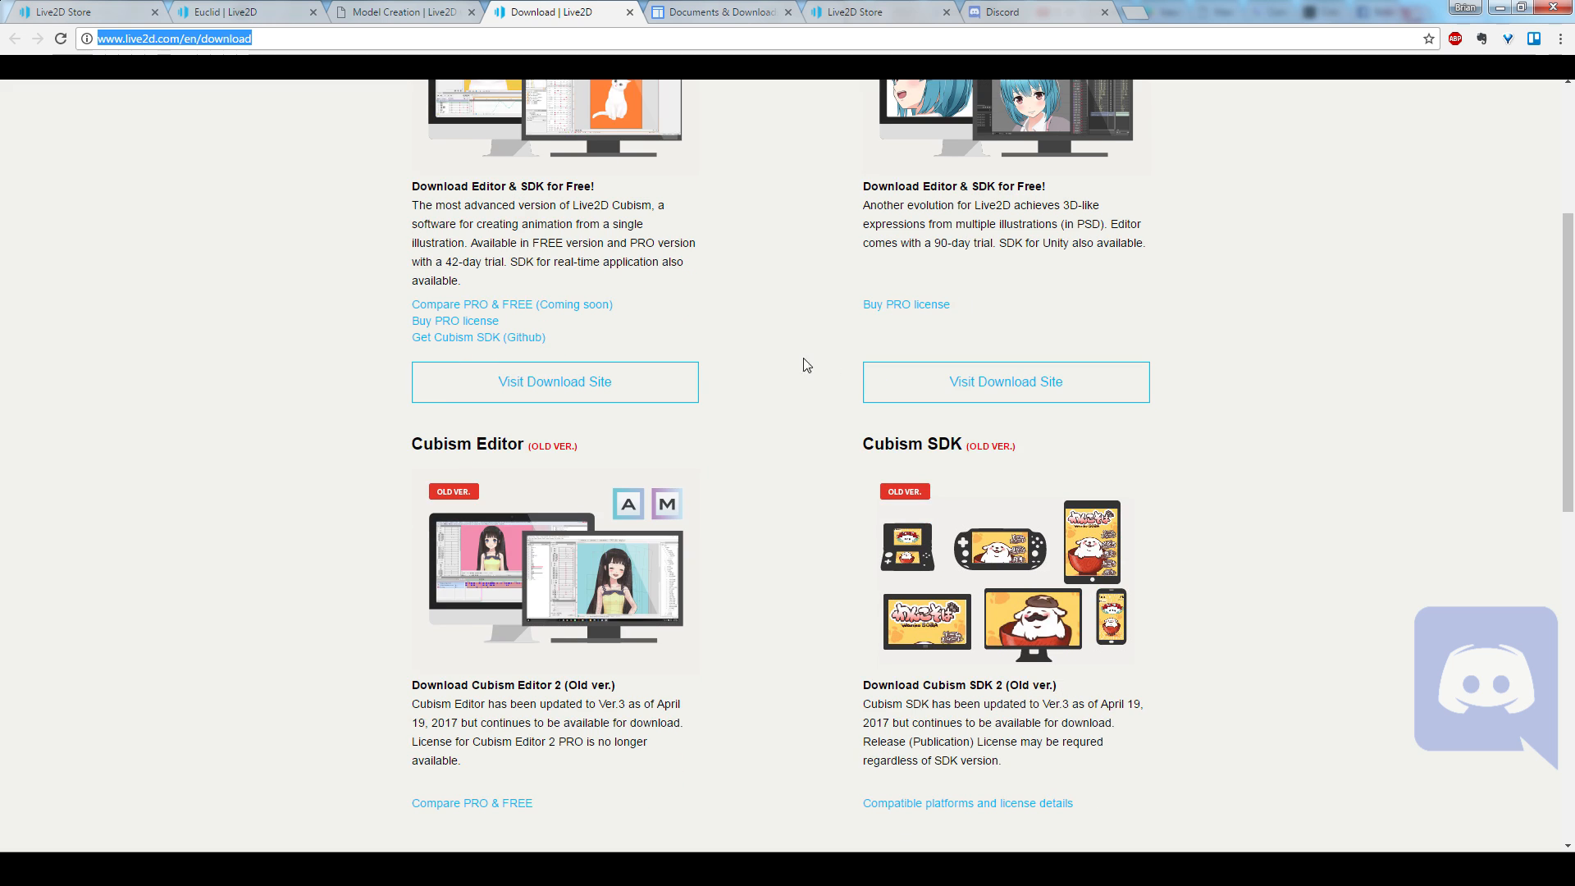
{"action": "mouse_move", "coordinate": [756, 390]}
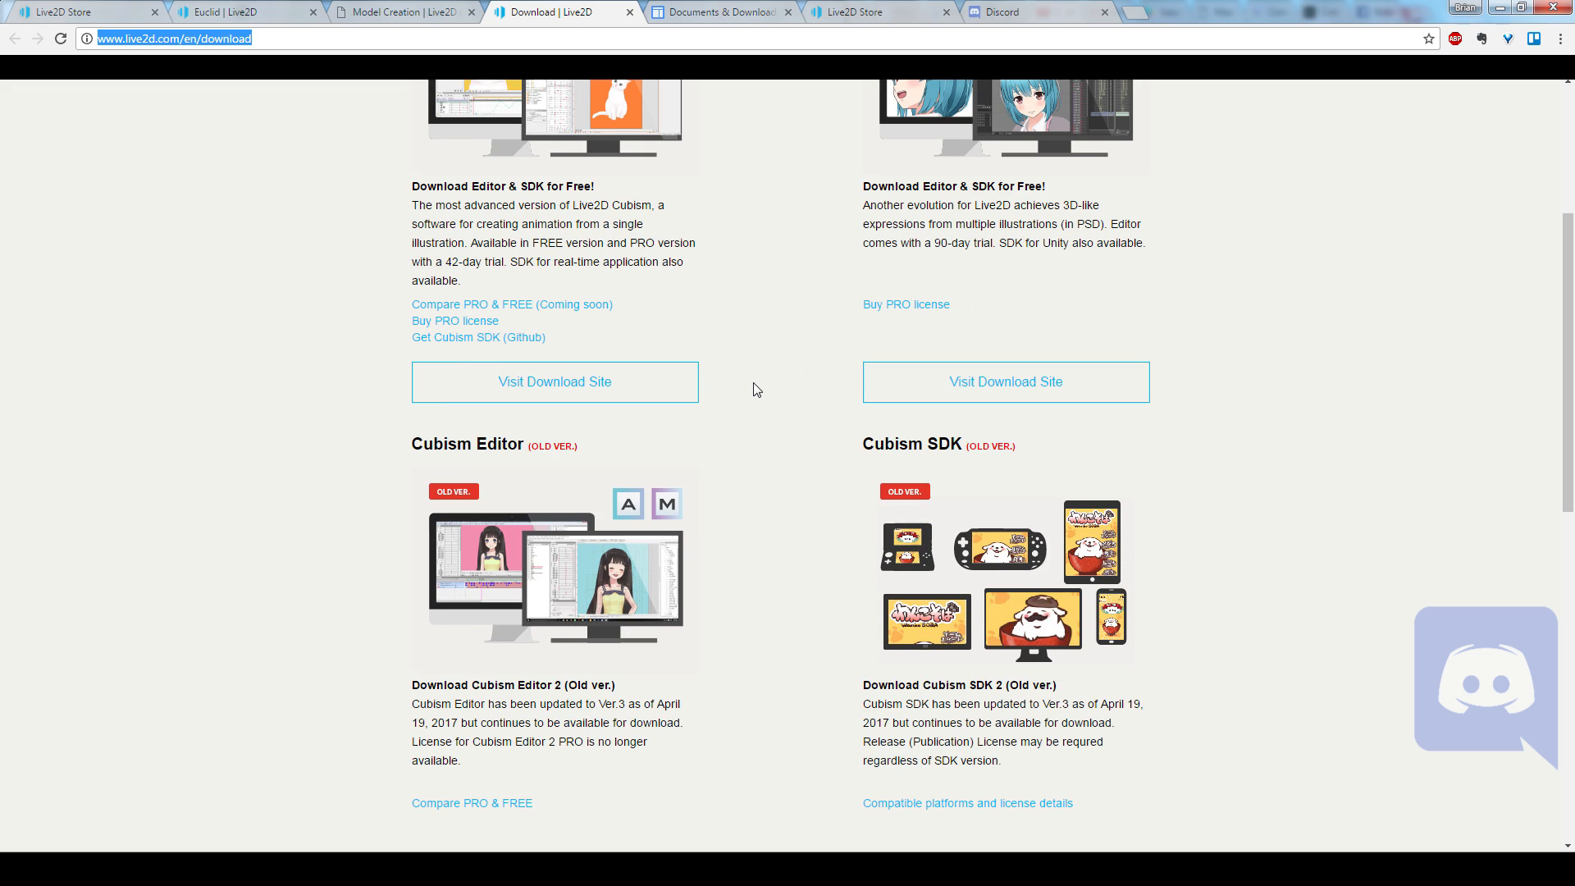
{"action": "scroll", "scroll_direction": "down", "scroll_amount": 3}
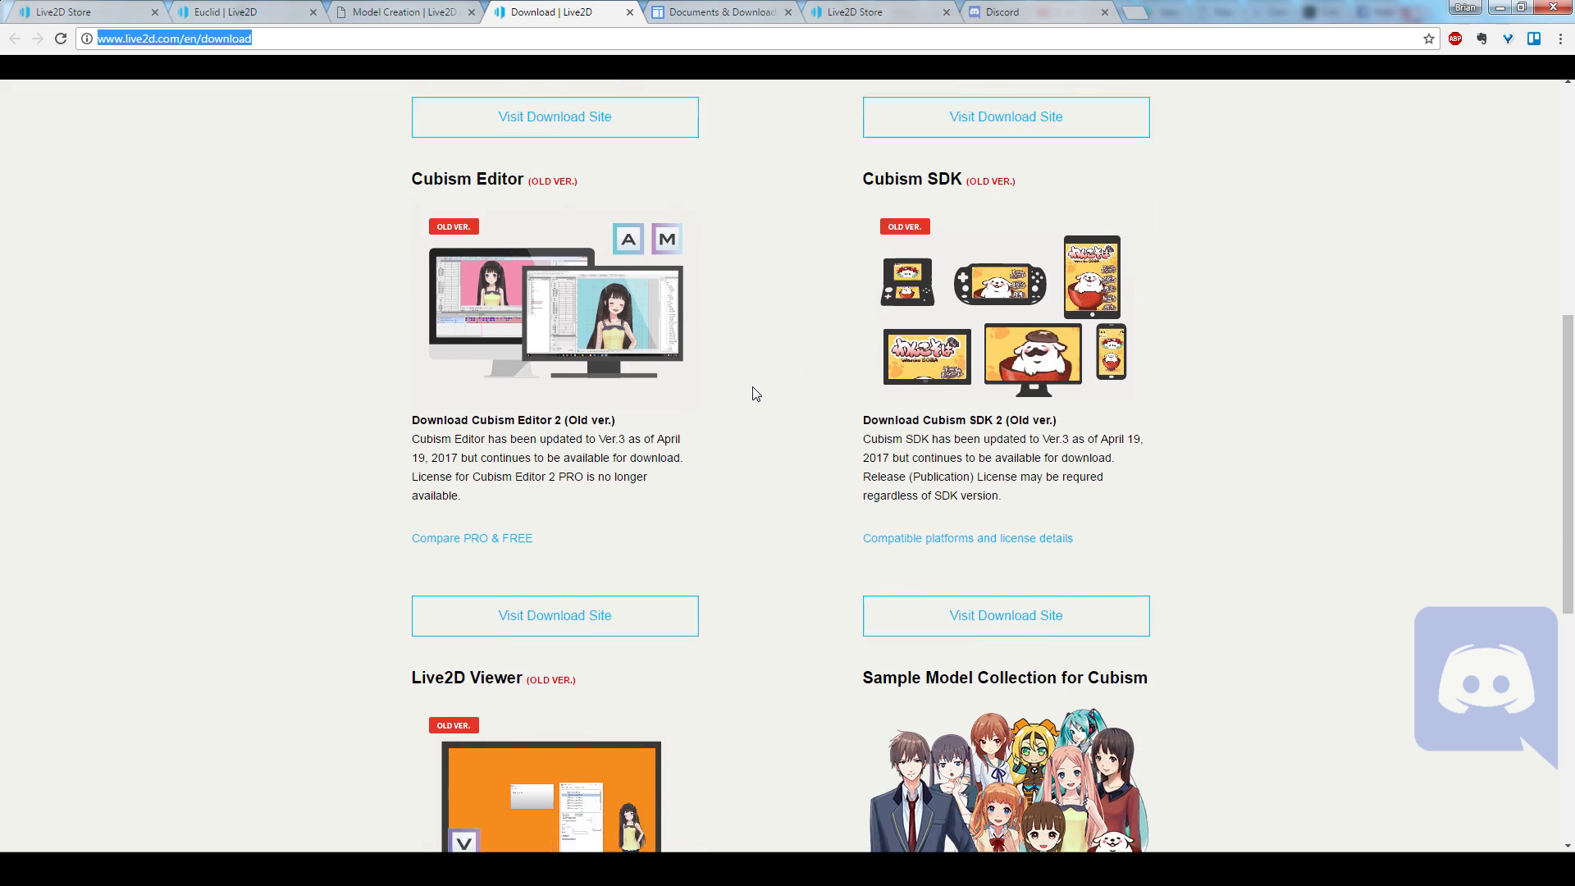
{"action": "scroll", "scroll_direction": "down", "scroll_amount": 3}
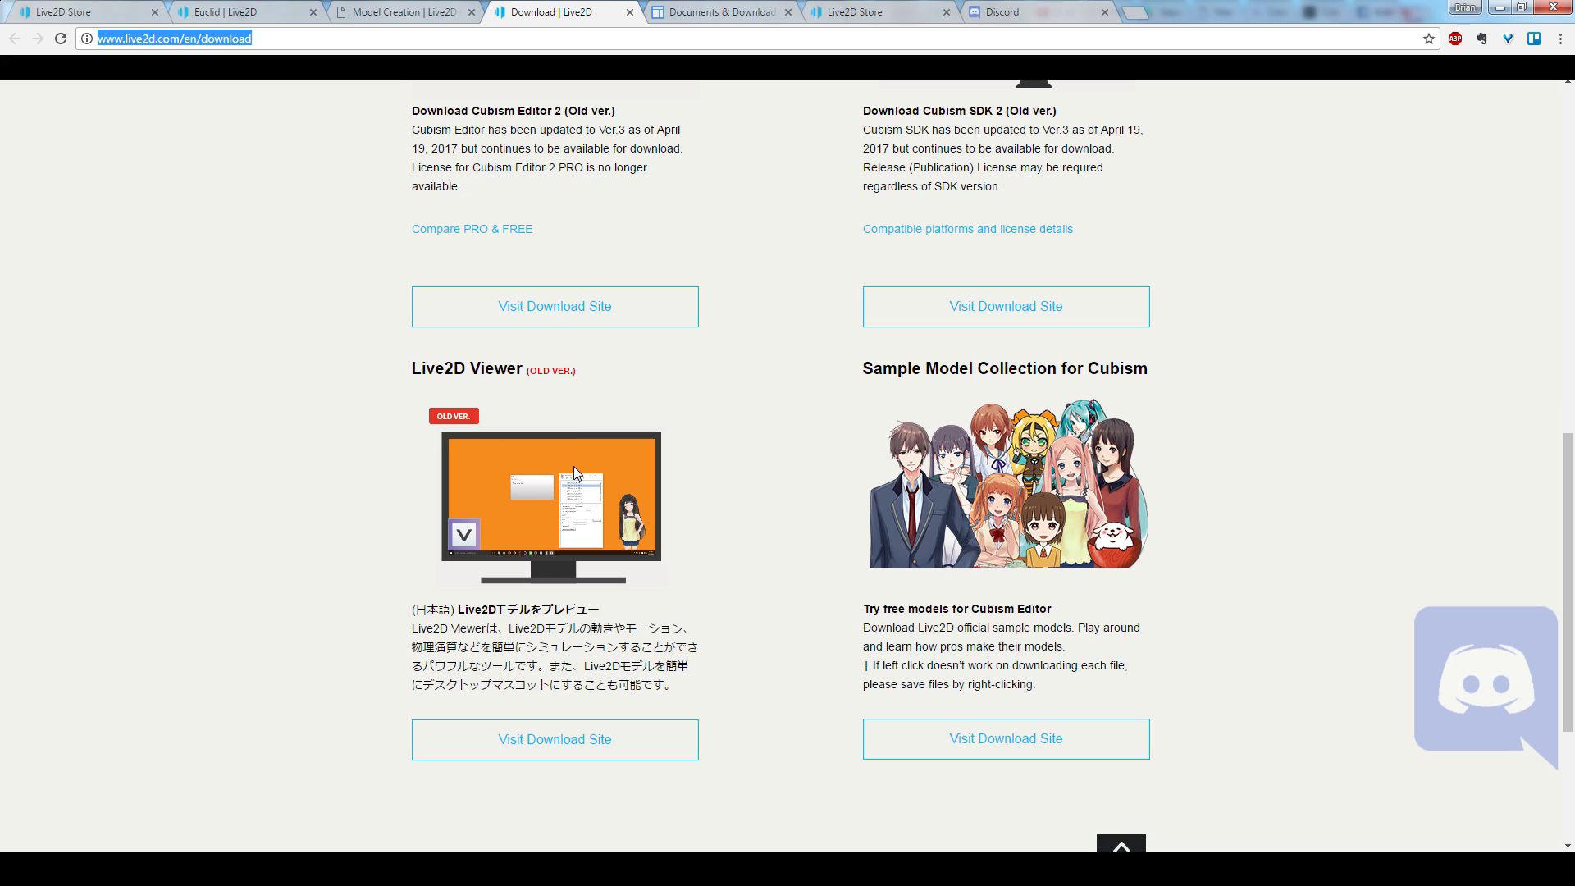
{"action": "mouse_move", "coordinate": [618, 412]}
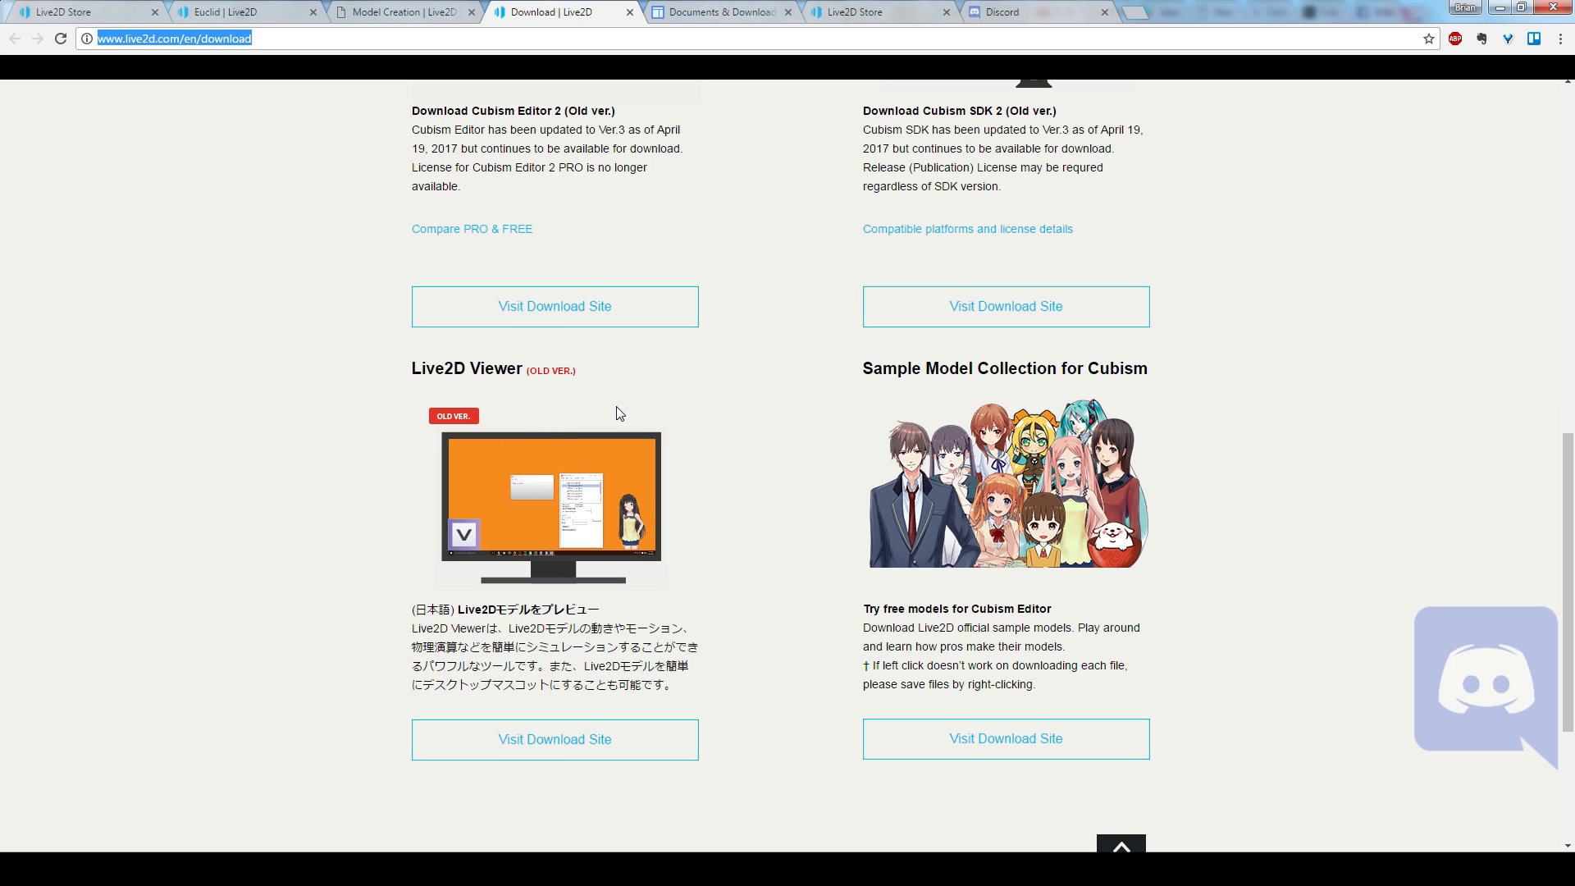
{"action": "mouse_move", "coordinate": [592, 523]}
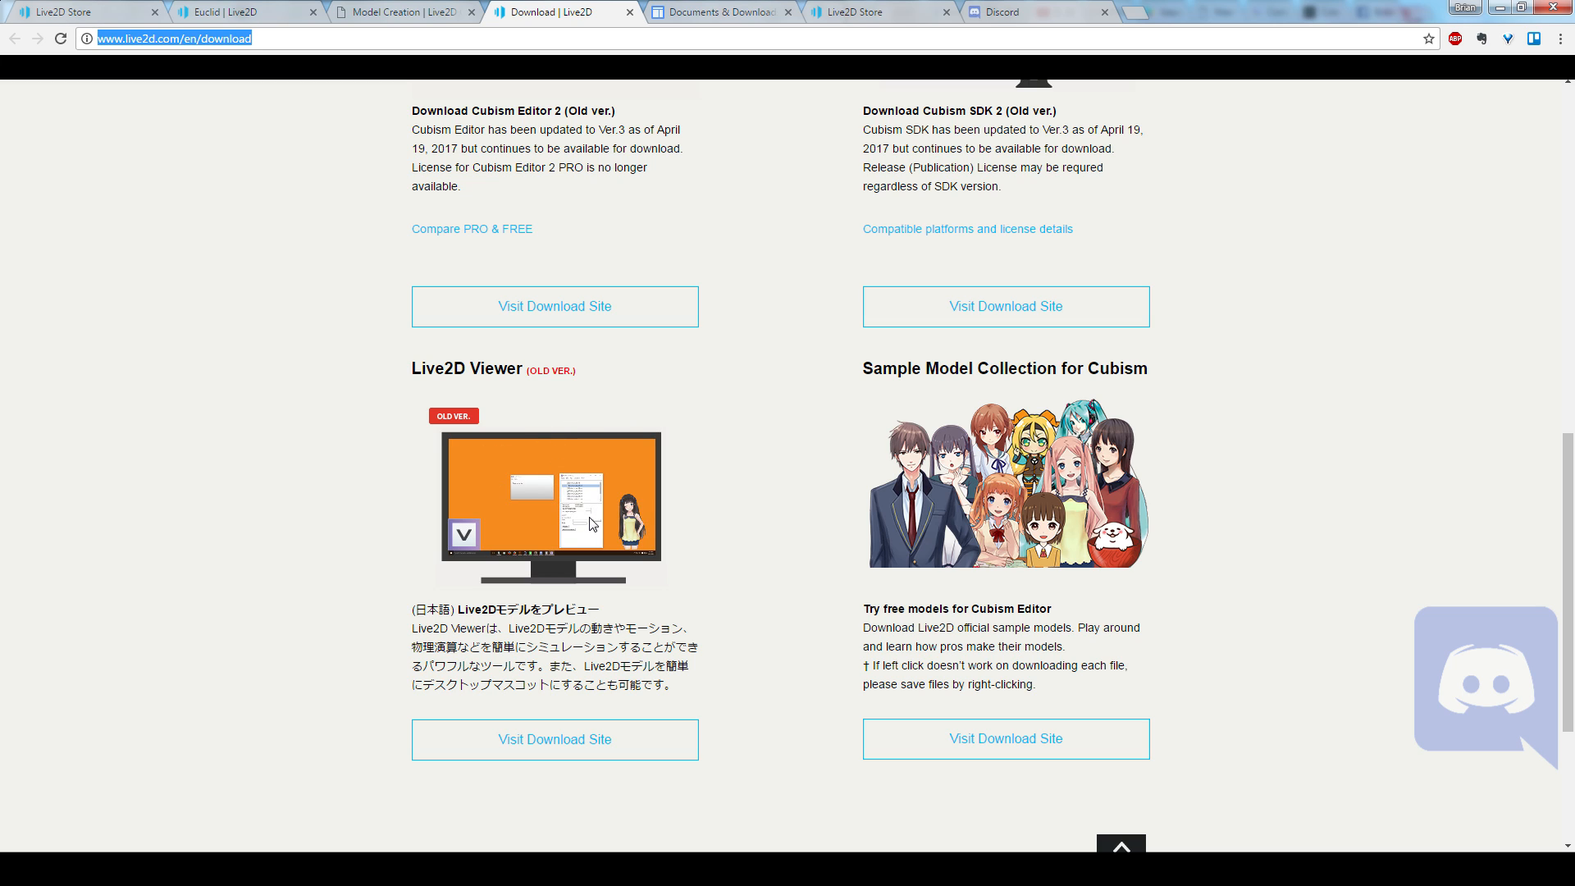
{"action": "mouse_move", "coordinate": [593, 513]}
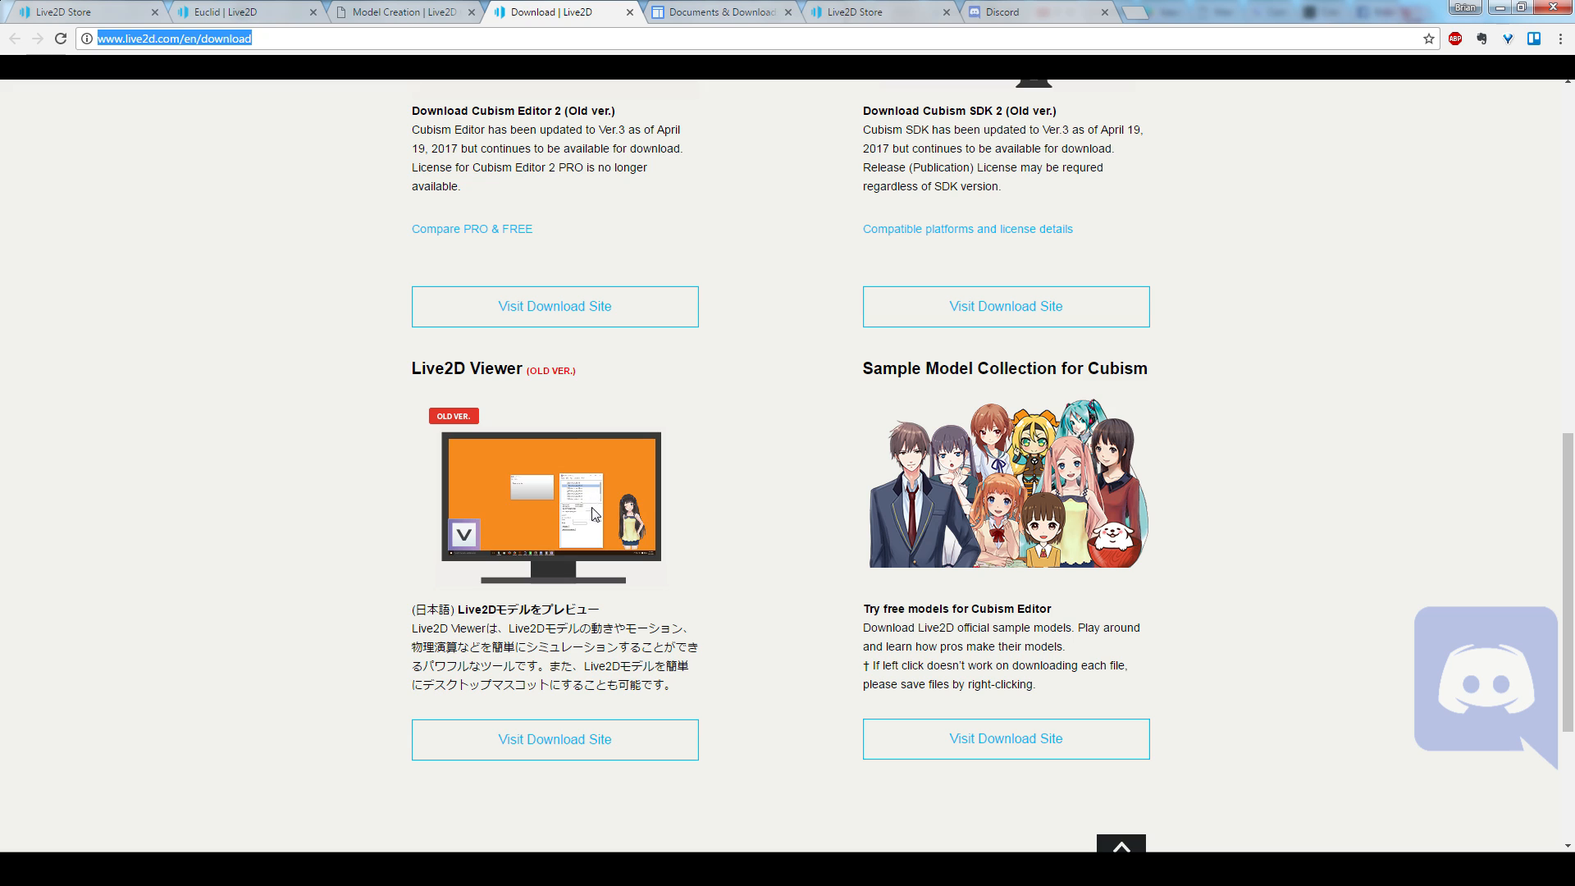
{"action": "scroll", "scroll_direction": "up", "scroll_amount": 3}
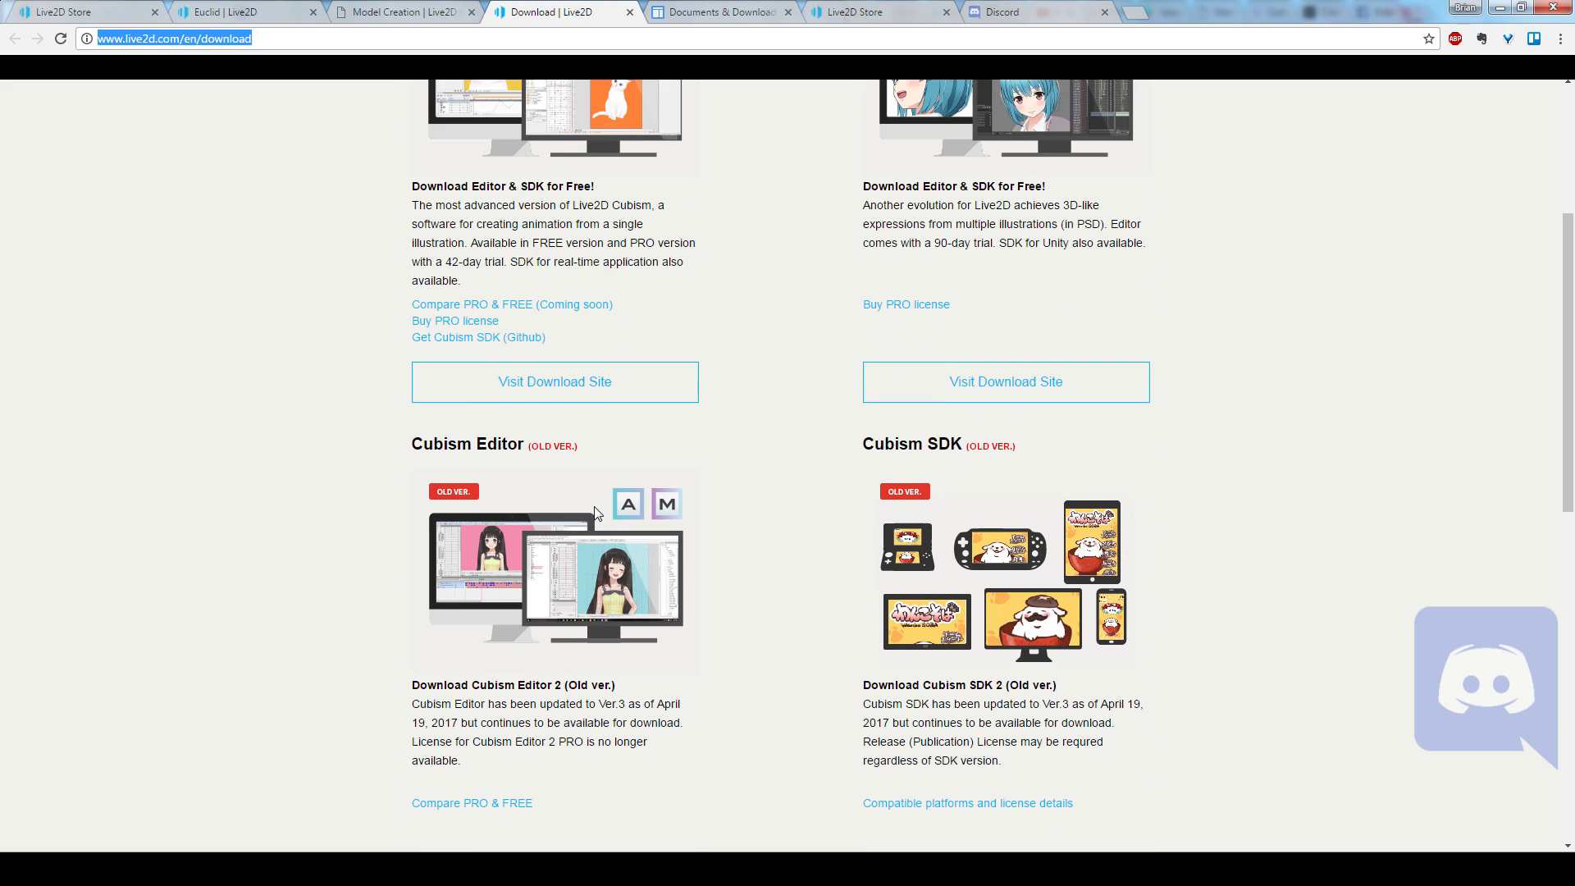
{"action": "mouse_move", "coordinate": [599, 522]}
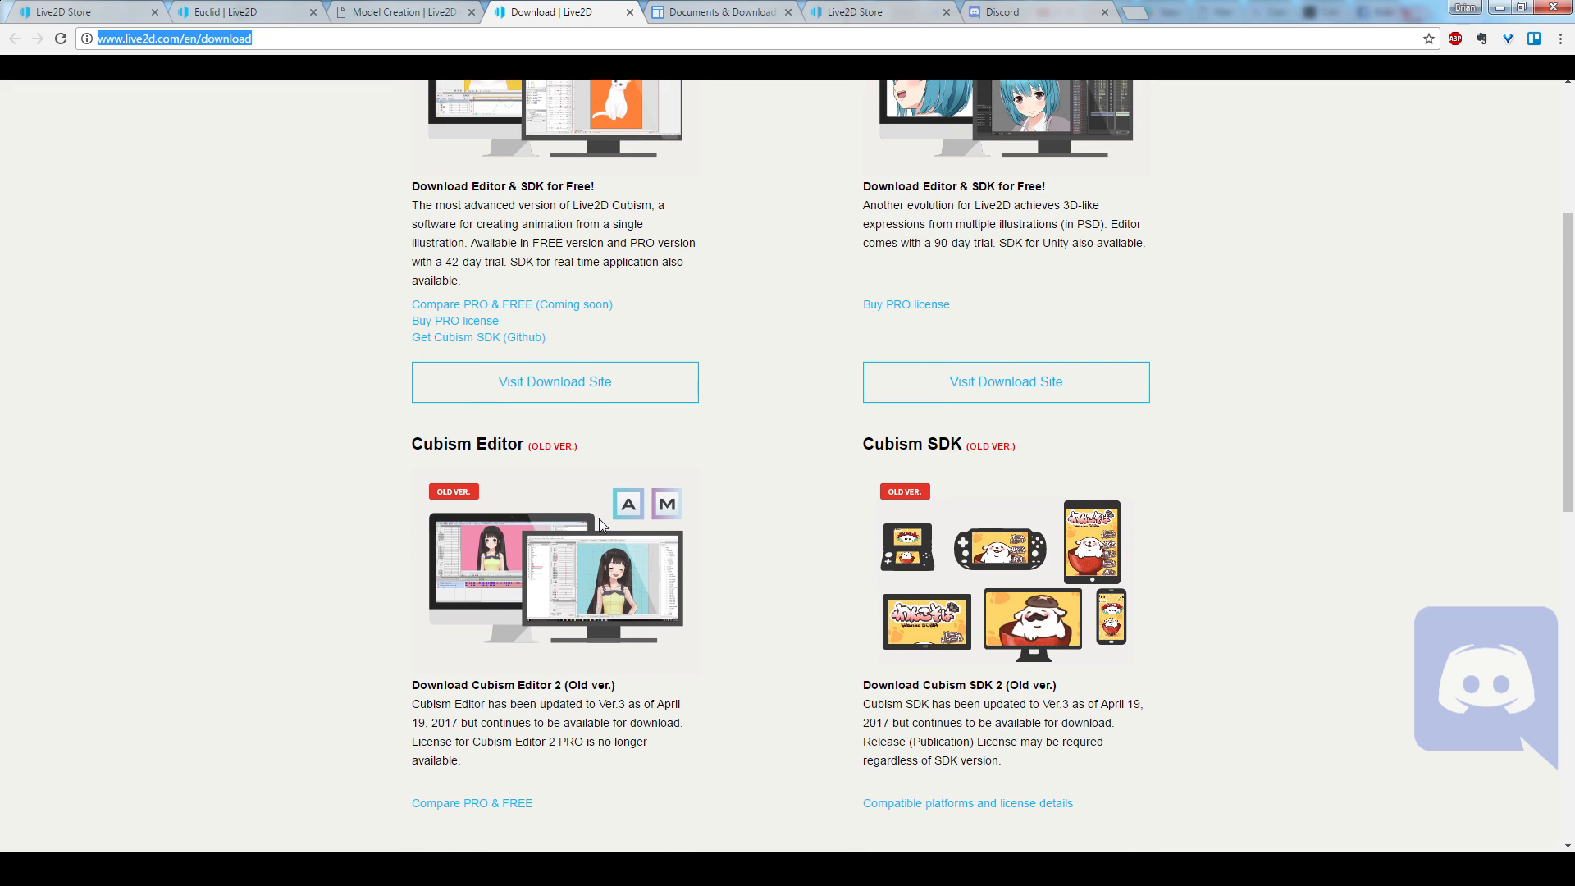
{"action": "mouse_move", "coordinate": [612, 525]}
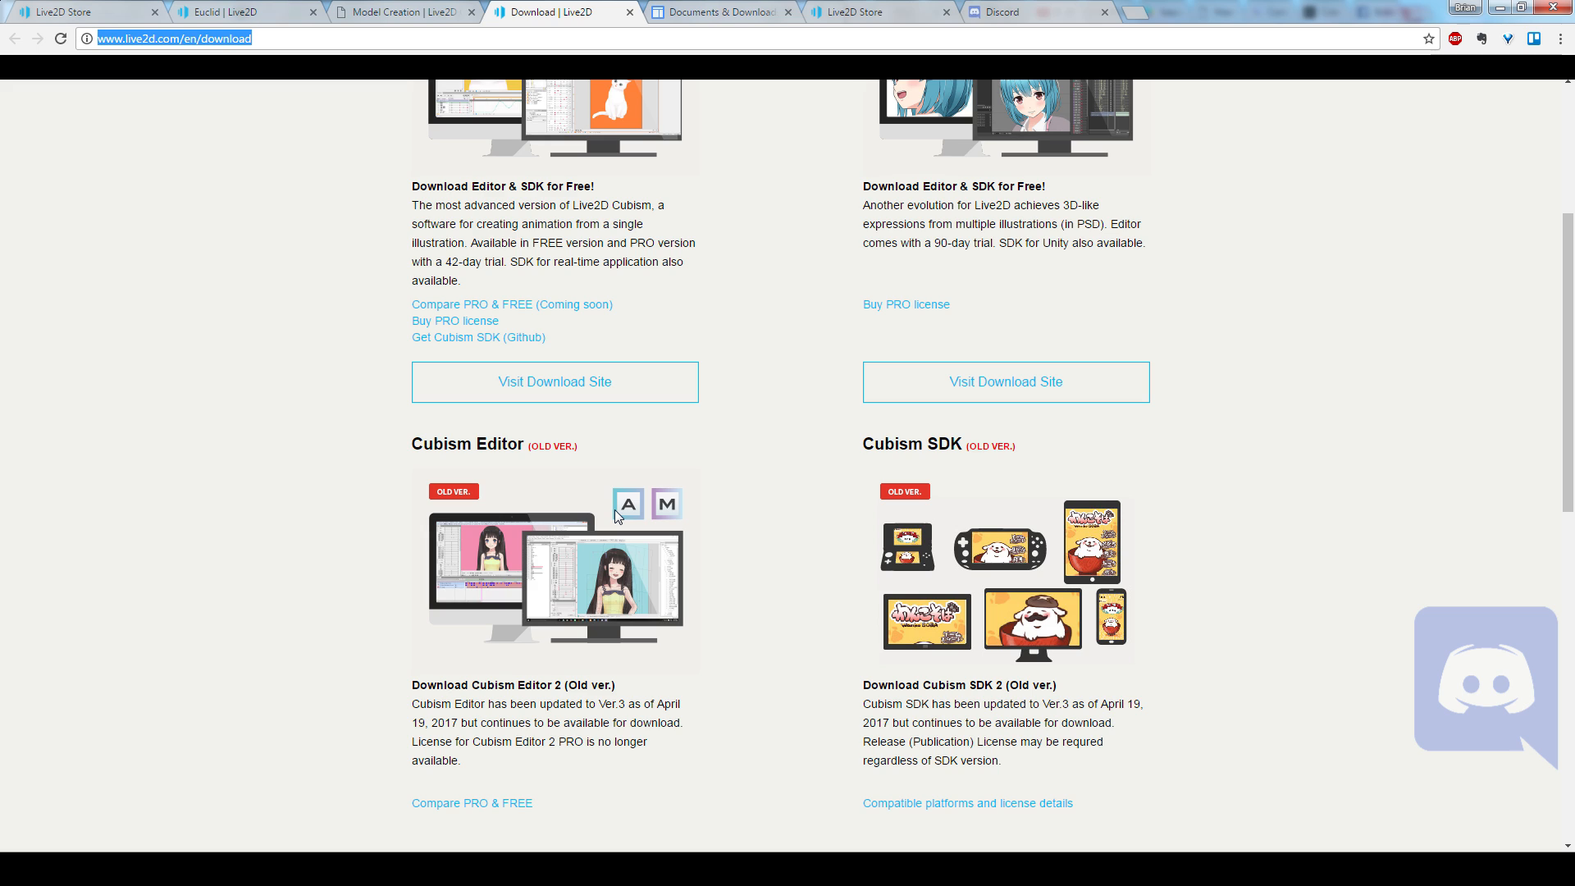
{"action": "mouse_move", "coordinate": [593, 511]}
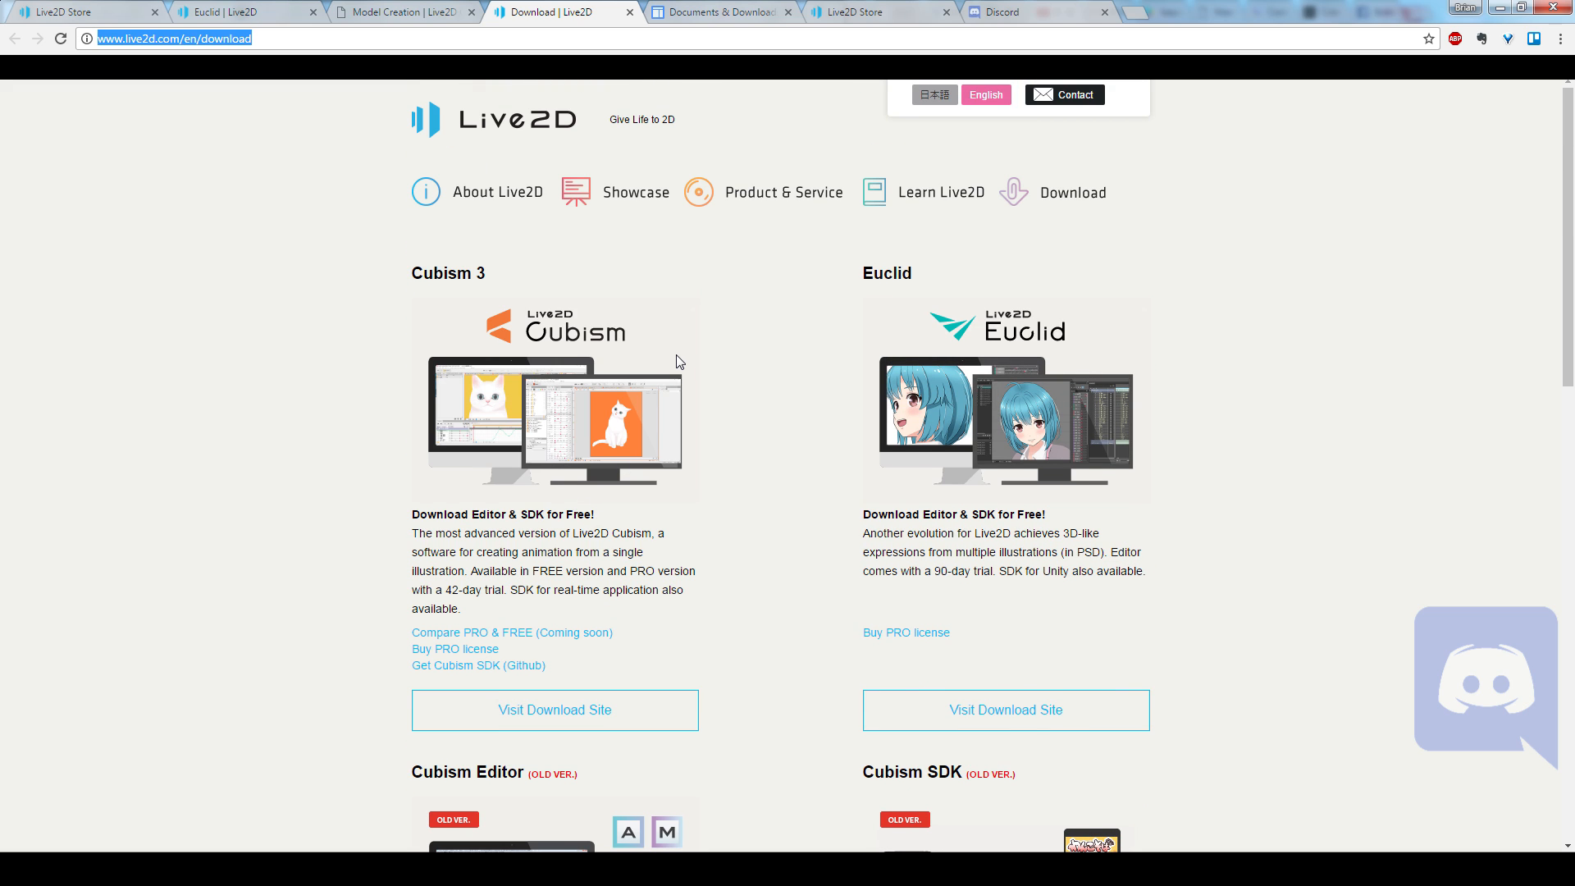
{"action": "mouse_move", "coordinate": [789, 192]}
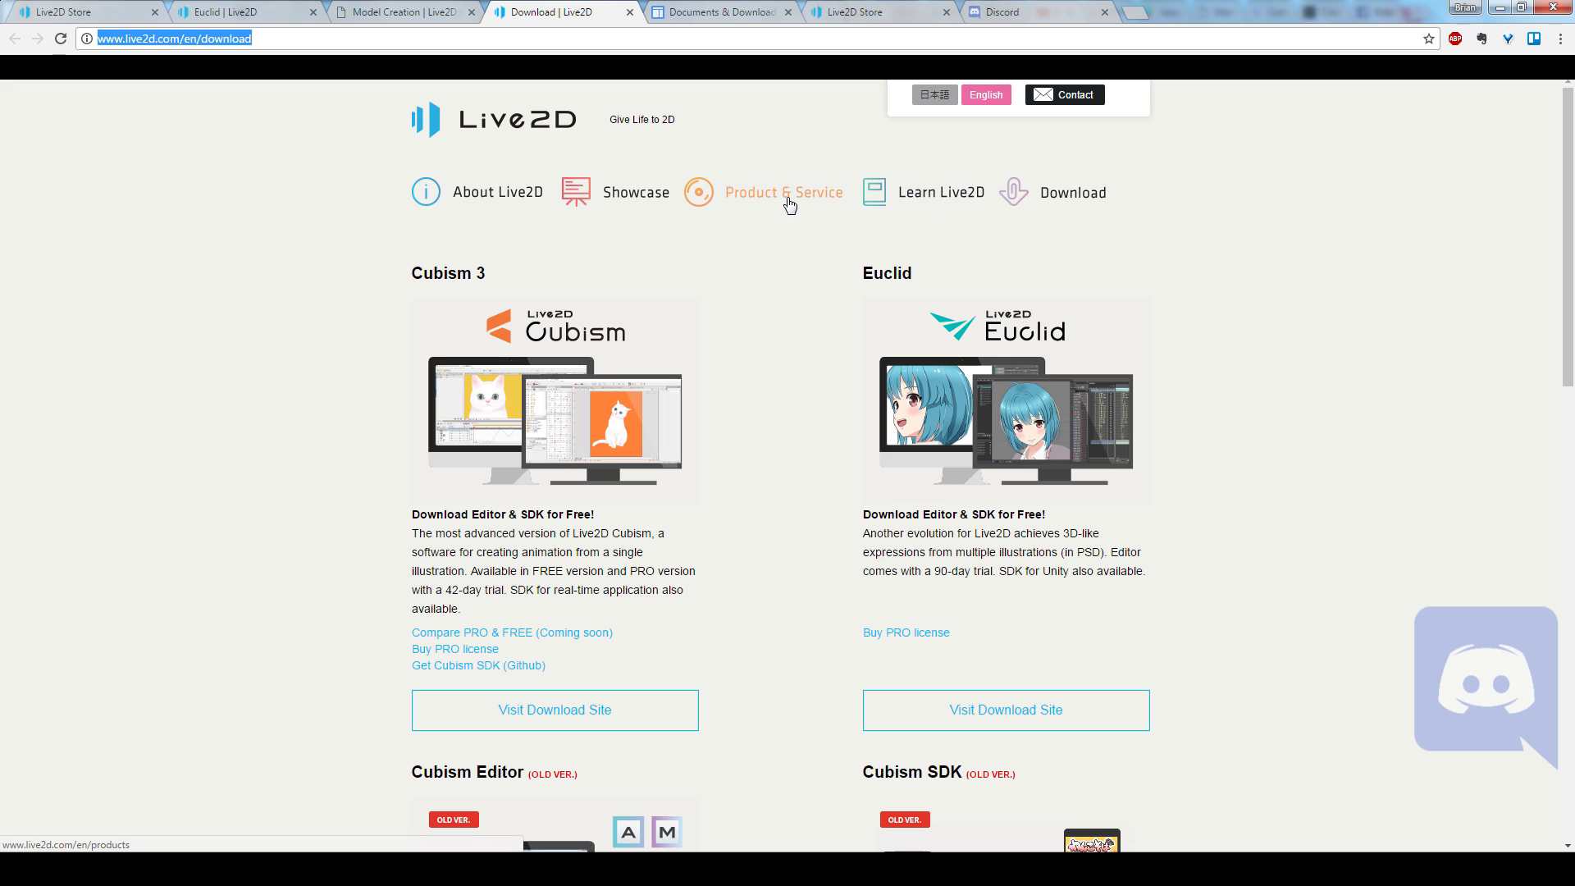
{"action": "mouse_move", "coordinate": [690, 6]}
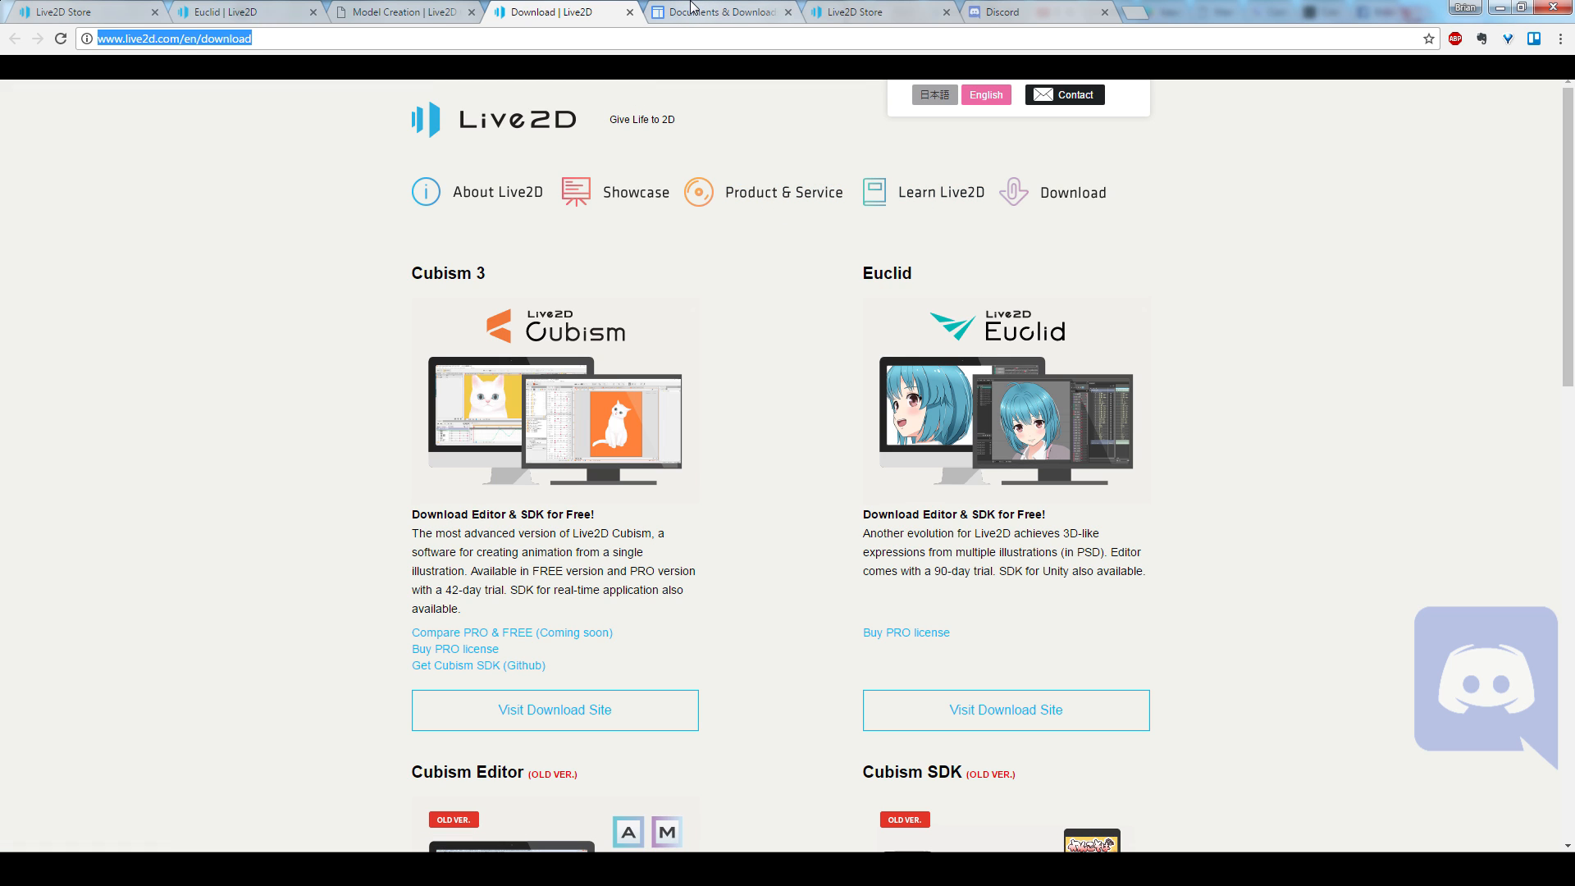
{"action": "mouse_move", "coordinate": [719, 11]}
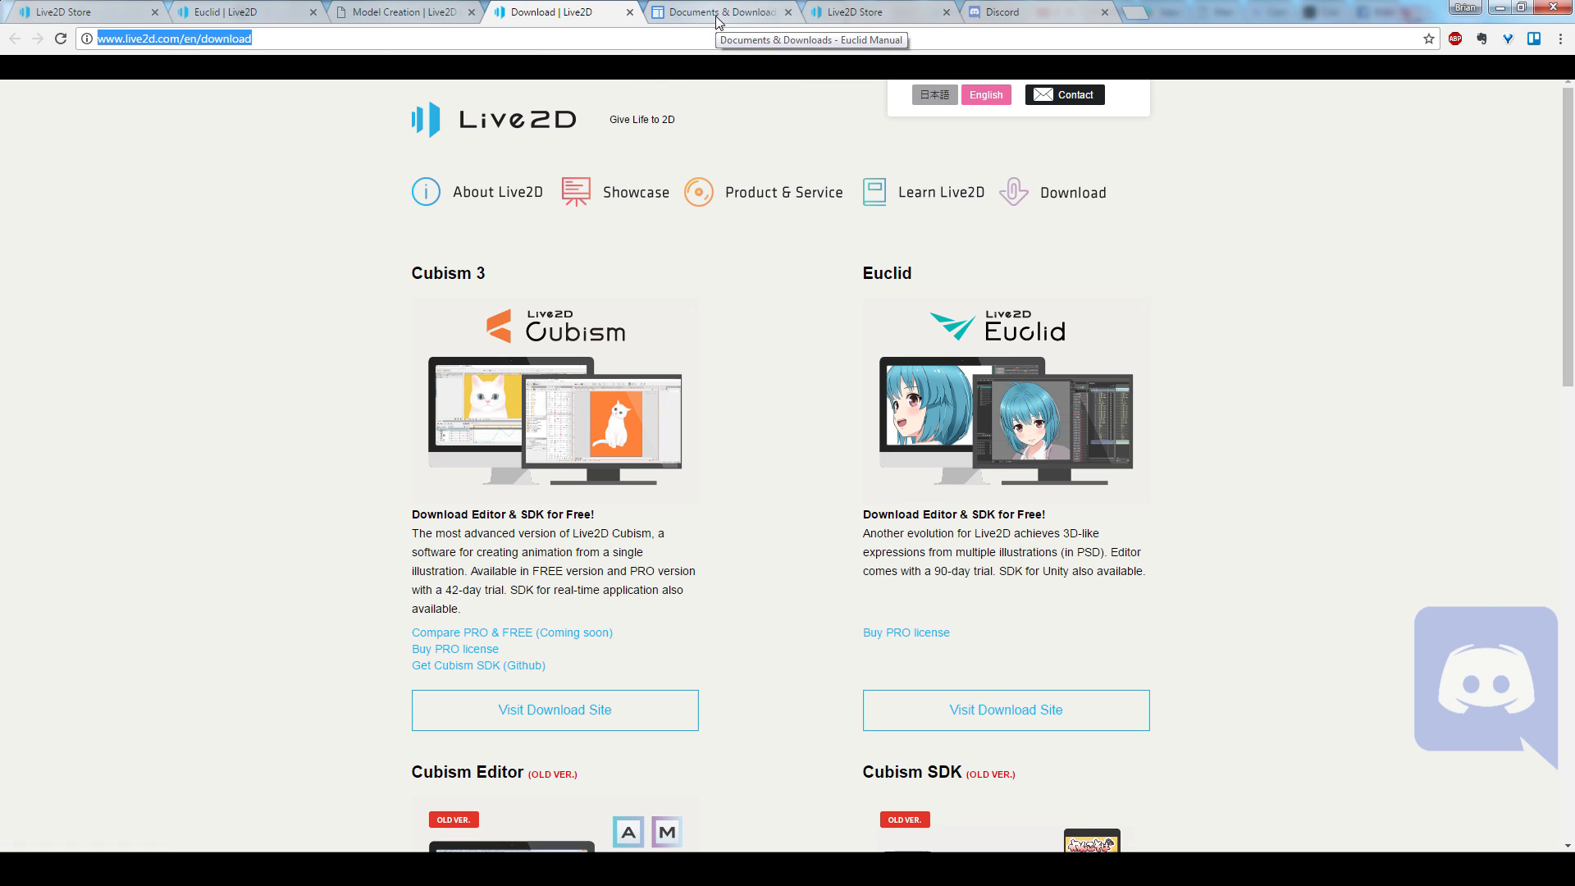
Step: Switch to the Euclid Documents & Downloads page and scroll to the Fuka and Yu-kun sample models
{"action": "left_click", "coordinate": [722, 12]}
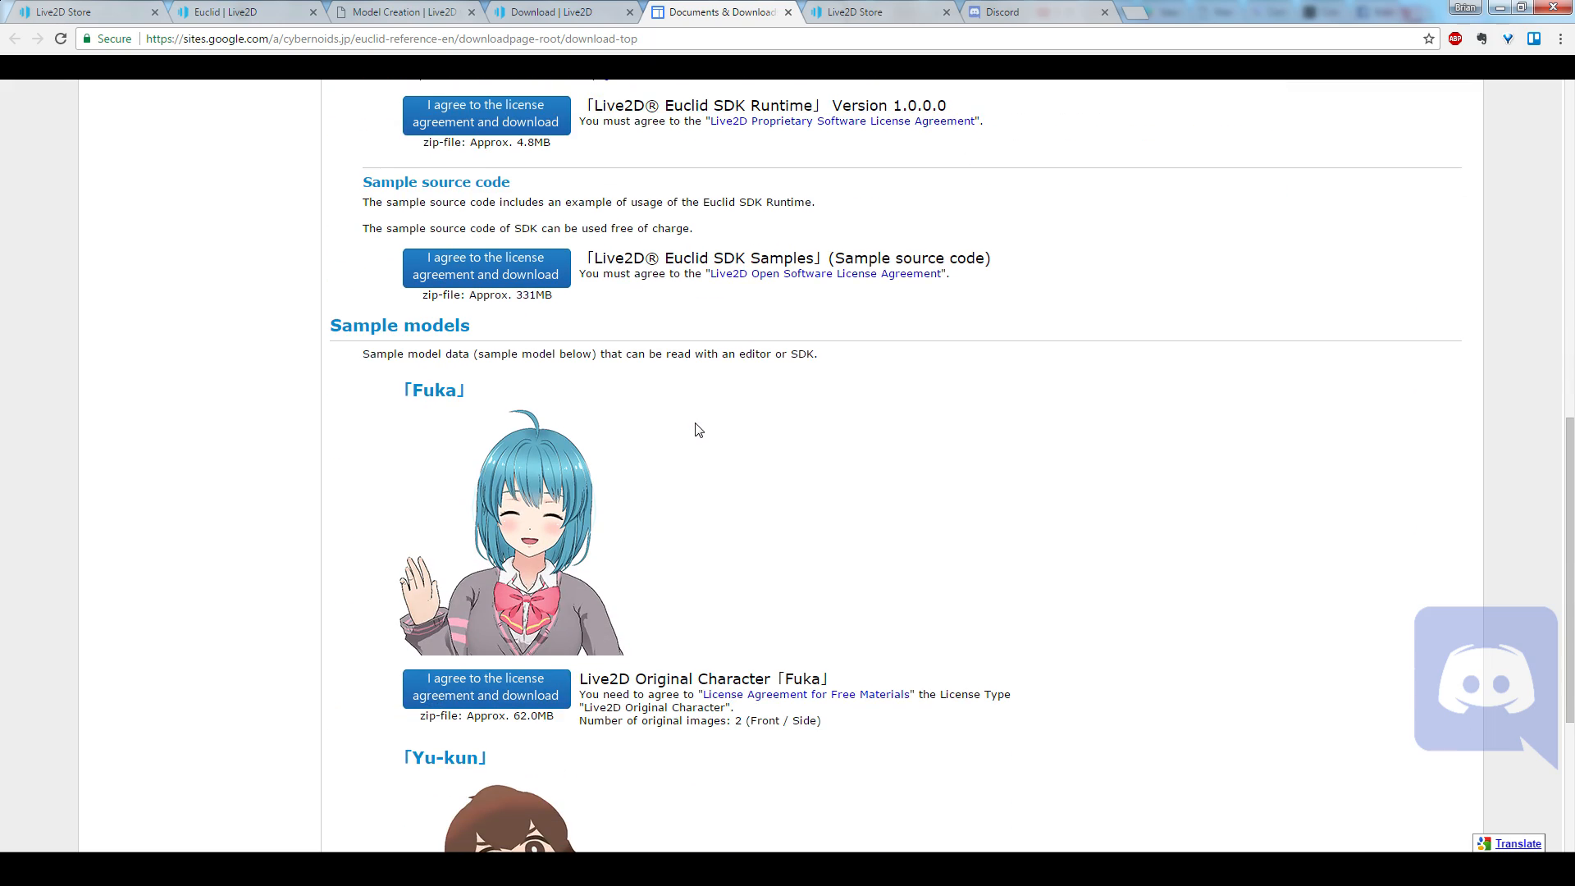
{"action": "mouse_move", "coordinate": [700, 453]}
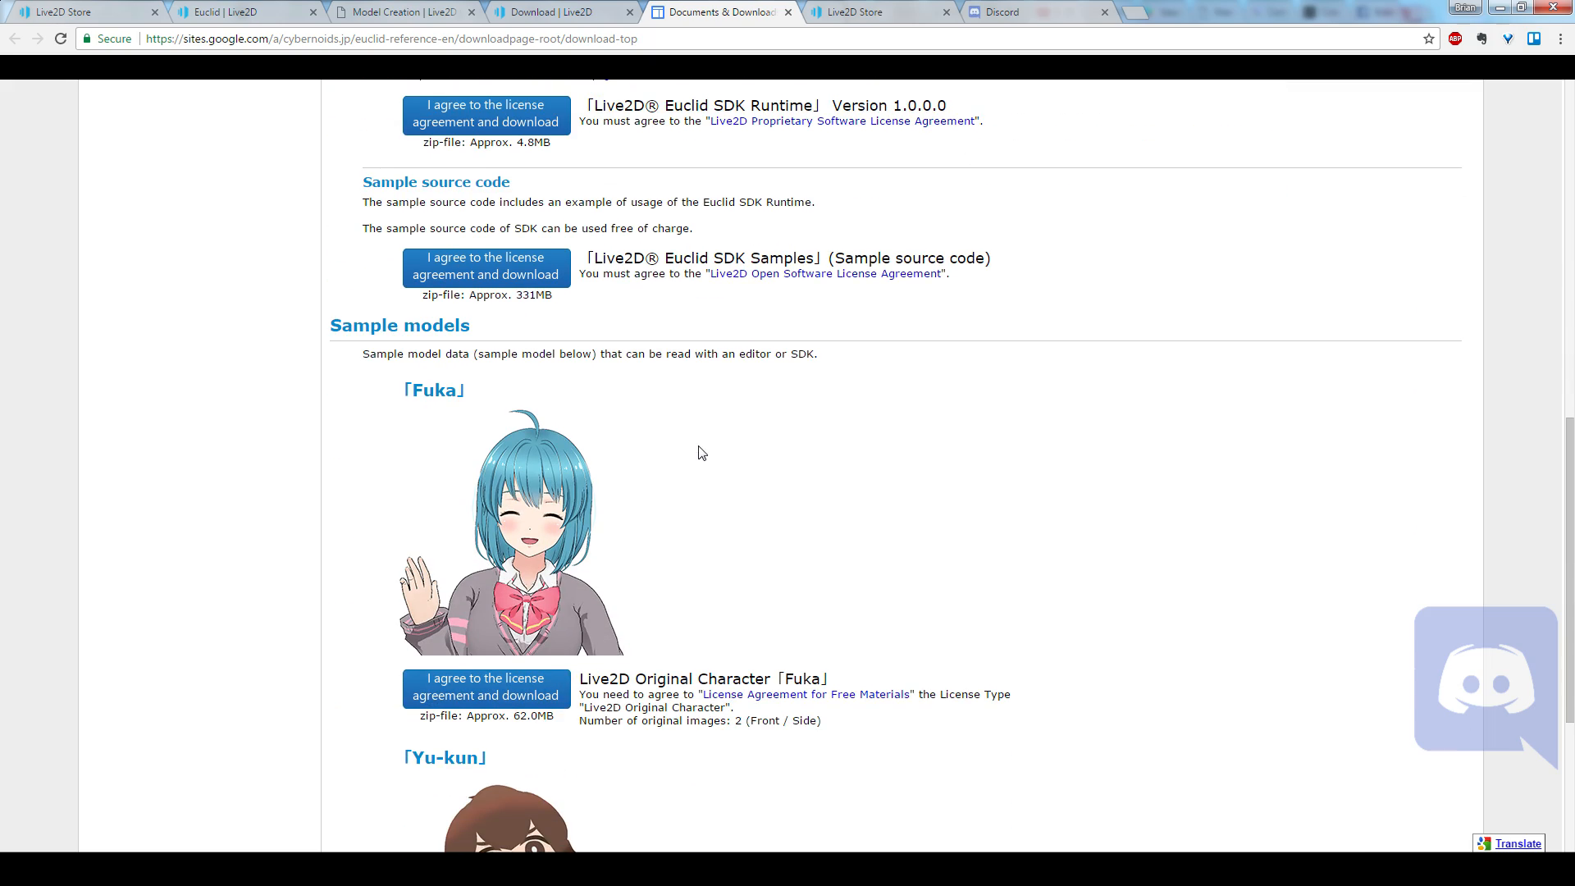
{"action": "scroll", "scroll_direction": "down", "scroll_amount": 3}
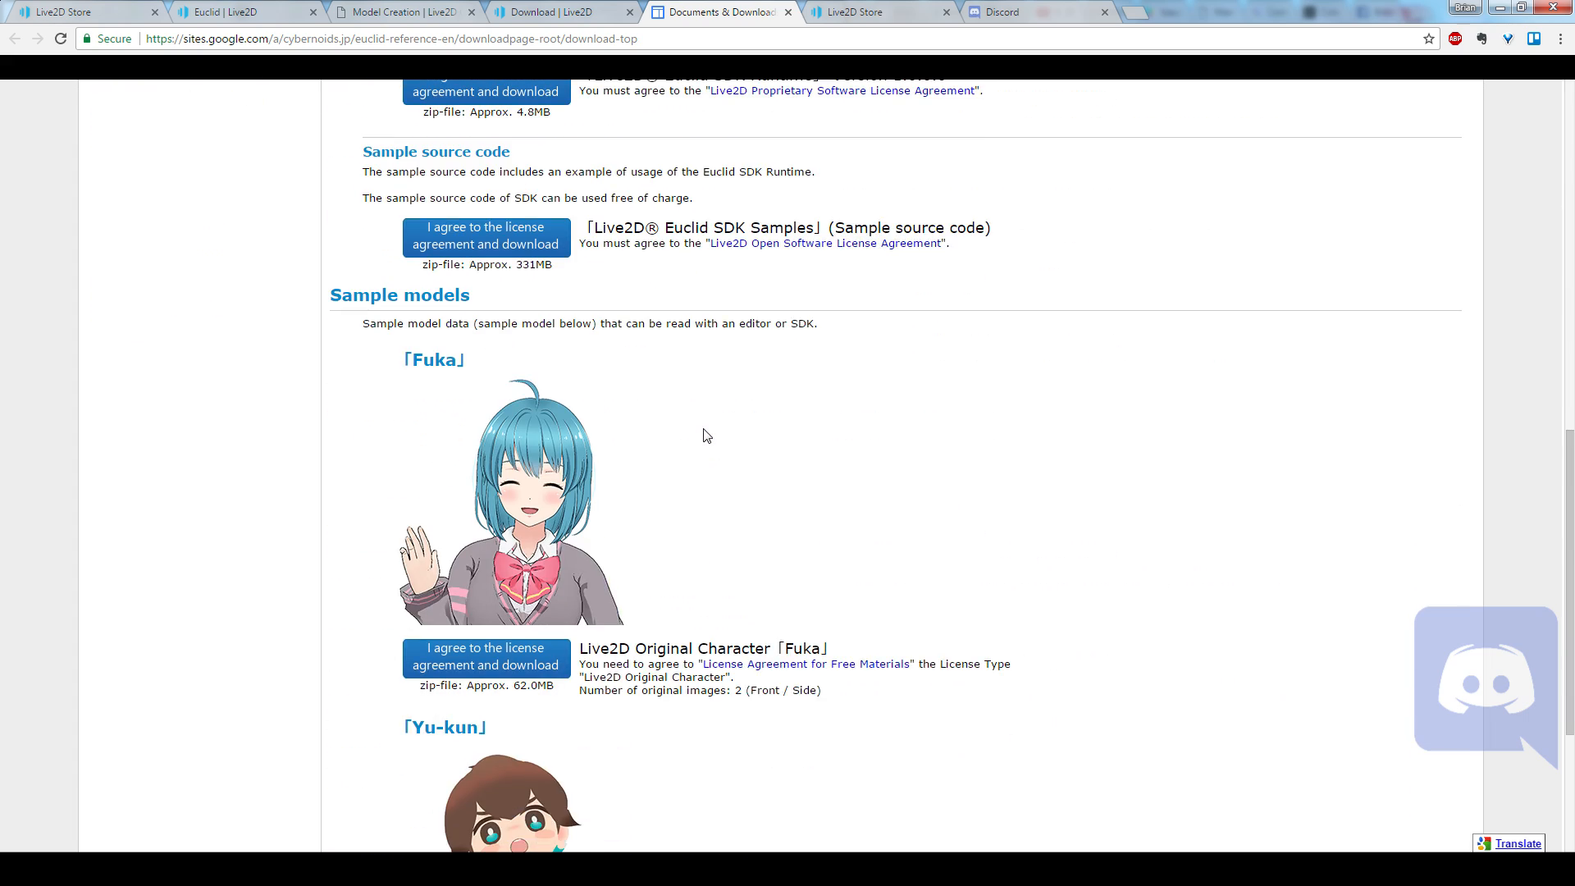
{"action": "scroll", "scroll_direction": "up", "scroll_amount": 3}
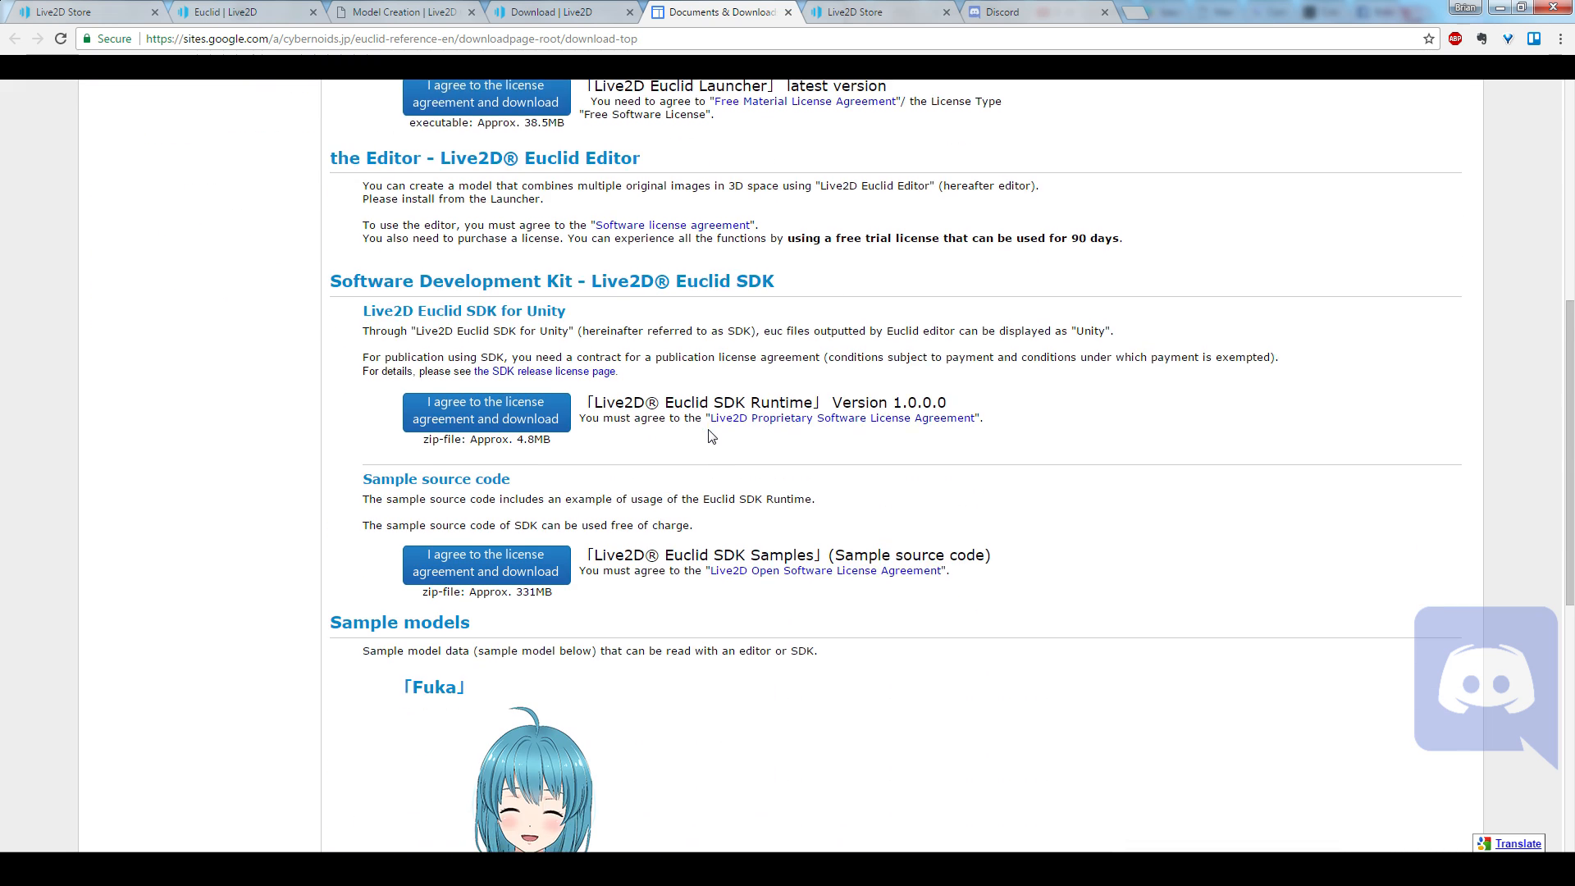
{"action": "scroll", "scroll_direction": "down", "scroll_amount": 3}
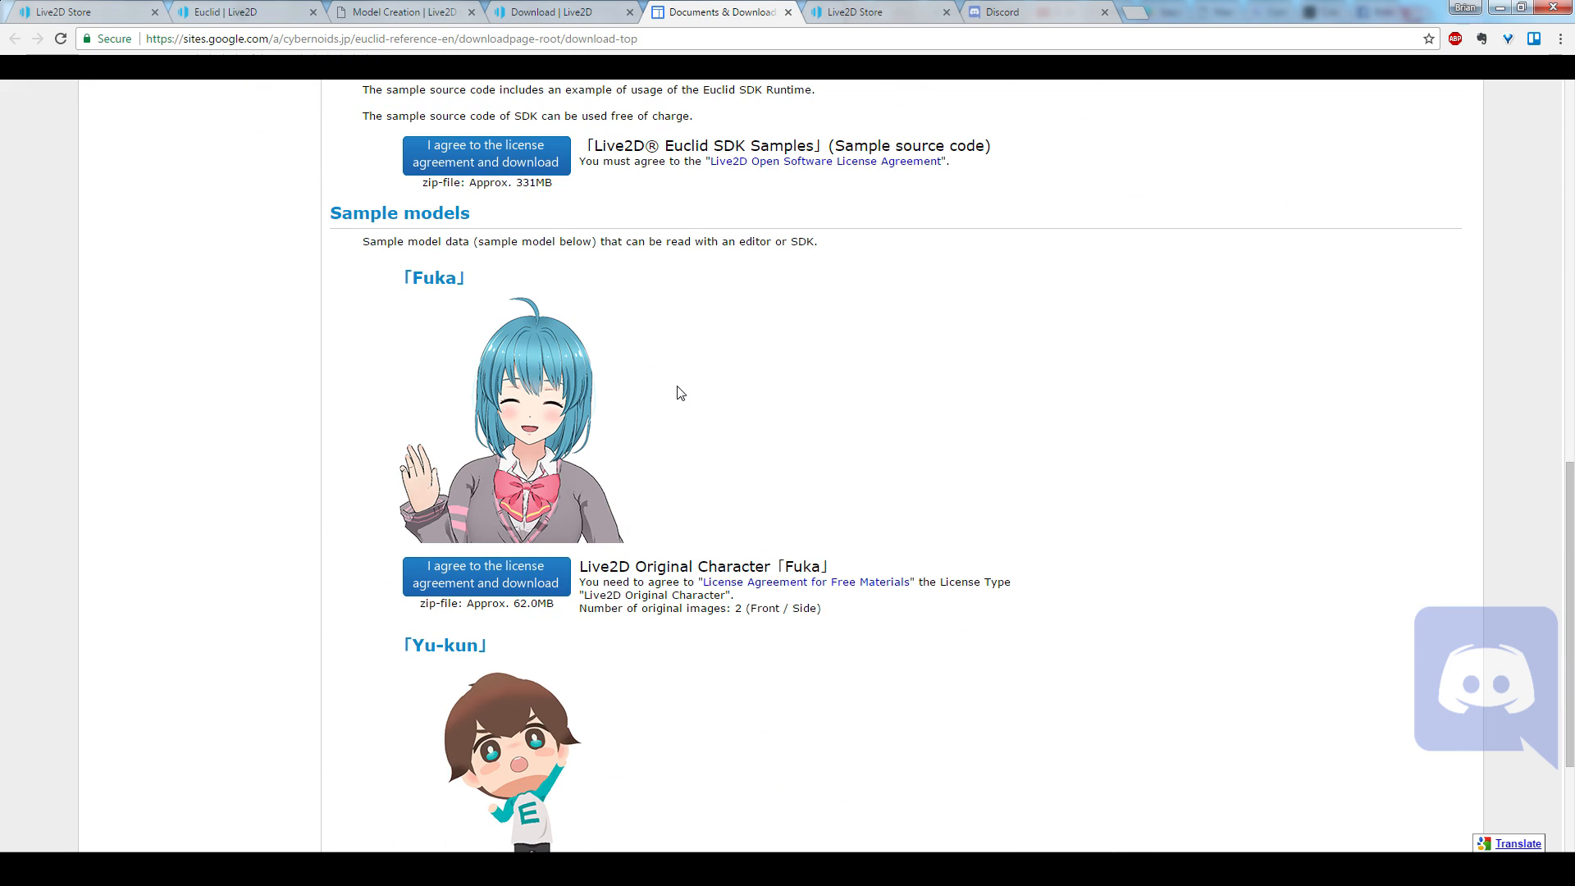
{"action": "scroll", "scroll_direction": "down", "scroll_amount": 3}
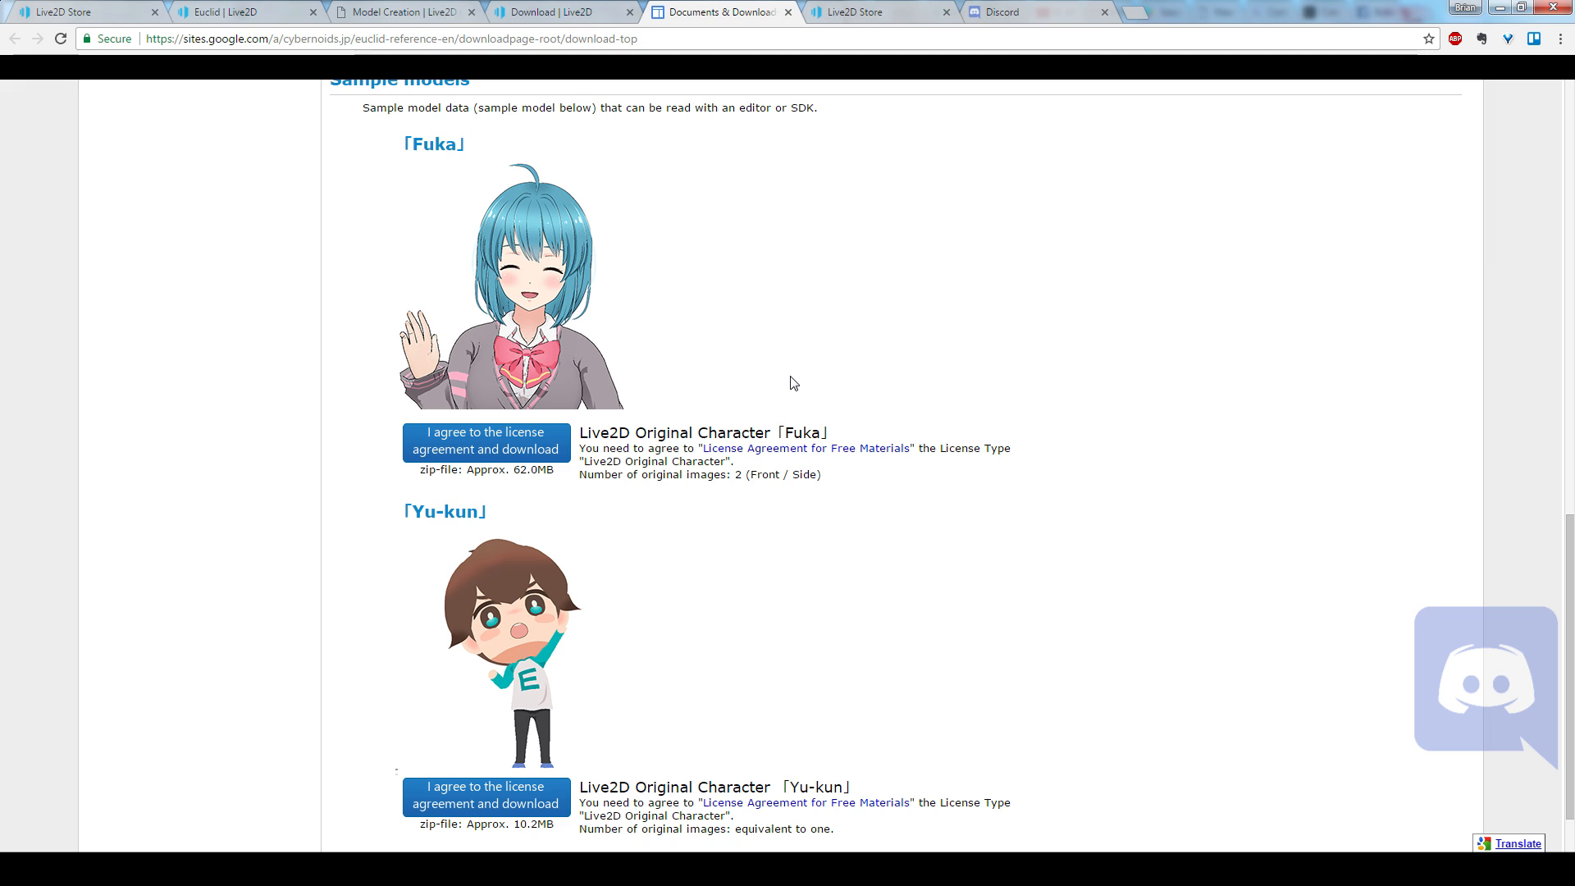
{"action": "mouse_move", "coordinate": [784, 378]}
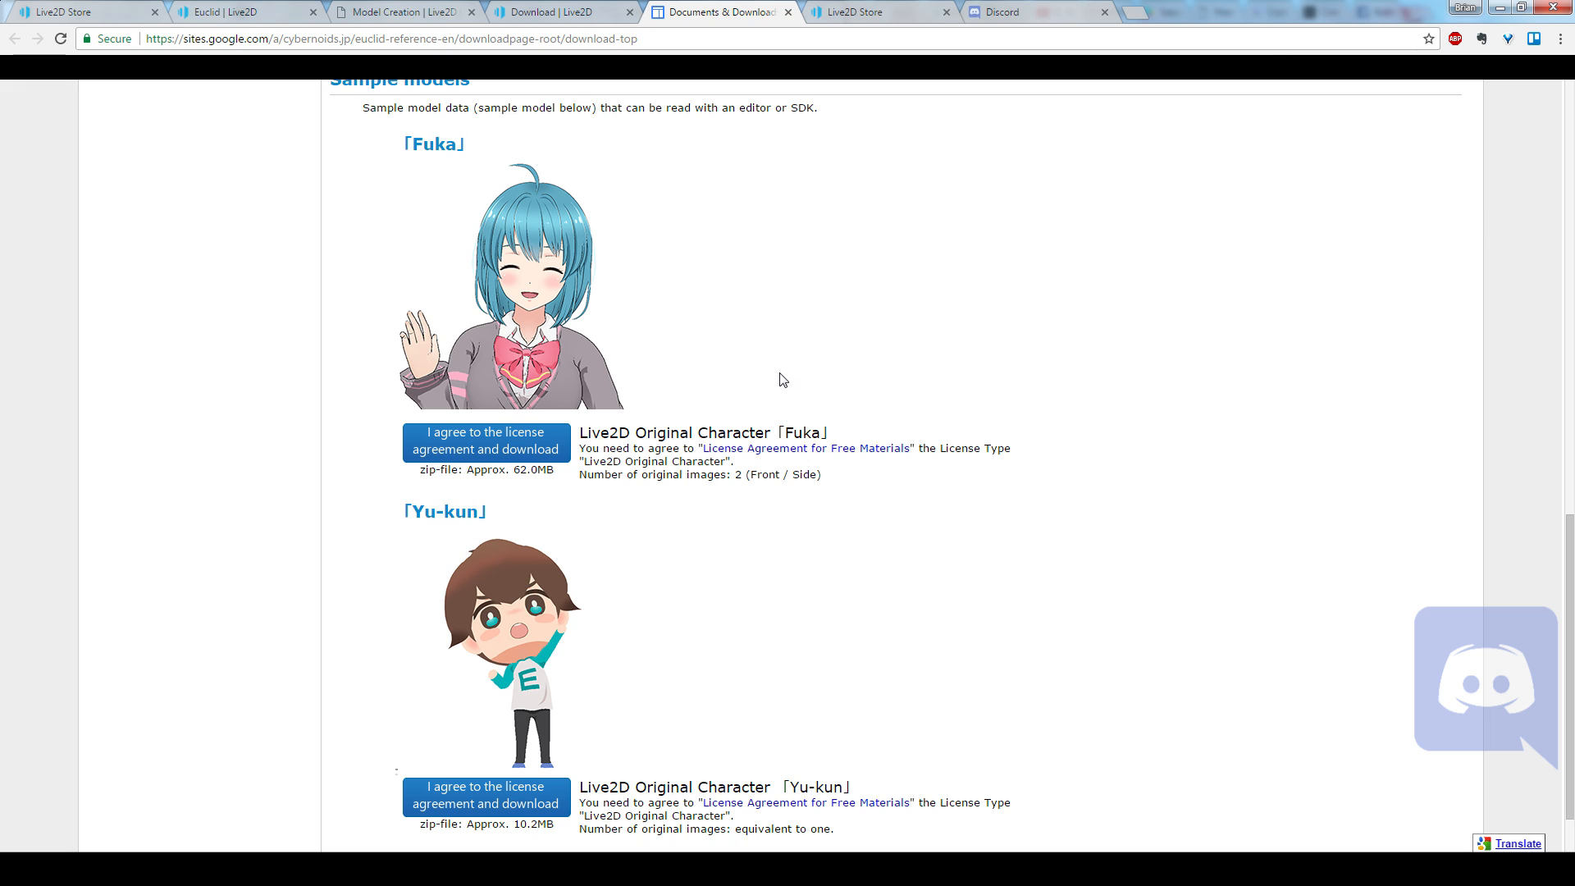
{"action": "mouse_move", "coordinate": [776, 374]}
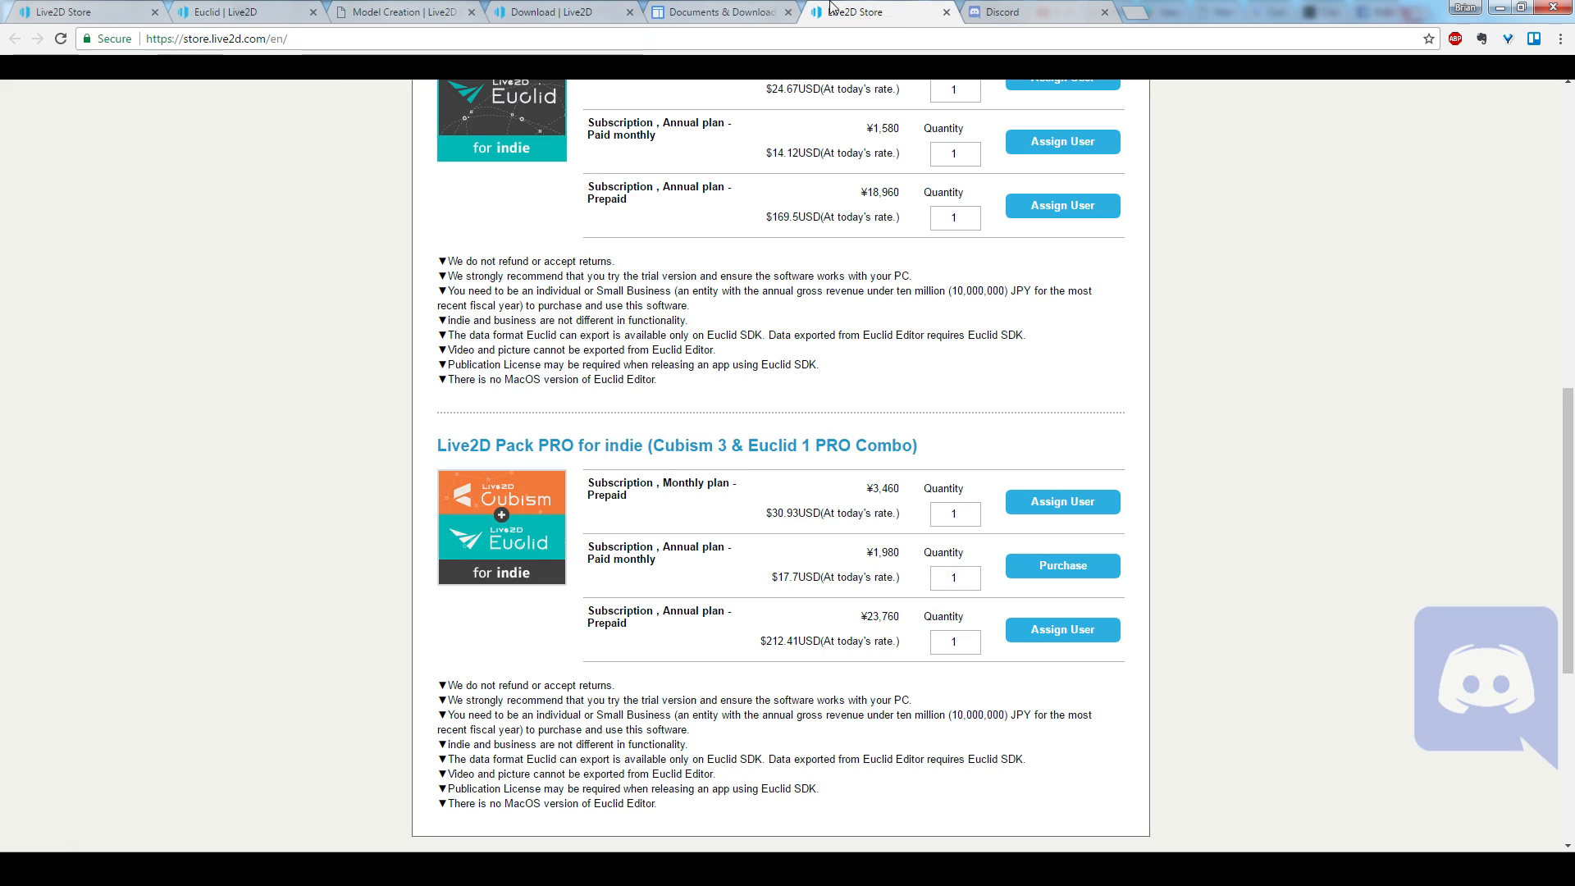
{"action": "left_click", "coordinate": [719, 12]}
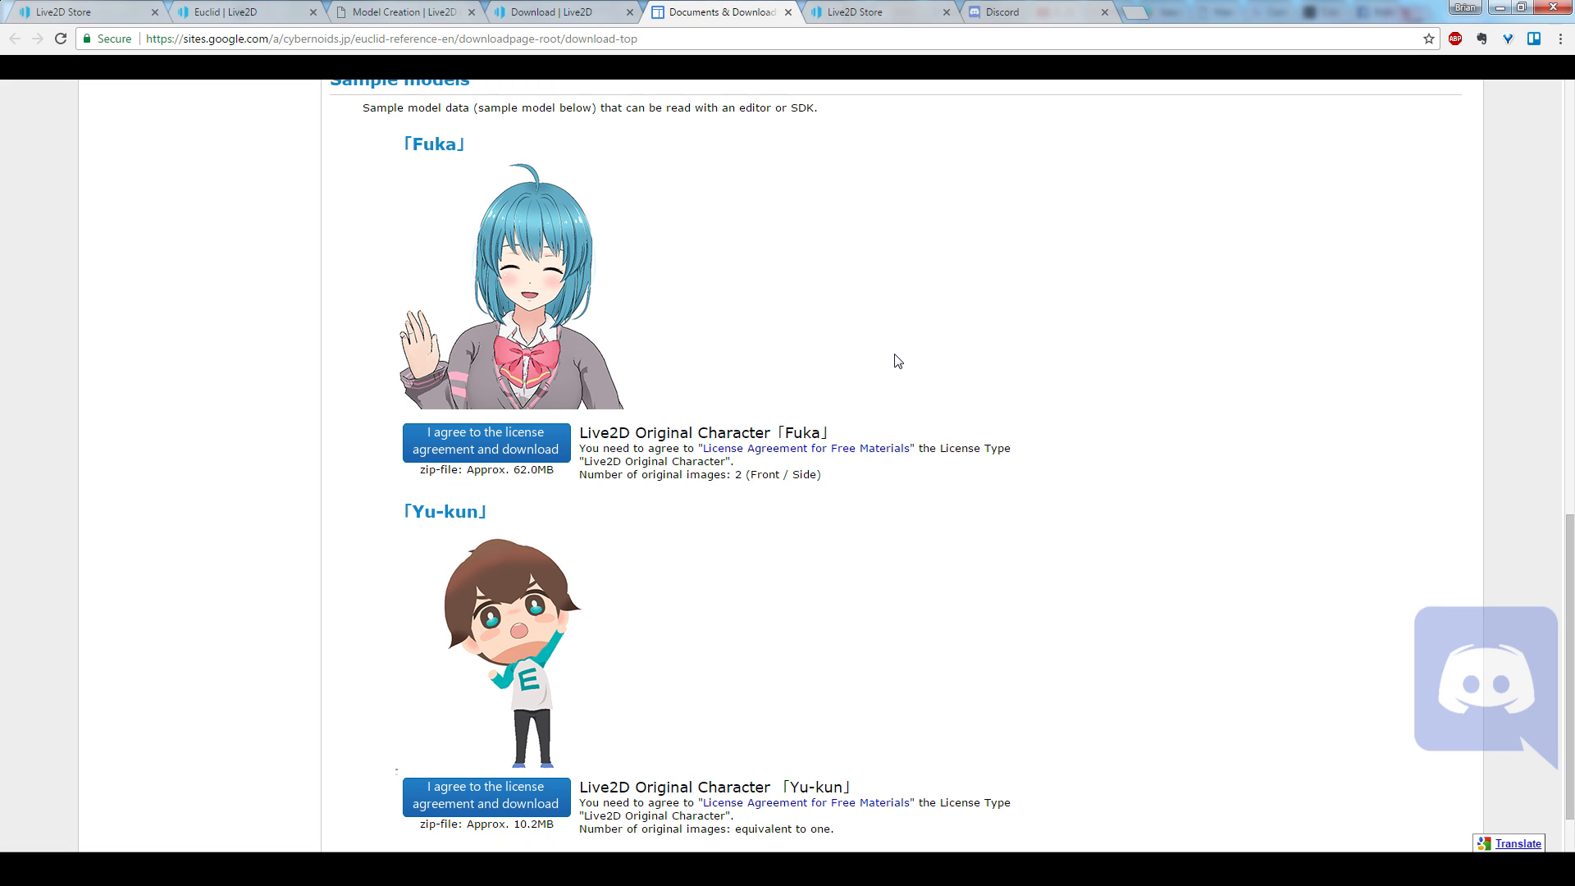
{"action": "mouse_move", "coordinate": [1119, 257]}
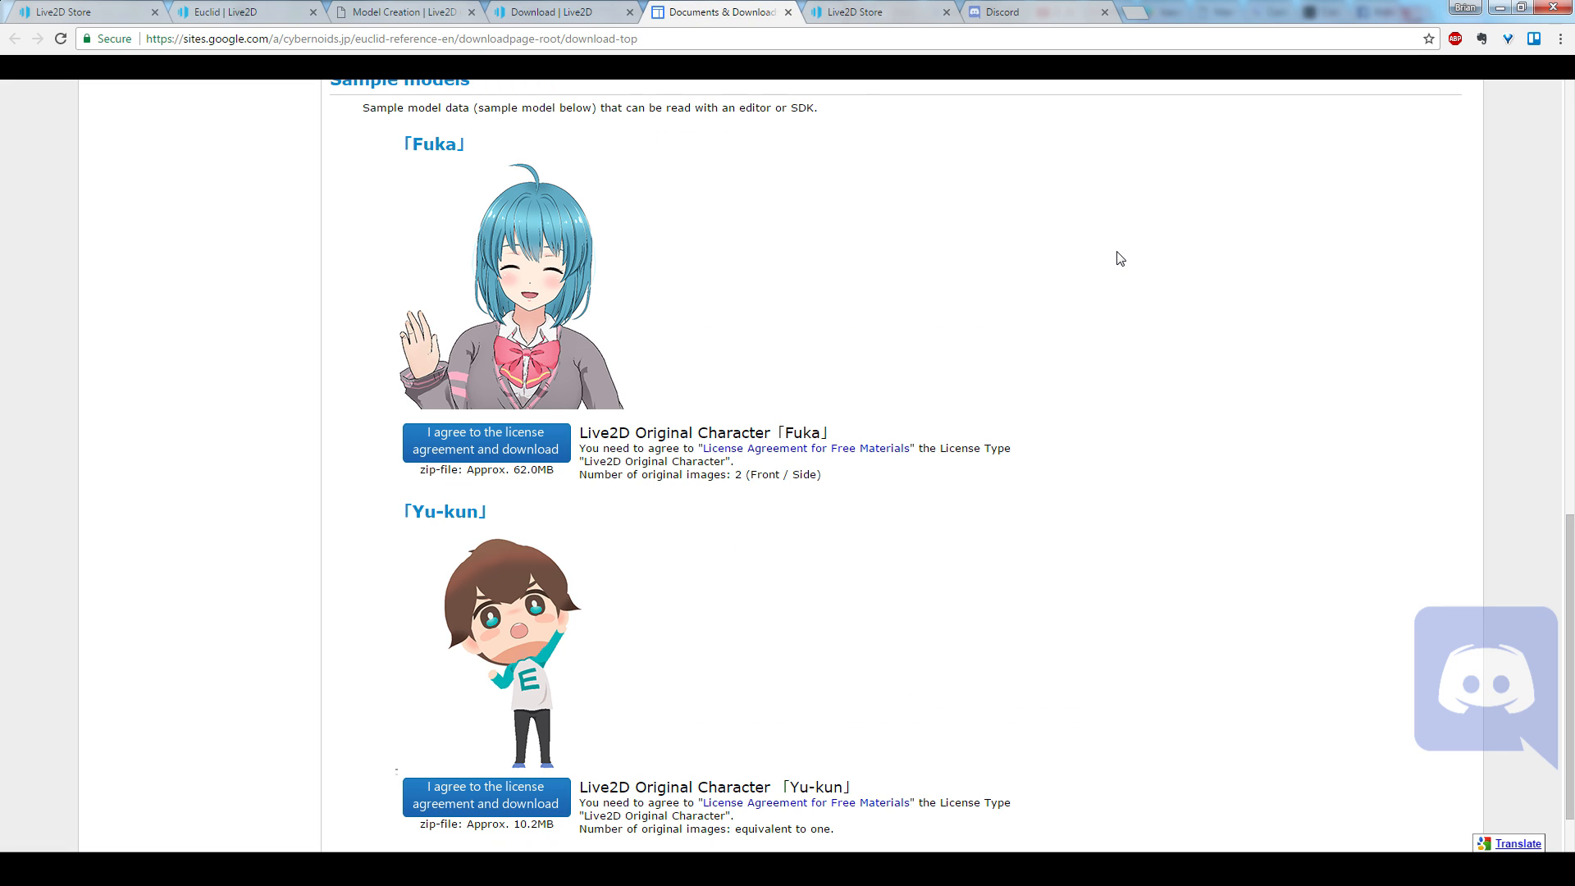
{"action": "mouse_move", "coordinate": [1127, 276]}
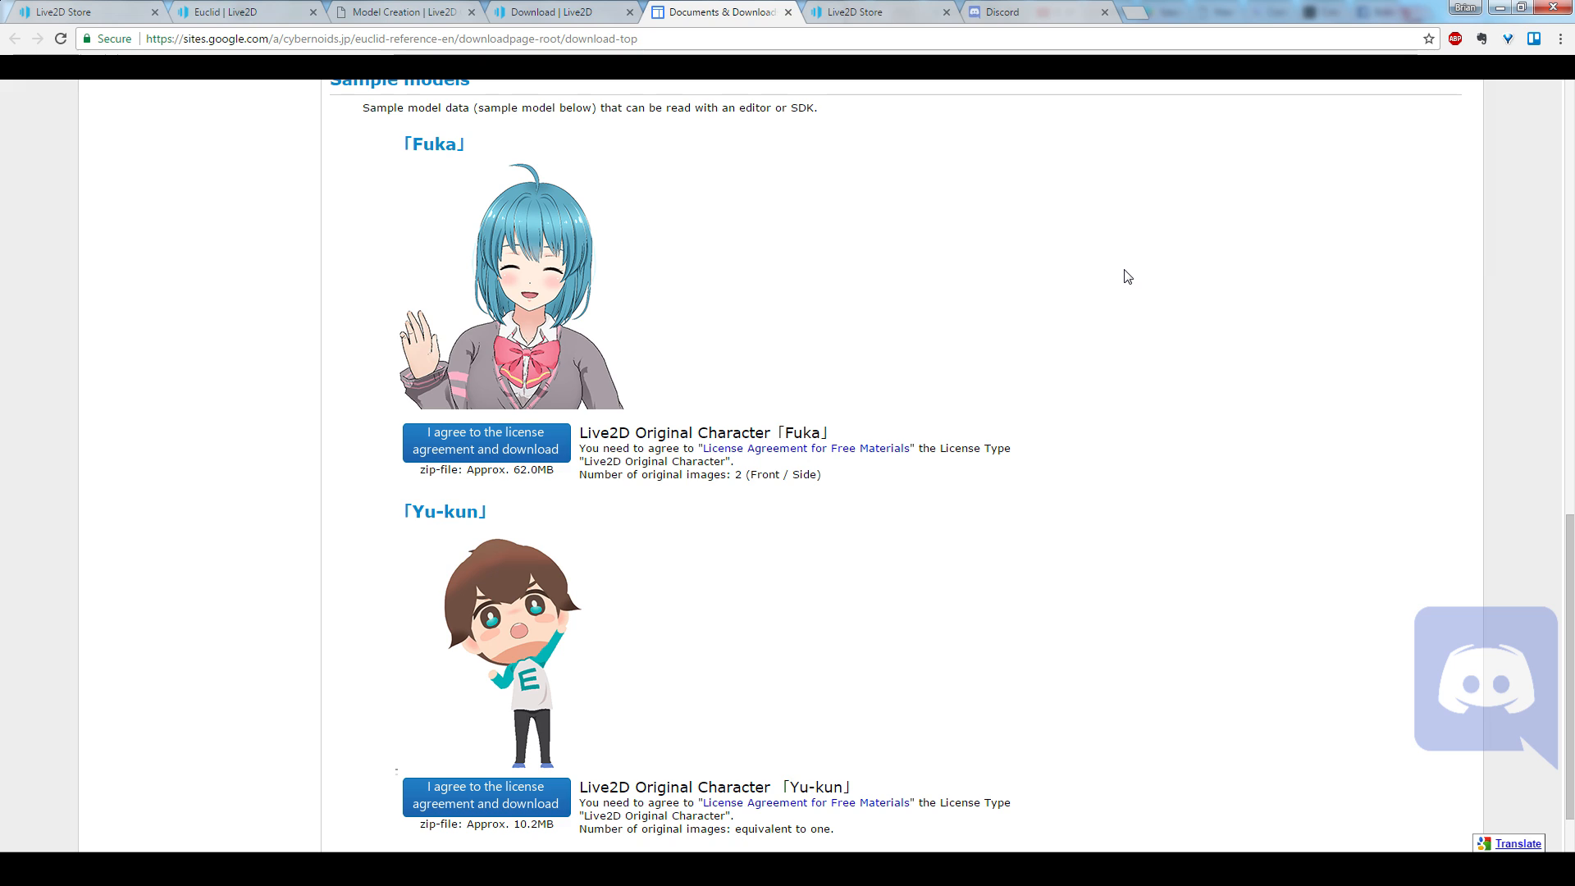
{"action": "mouse_move", "coordinate": [1110, 420]}
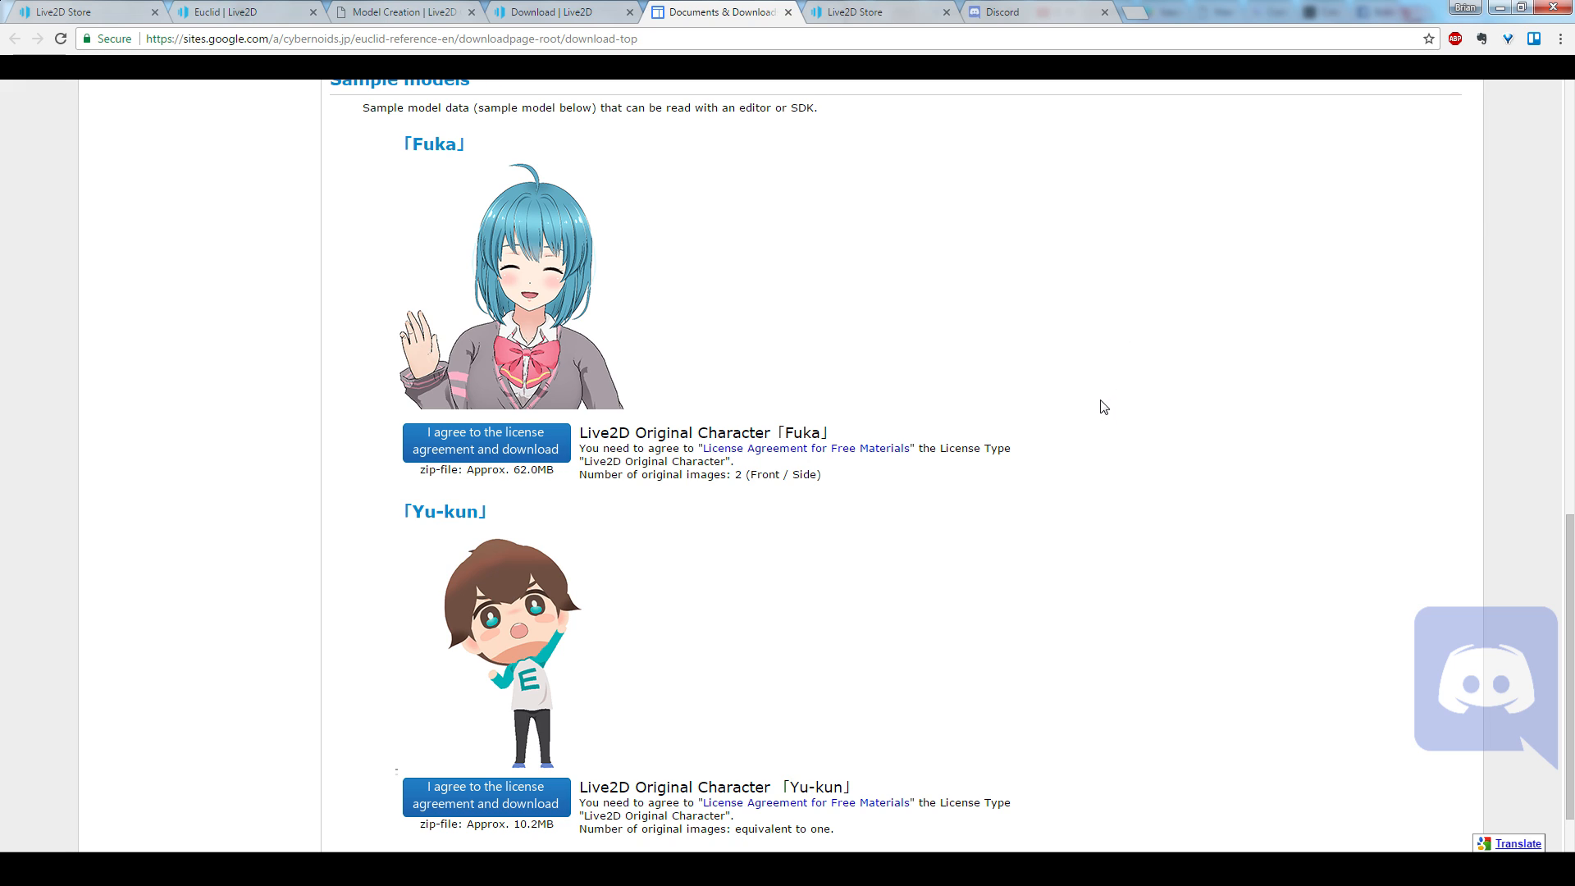
{"action": "mouse_move", "coordinate": [1391, 392]}
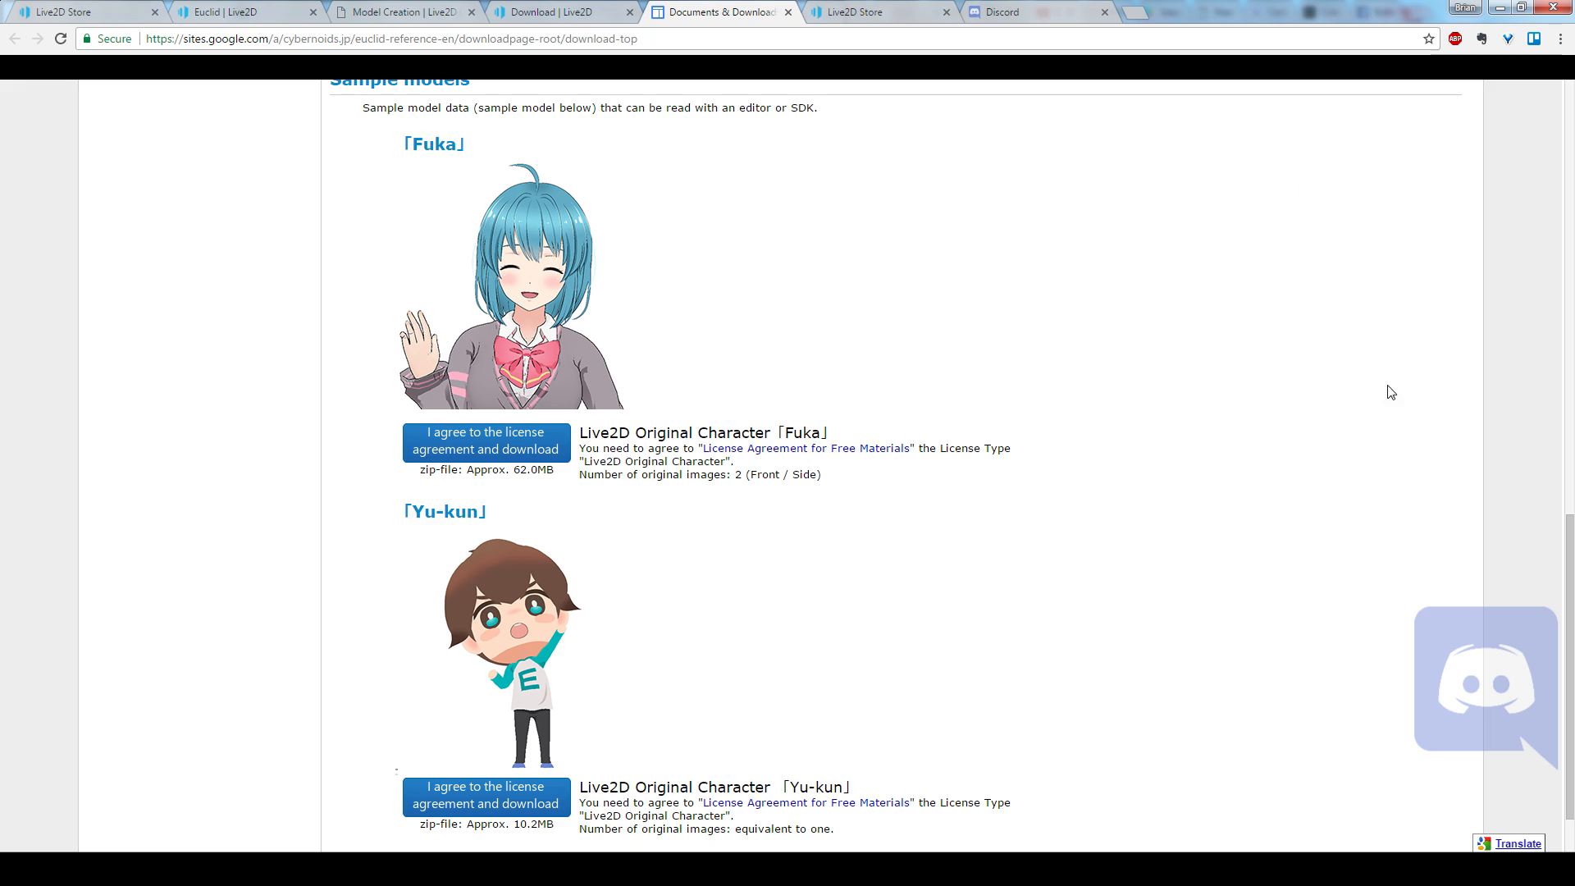
{"action": "mouse_move", "coordinate": [1487, 621]}
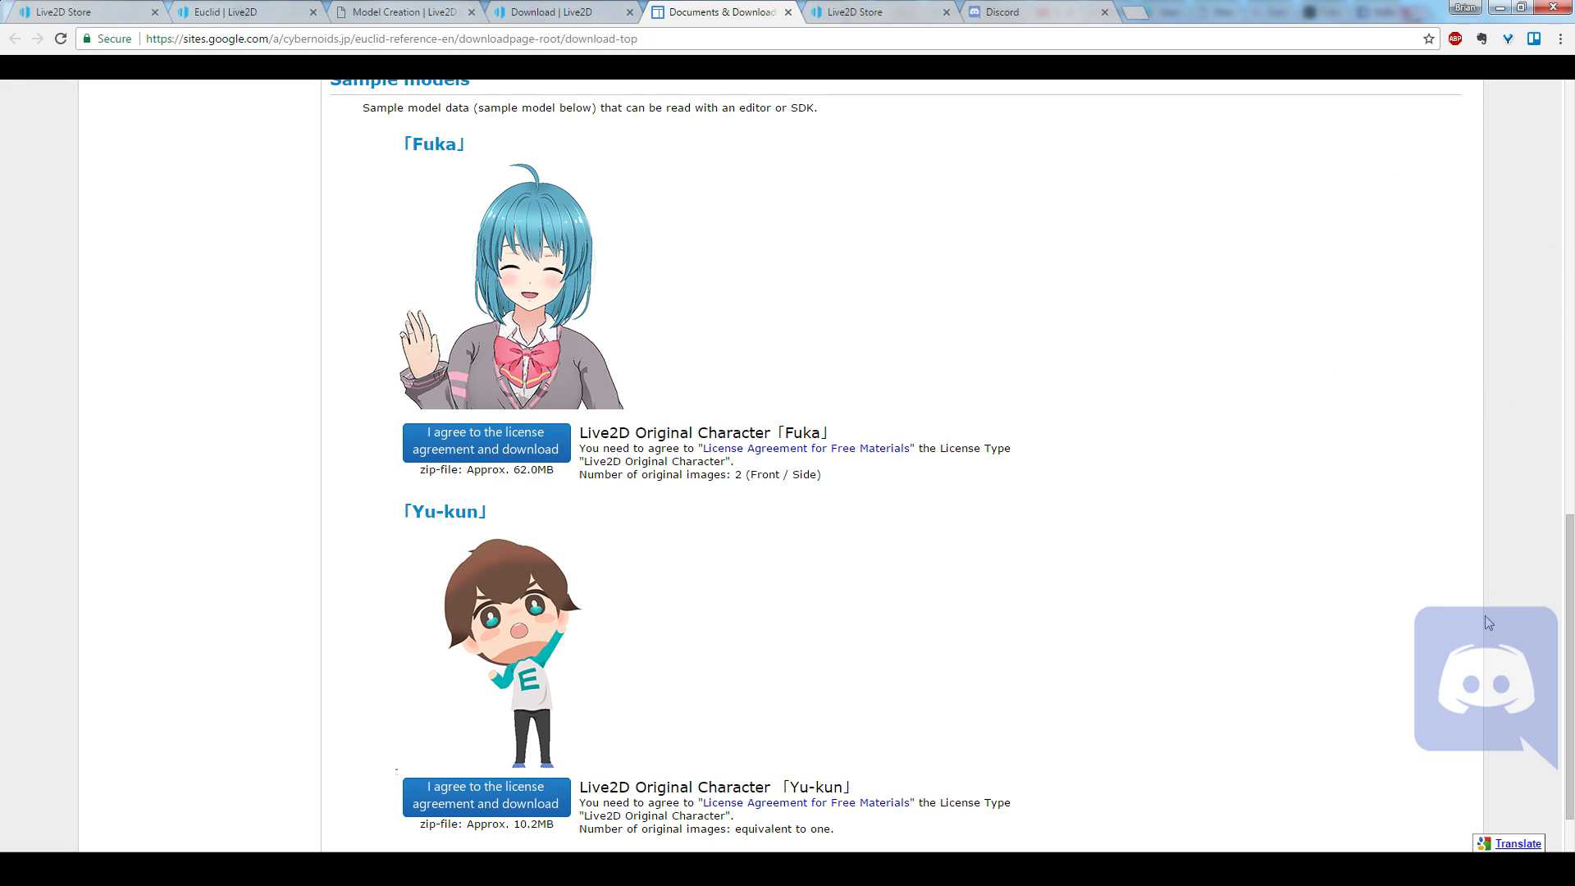
{"action": "mouse_move", "coordinate": [1344, 665]}
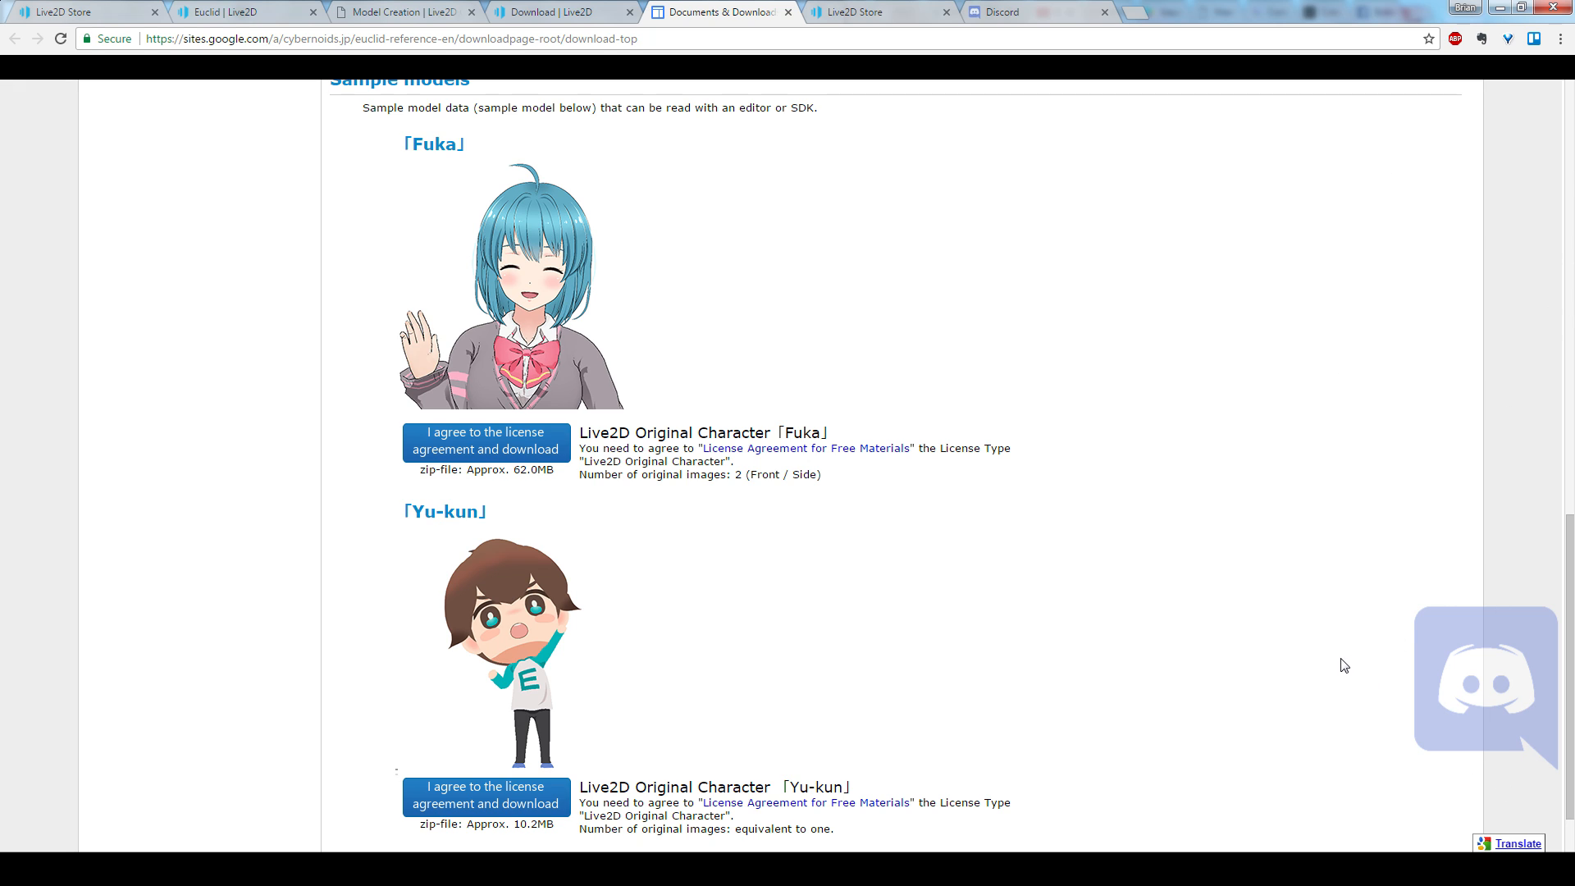
{"action": "mouse_move", "coordinate": [1330, 661]}
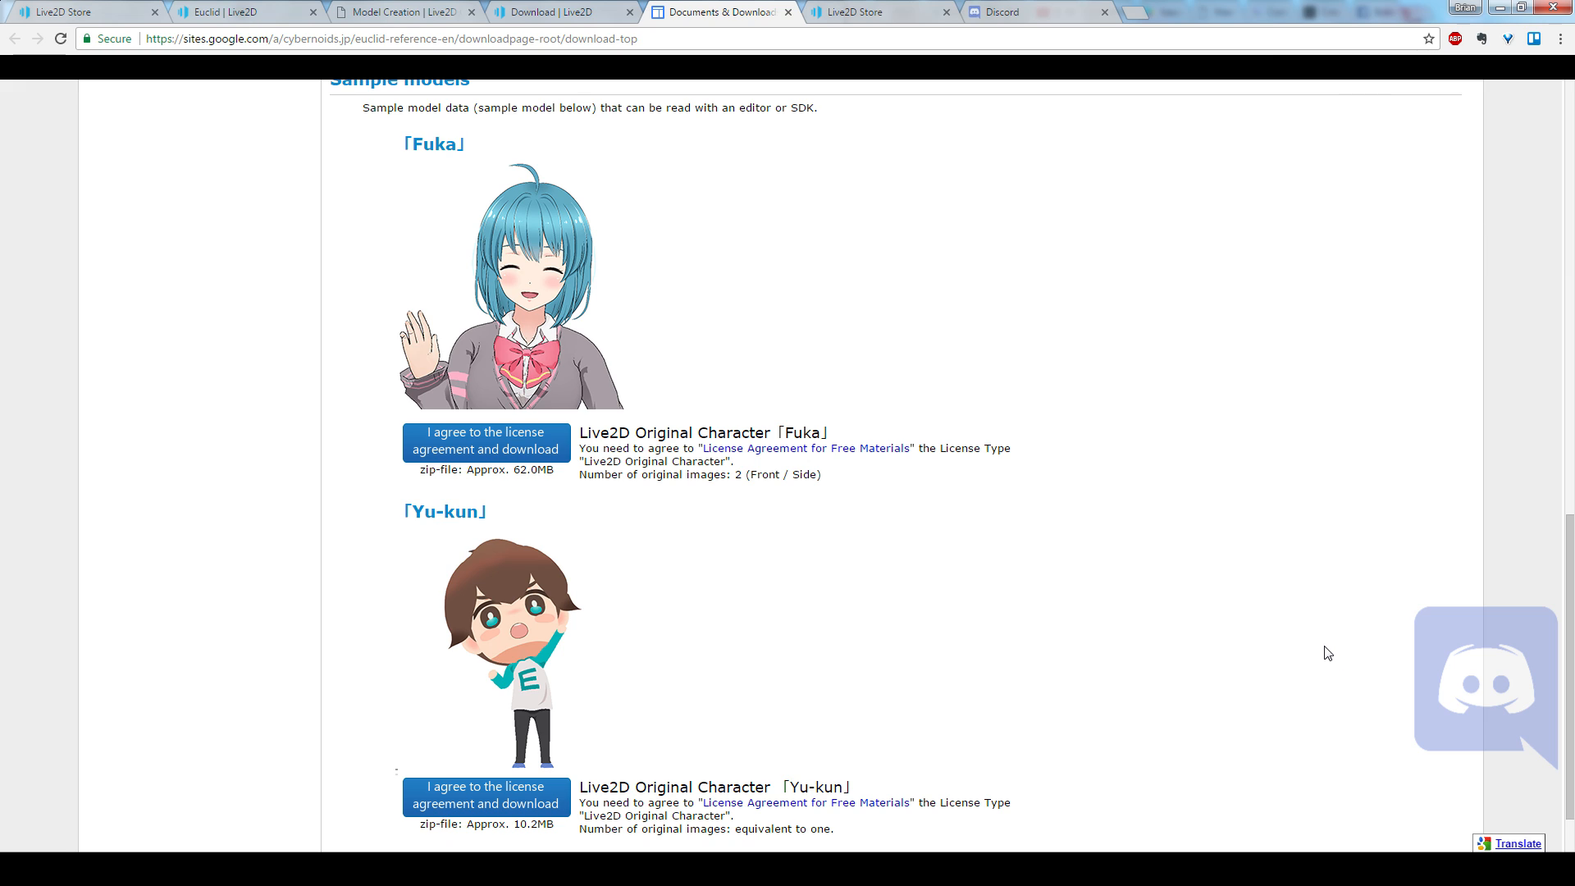
{"action": "mouse_move", "coordinate": [1326, 661]}
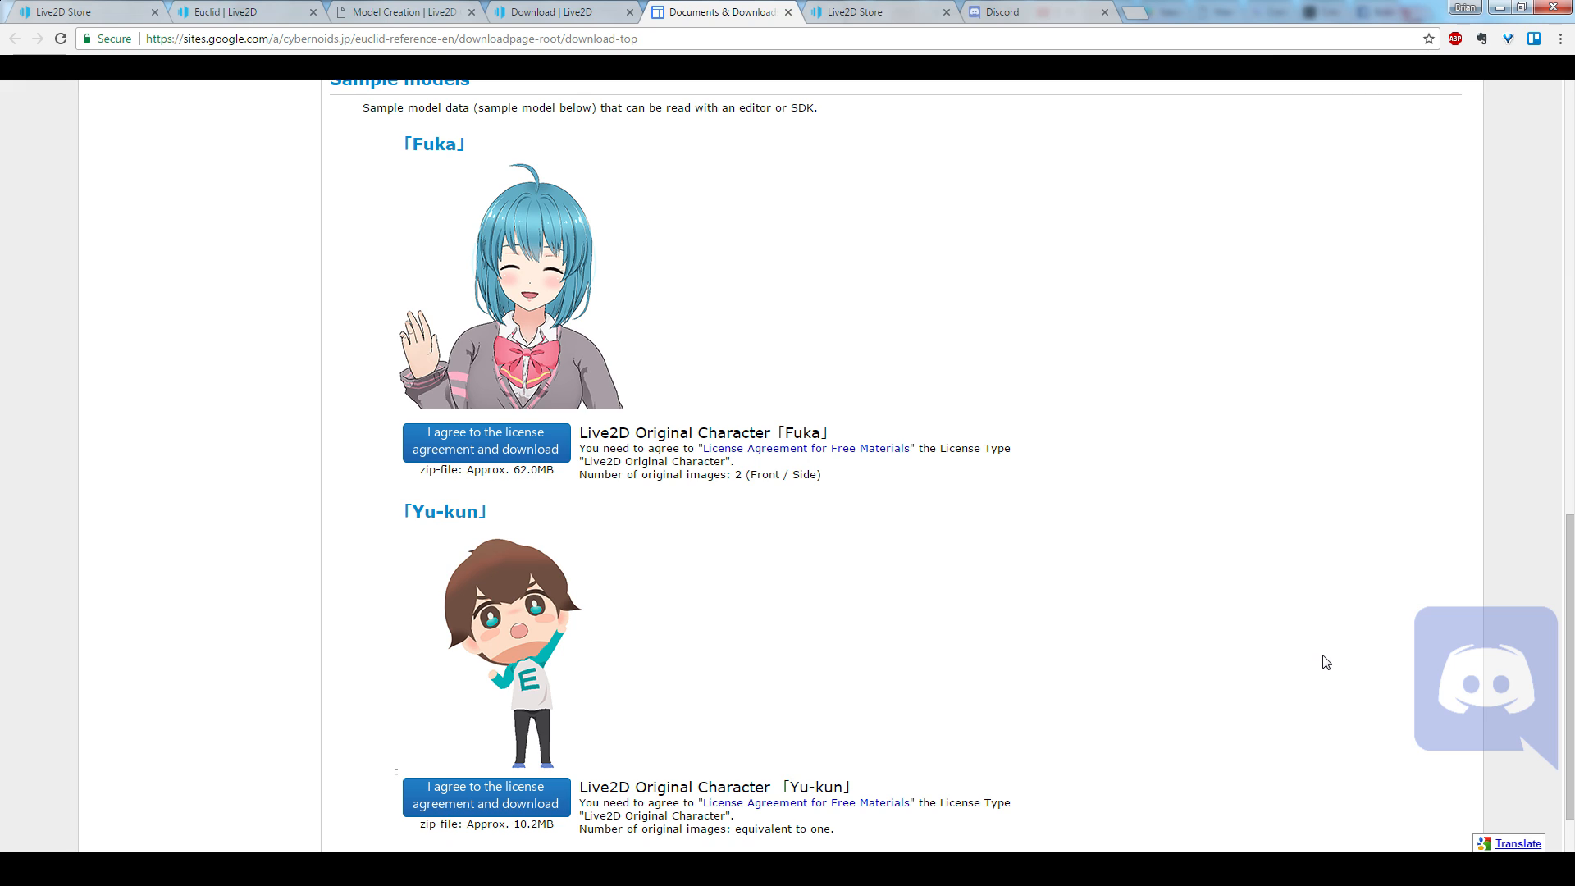
{"action": "mouse_move", "coordinate": [1304, 626]}
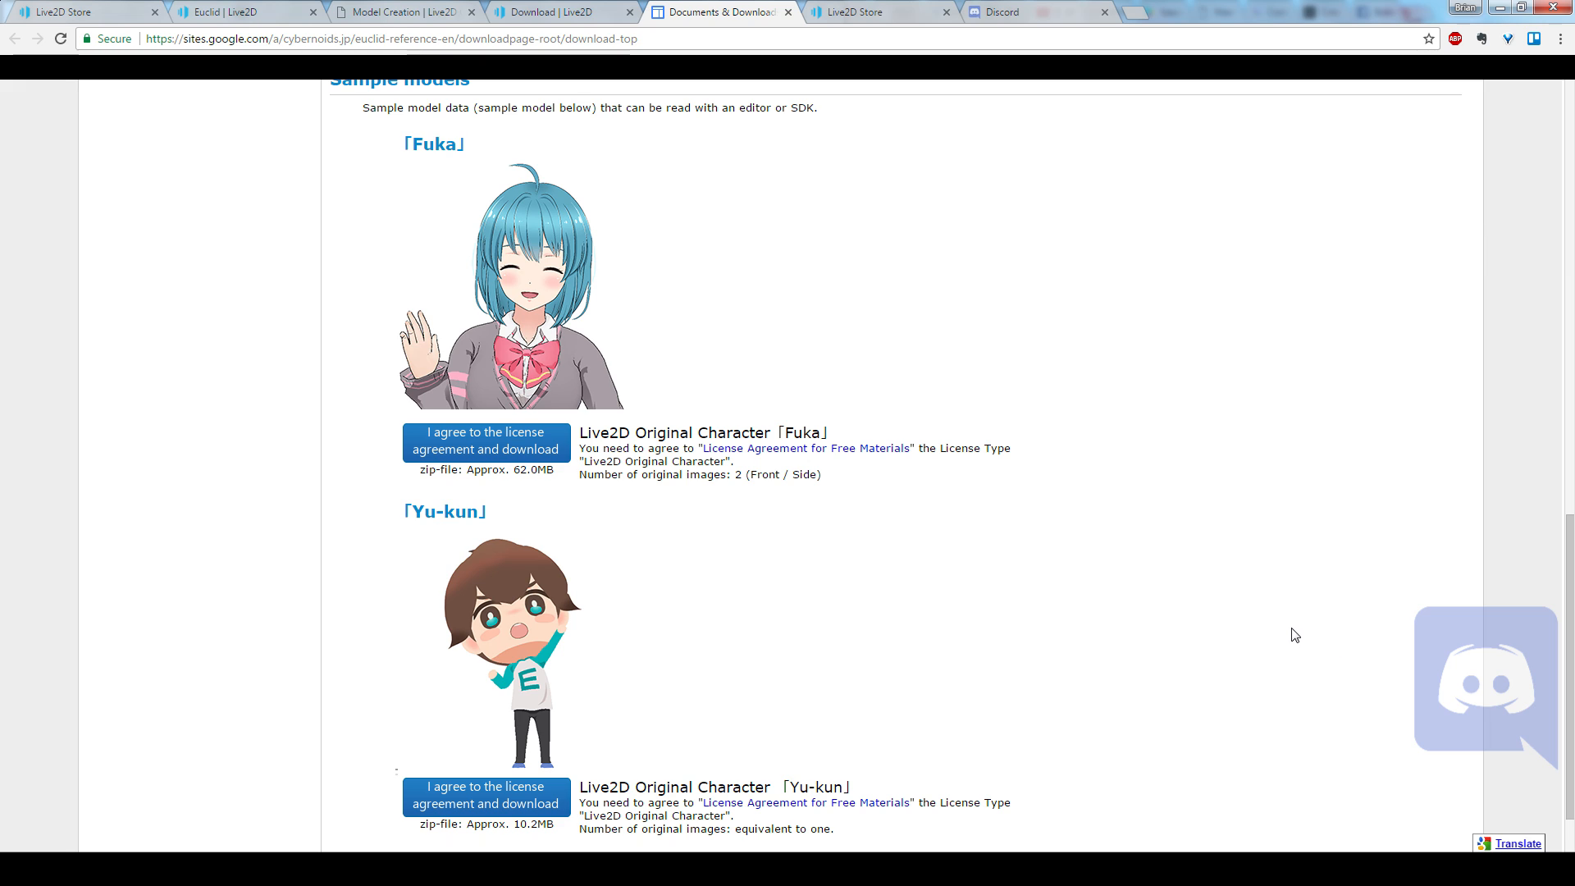
{"action": "mouse_move", "coordinate": [1286, 646]}
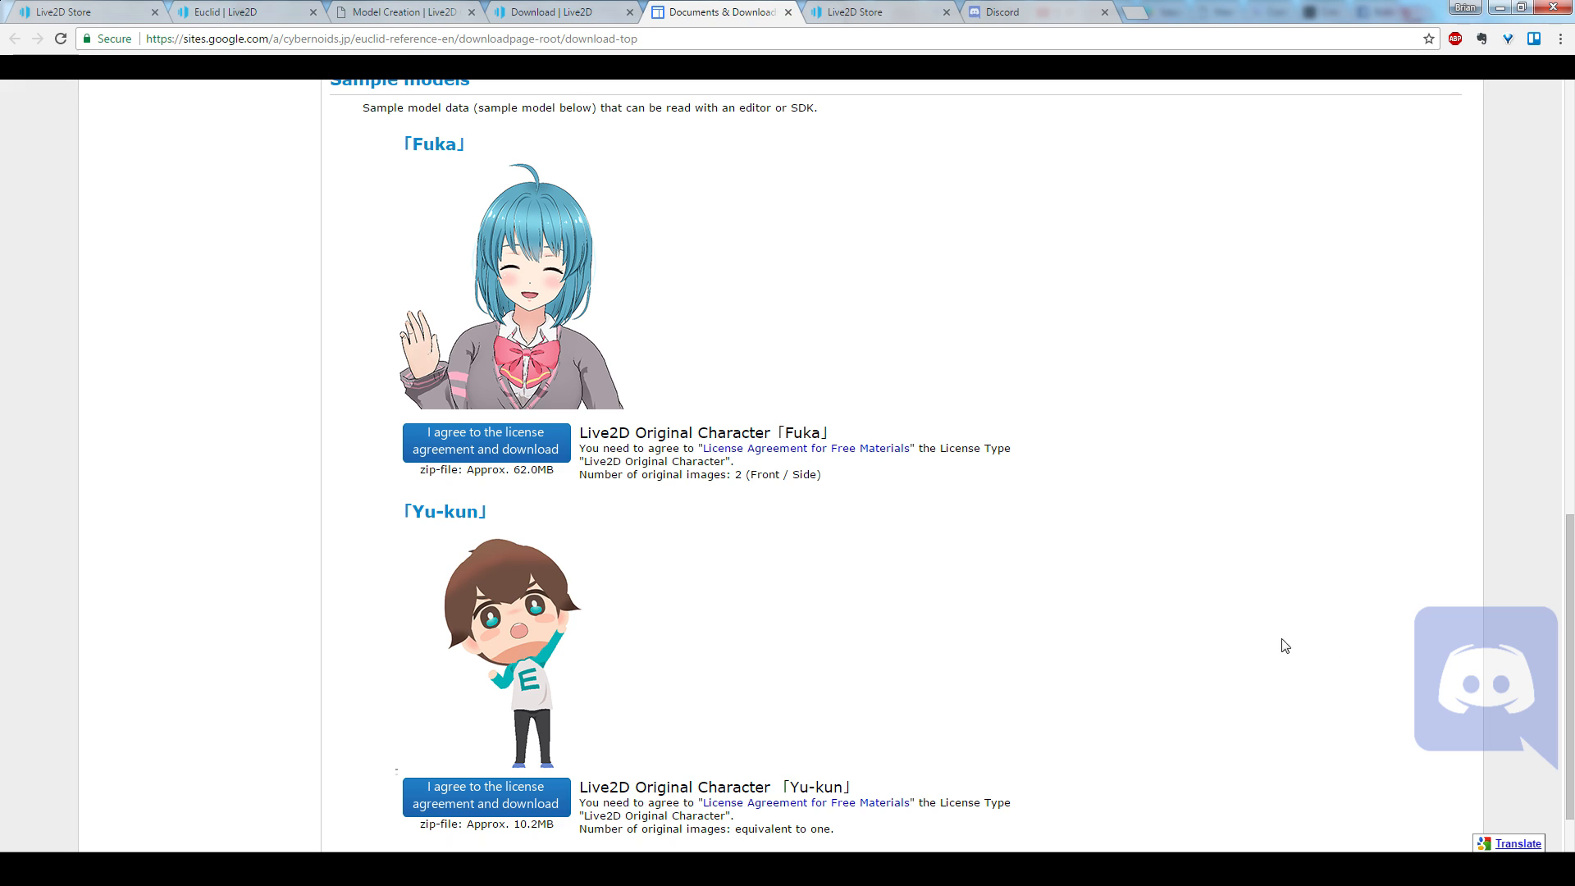
{"action": "mouse_move", "coordinate": [1281, 628]}
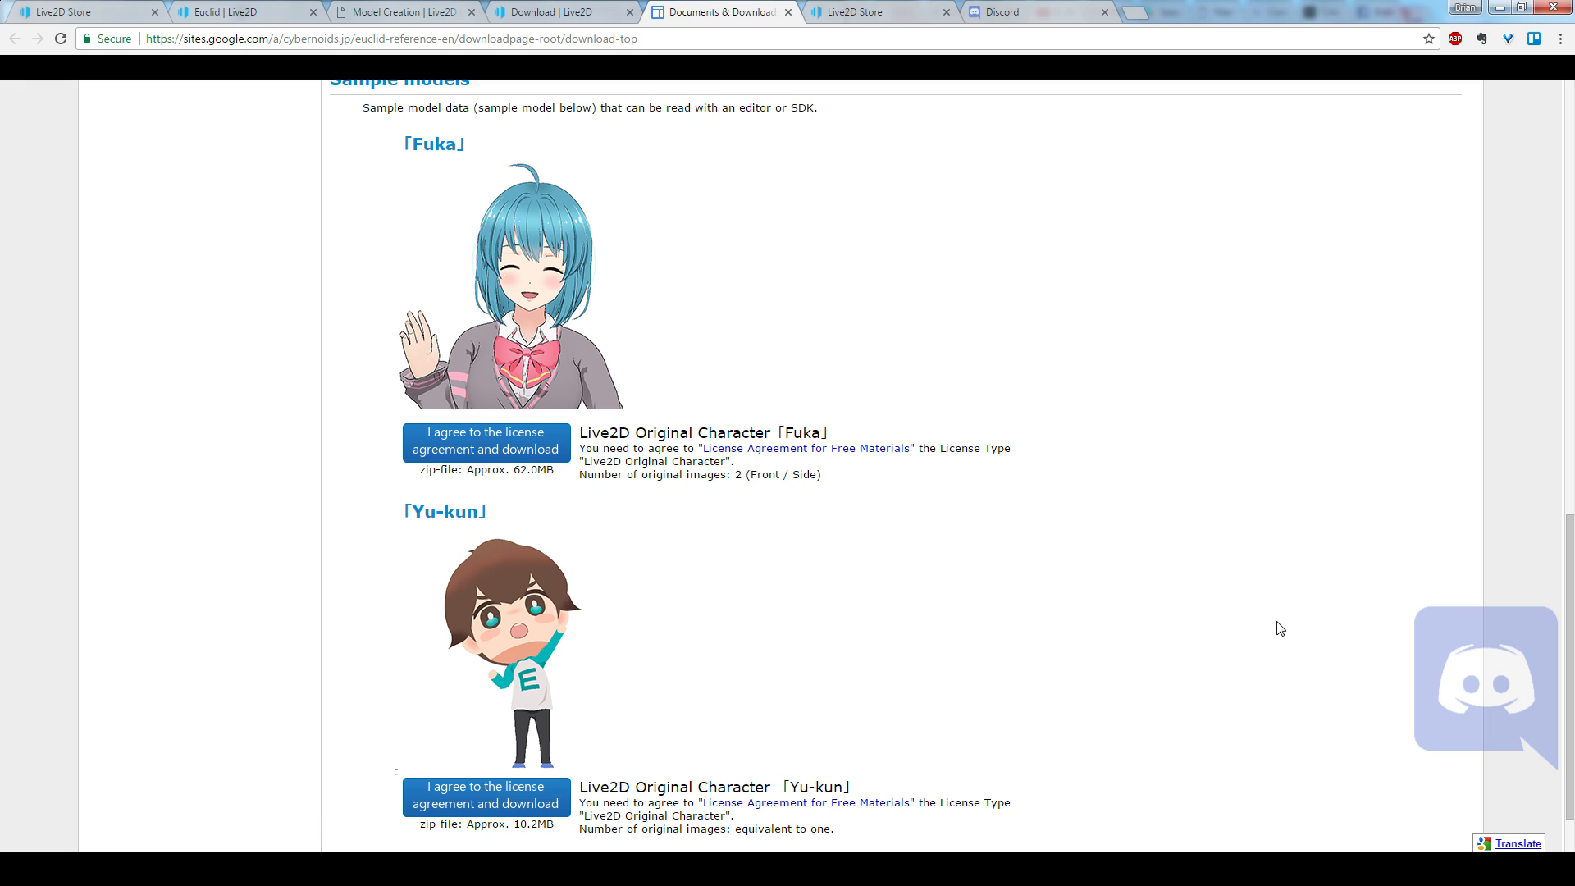
{"action": "mouse_move", "coordinate": [1232, 606]}
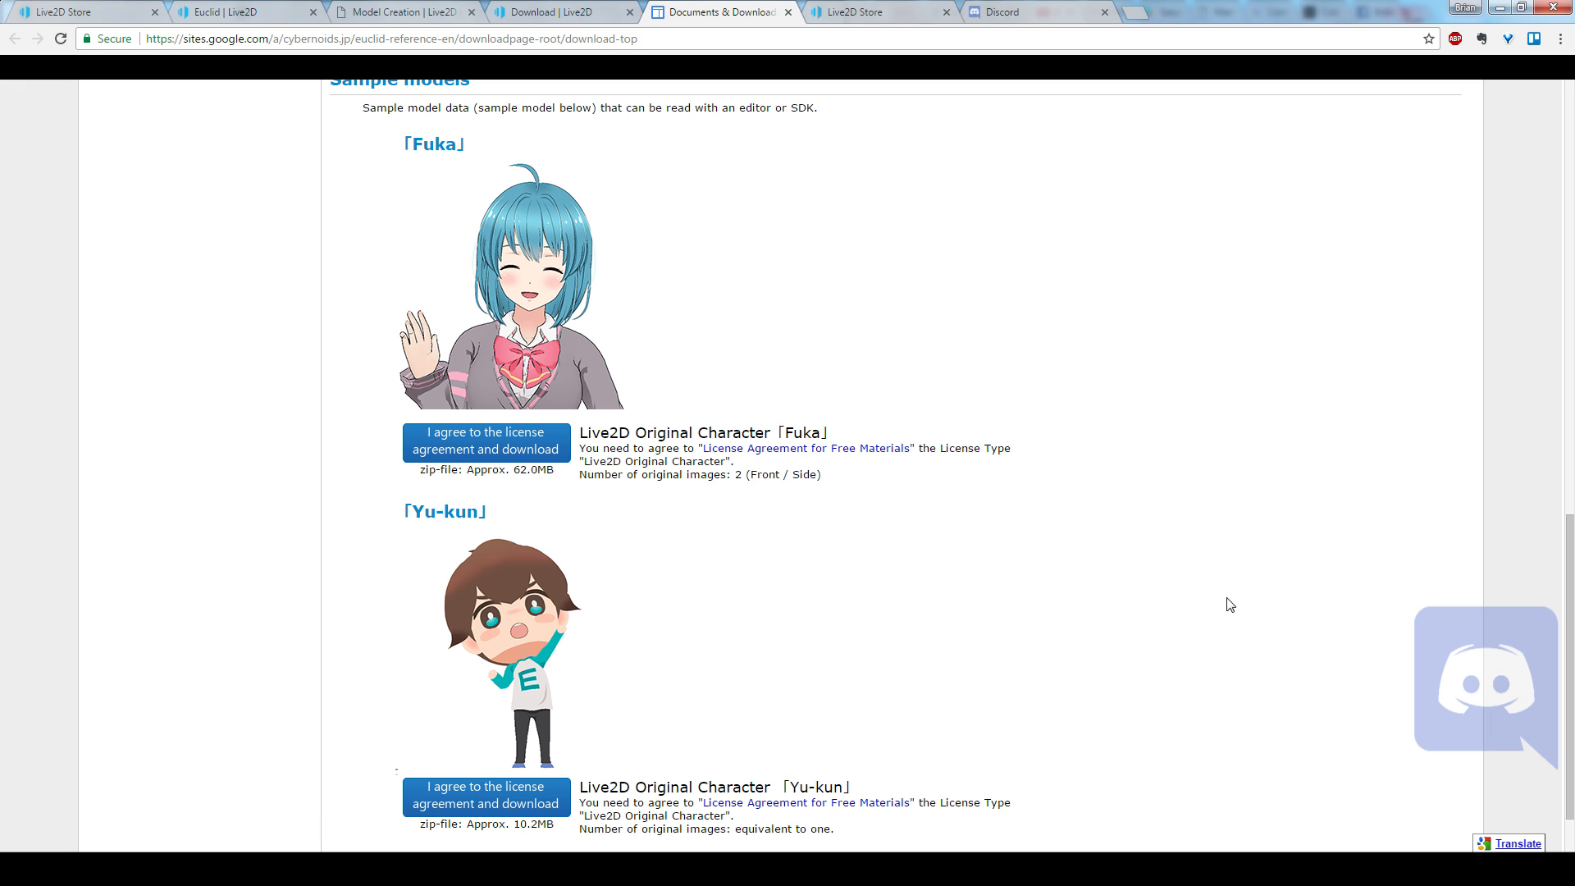
{"action": "scroll", "scroll_direction": "up", "scroll_amount": 3}
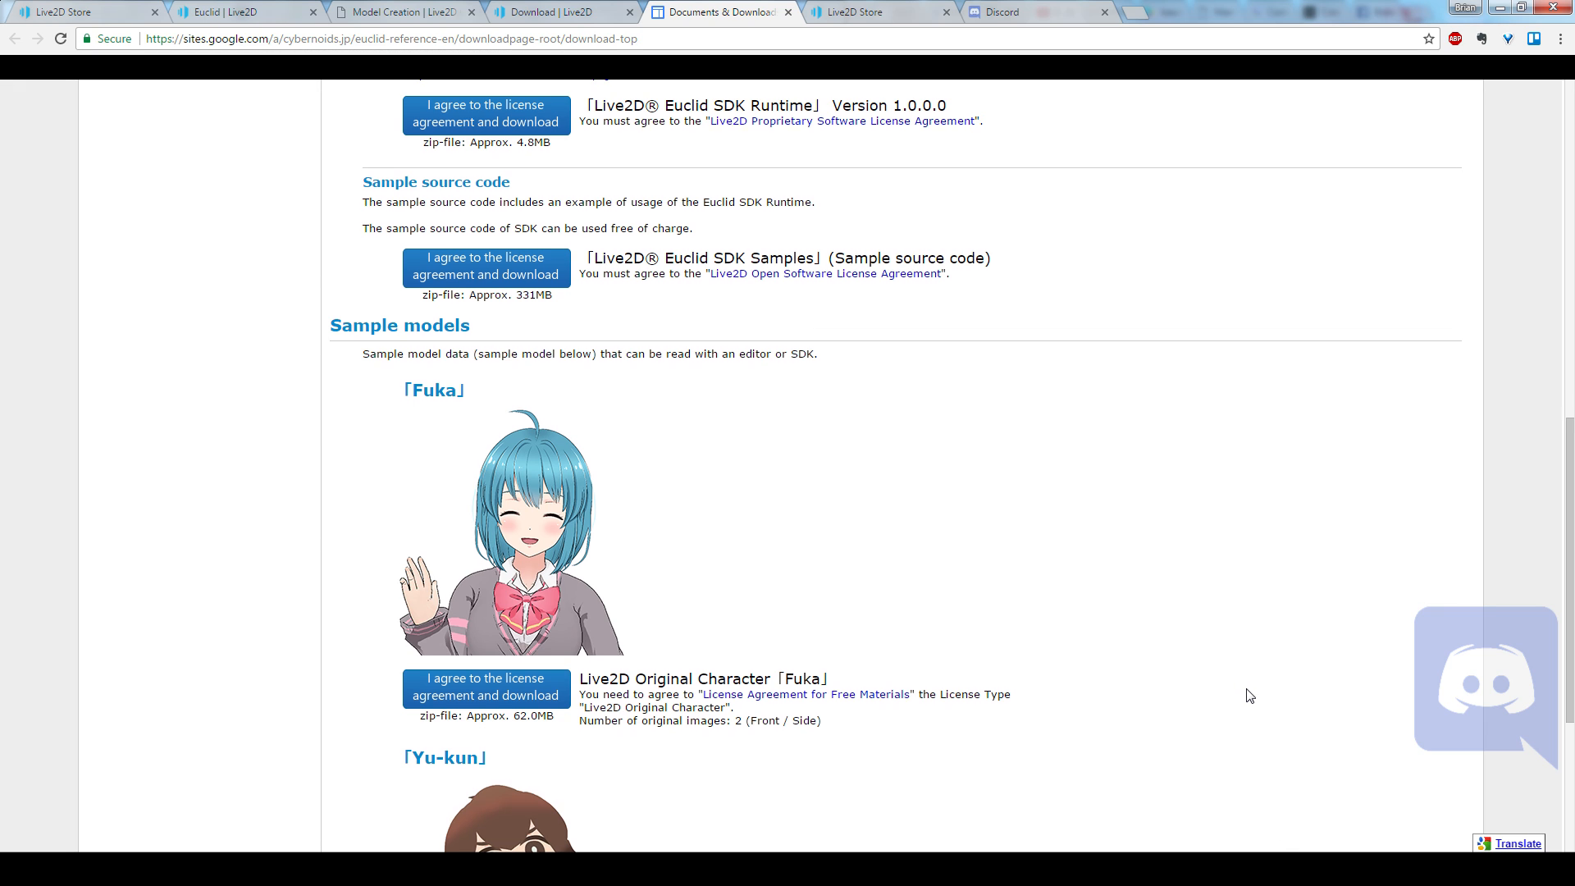
Step: Use Help > Open a Log File in Cubism Editor to reveal log.txt in a folder window
{"action": "scroll", "scroll_direction": "up", "scroll_amount": 3}
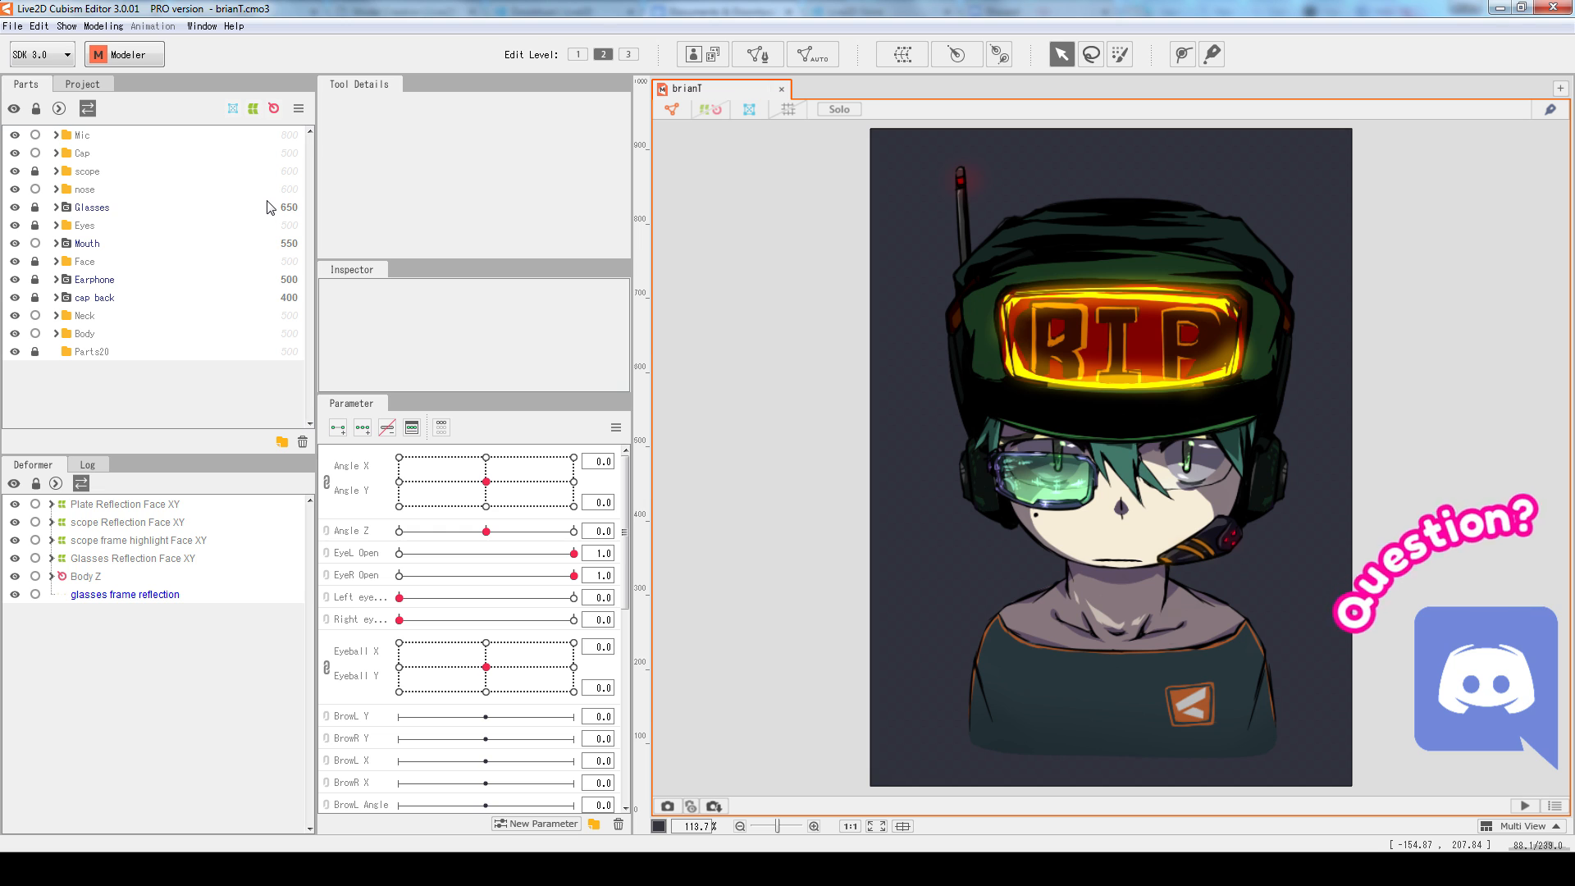
{"action": "left_click", "coordinate": [233, 25]}
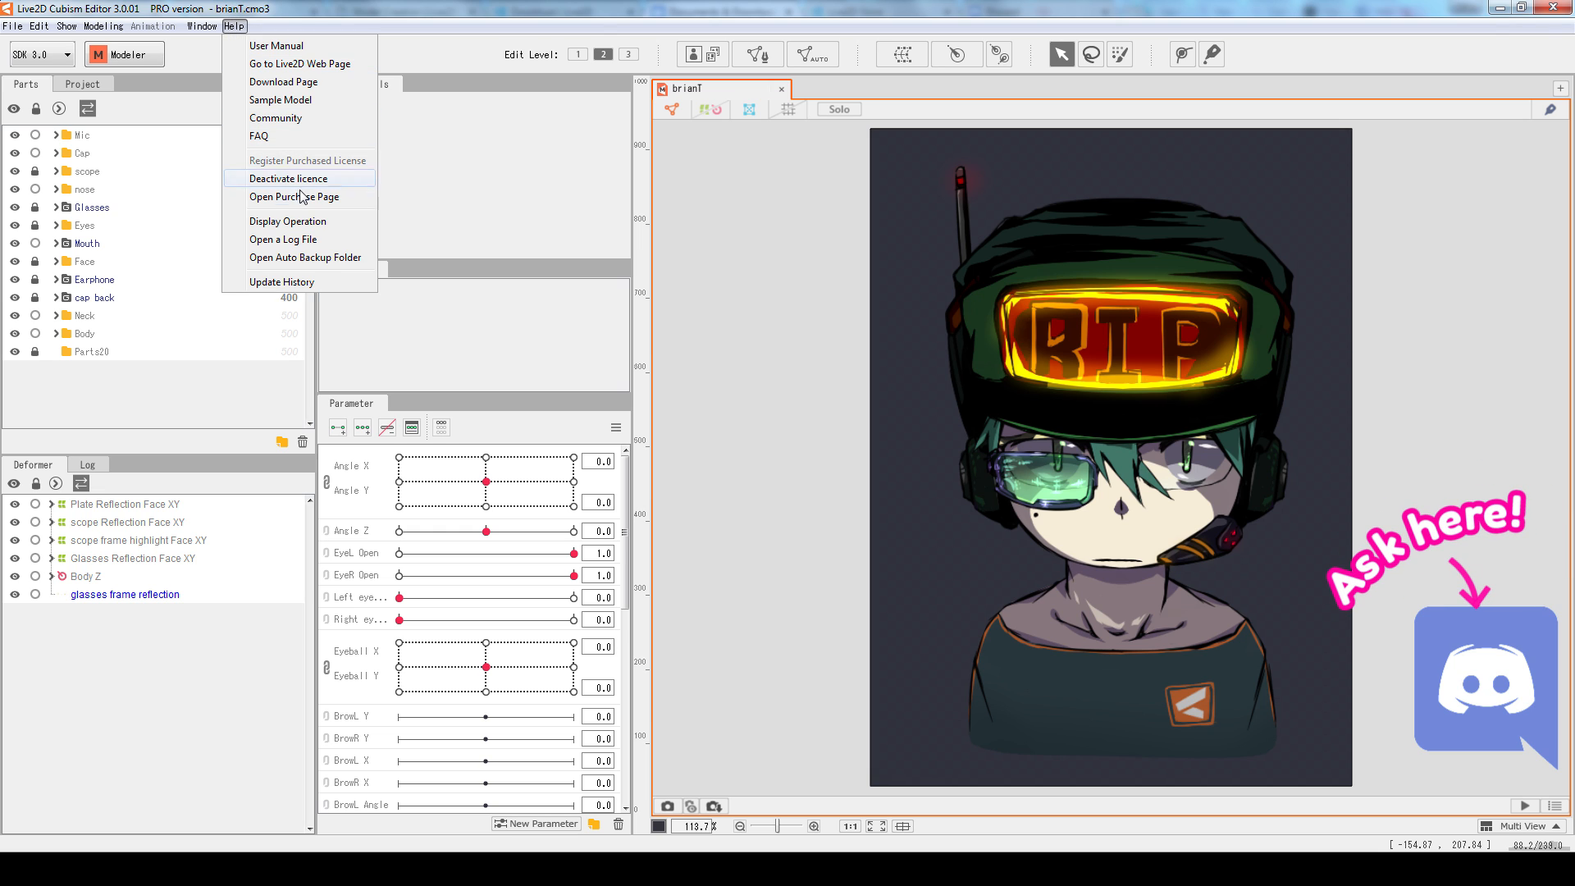
{"action": "left_click", "coordinate": [305, 258]}
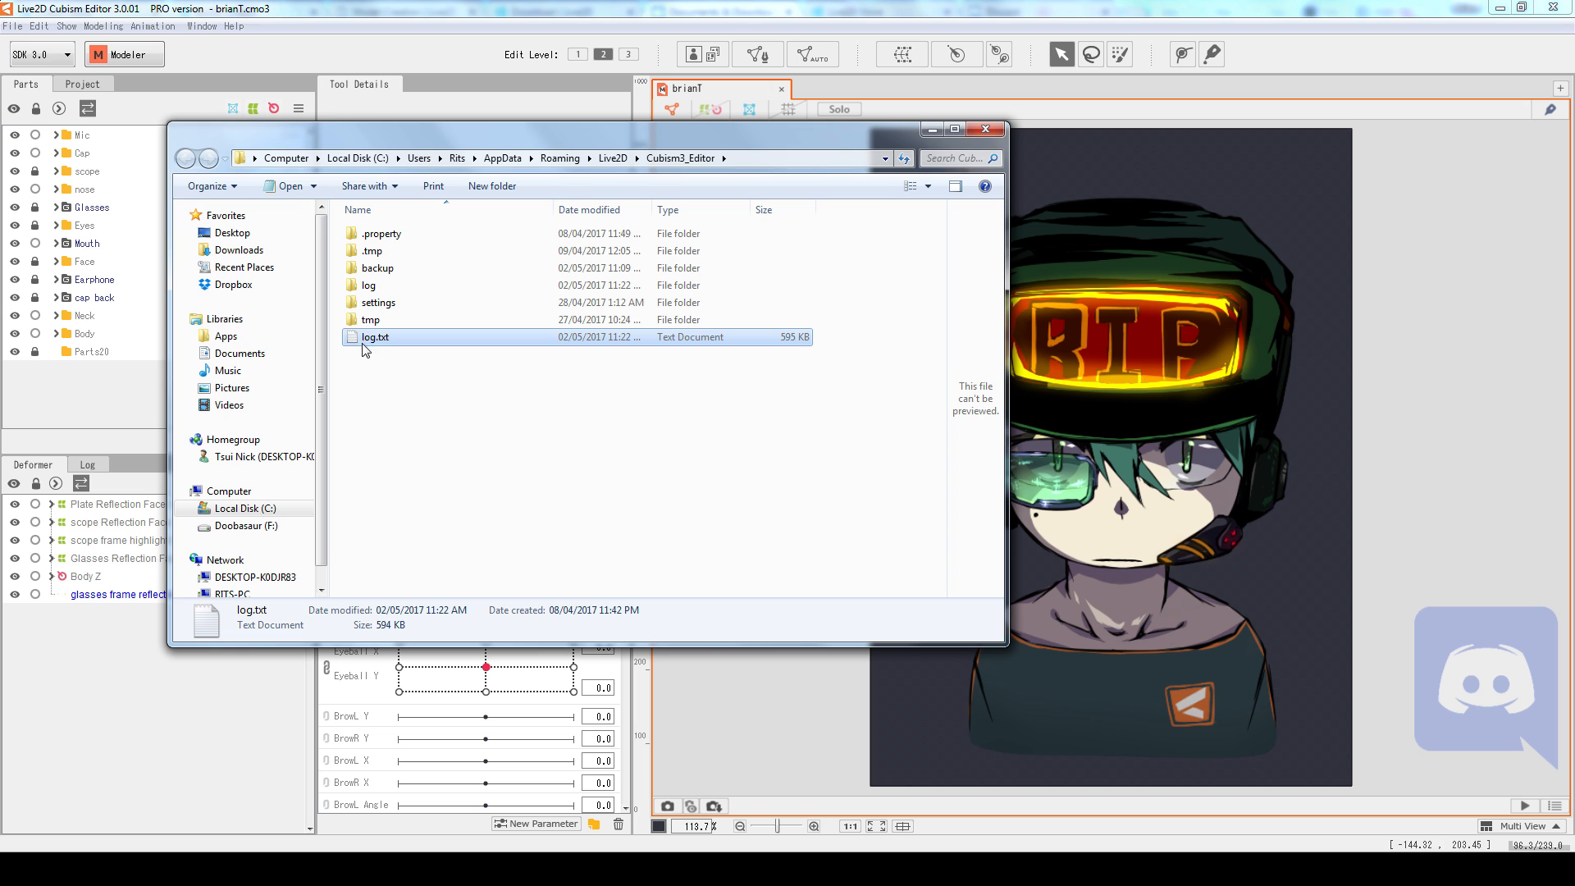
Step: Browse the log subfolder's dated log_from_bat files, then minimize the Explorer window
{"action": "double_click", "coordinate": [377, 284]}
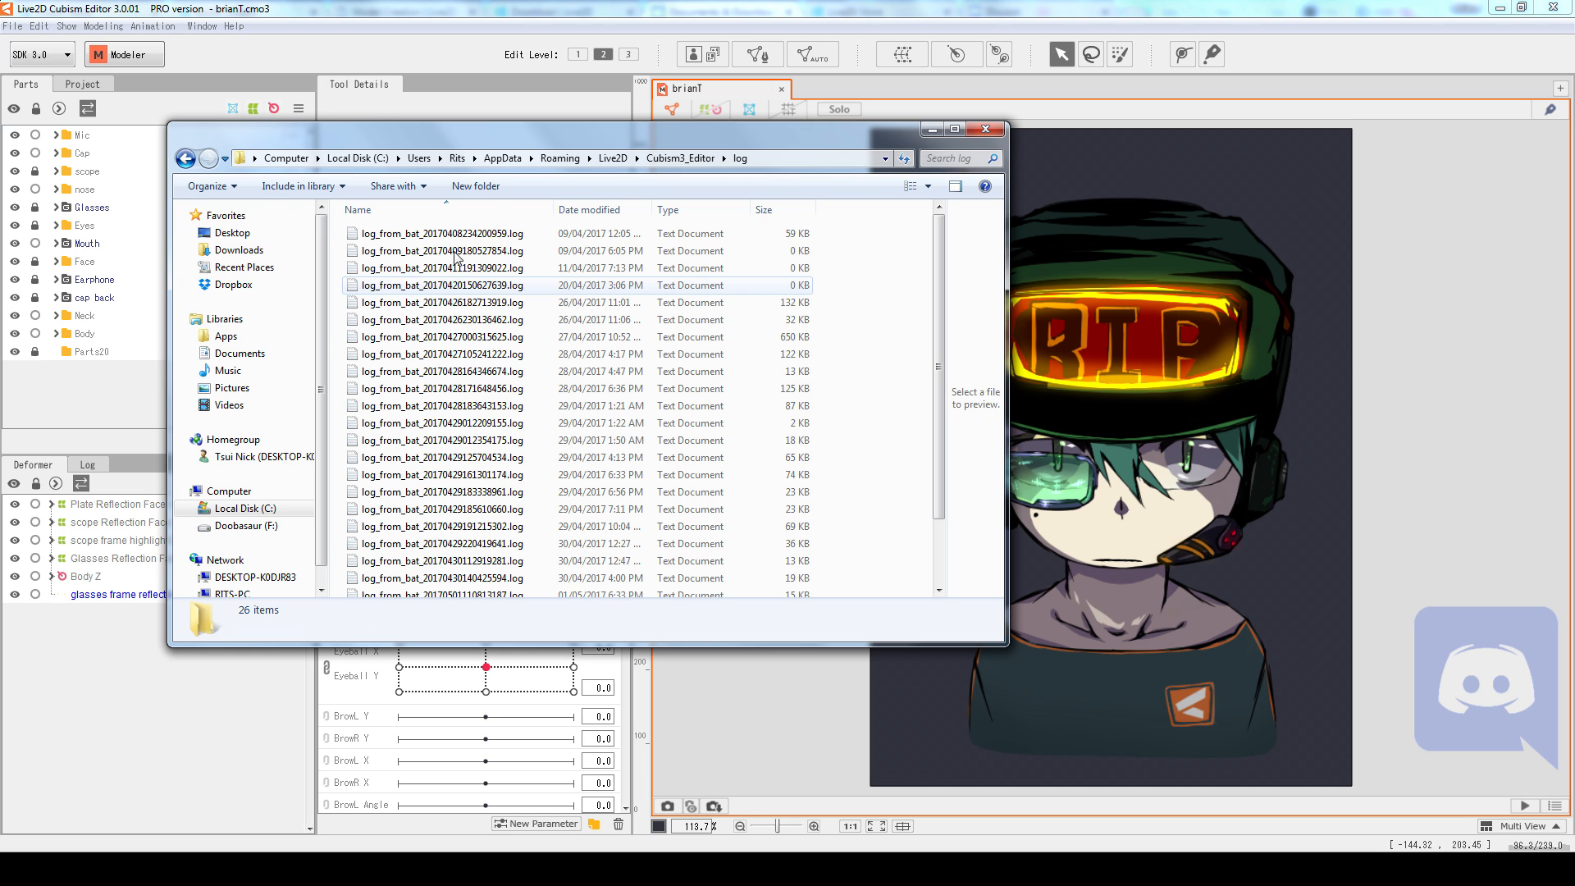
{"action": "scroll", "scroll_direction": "down", "scroll_amount": 3}
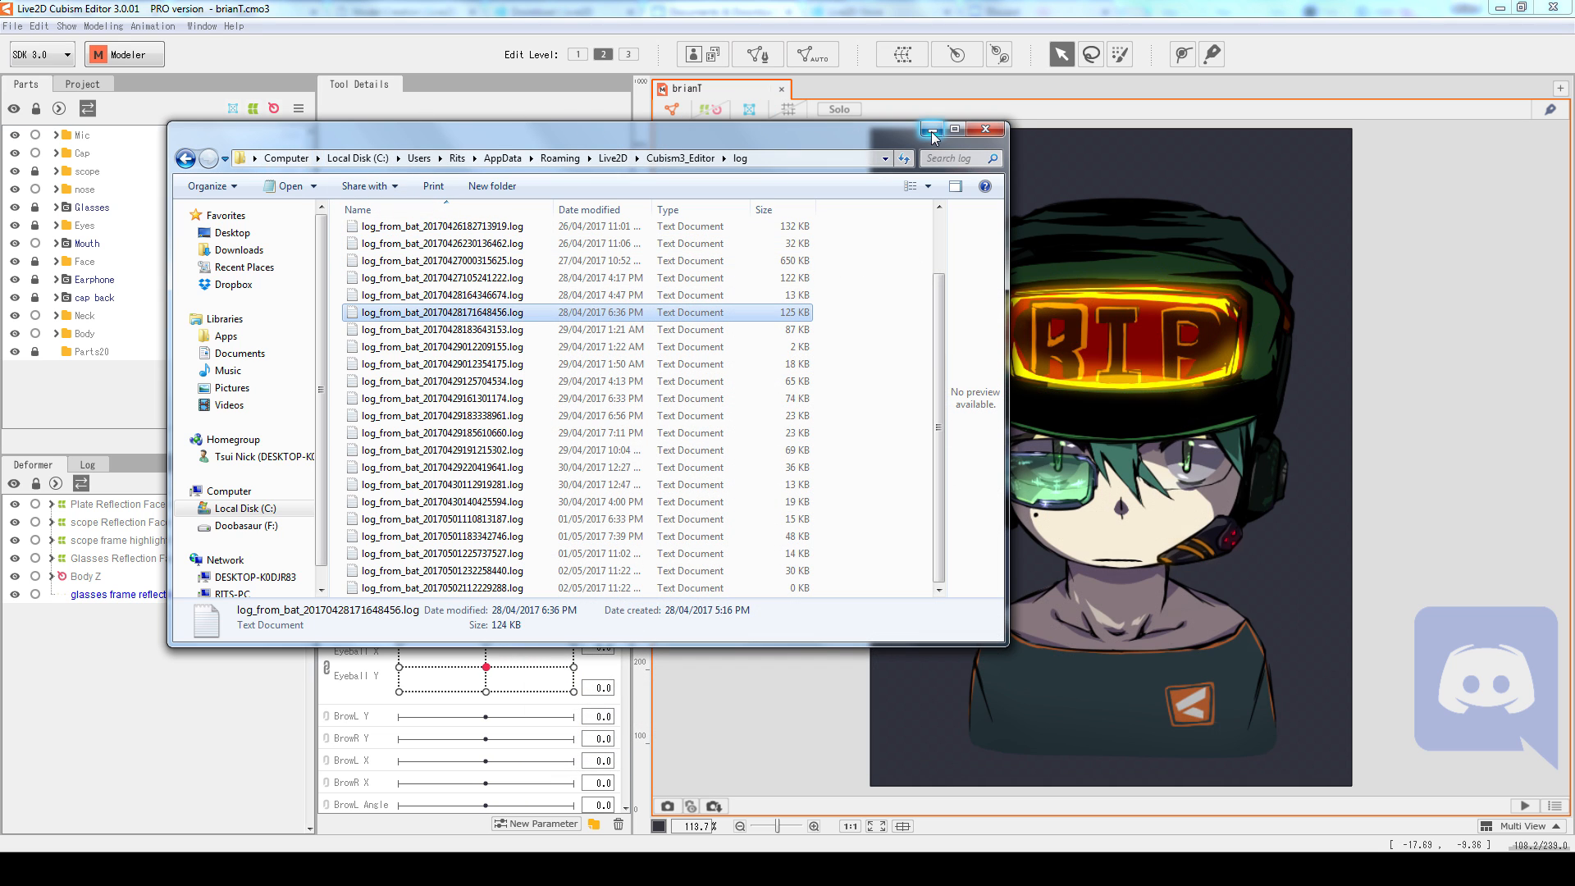
{"action": "left_click", "coordinate": [983, 128]}
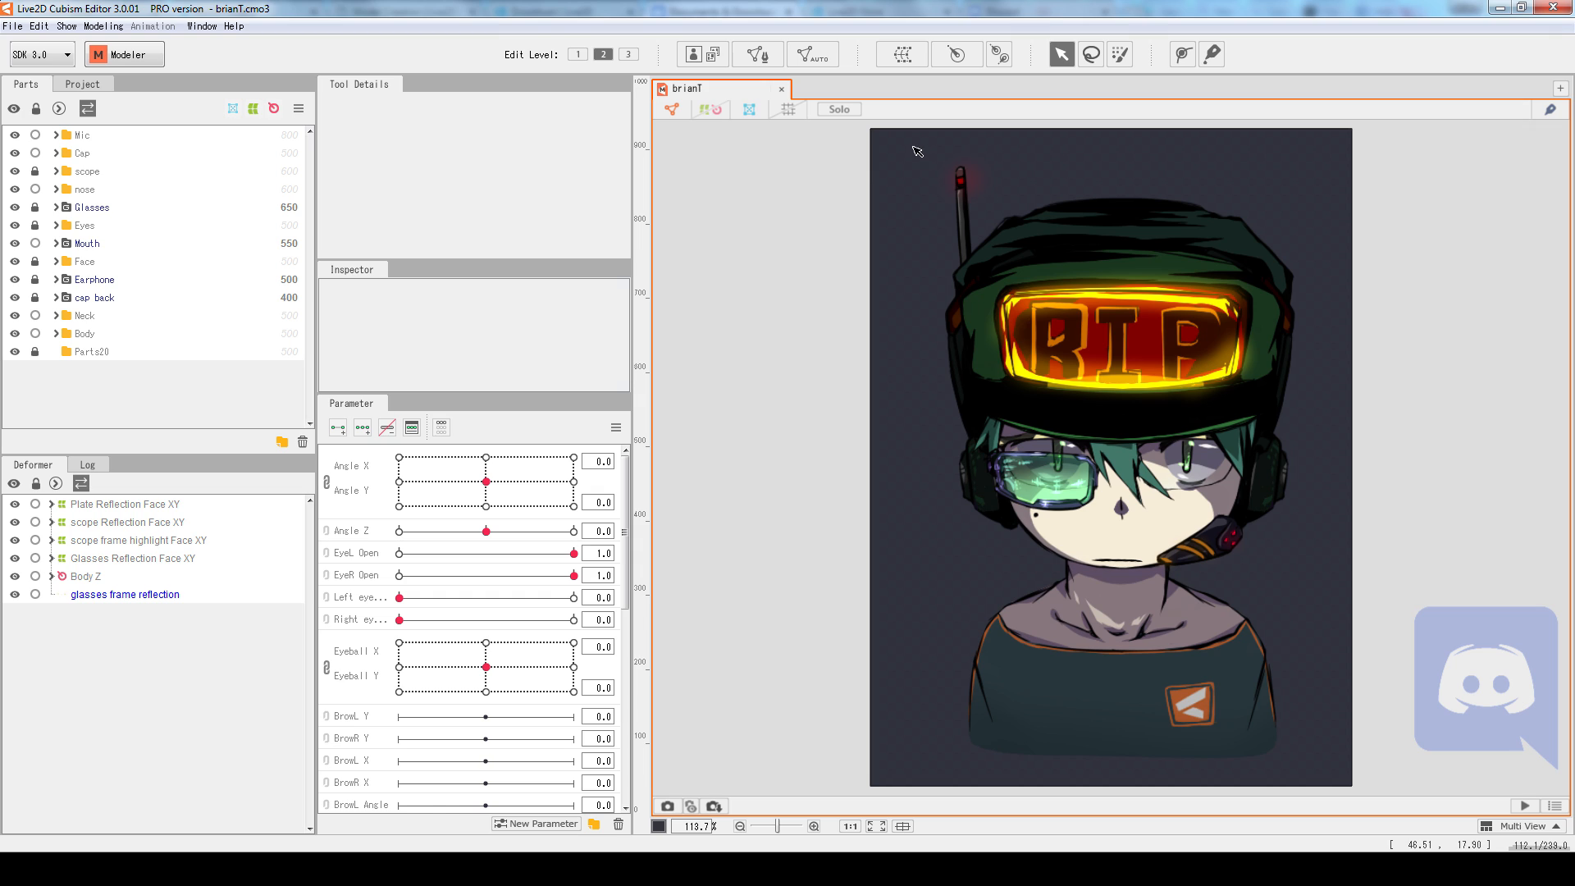
{"action": "mouse_move", "coordinate": [750, 238]}
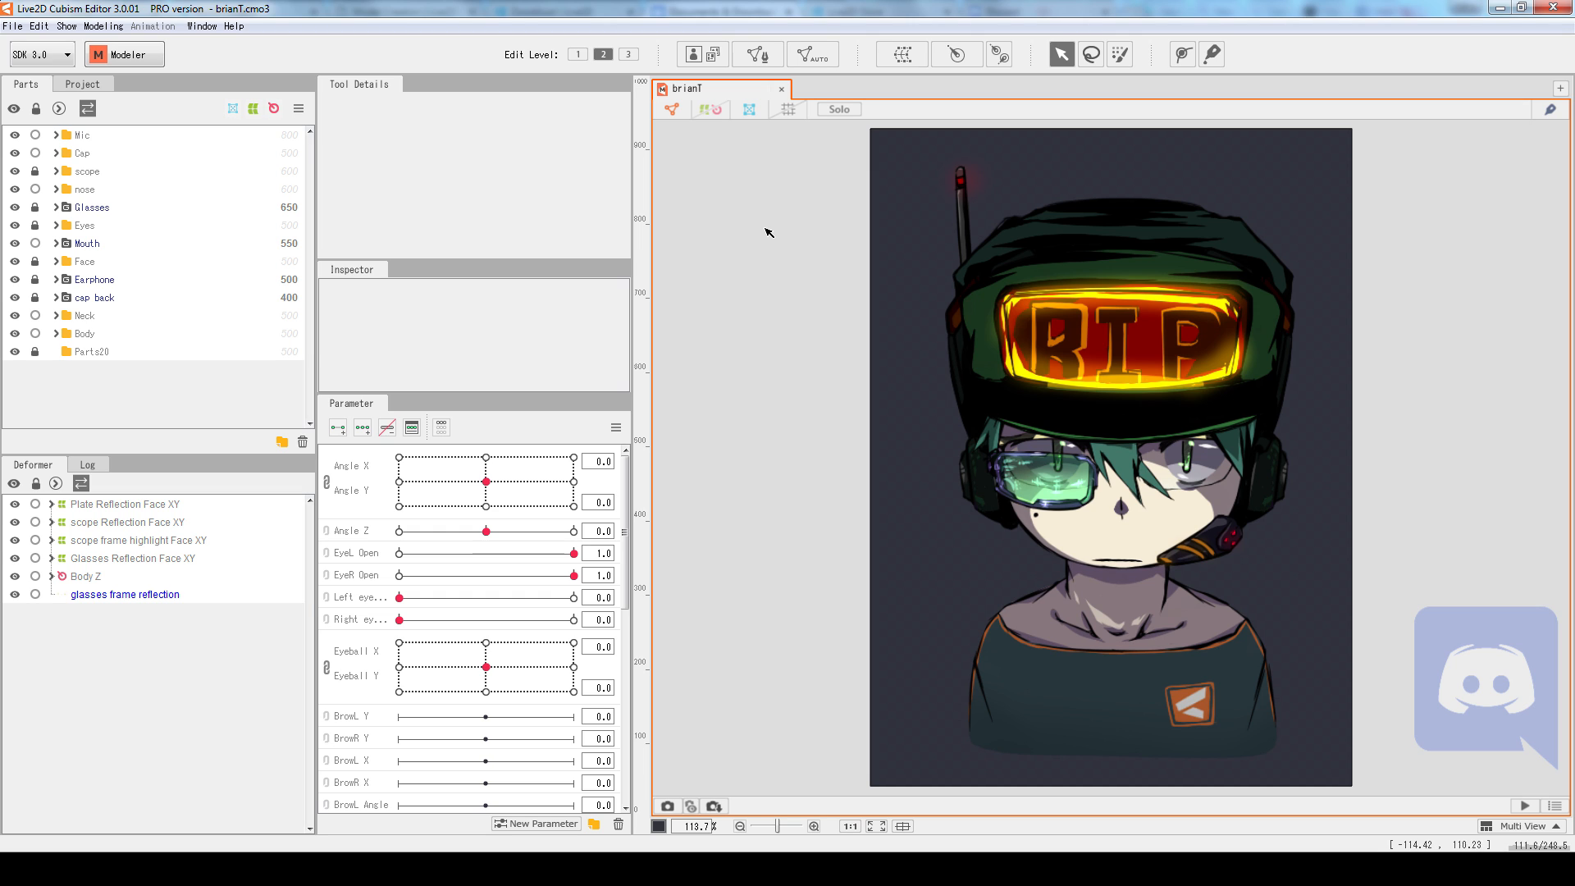
{"action": "mouse_move", "coordinate": [759, 231]}
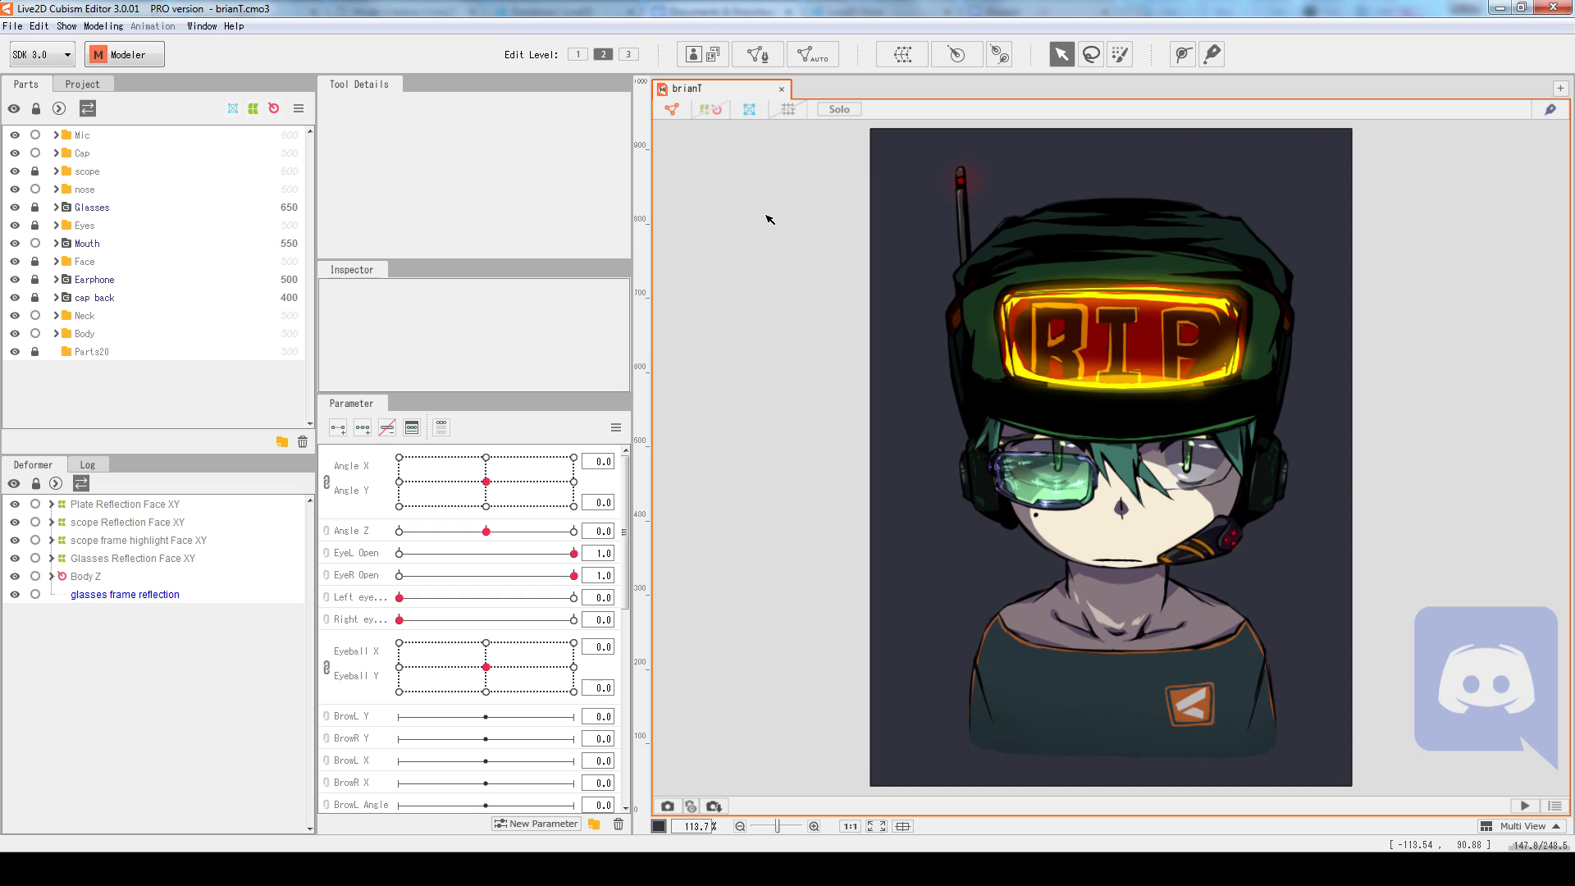
{"action": "mouse_move", "coordinate": [768, 229]}
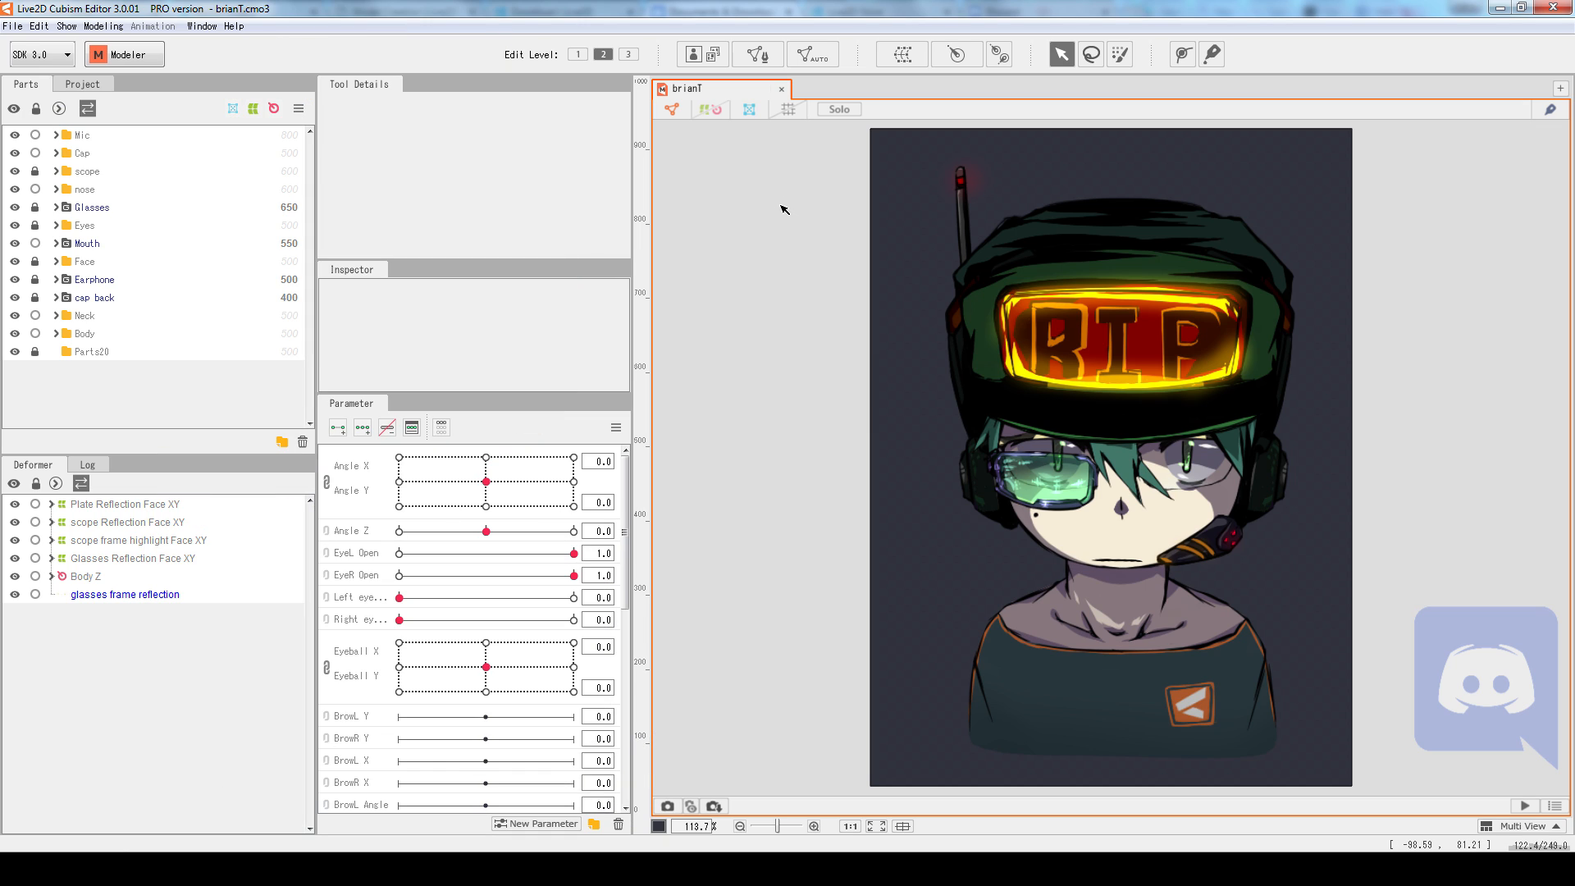
{"action": "mouse_move", "coordinate": [789, 200]}
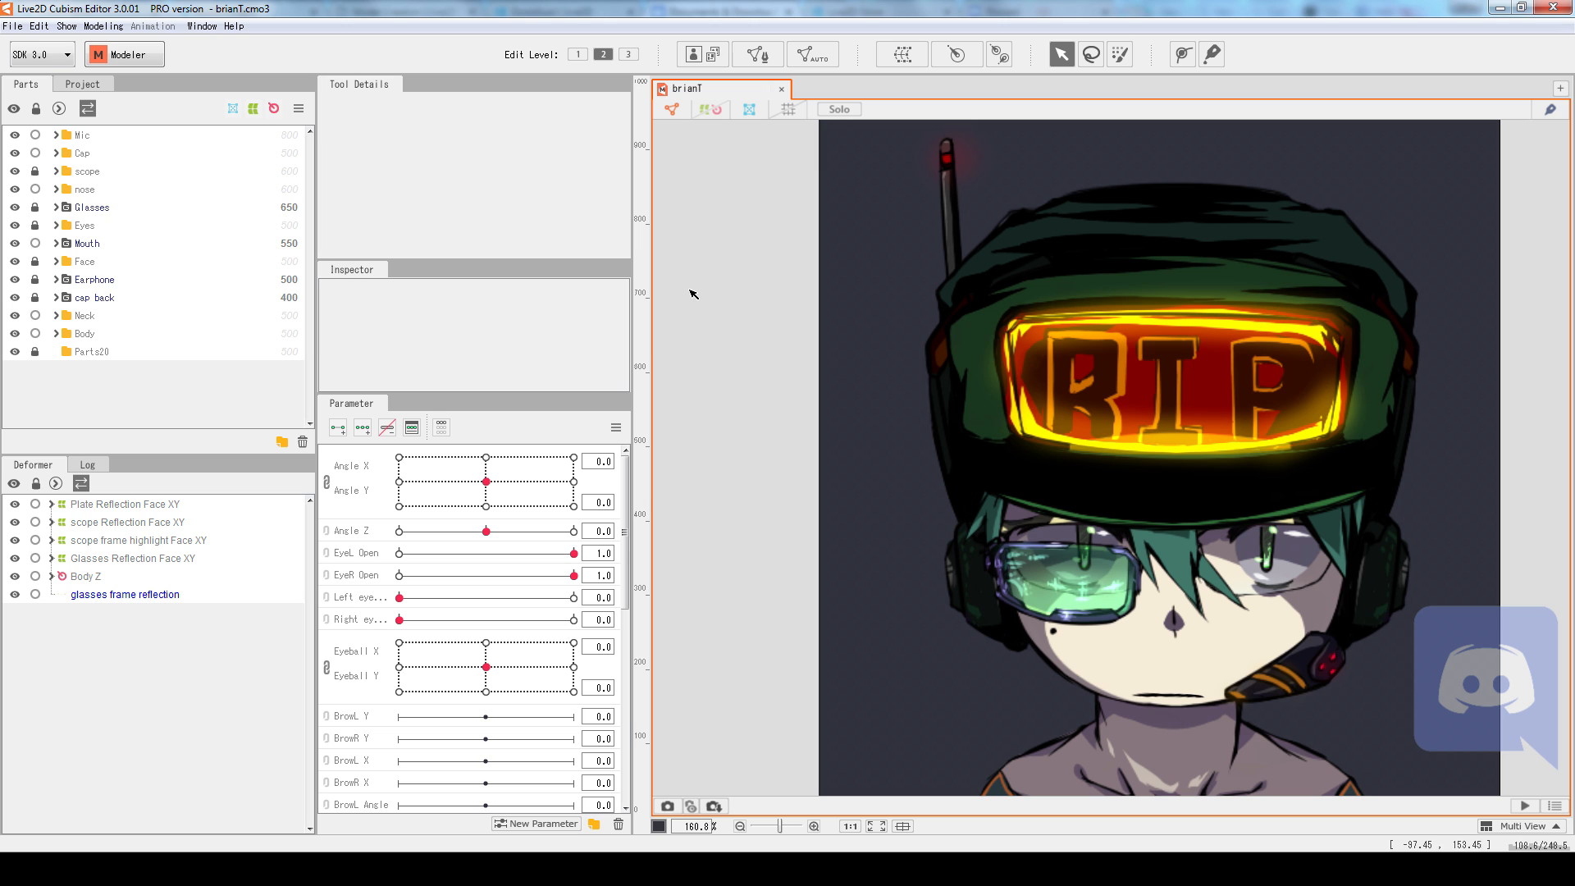
{"action": "mouse_move", "coordinate": [687, 293]}
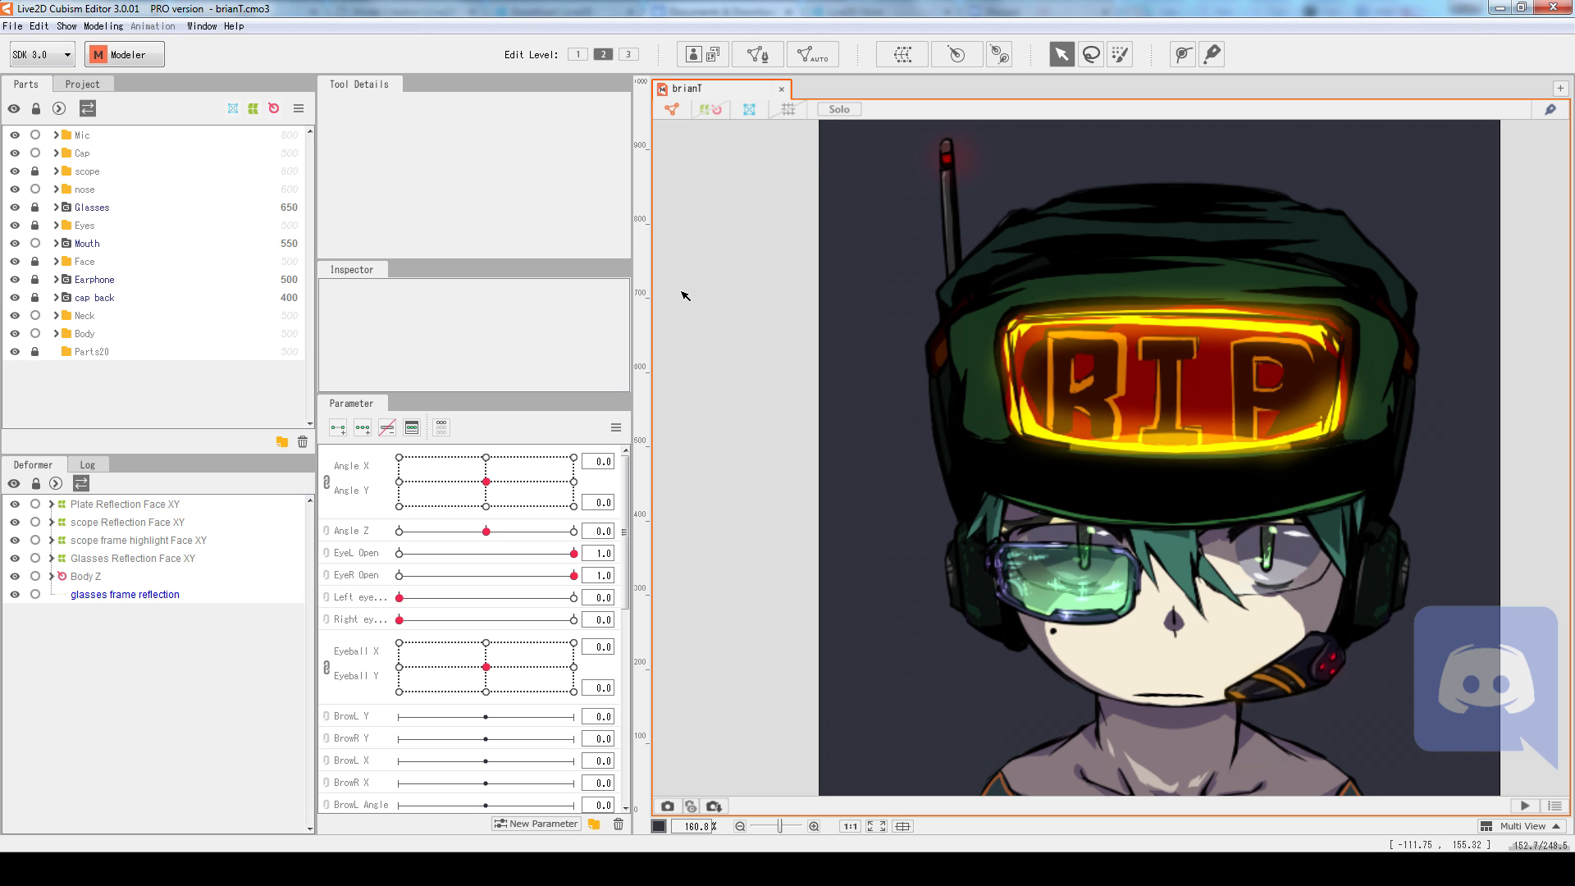